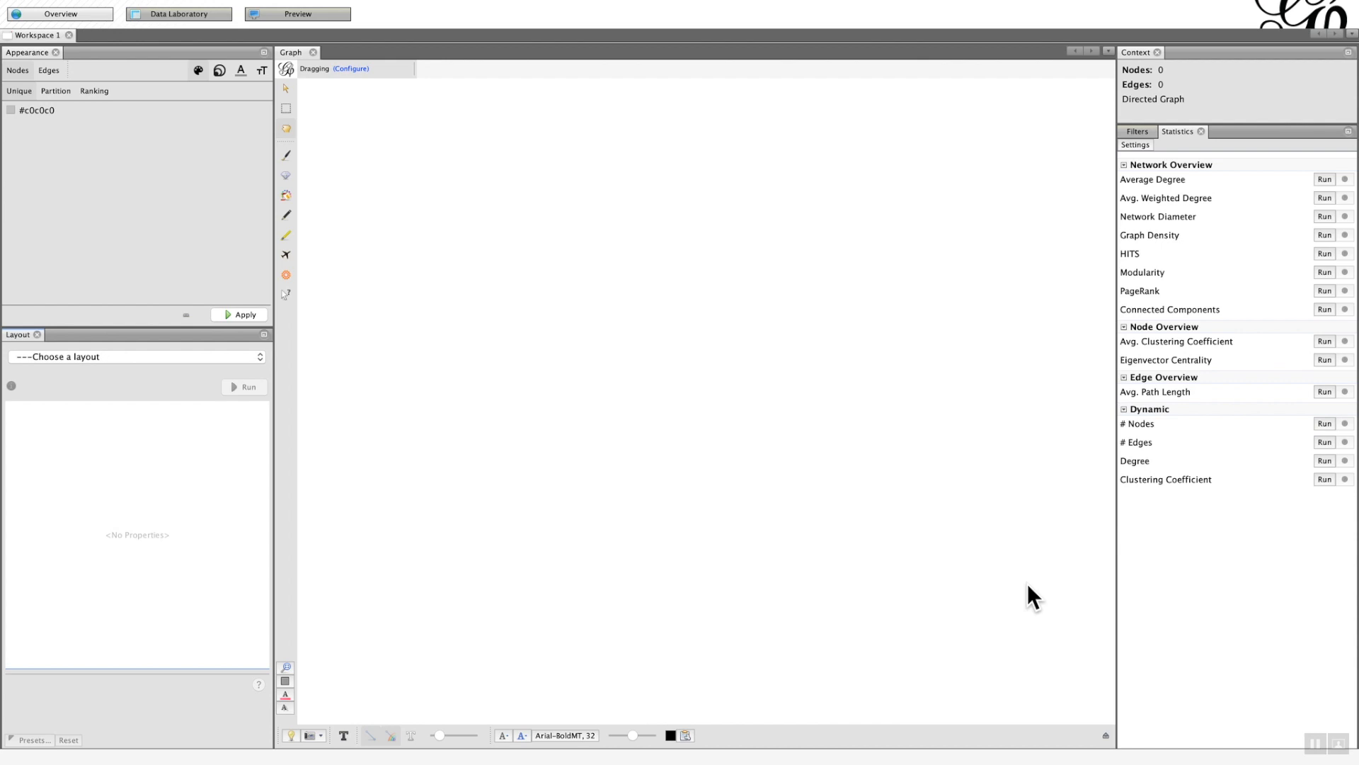
pyautogui.moveTo(1190, 184)
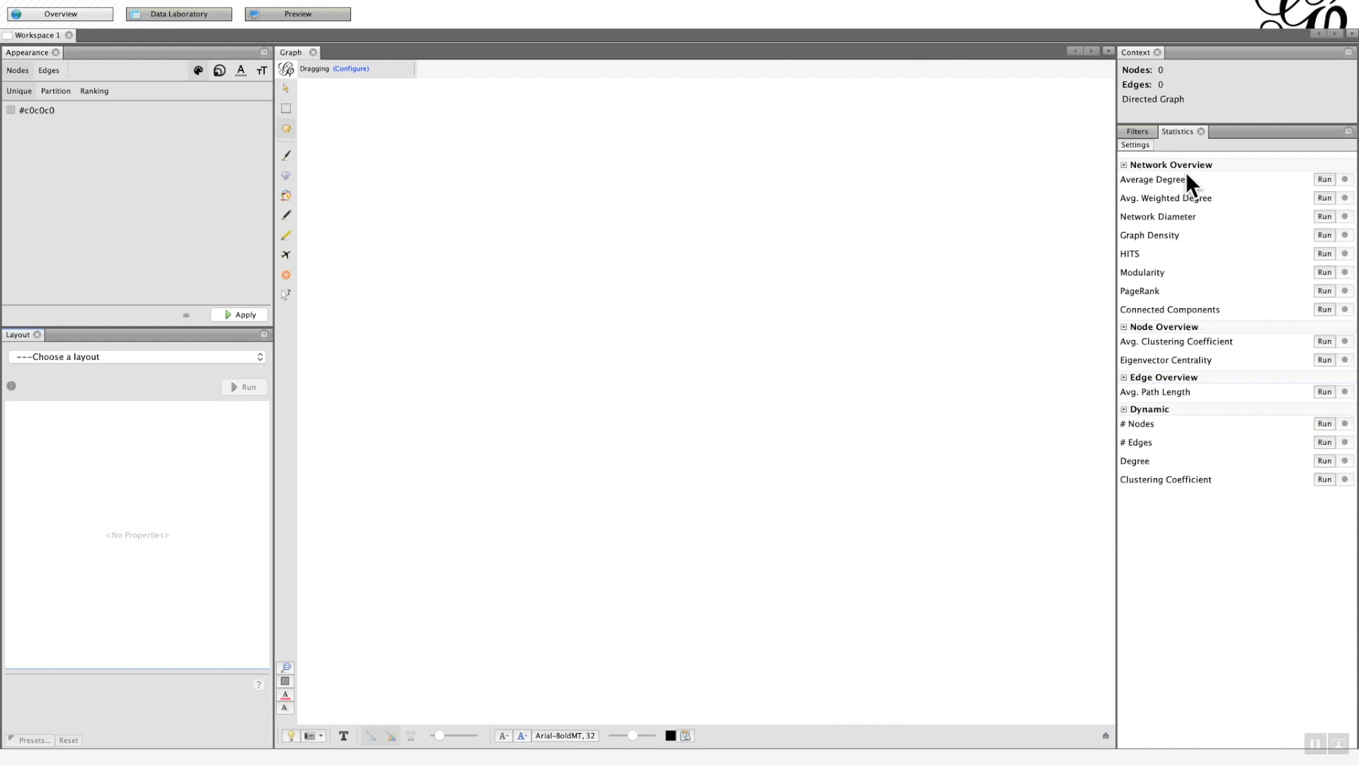
pyautogui.moveTo(1144, 132)
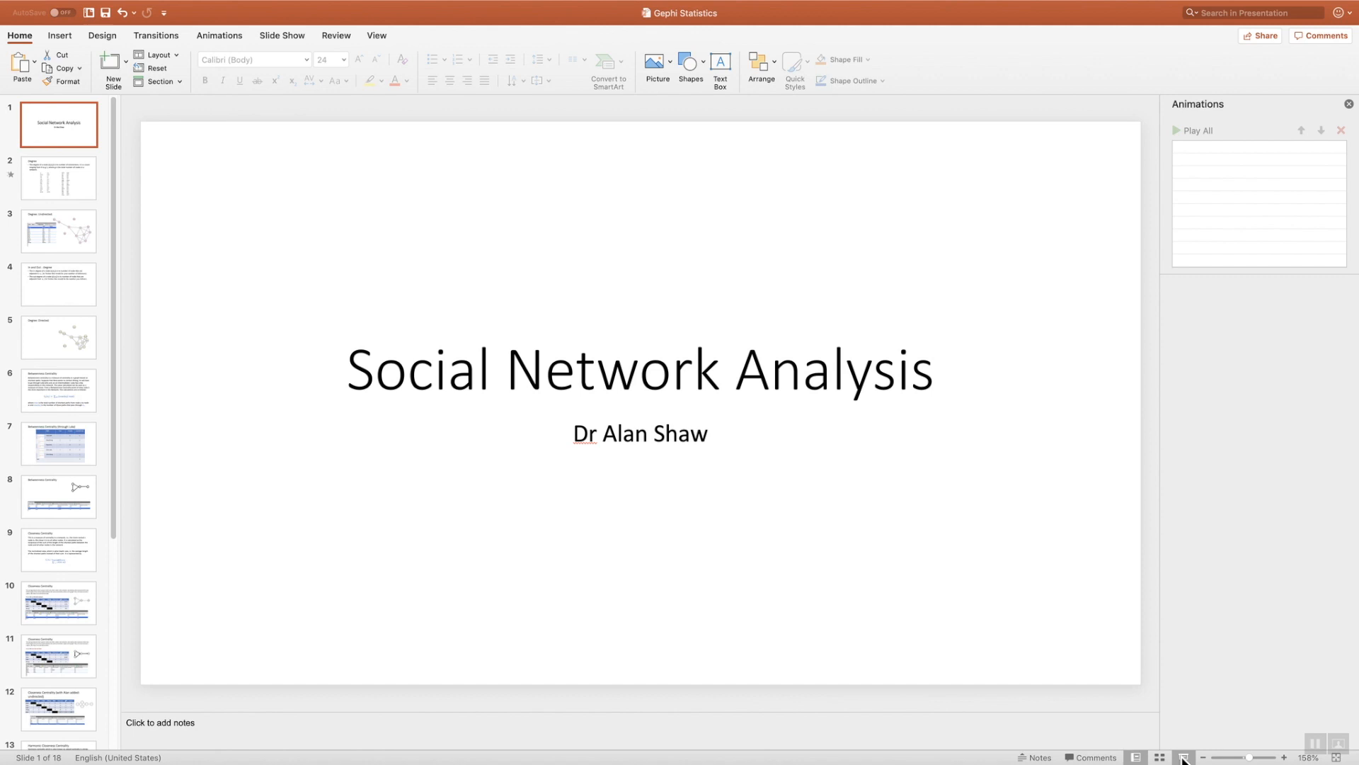
# In Data Laboratory, import Degree Nodes 1.csv as a nodes table through the spreadsheet wizard.
pyautogui.click(58, 179)
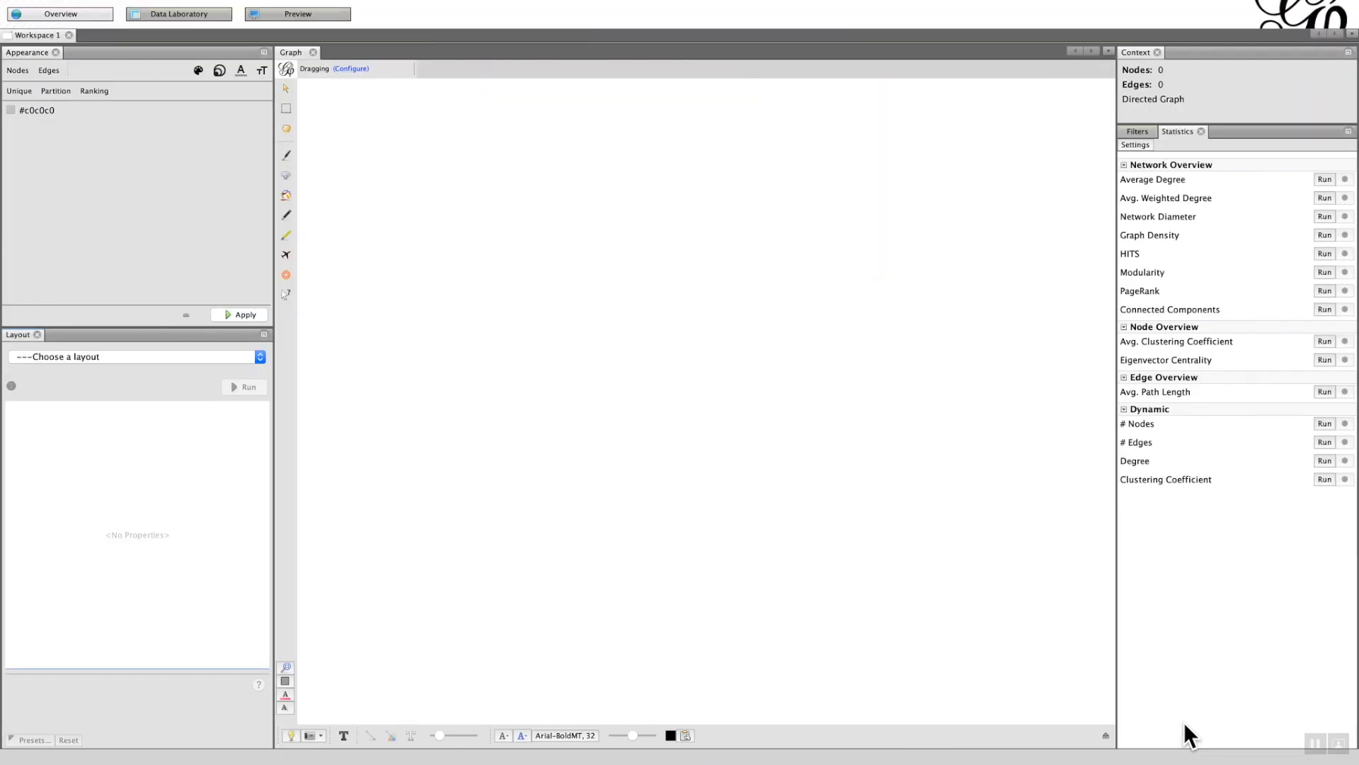
pyautogui.moveTo(1170, 676)
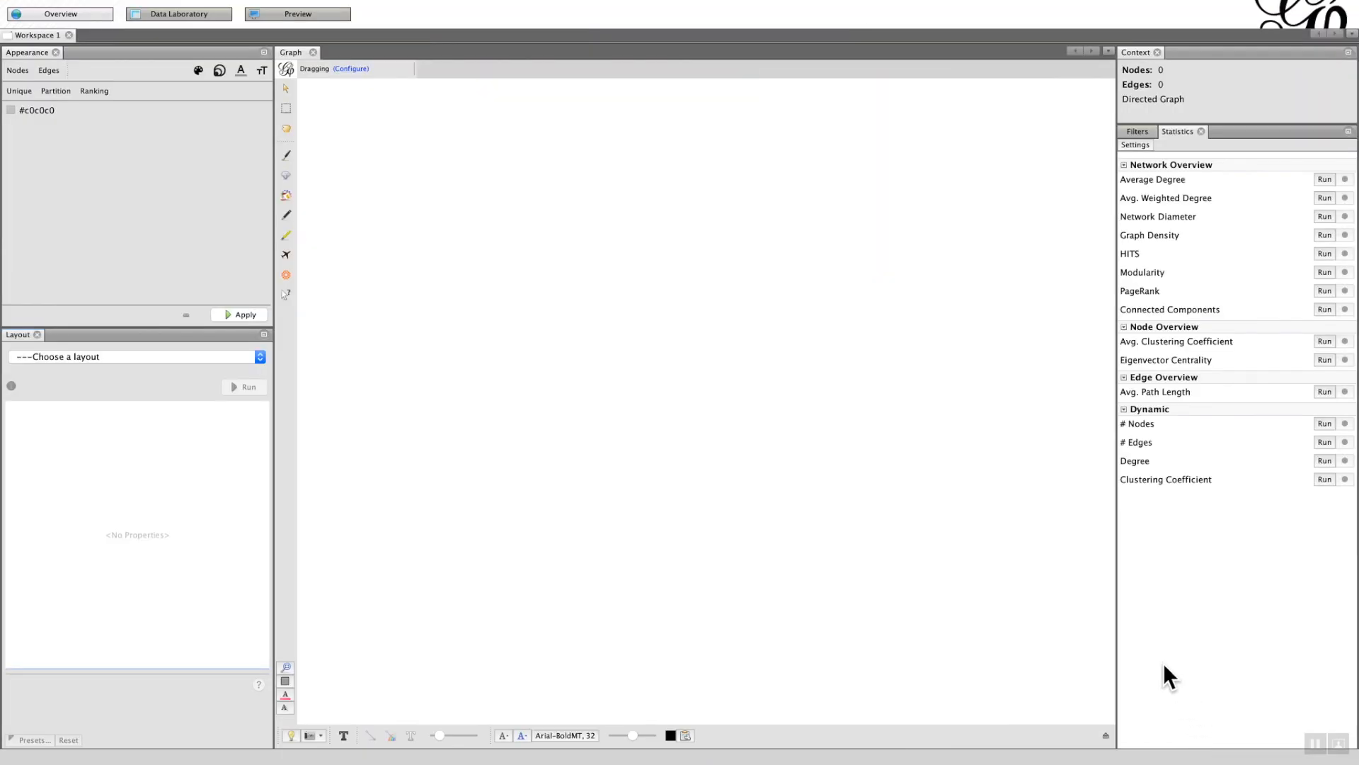
pyautogui.moveTo(167, 343)
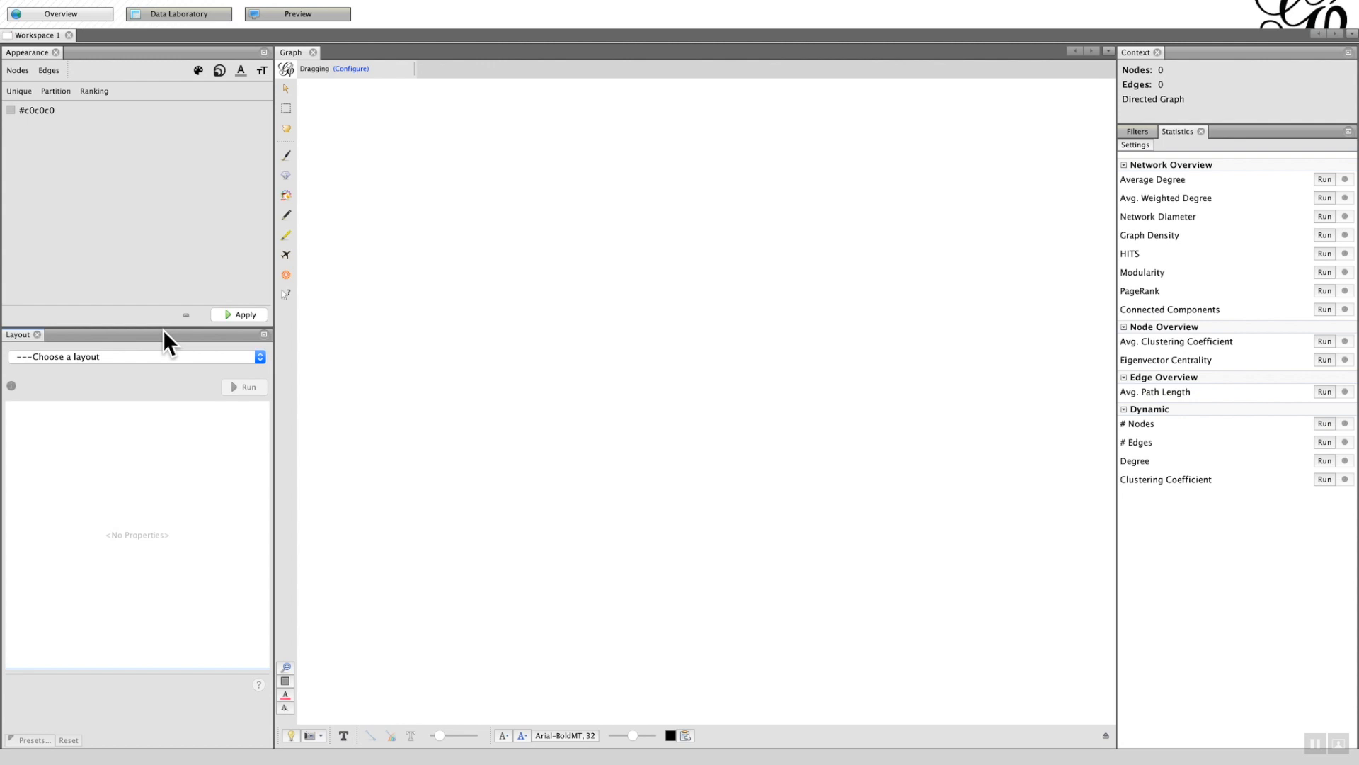
pyautogui.moveTo(130, 65)
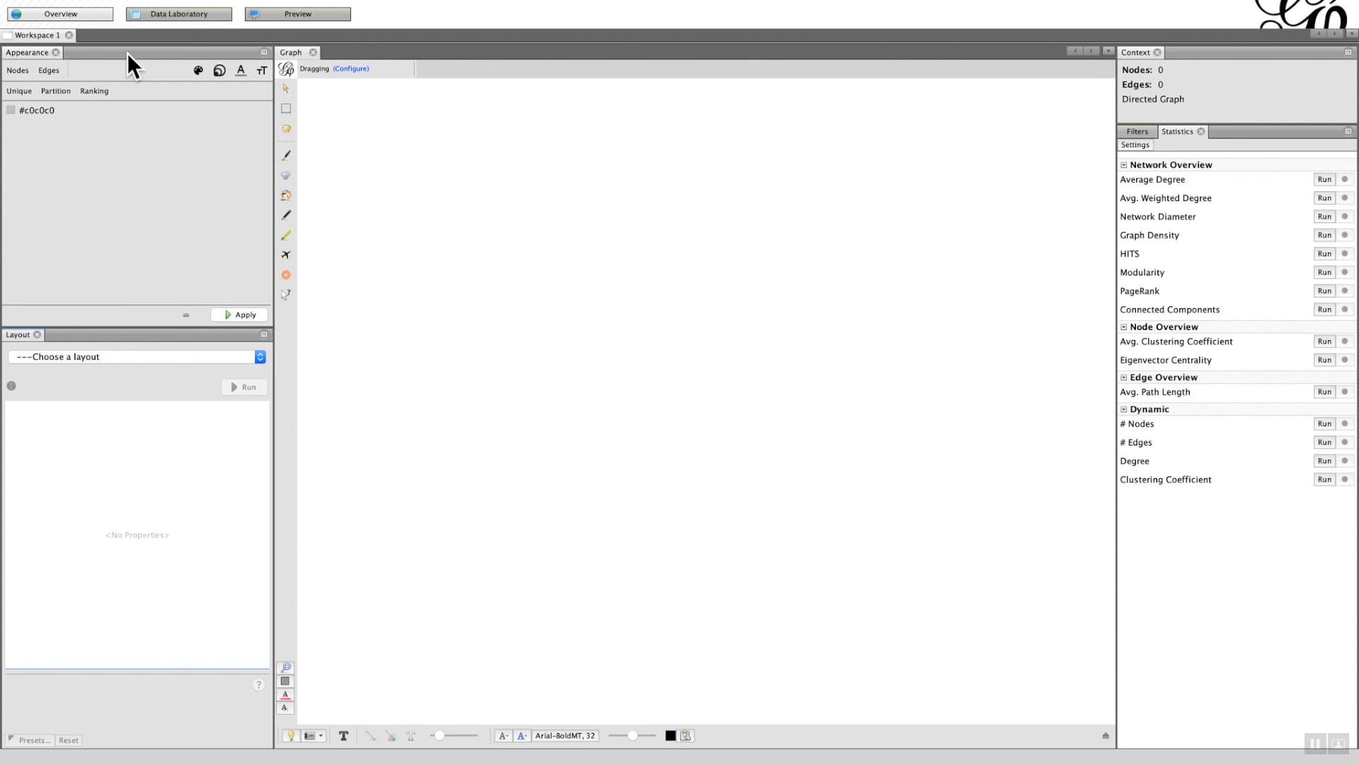
pyautogui.click(177, 13)
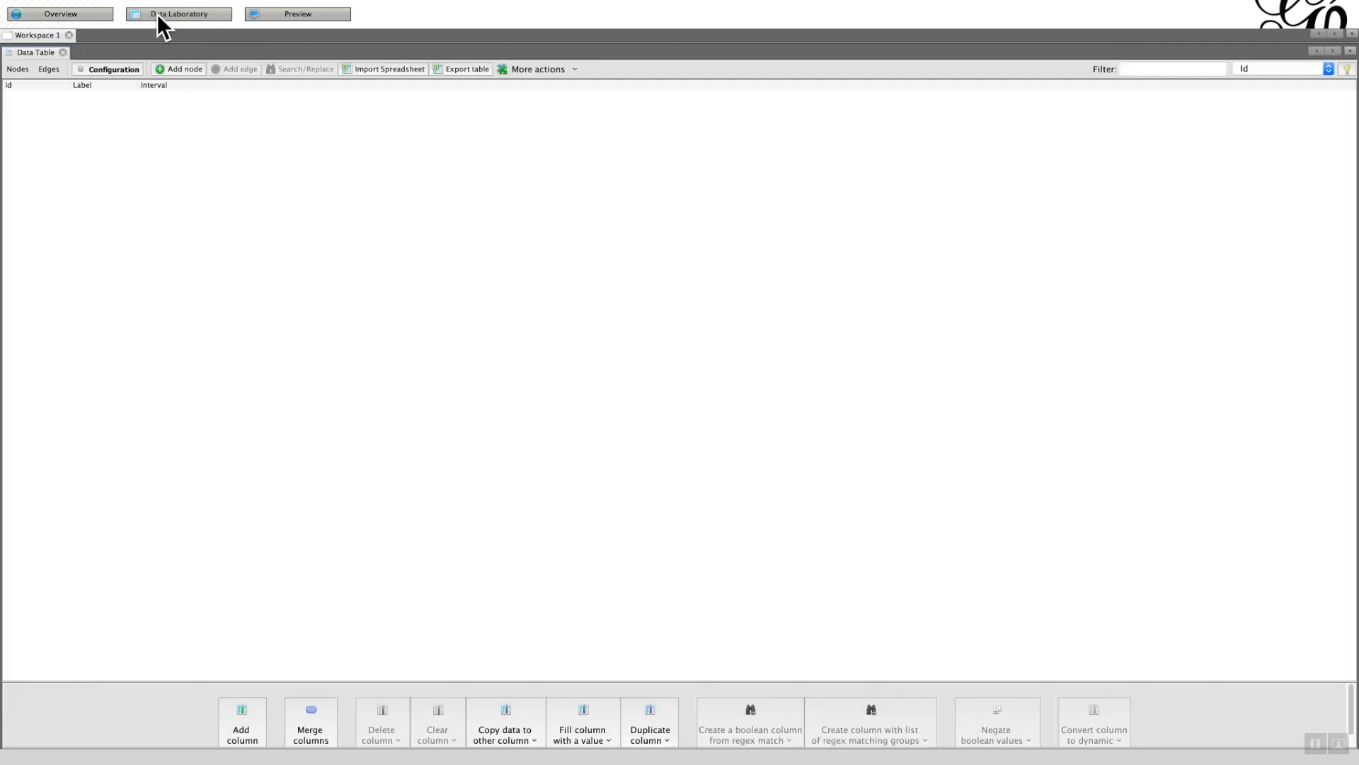
pyautogui.click(390, 69)
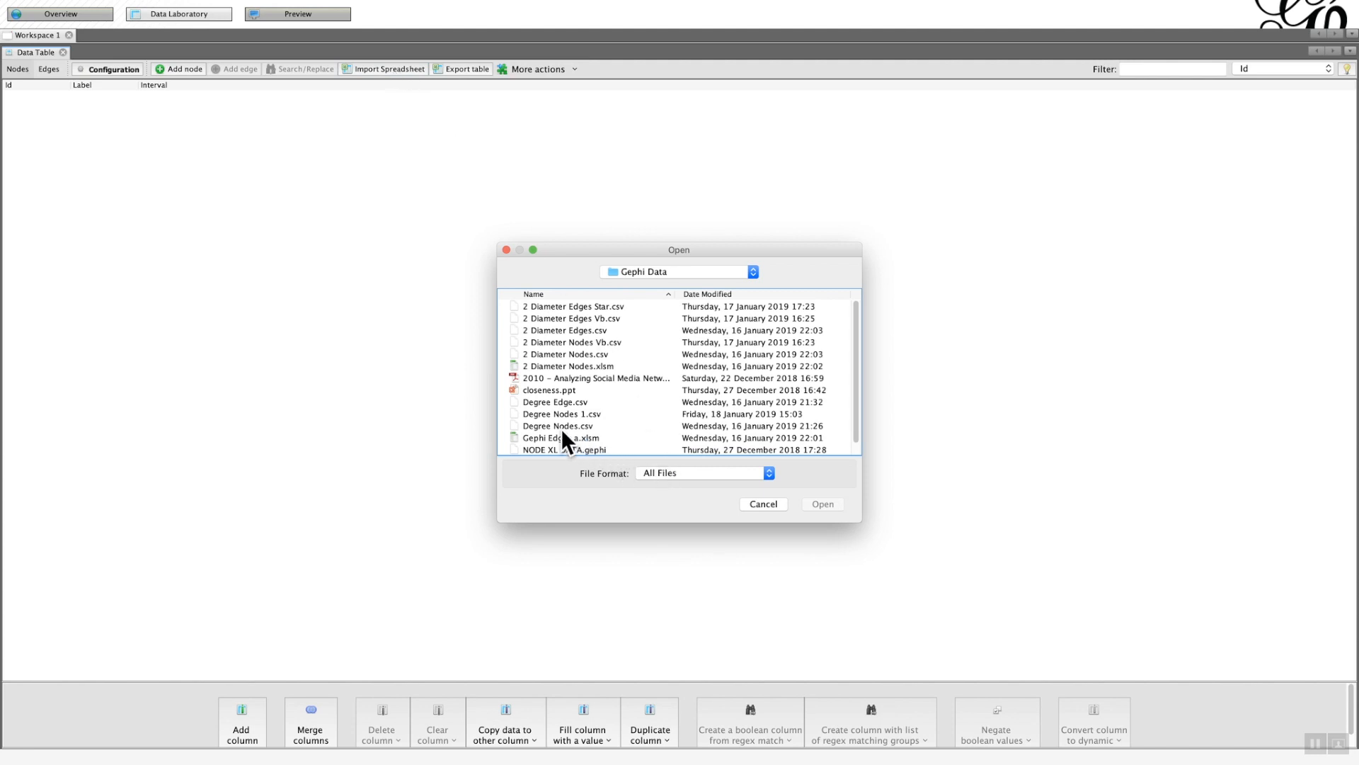
pyautogui.moveTo(557, 440)
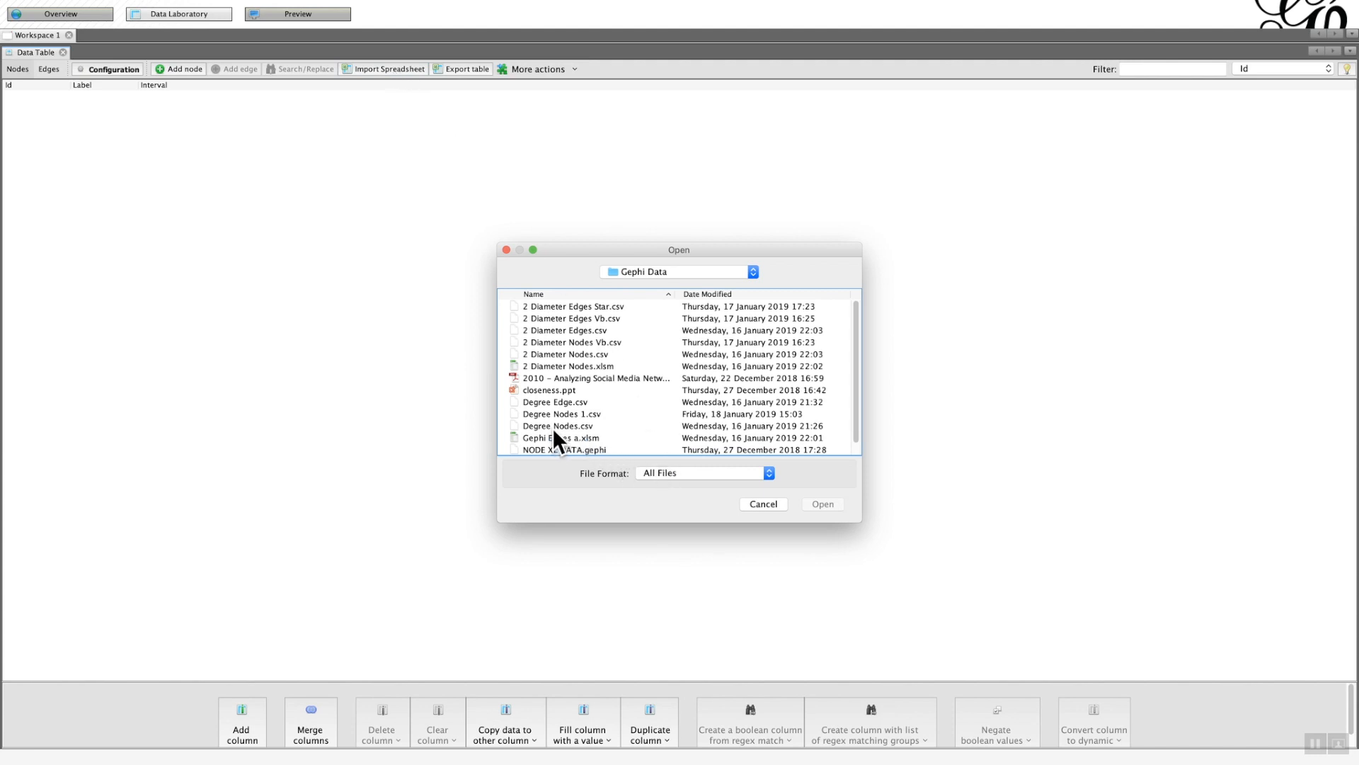
pyautogui.click(560, 414)
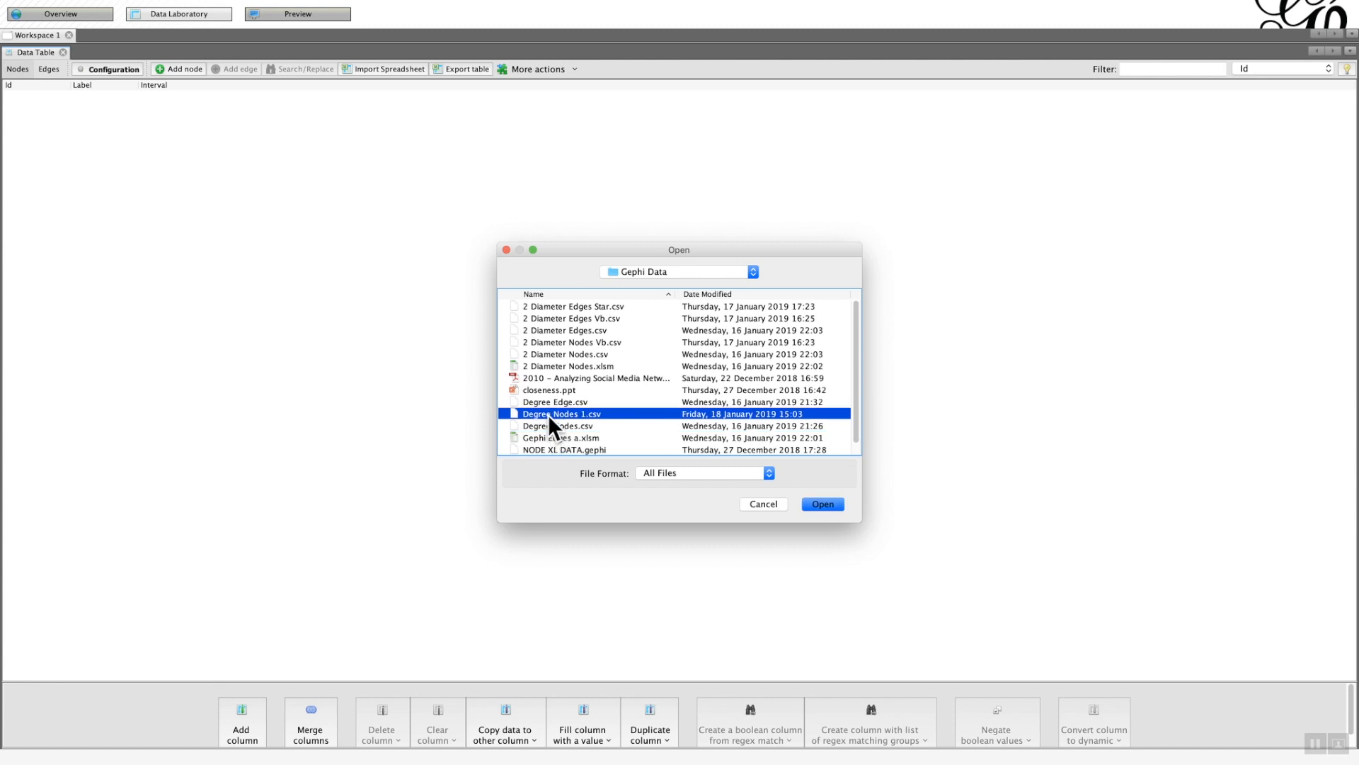
pyautogui.click(822, 503)
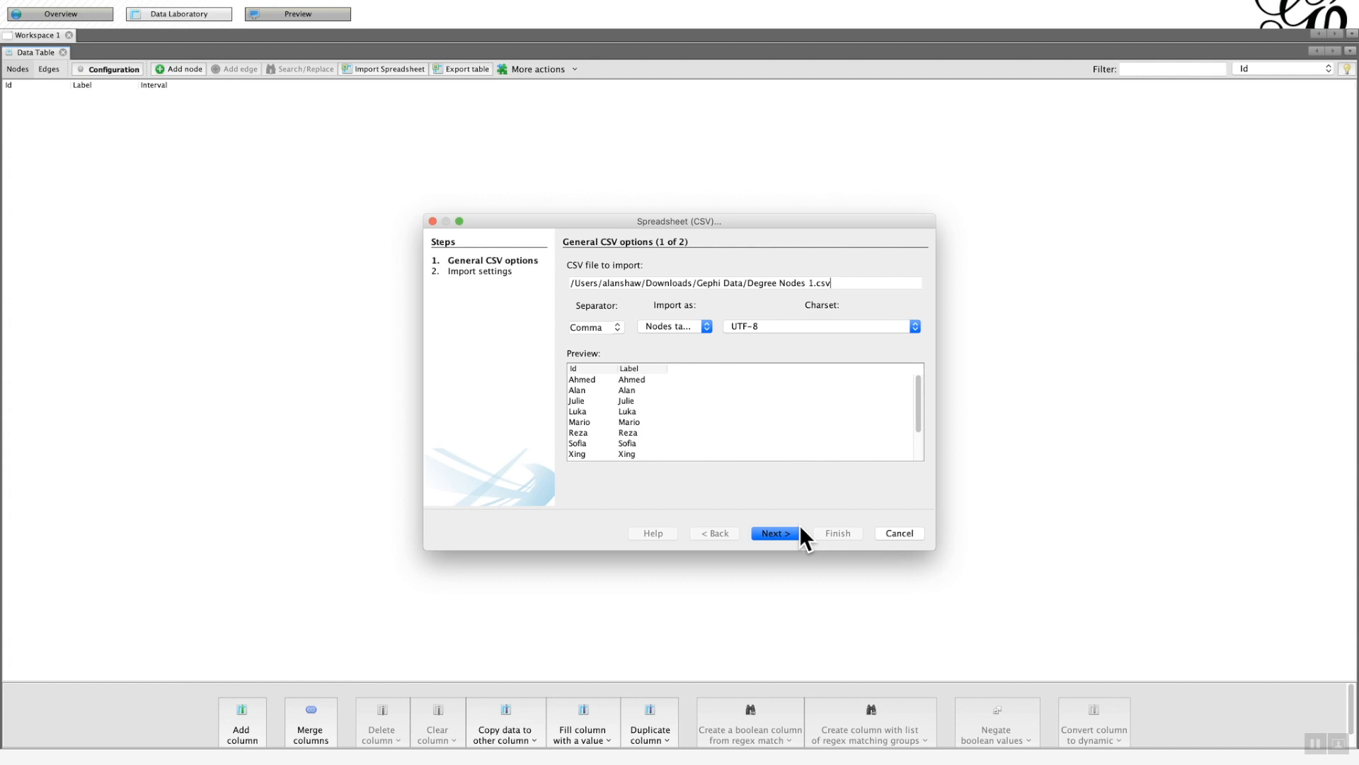
pyautogui.moveTo(694, 503)
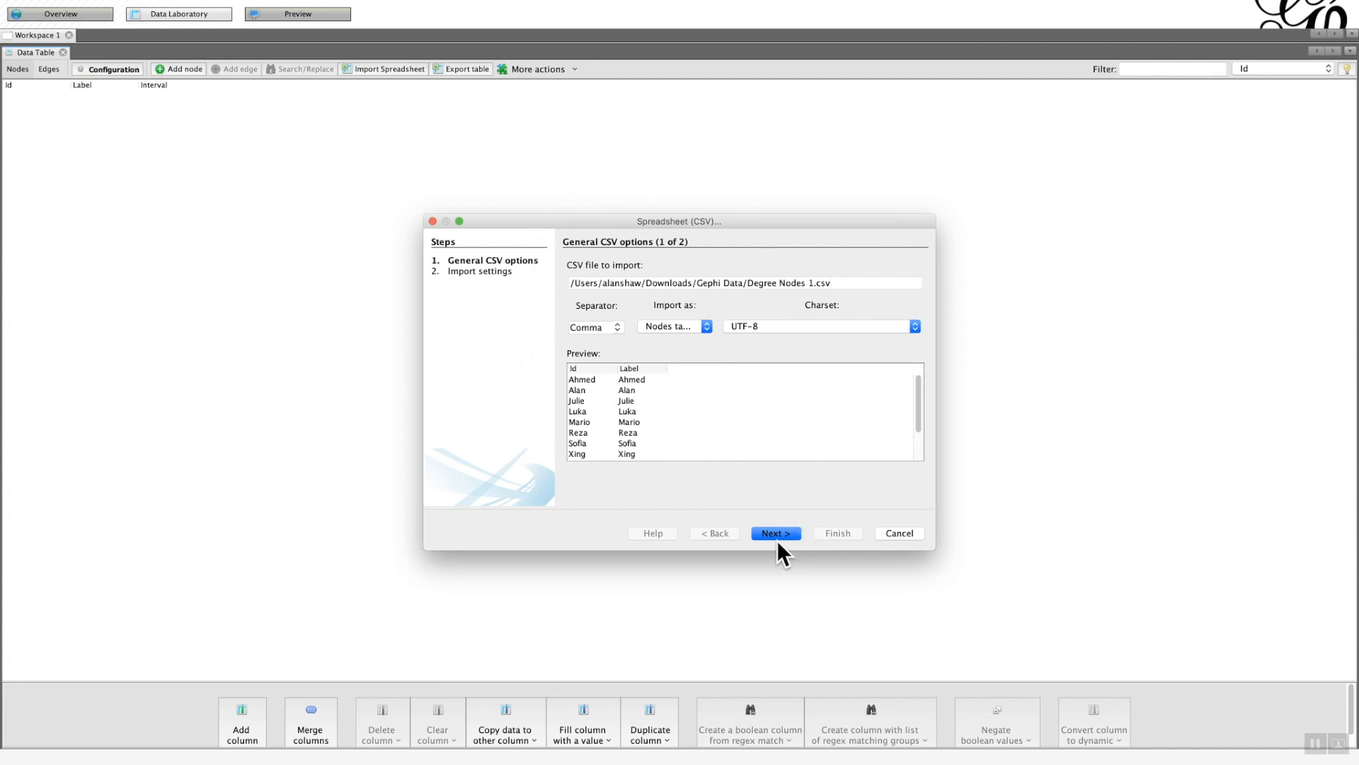
pyautogui.click(774, 532)
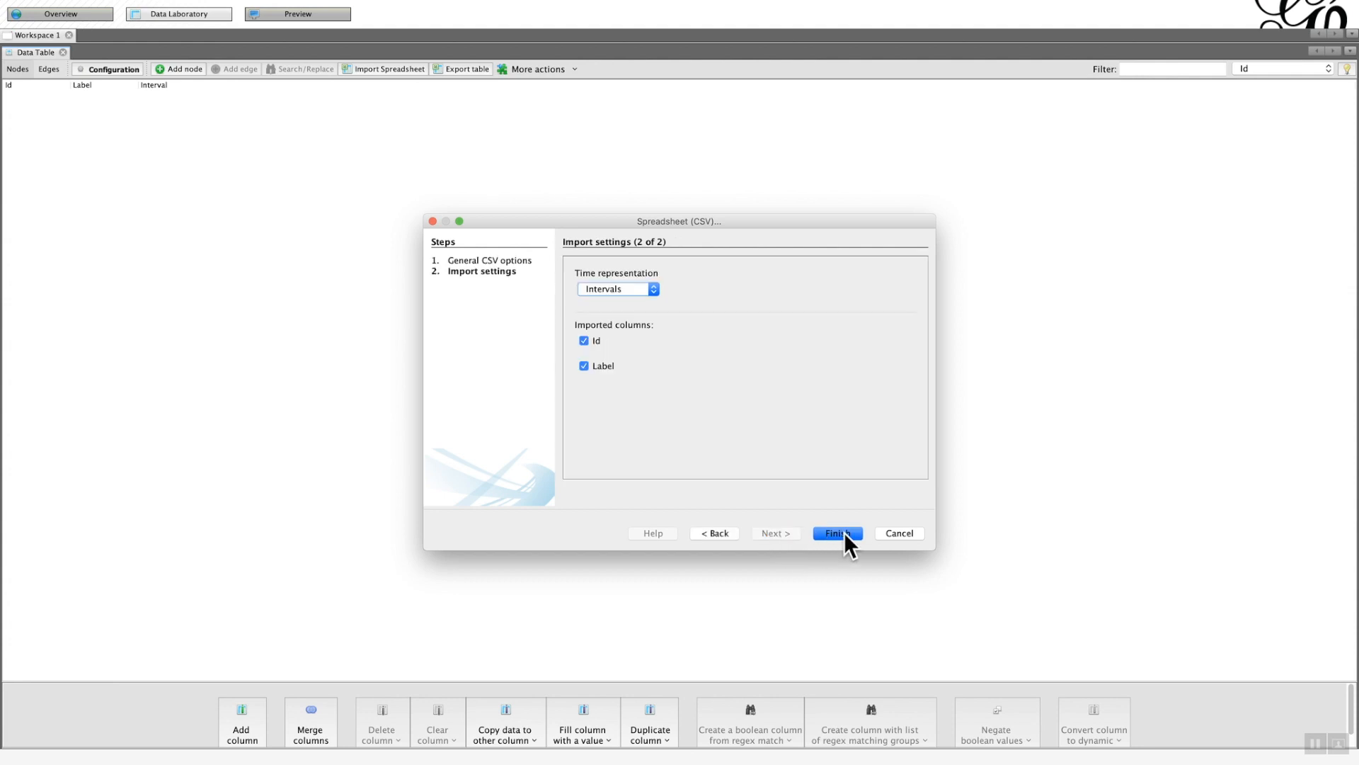
pyautogui.click(835, 532)
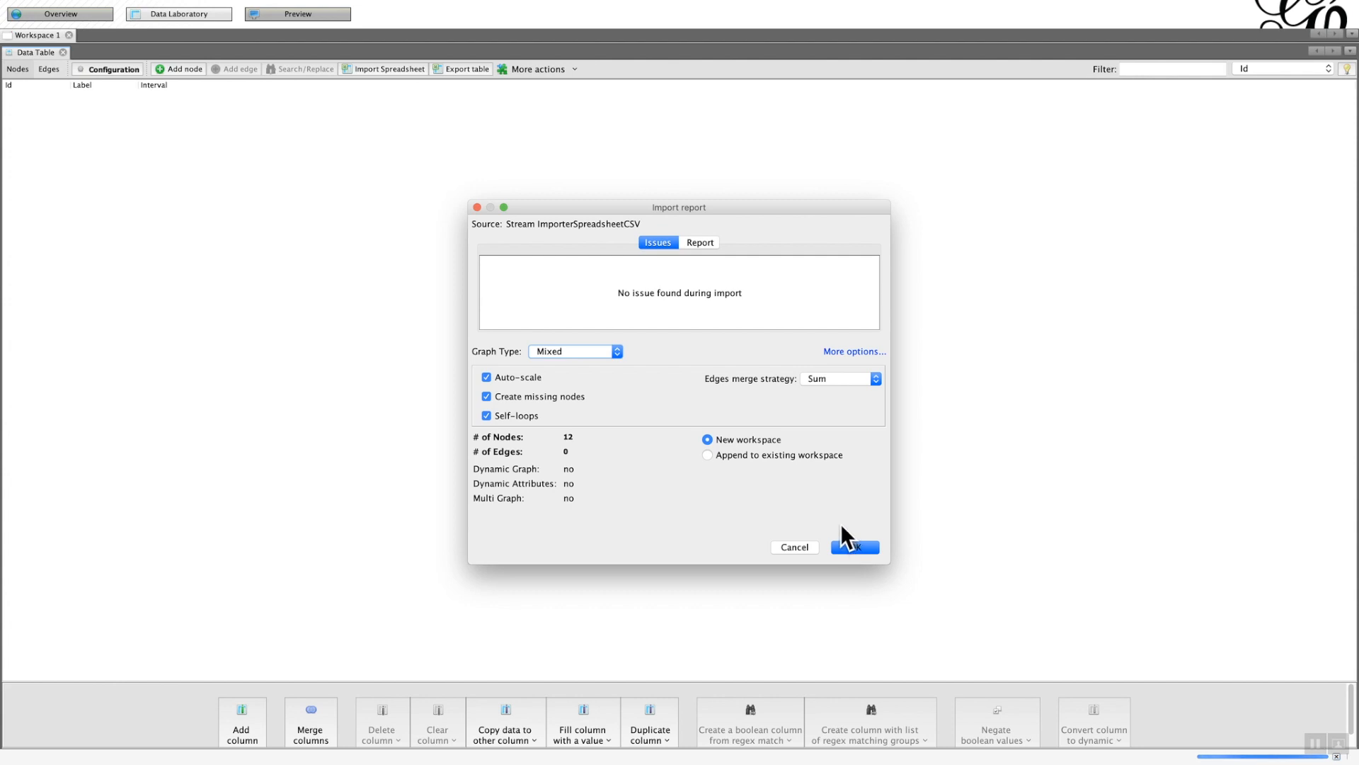
pyautogui.moveTo(830, 529)
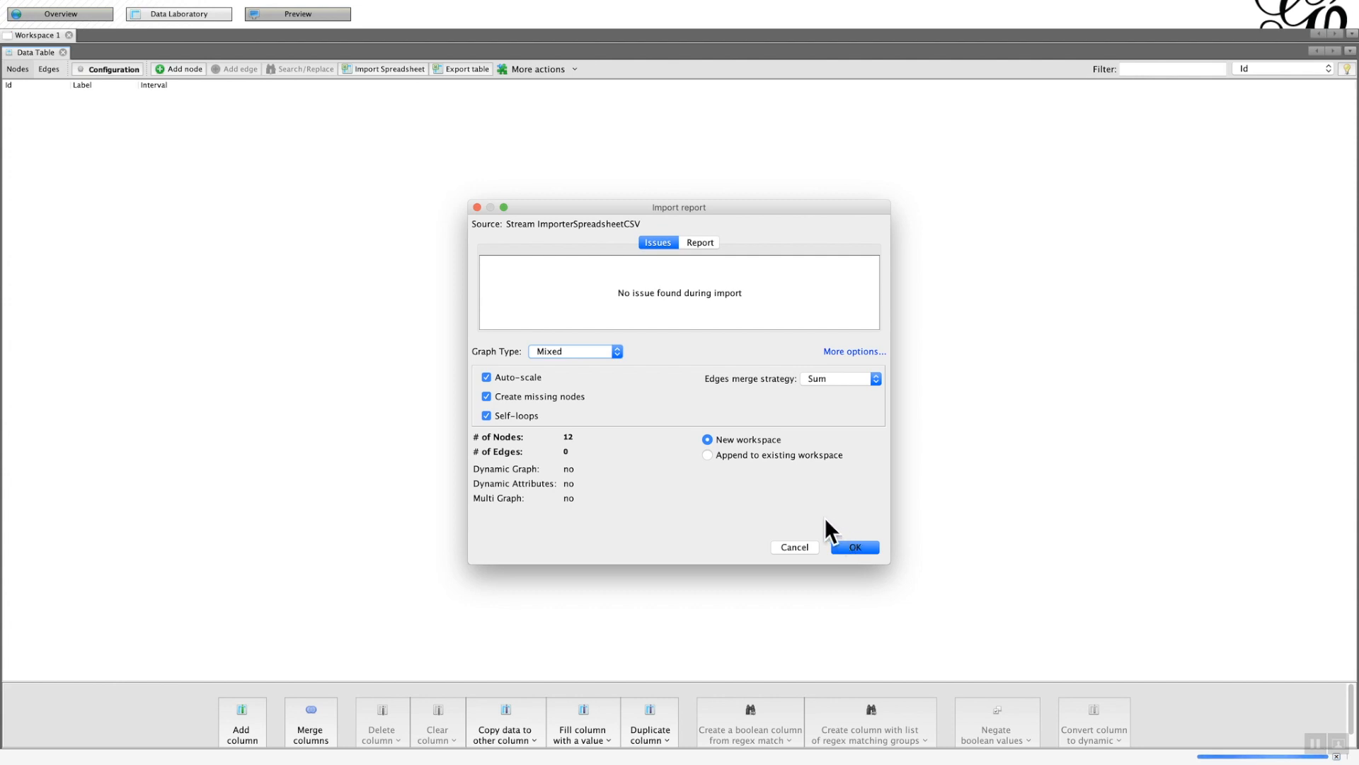
pyautogui.moveTo(680, 413)
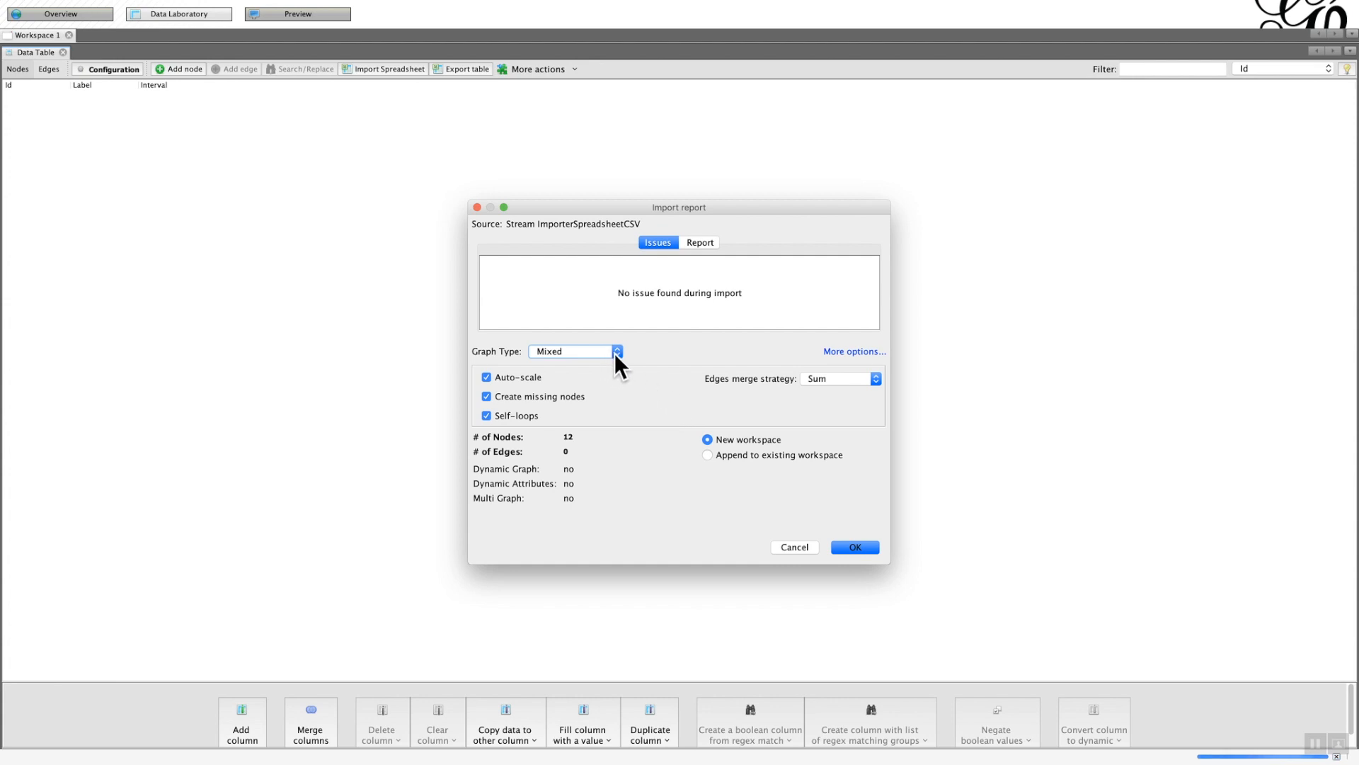
# Import the twelve nodes as an undirected graph appended to the existing workspace.
pyautogui.click(615, 351)
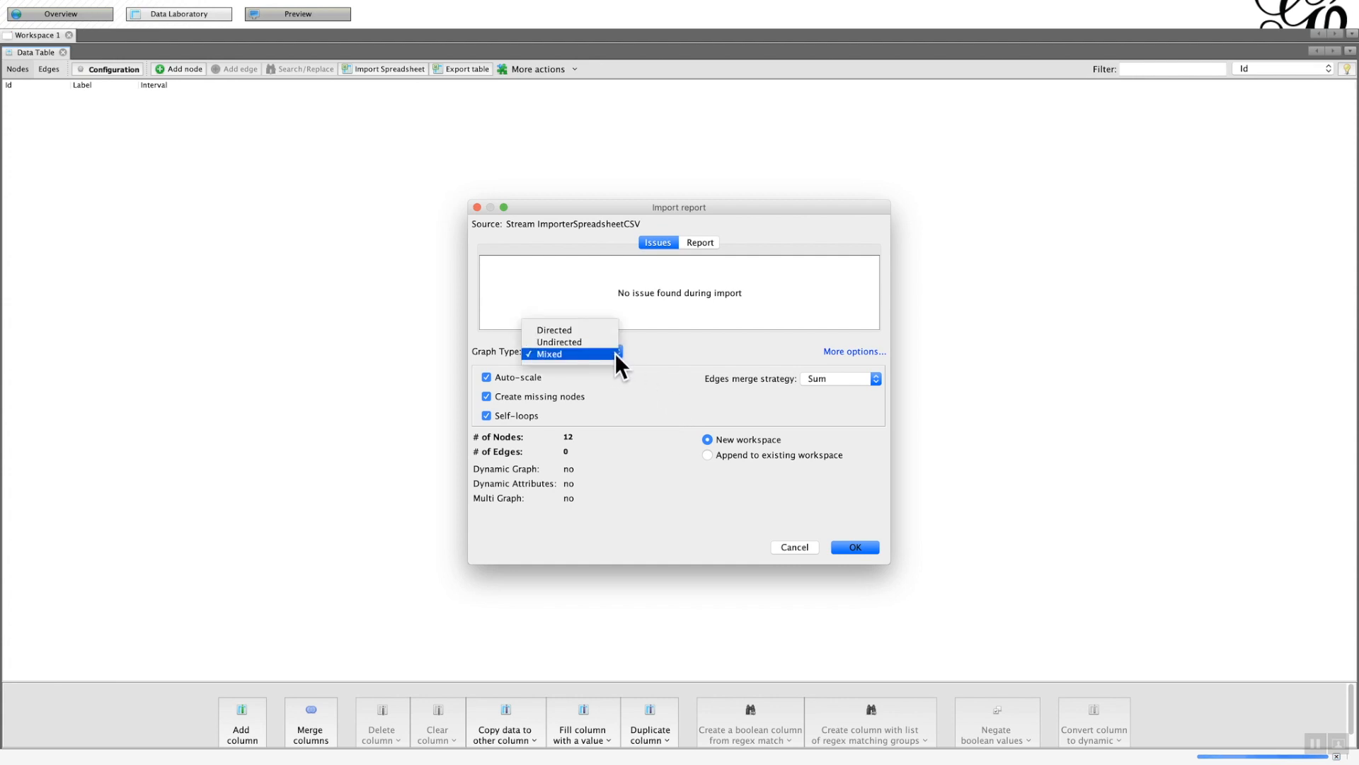
pyautogui.moveTo(560, 342)
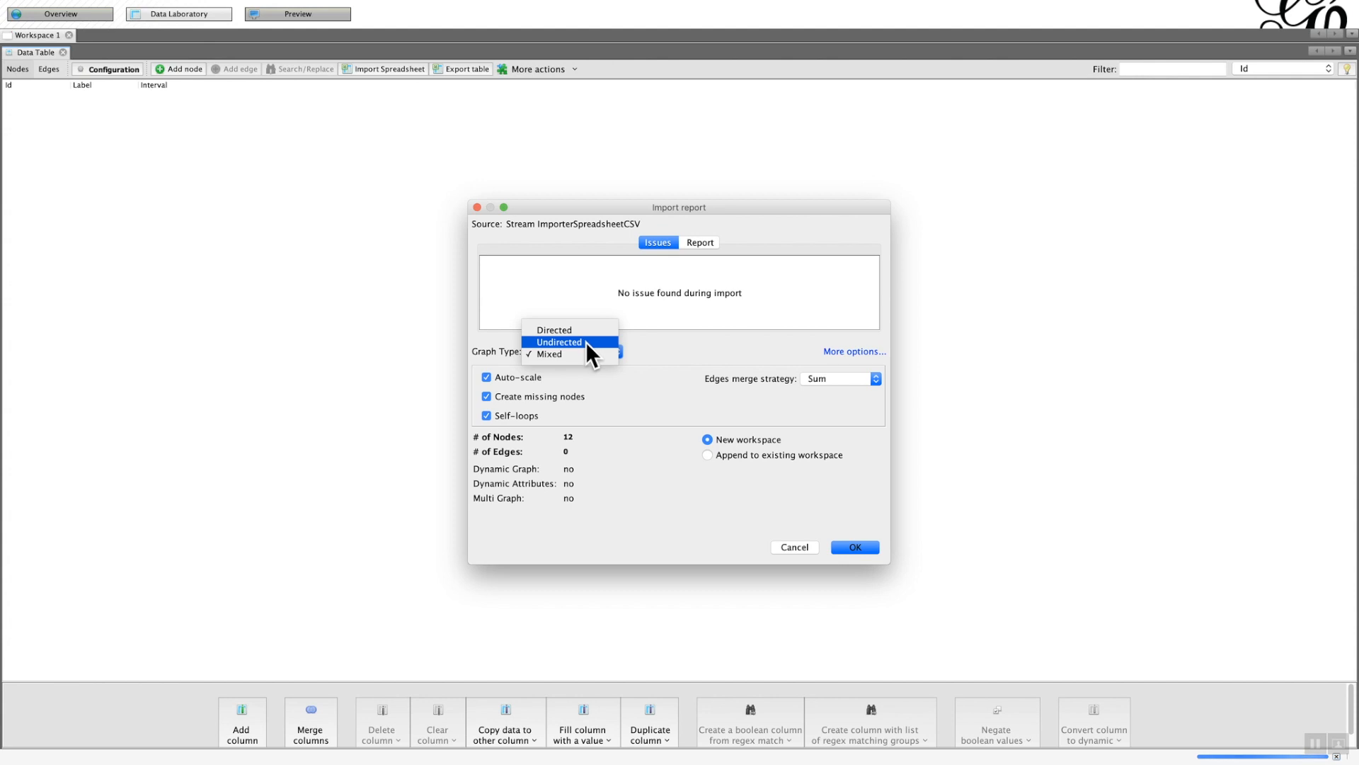
pyautogui.click(559, 340)
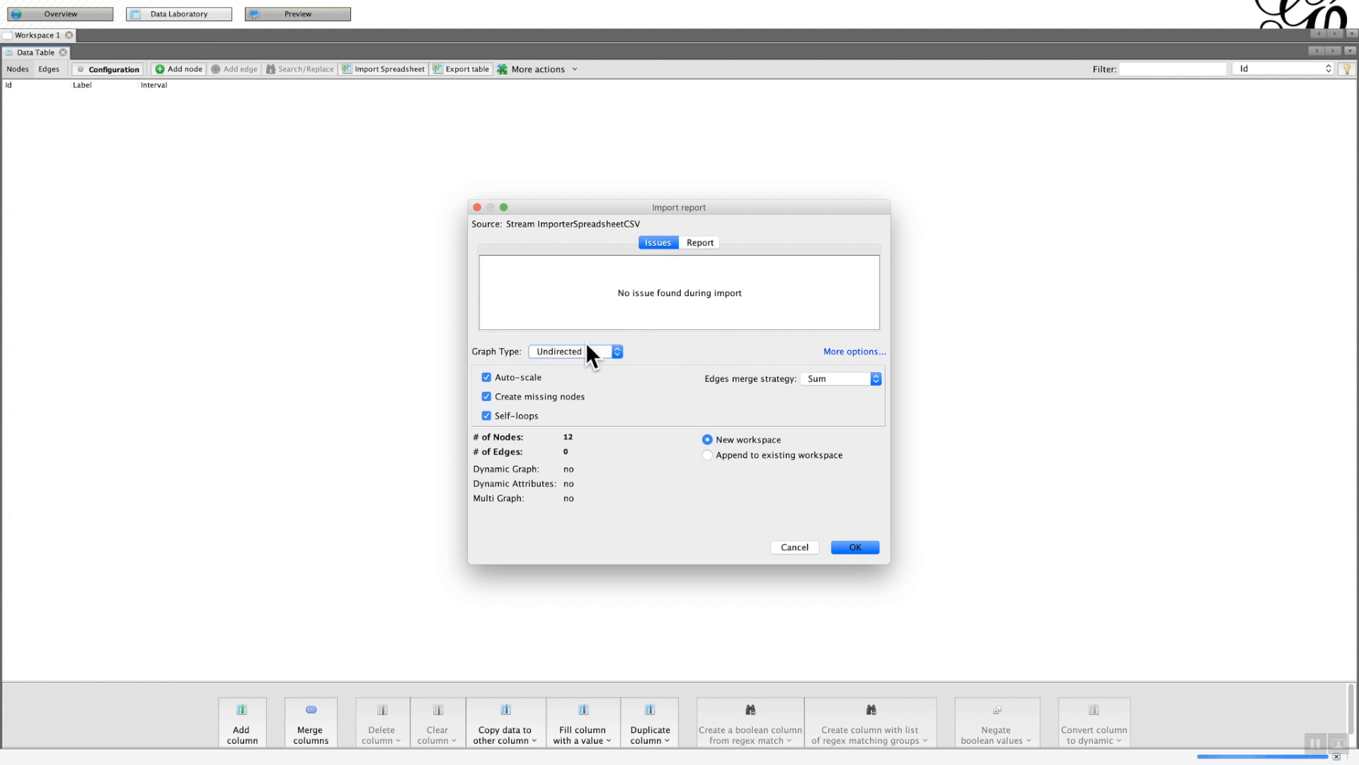
pyautogui.moveTo(711, 468)
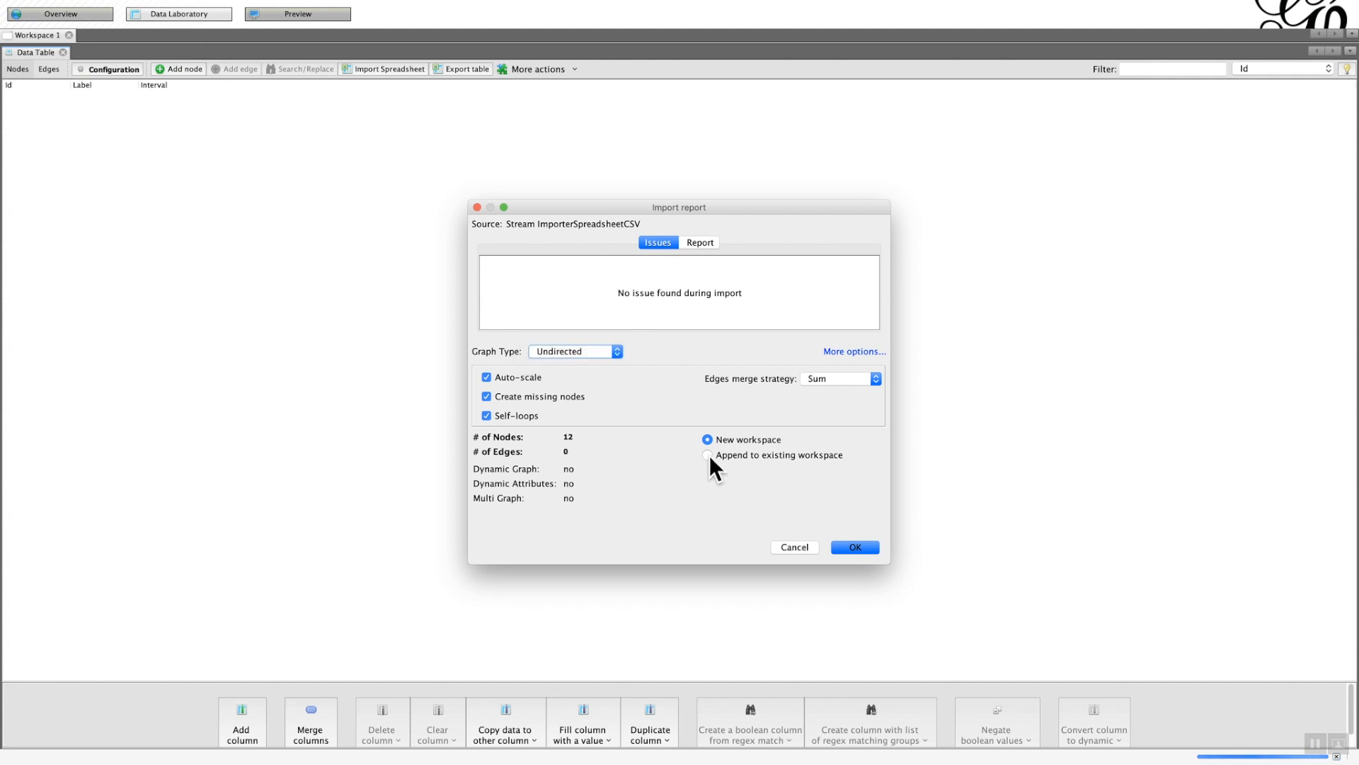
pyautogui.moveTo(710, 455)
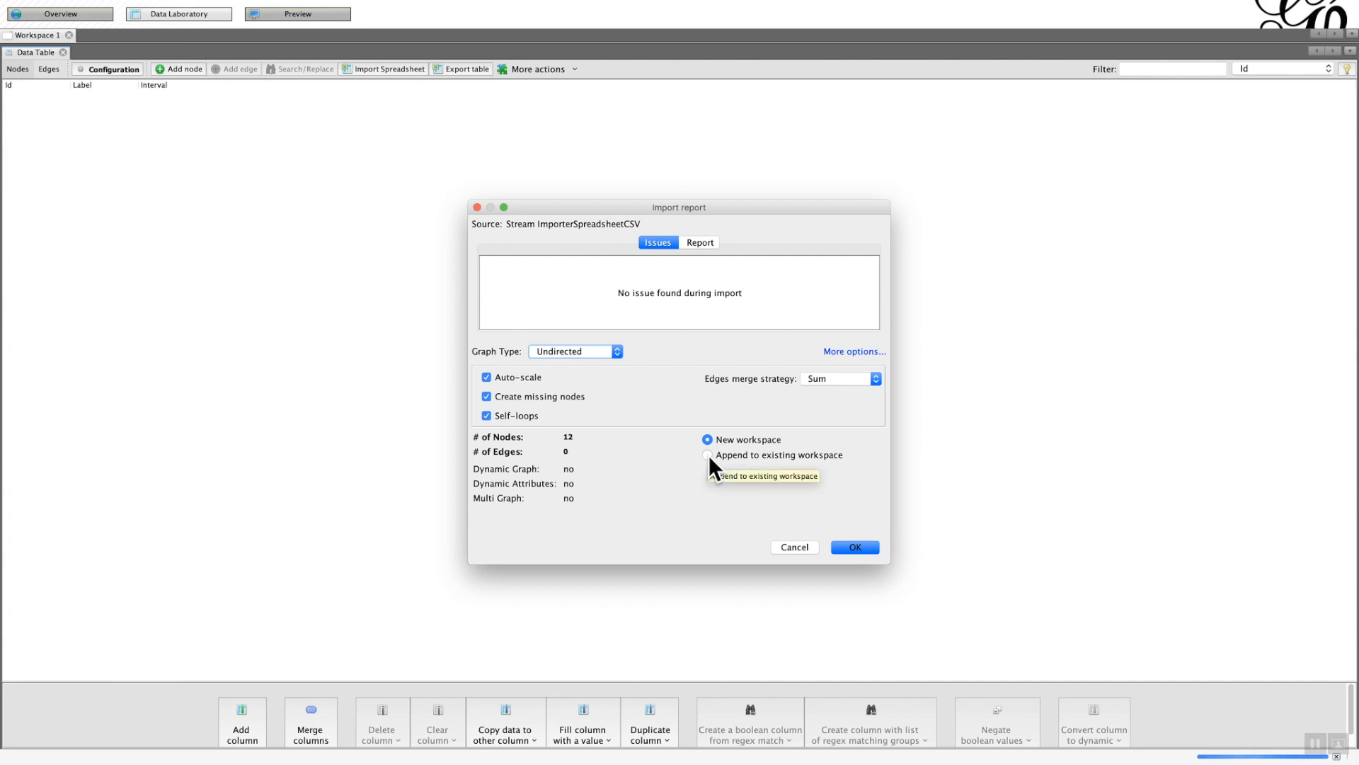
pyautogui.click(707, 455)
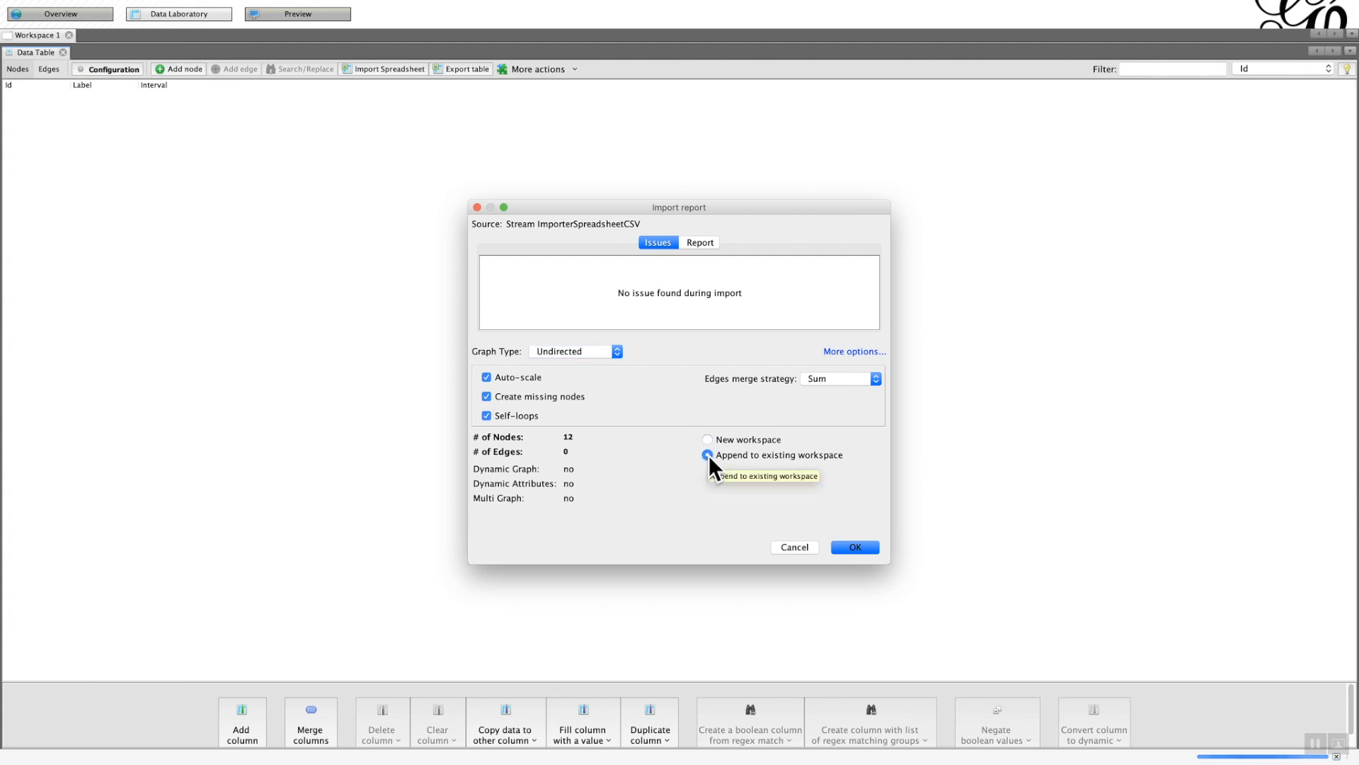
pyautogui.click(707, 455)
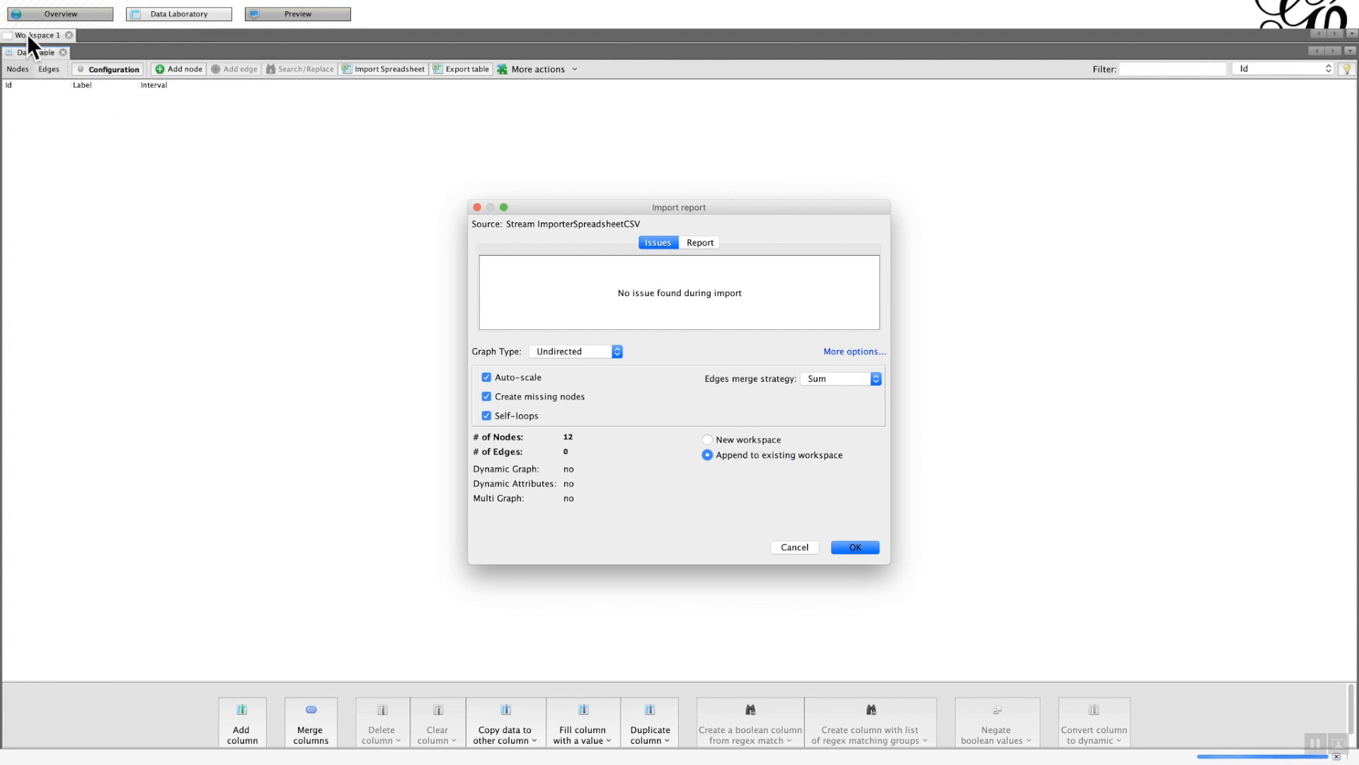
pyautogui.moveTo(279, 187)
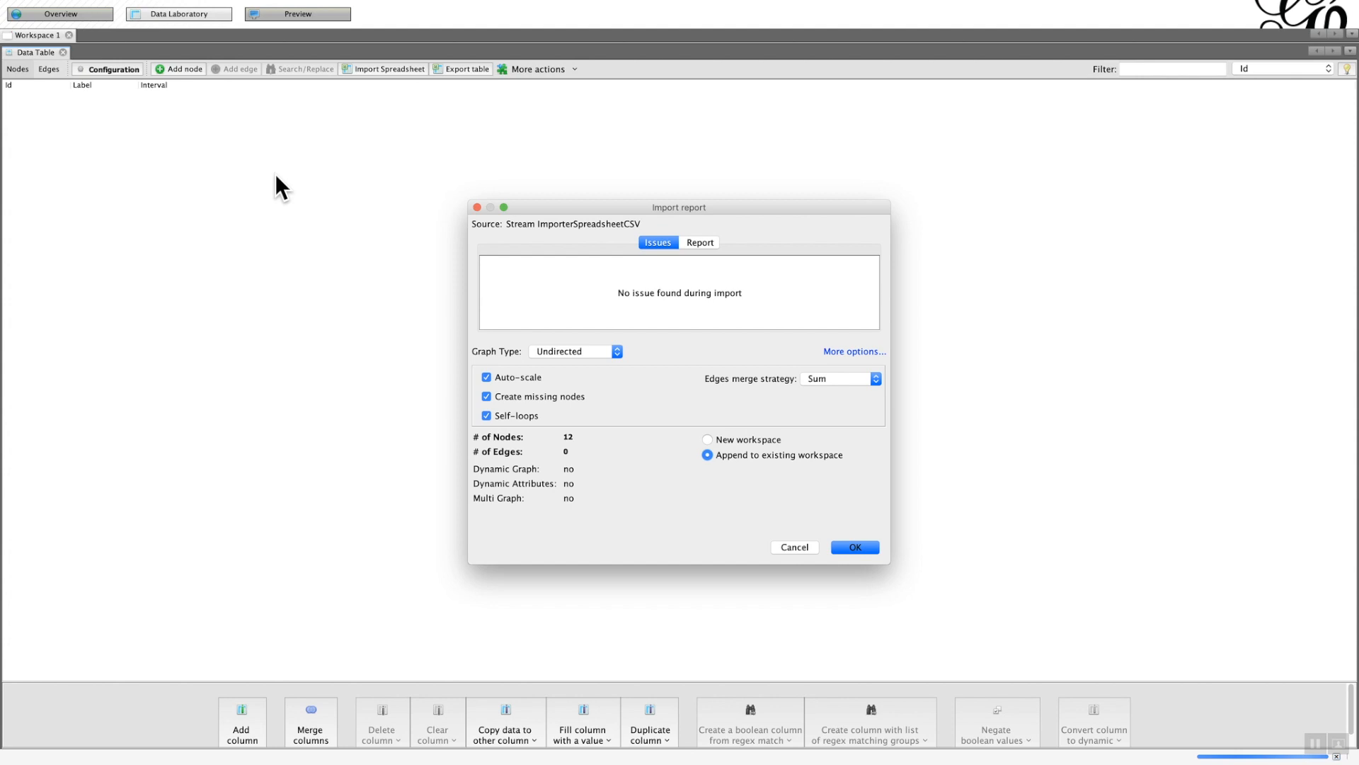
pyautogui.moveTo(135, 50)
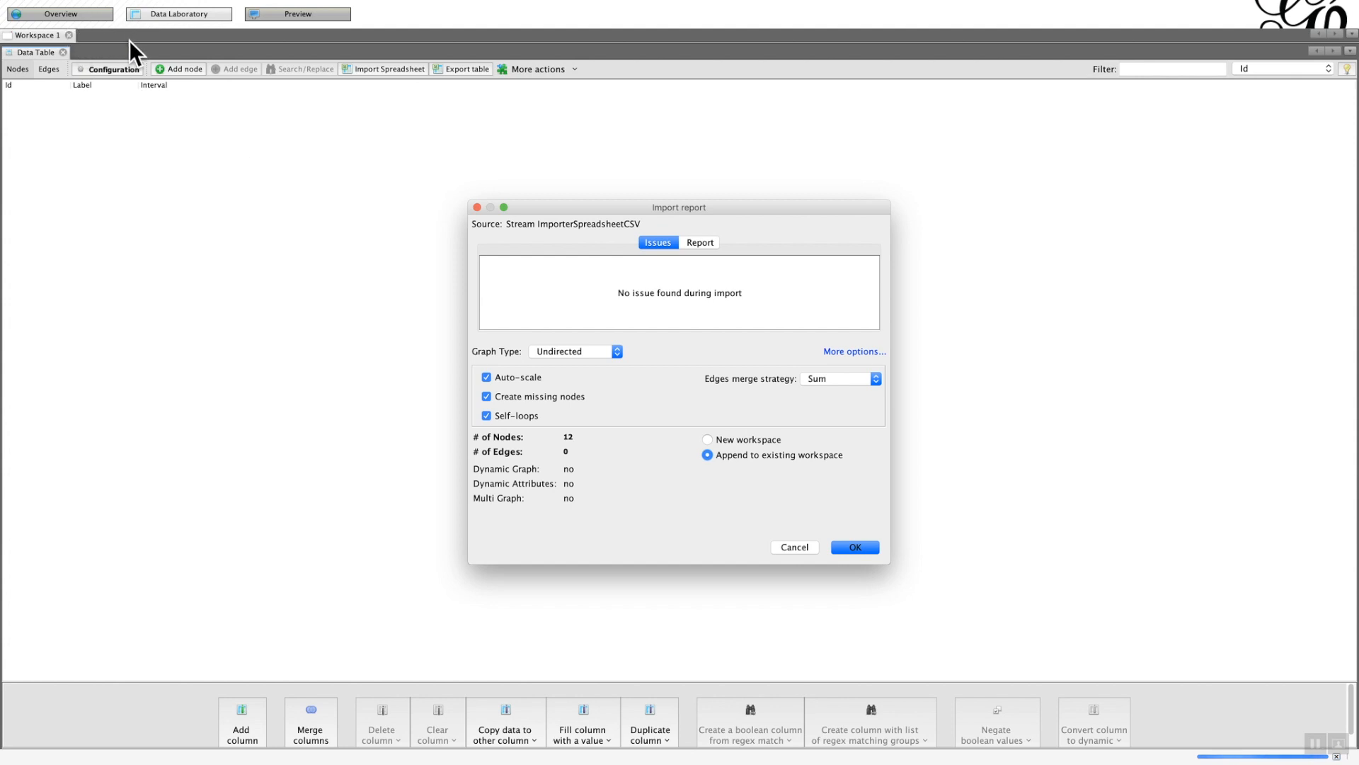
pyautogui.moveTo(652, 405)
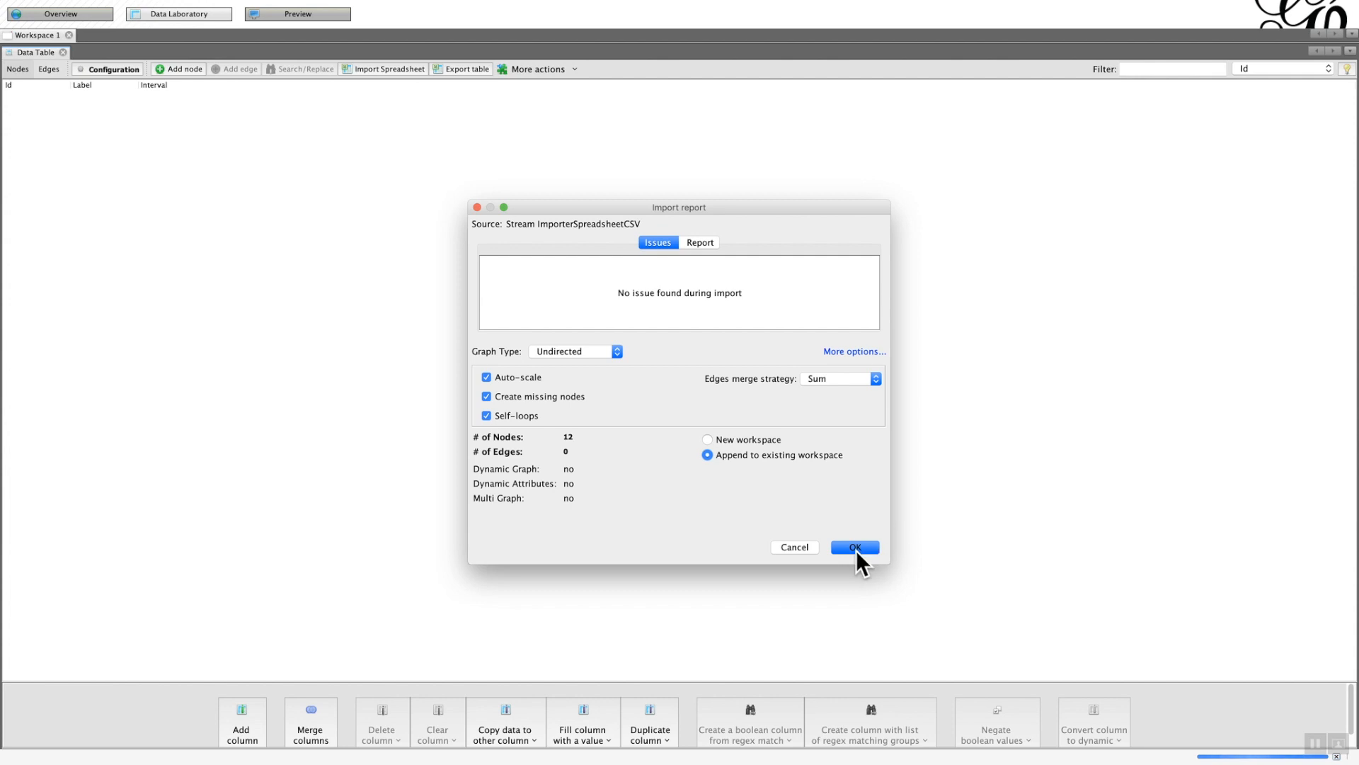
pyautogui.click(853, 547)
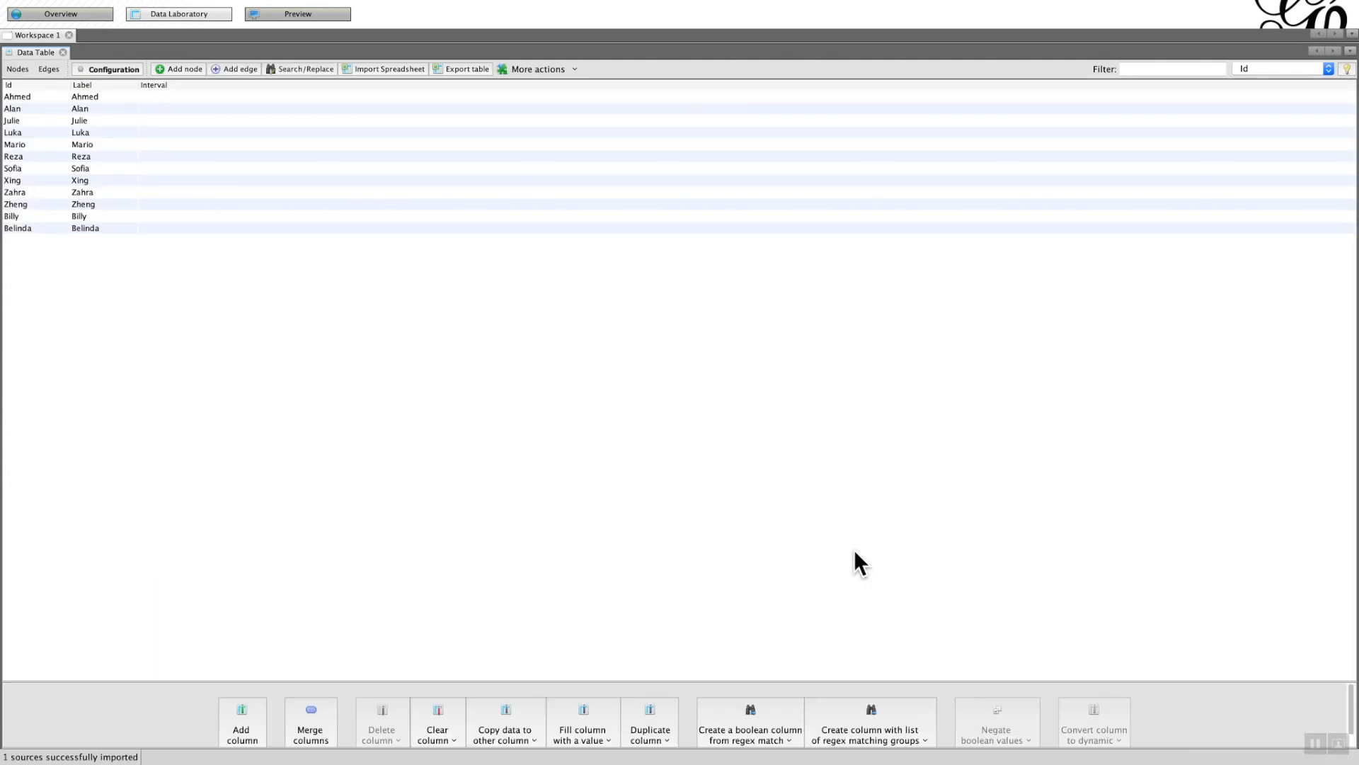
pyautogui.moveTo(108, 86)
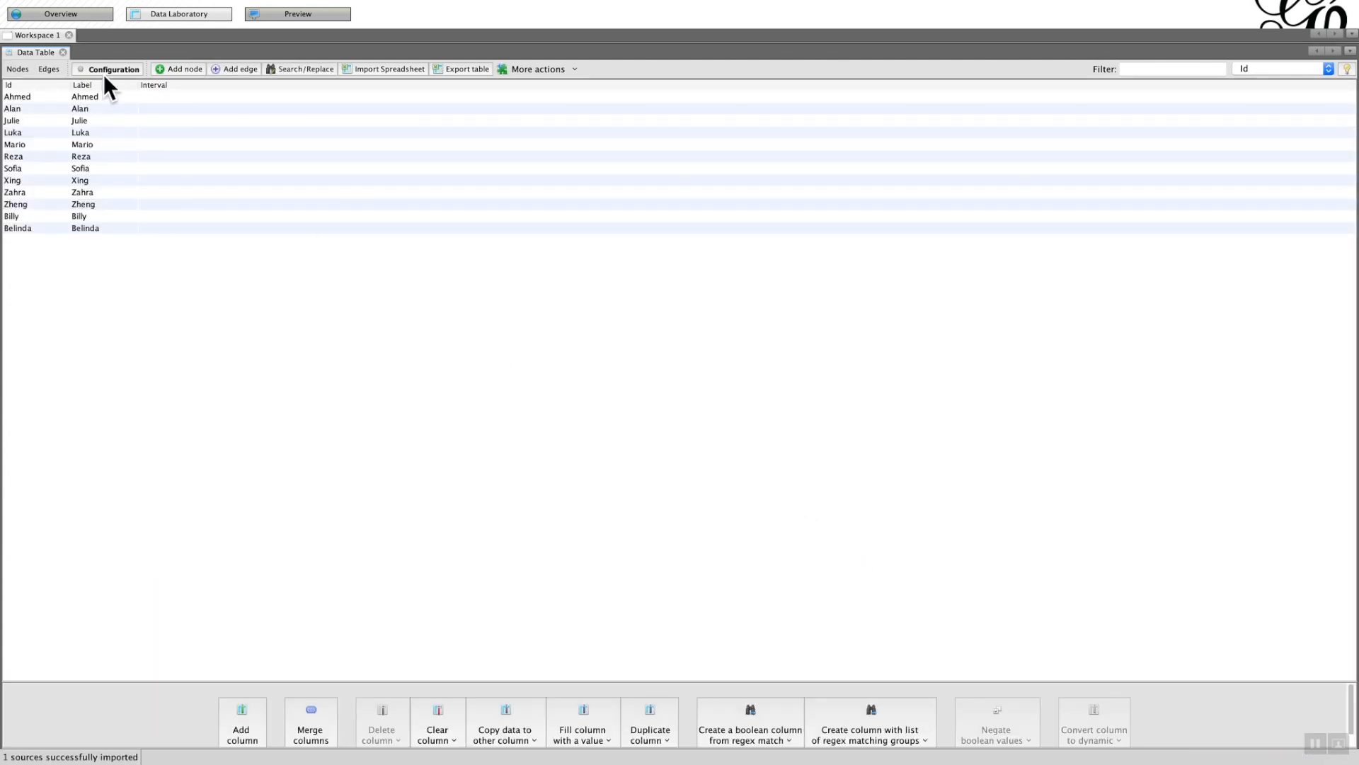
pyautogui.moveTo(144, 169)
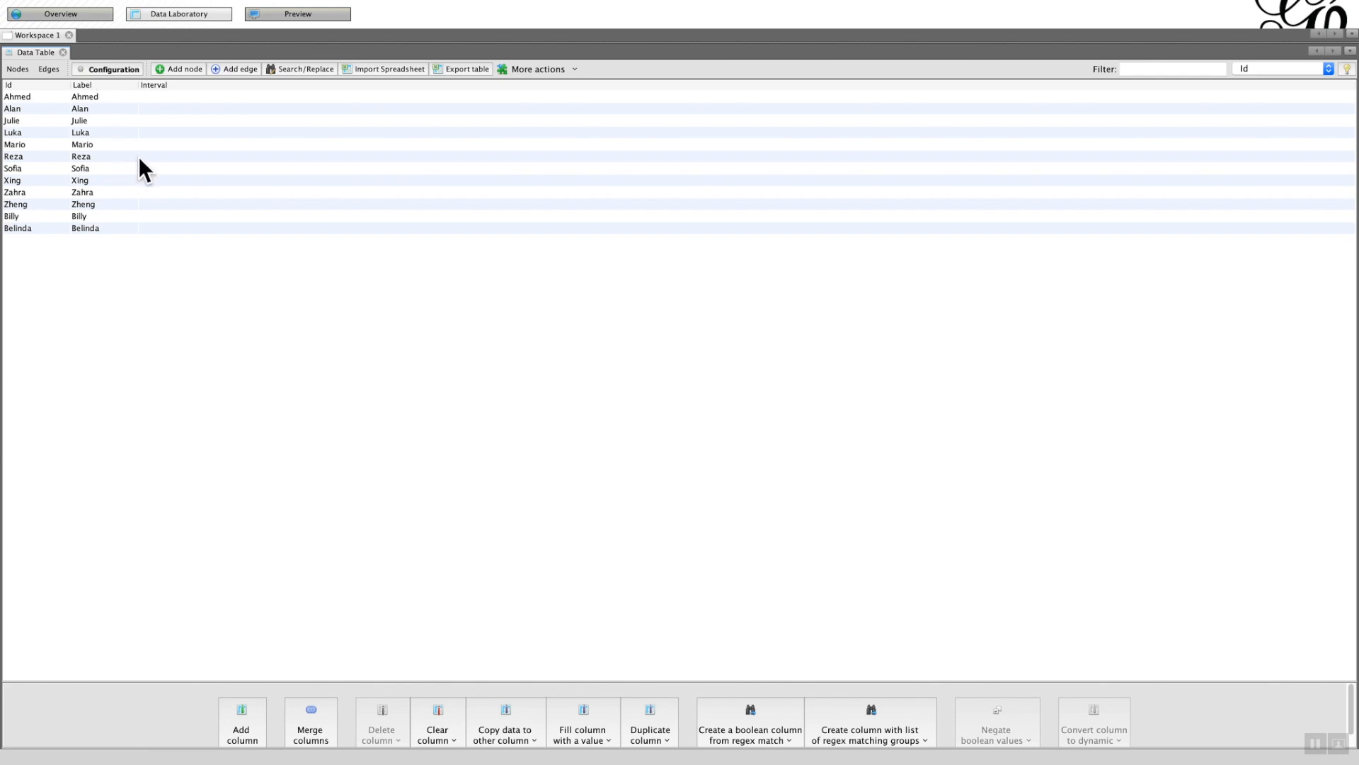
pyautogui.moveTo(395, 80)
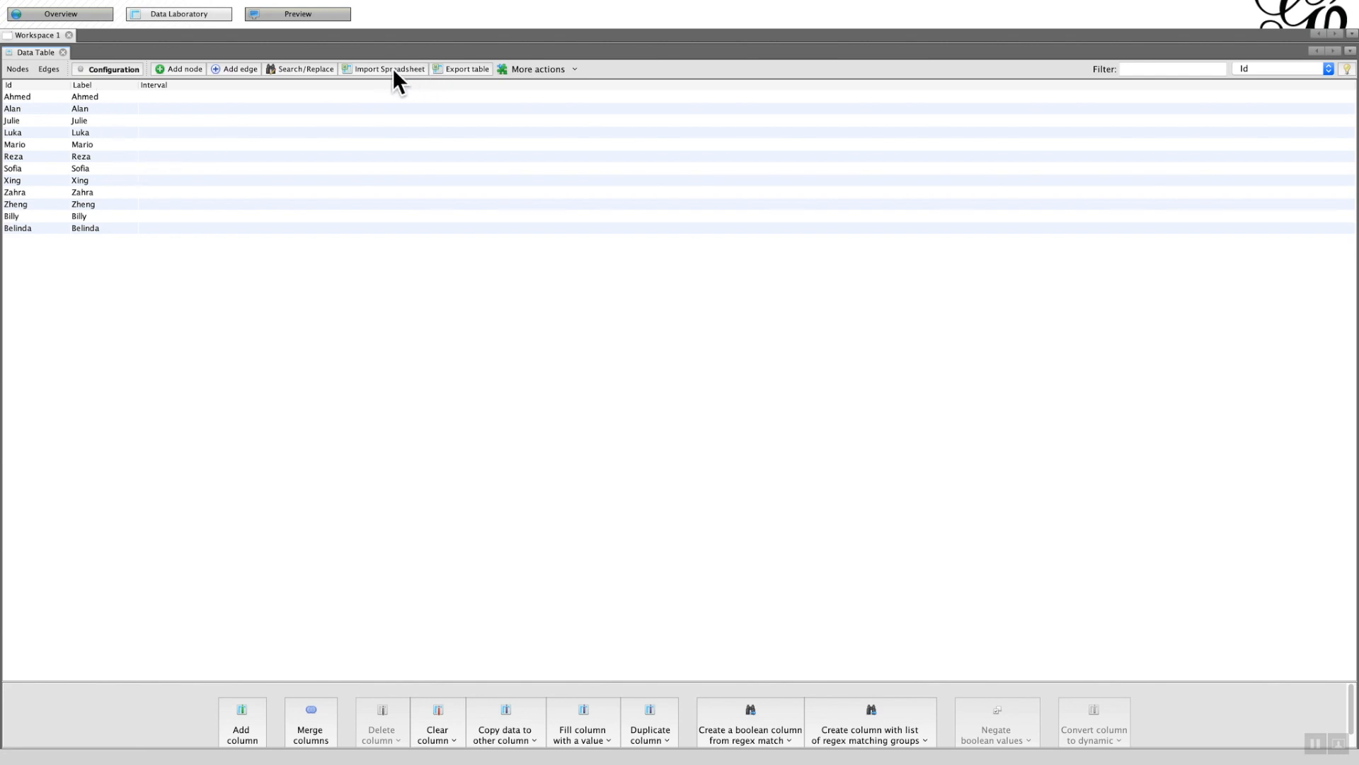
# Load Degree Edge.csv through the Import Spreadsheet wizard.
pyautogui.click(387, 69)
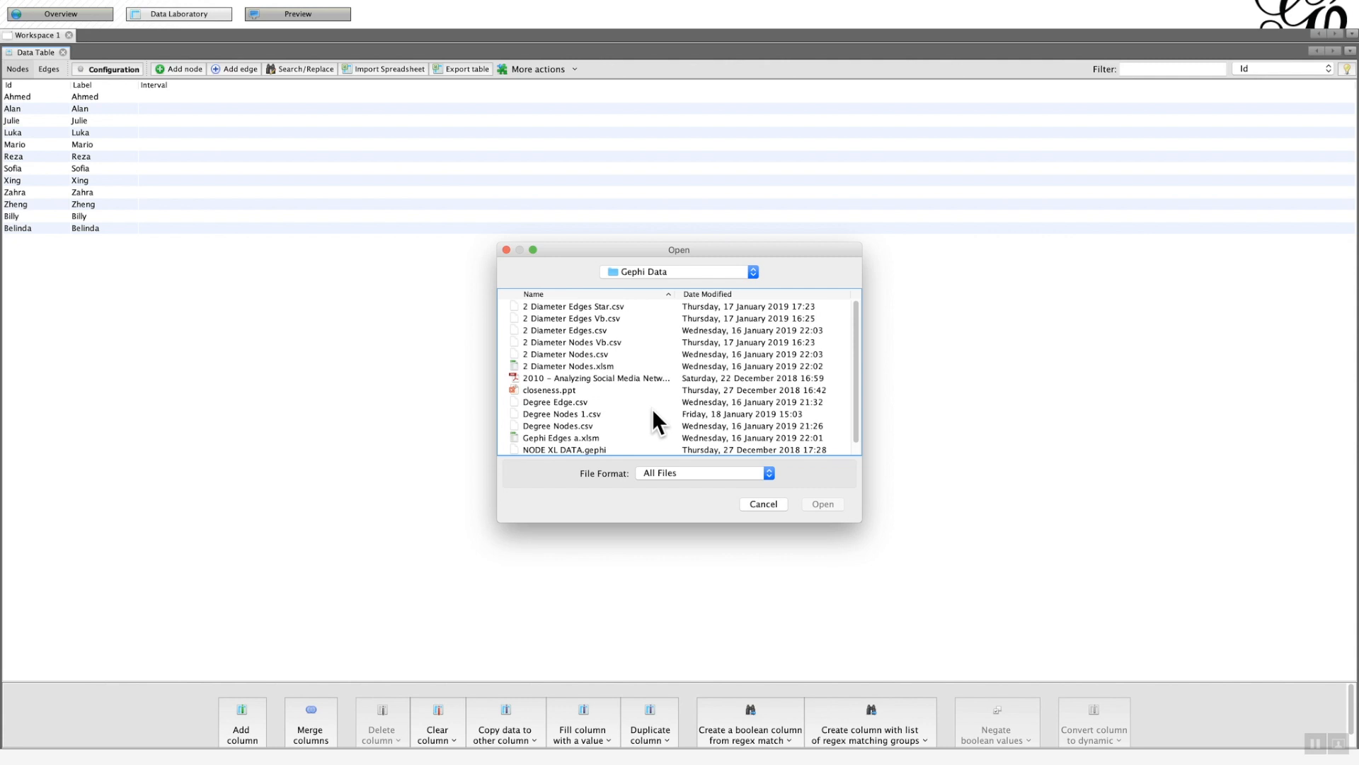
pyautogui.click(555, 402)
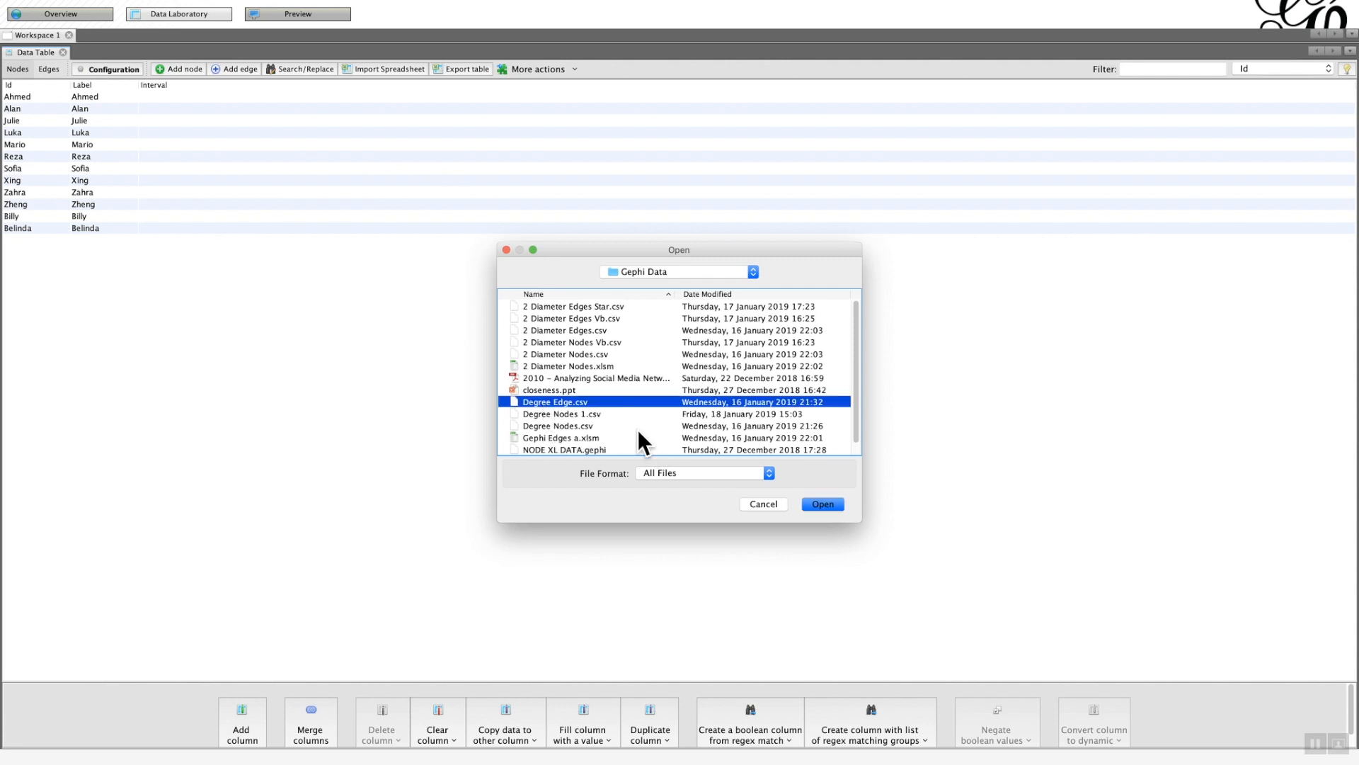
pyautogui.click(820, 504)
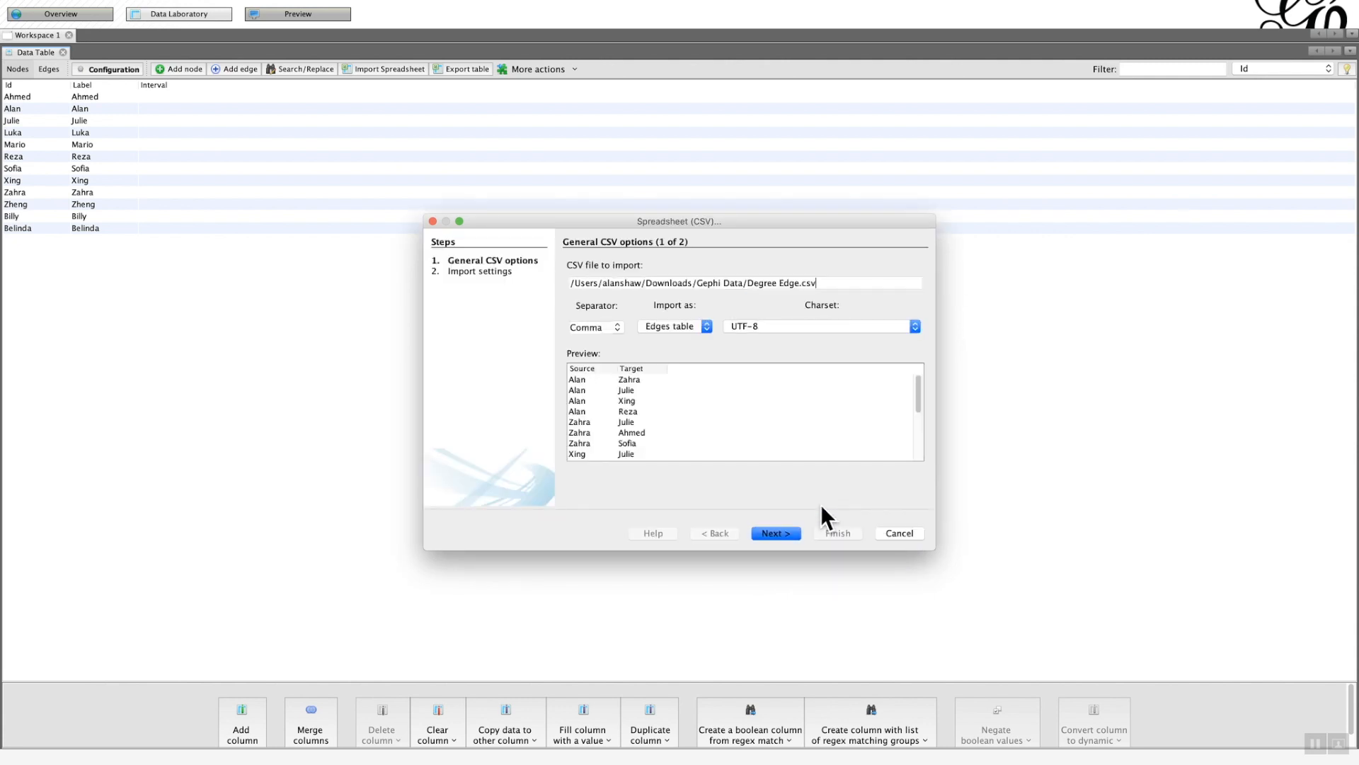
pyautogui.moveTo(788, 464)
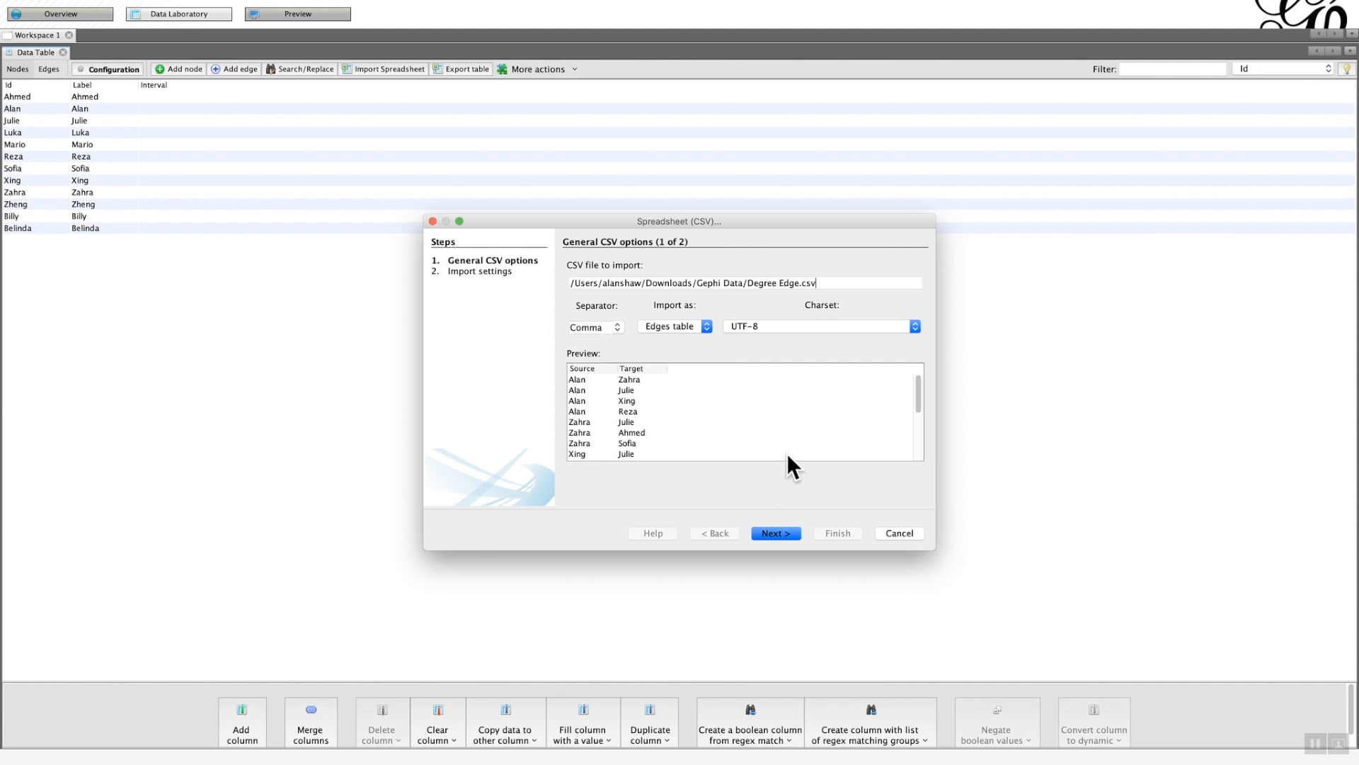
pyautogui.click(774, 533)
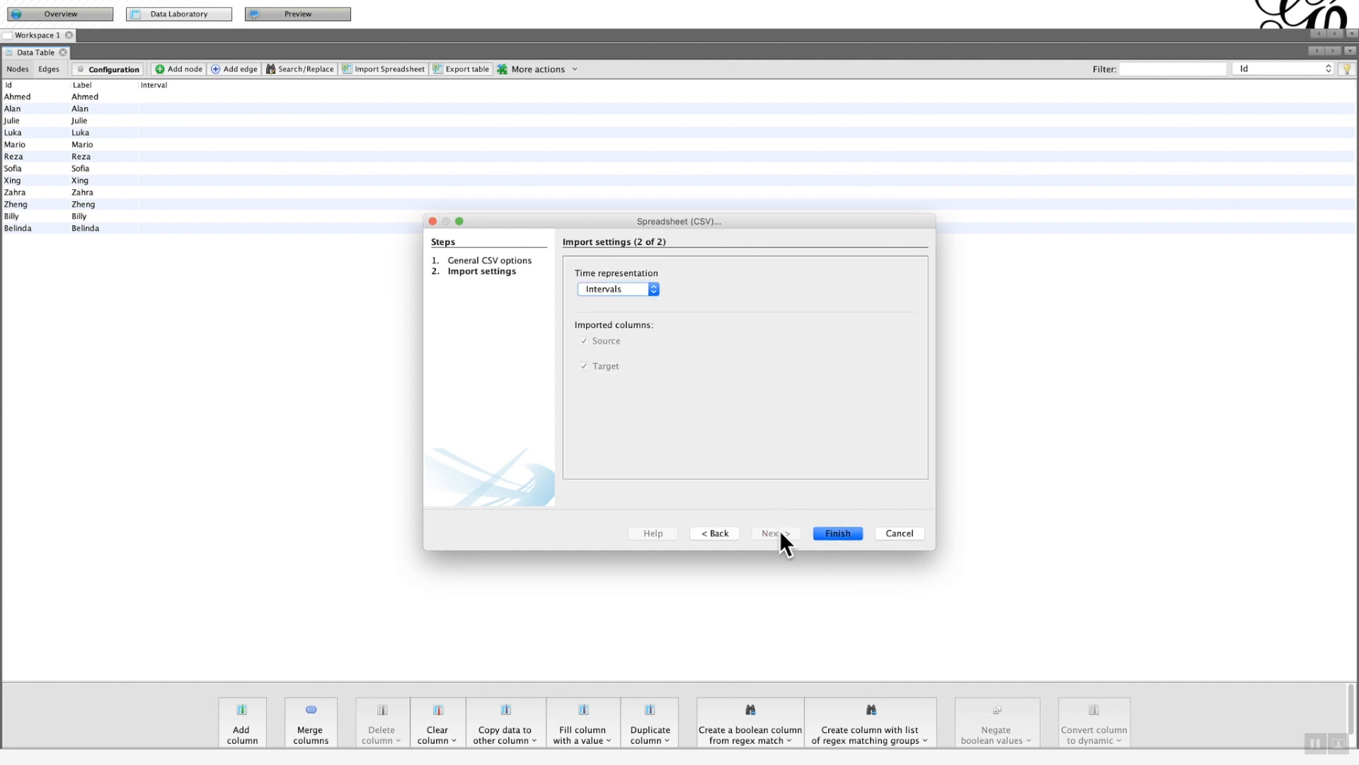
pyautogui.click(835, 532)
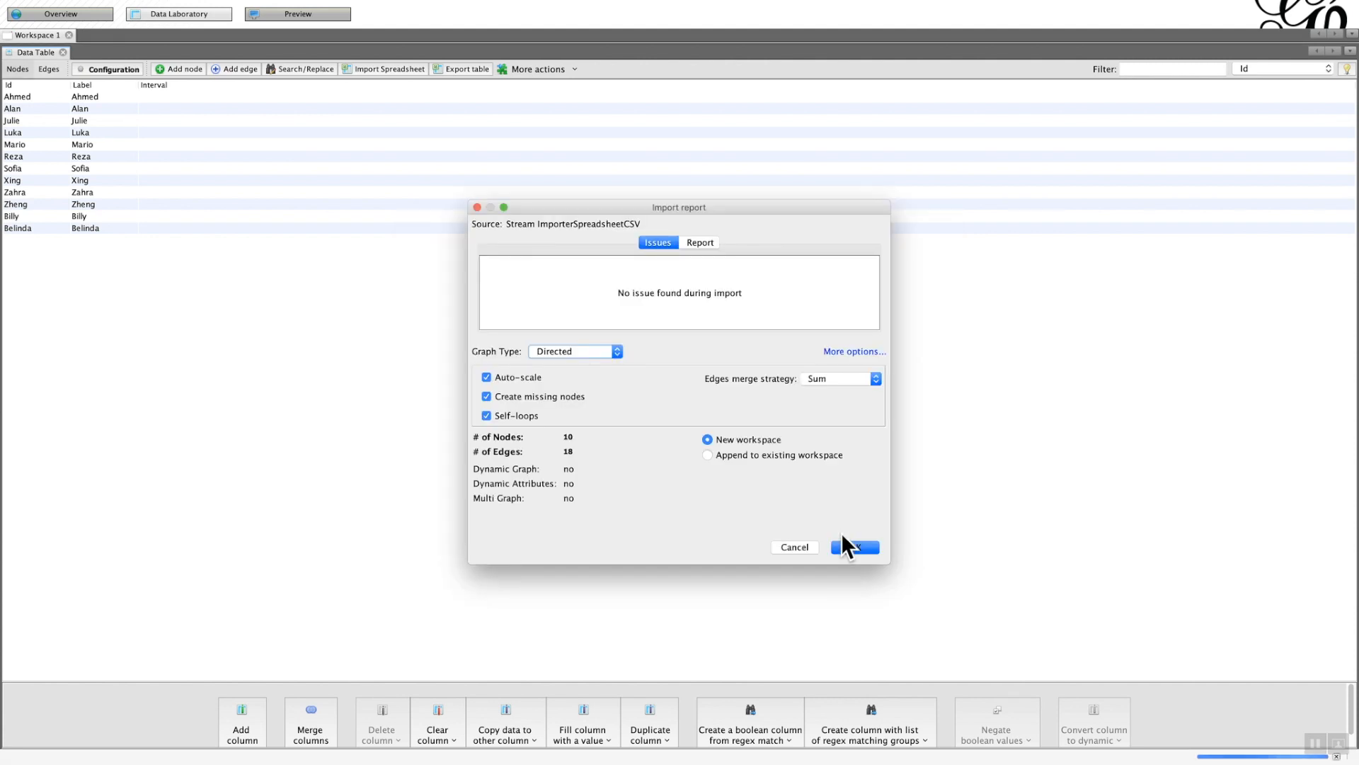
# Import the edges as an undirected graph appended to the workspace, then view the edges table.
pyautogui.click(574, 352)
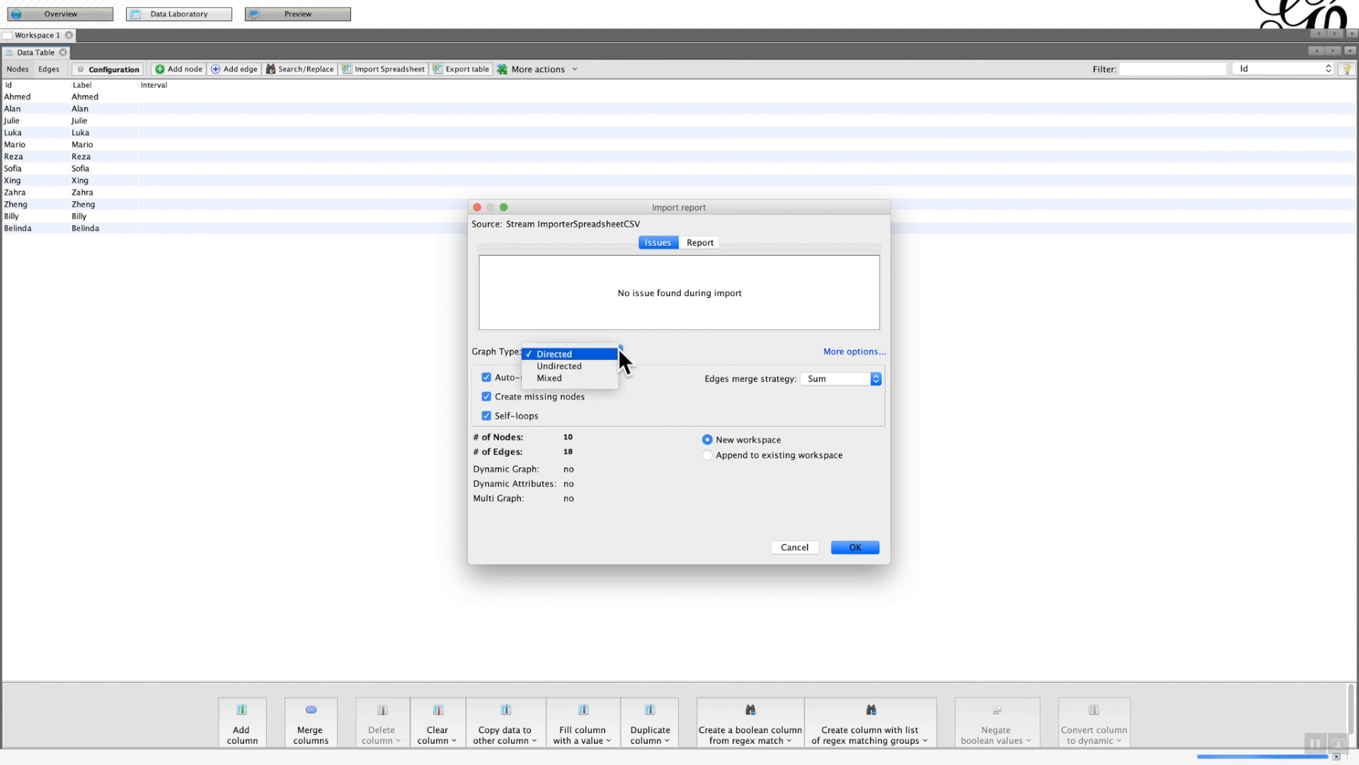
pyautogui.click(559, 365)
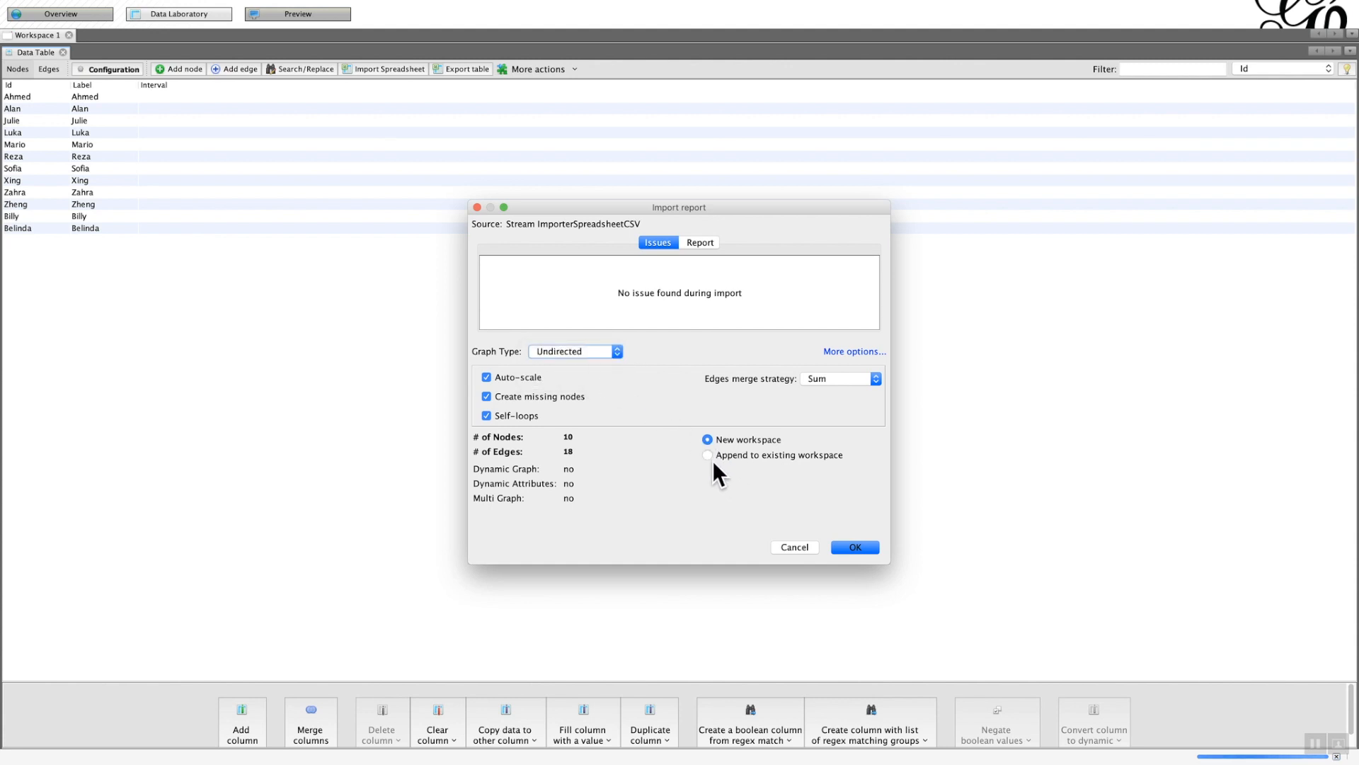
pyautogui.click(708, 455)
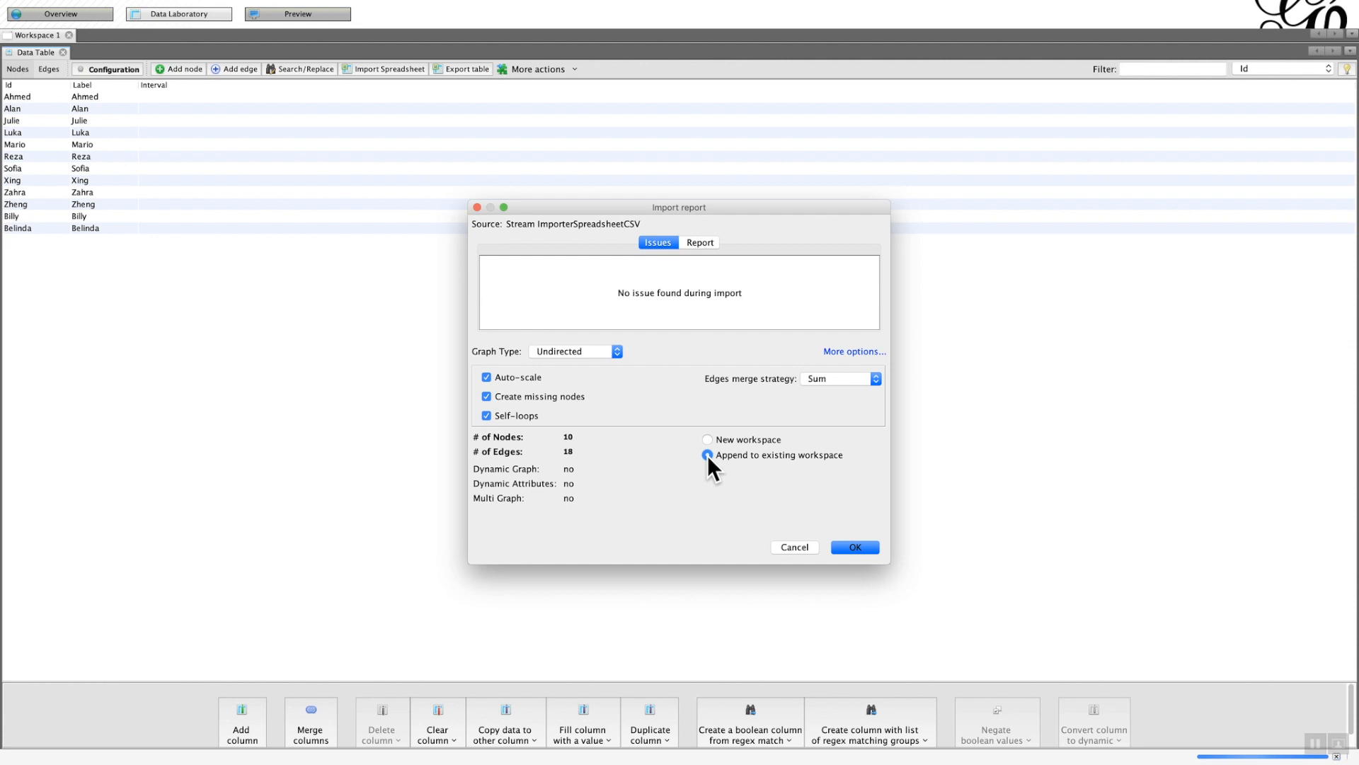
pyautogui.click(853, 546)
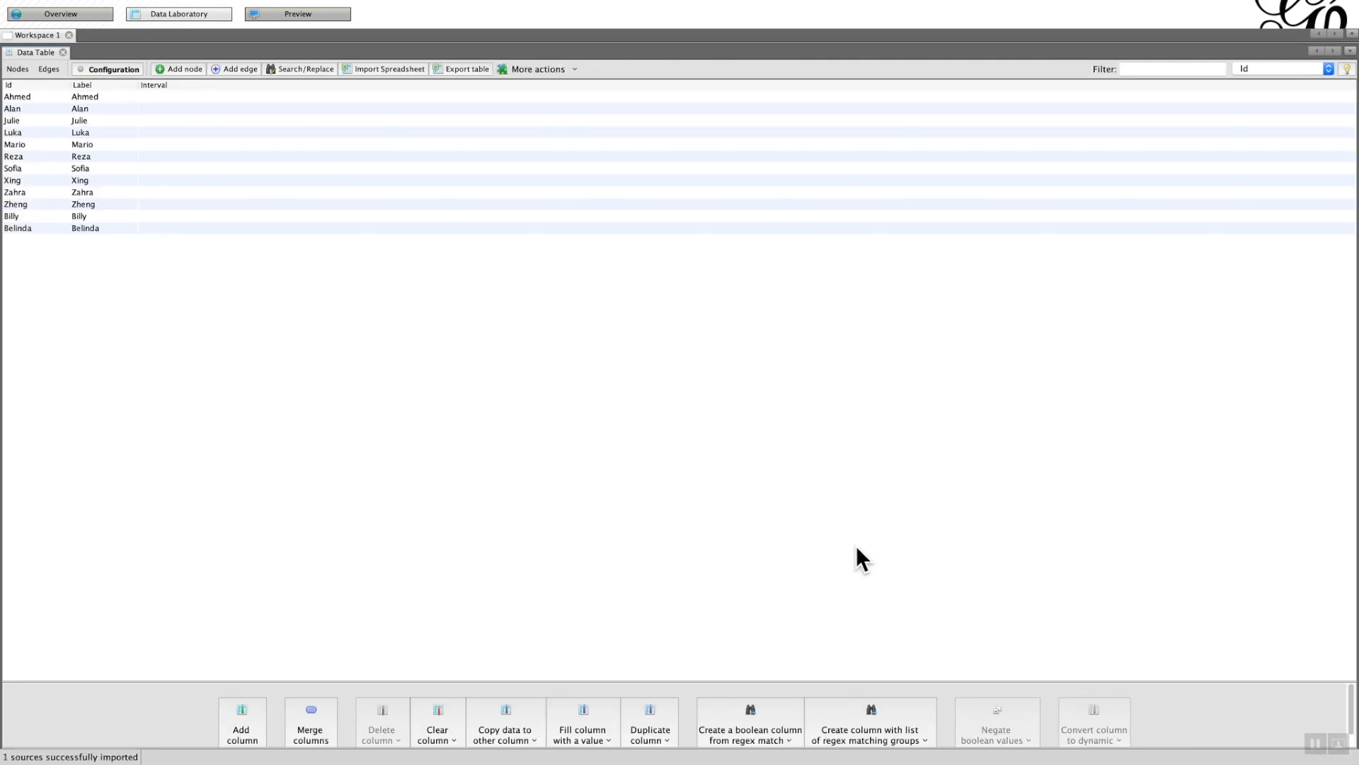
pyautogui.moveTo(159, 170)
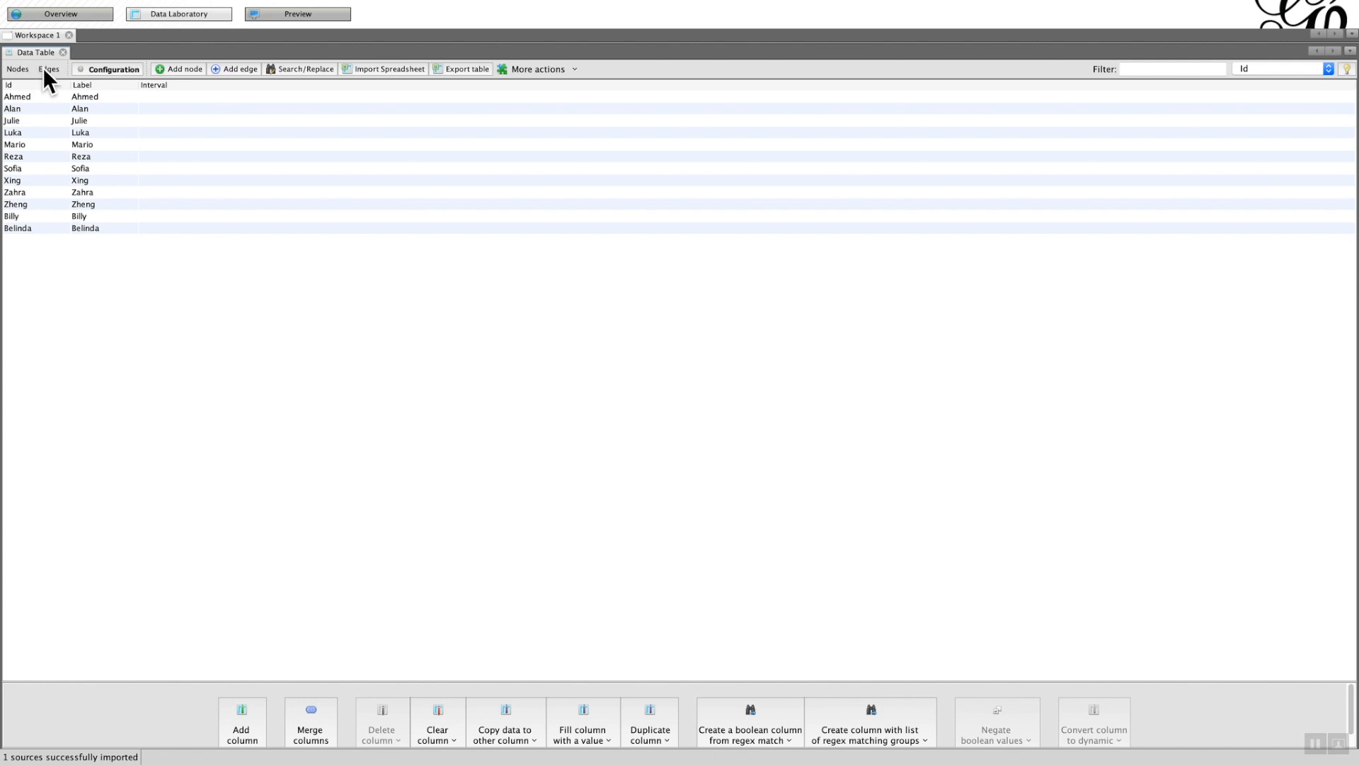
pyautogui.click(49, 69)
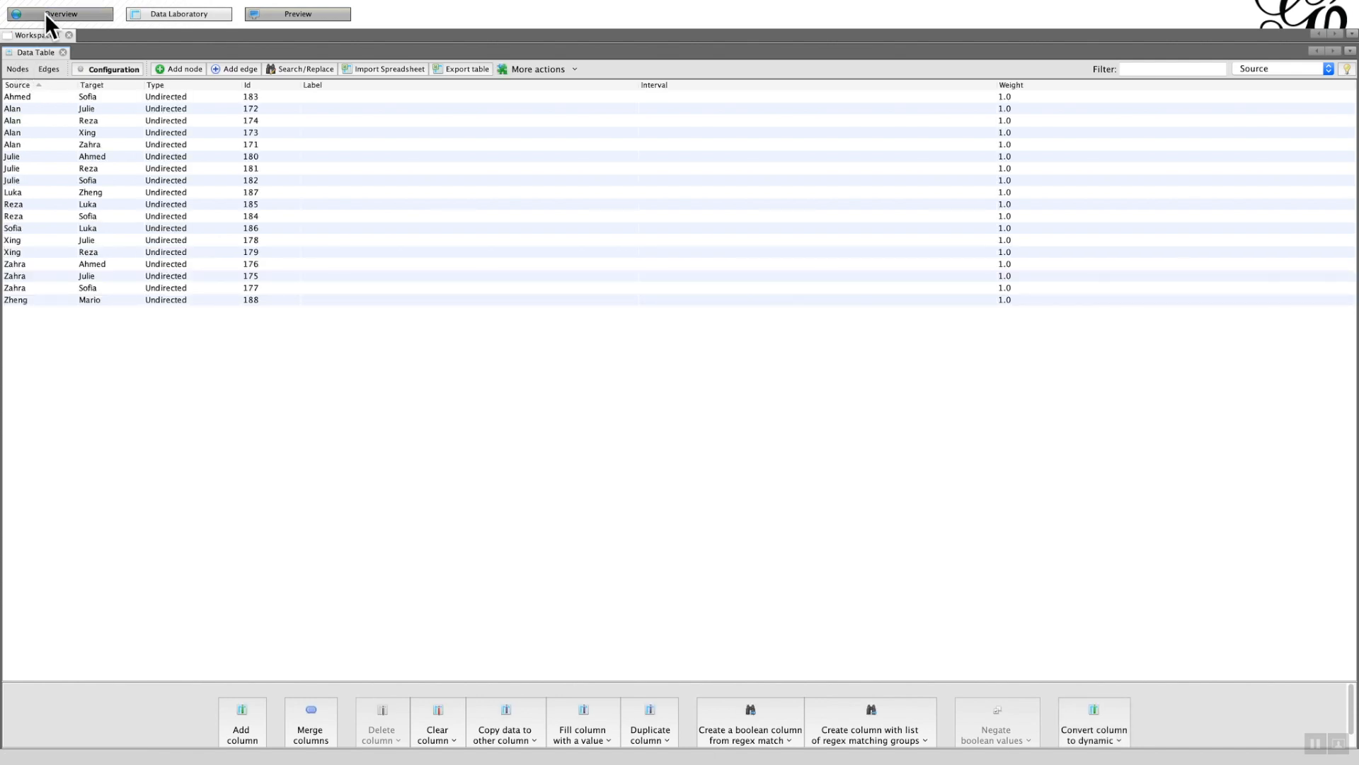
# Switch to Overview to see the graph of 12 nodes and 18 edges.
pyautogui.click(60, 13)
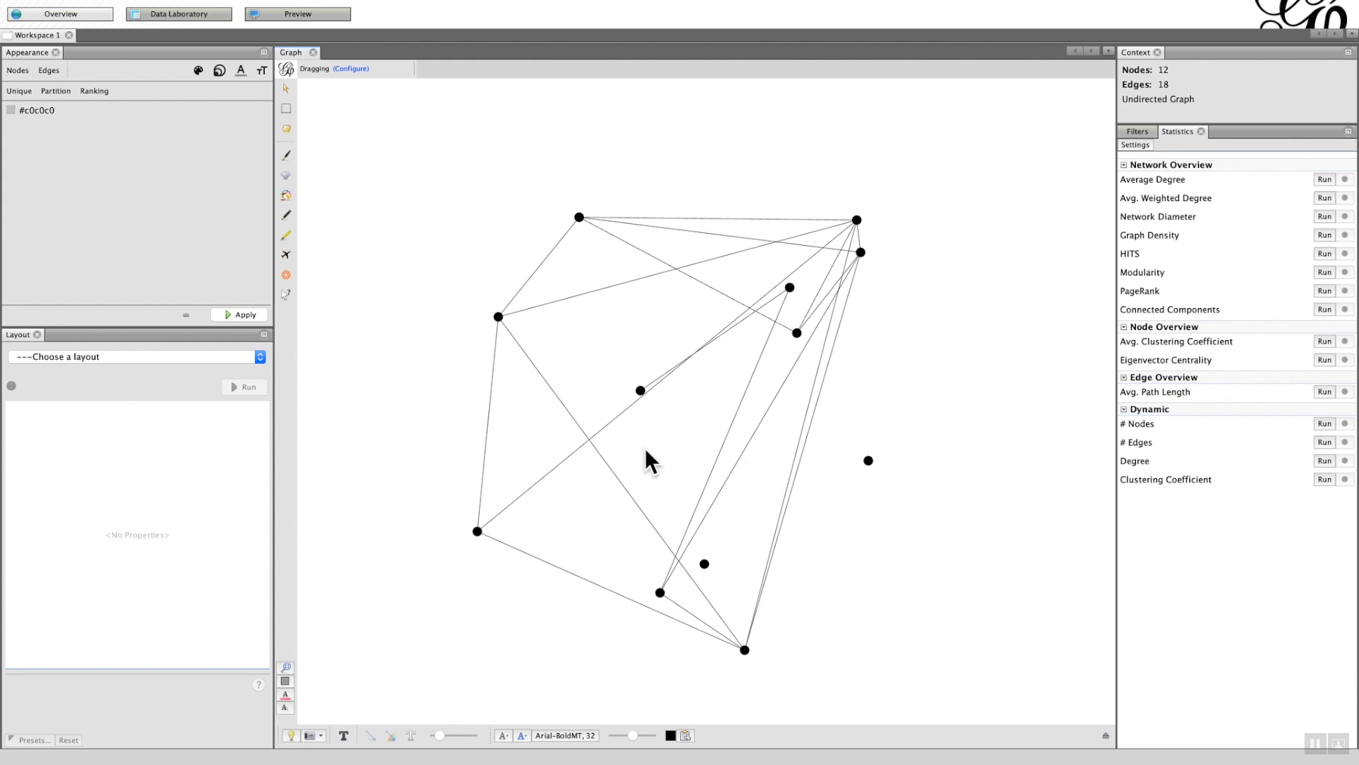
pyautogui.moveTo(661, 439)
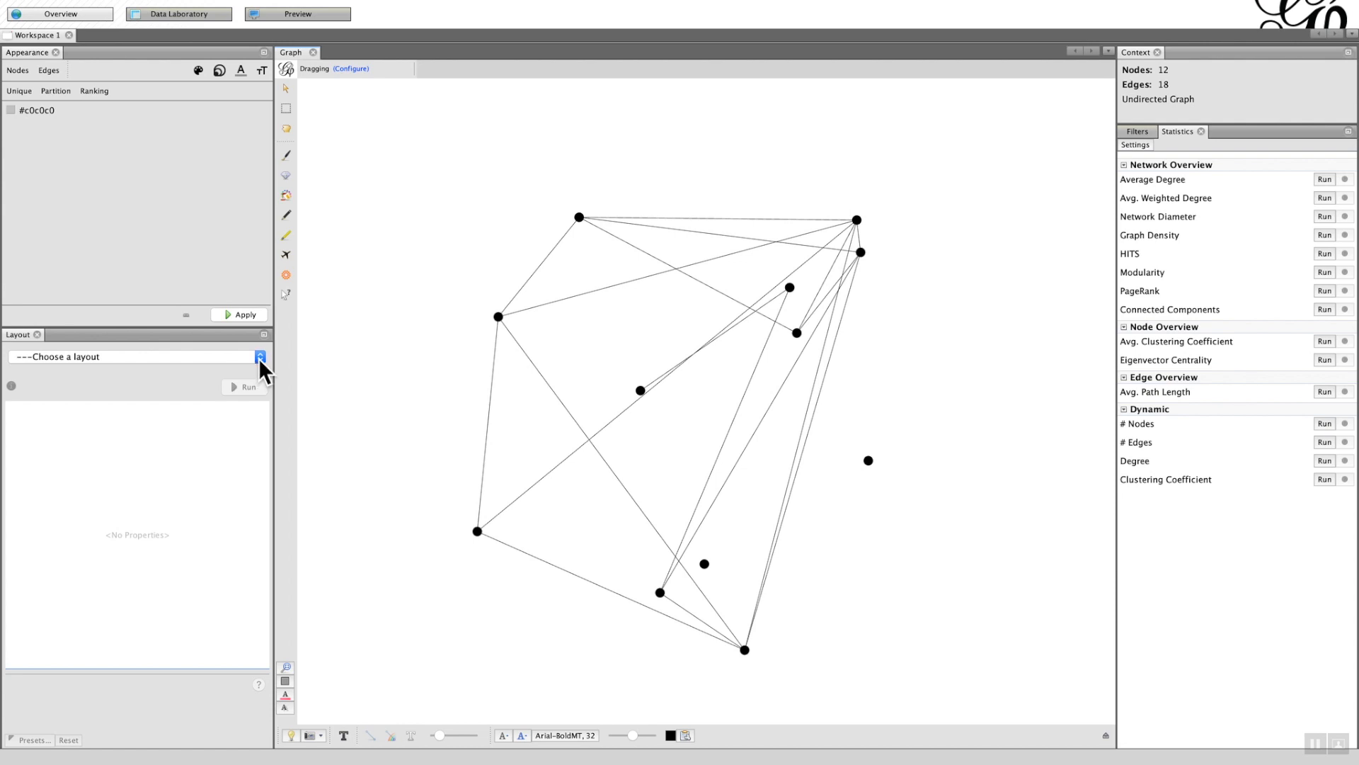
# Run the ForceAtlas 2 layout briefly, then stop it once nodes cluster.
pyautogui.click(259, 357)
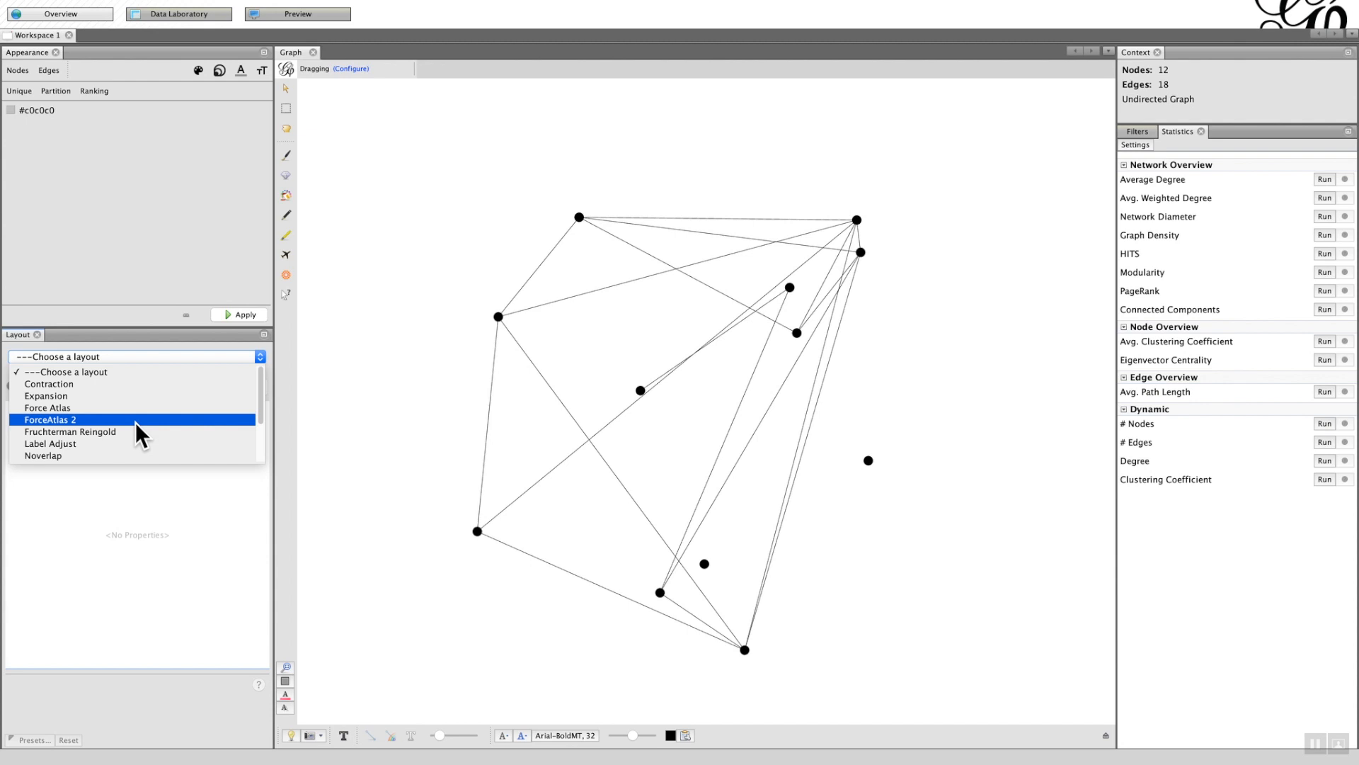
pyautogui.click(50, 418)
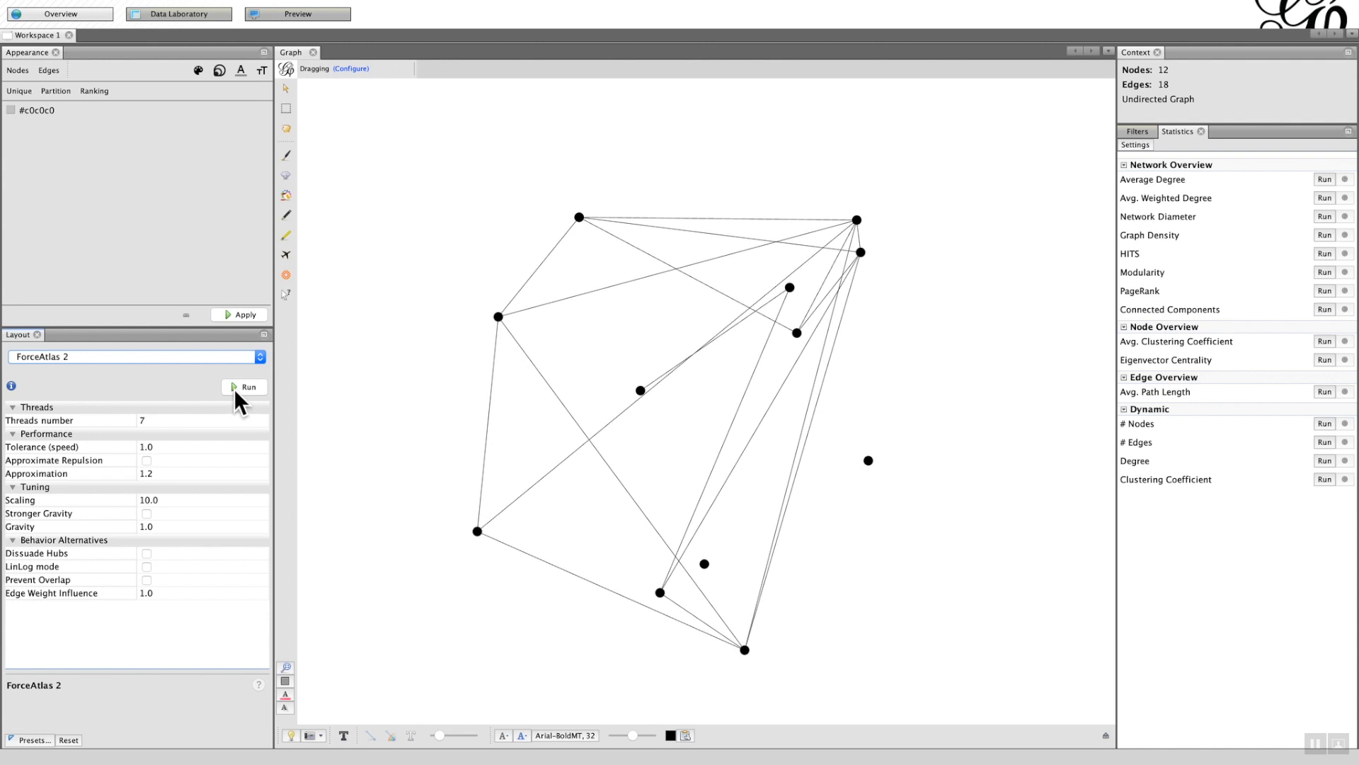
pyautogui.click(244, 386)
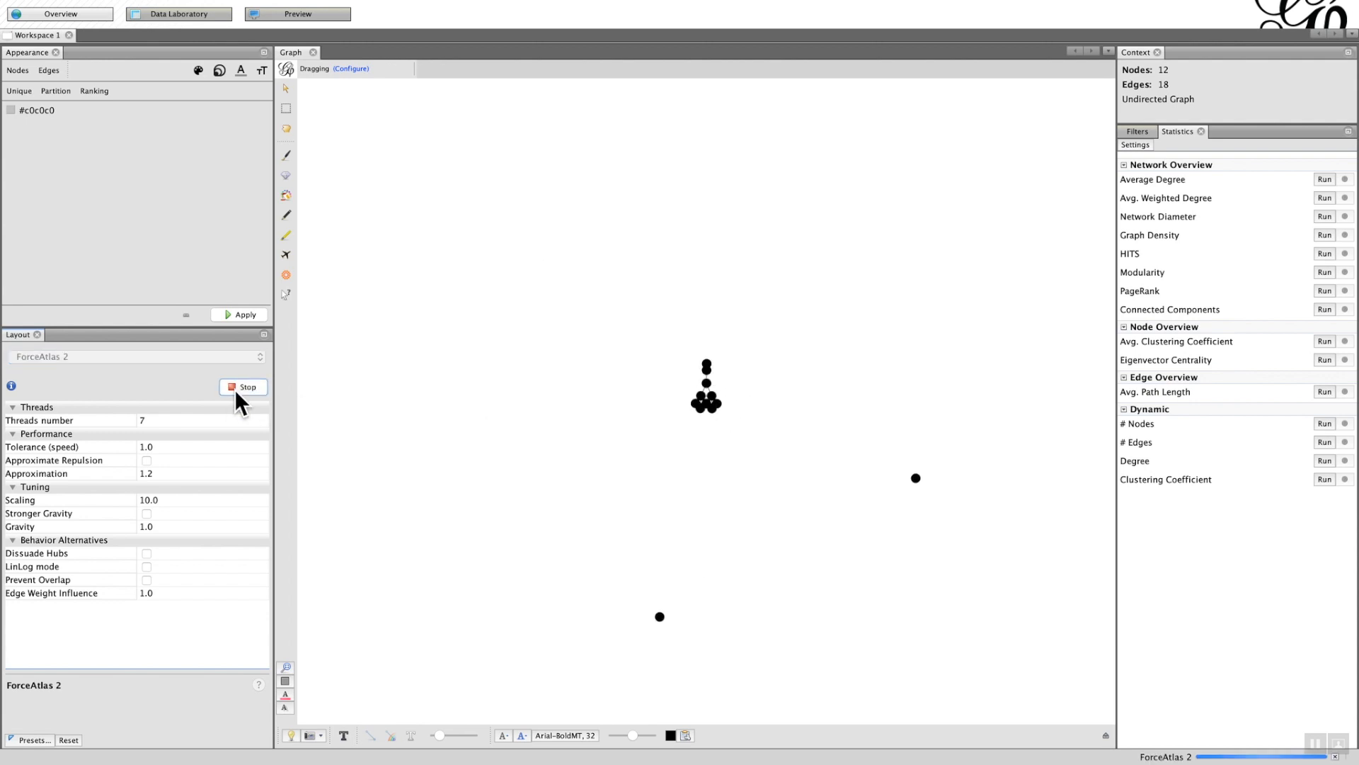
pyautogui.click(244, 387)
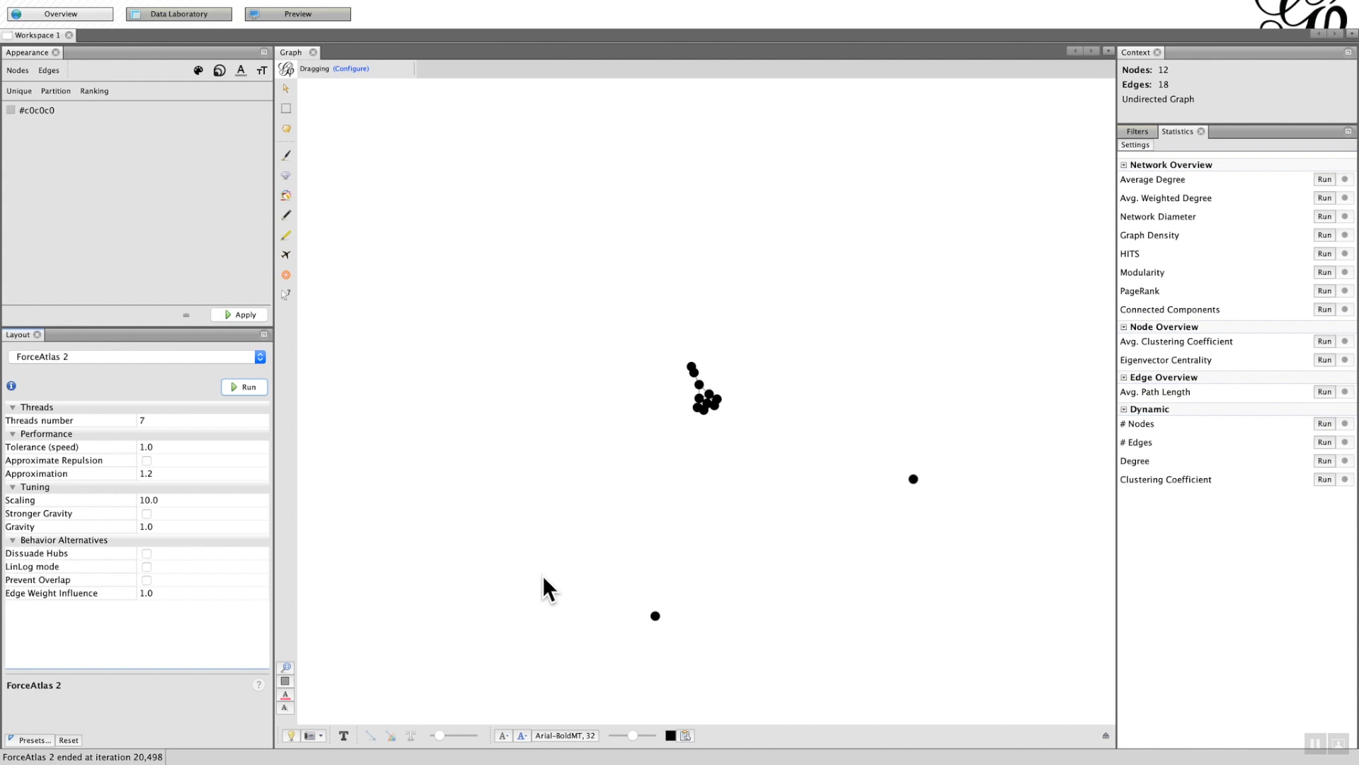
pyautogui.moveTo(742, 422)
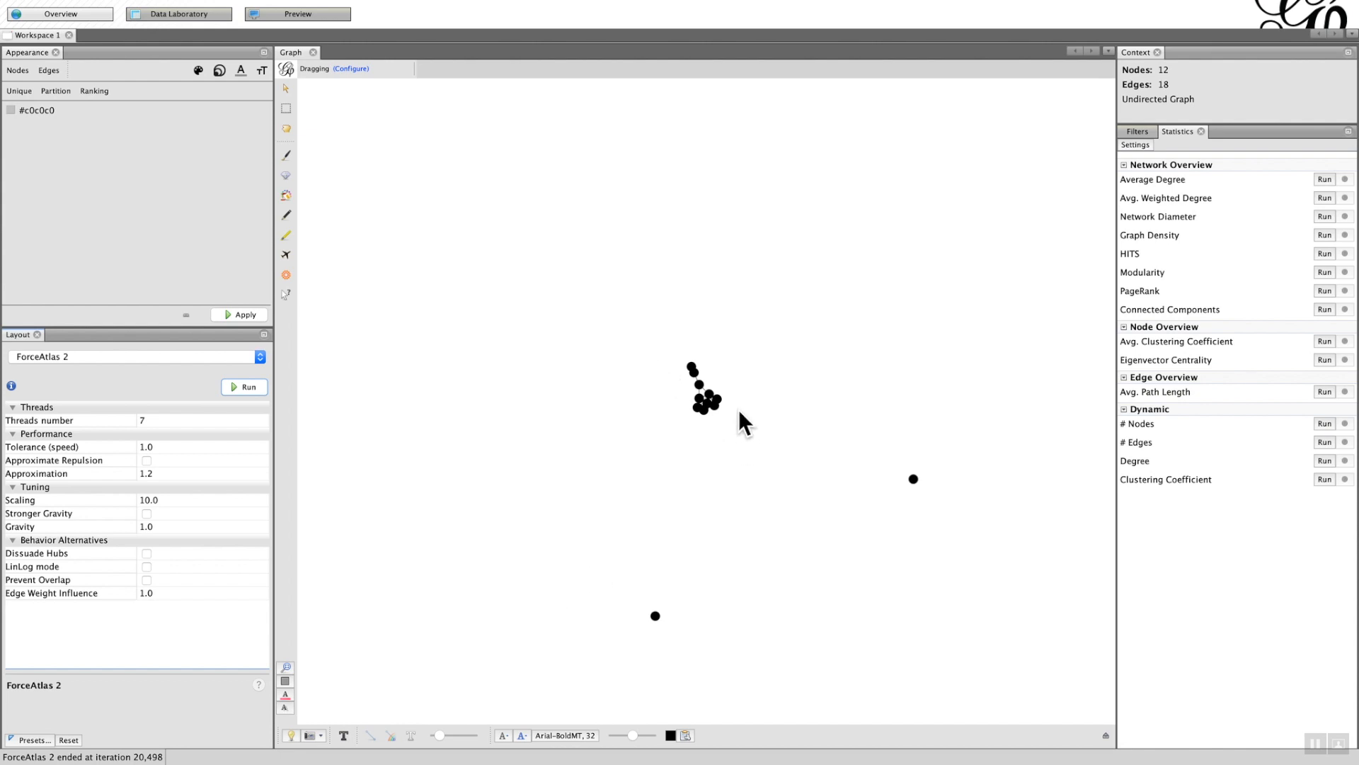
pyautogui.moveTo(791, 519)
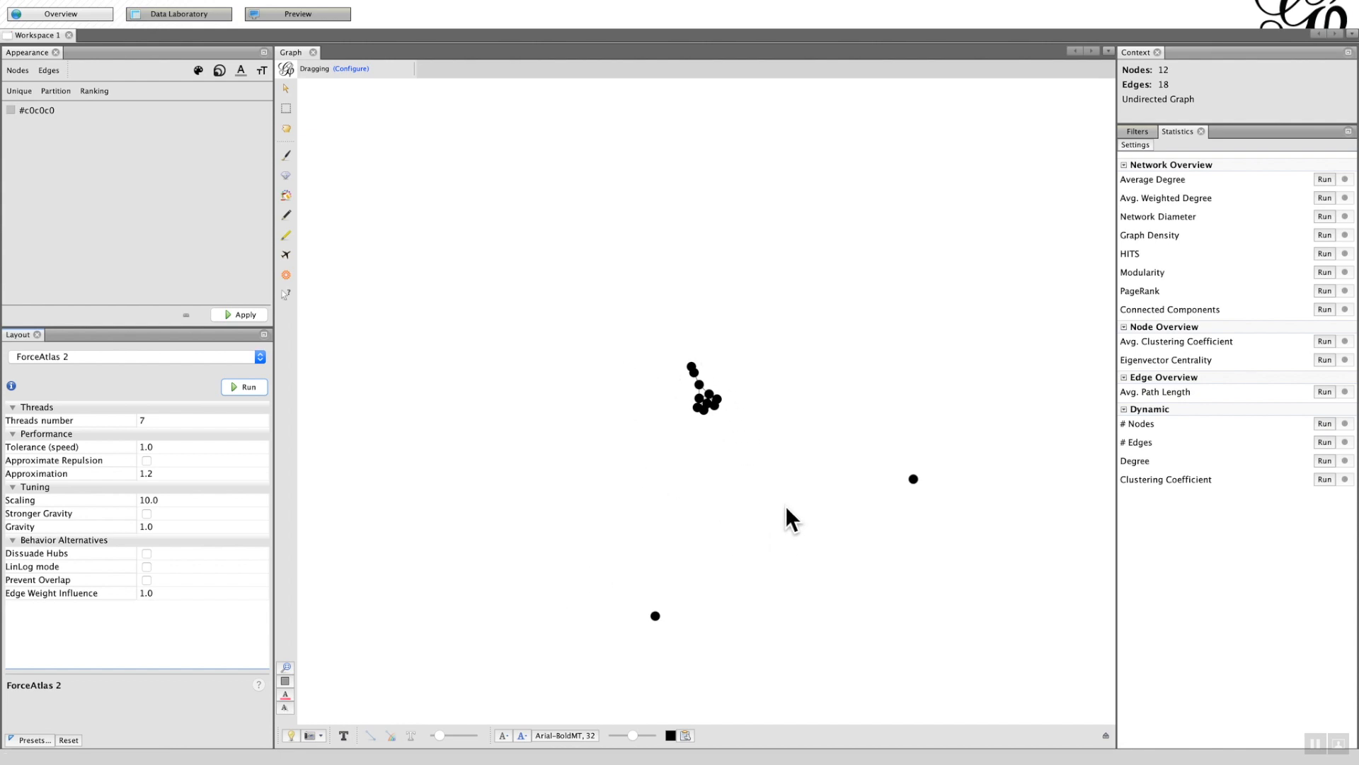
pyautogui.moveTo(781, 548)
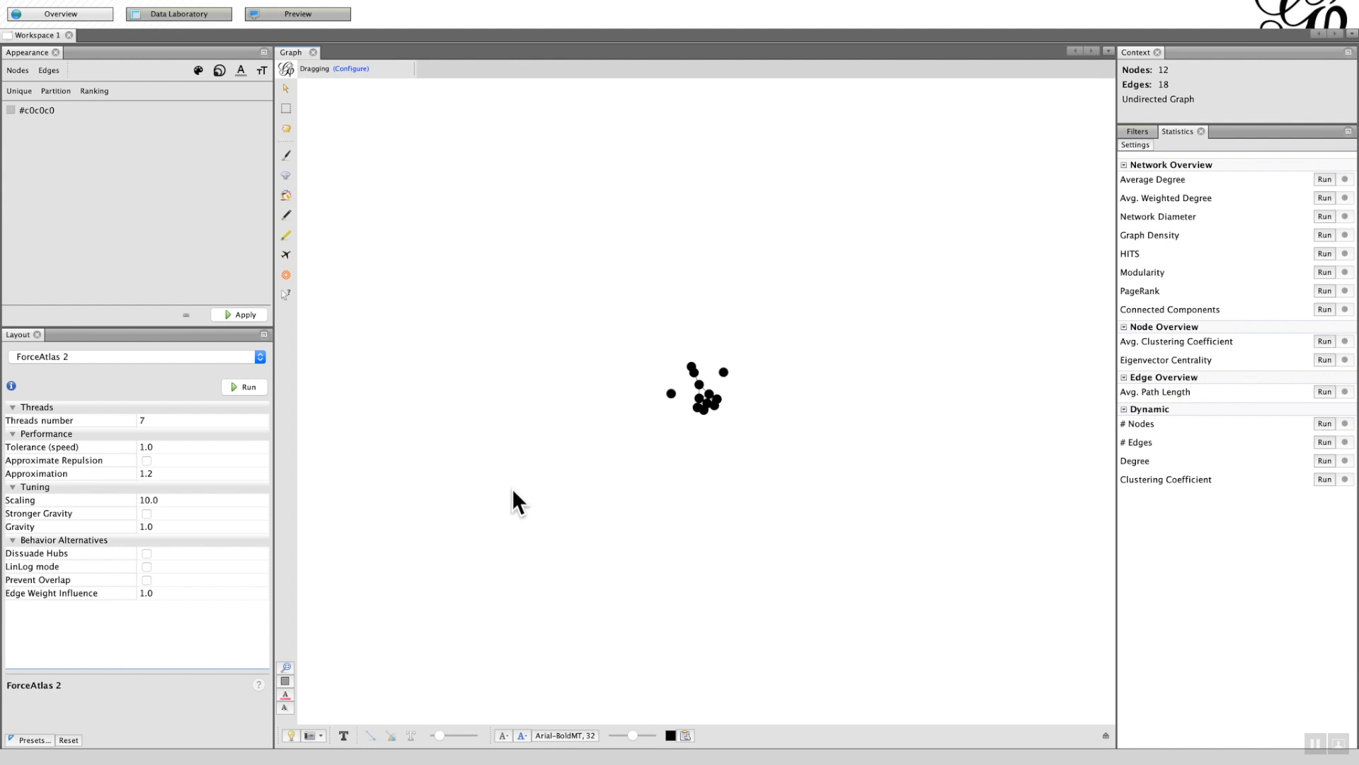
pyautogui.click(260, 356)
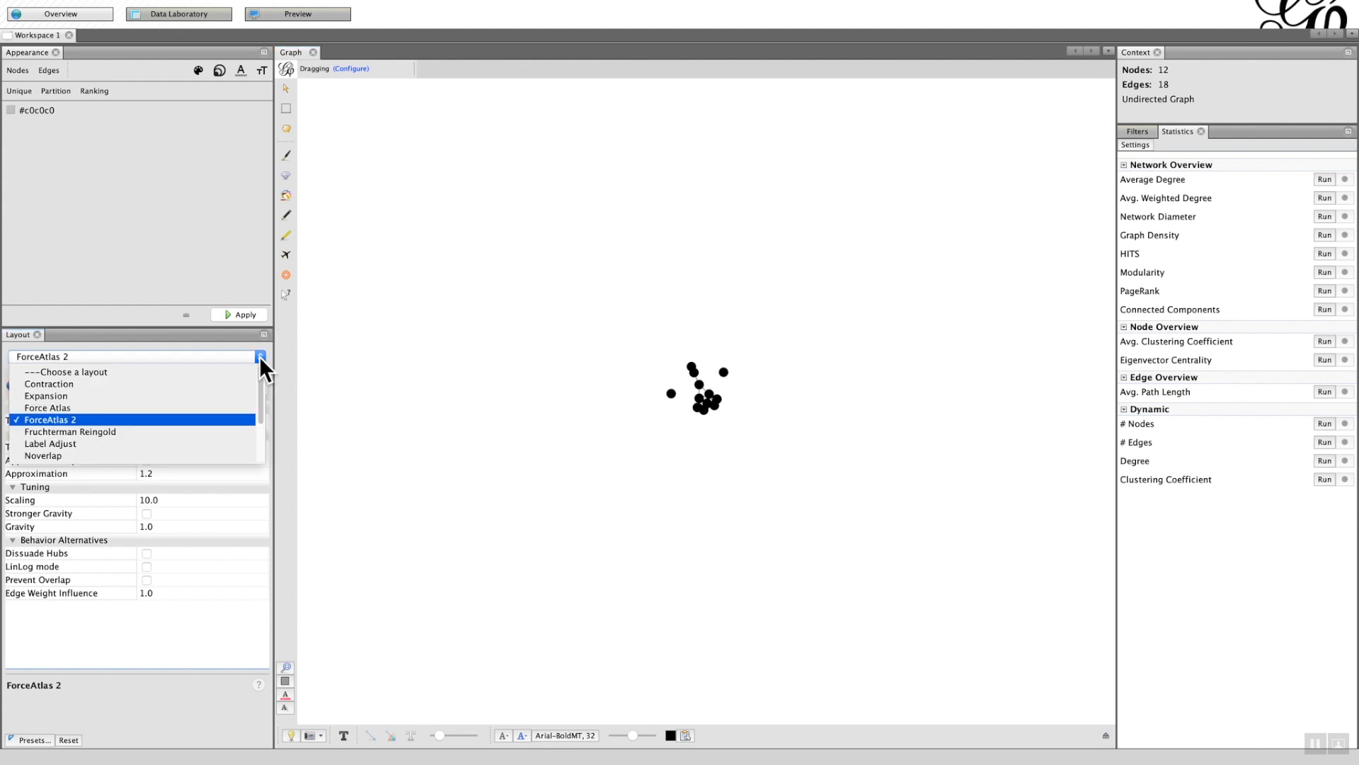
pyautogui.click(46, 395)
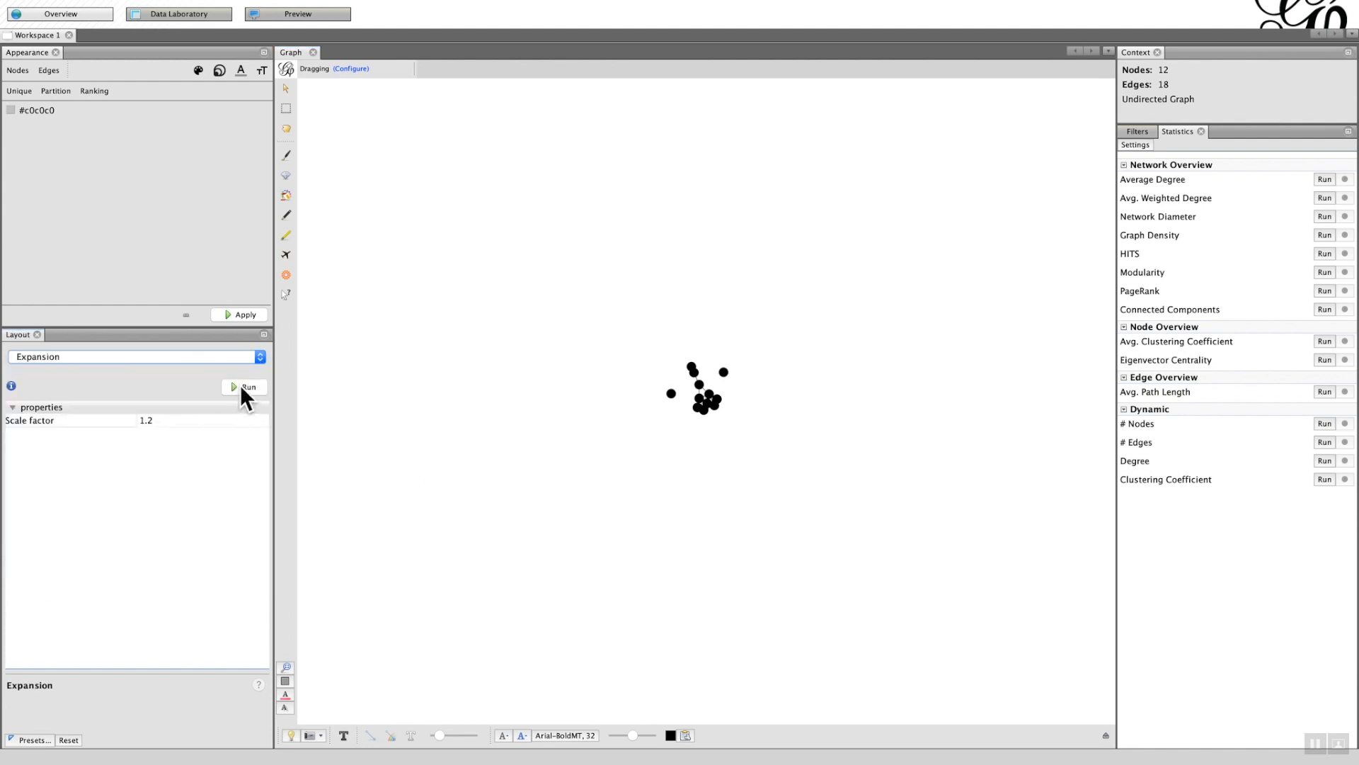
pyautogui.click(246, 386)
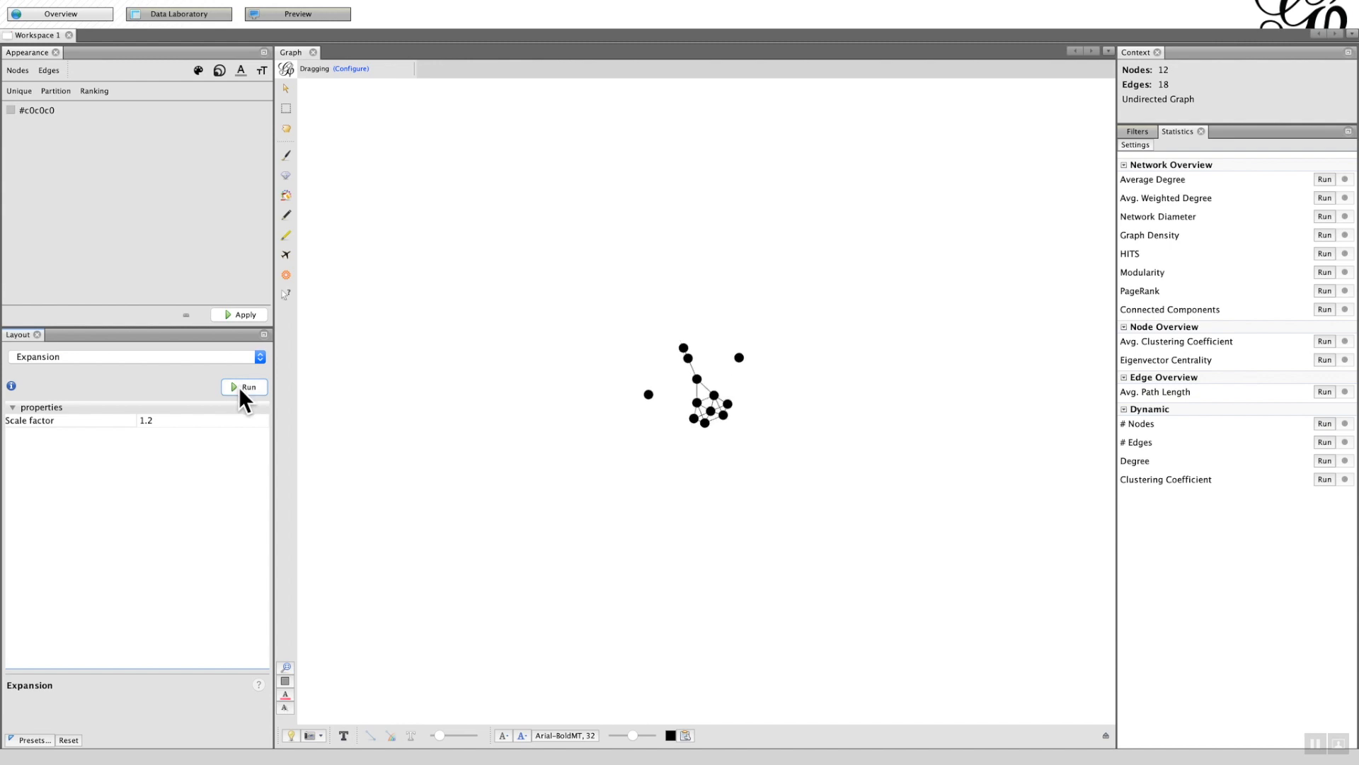
pyautogui.click(245, 386)
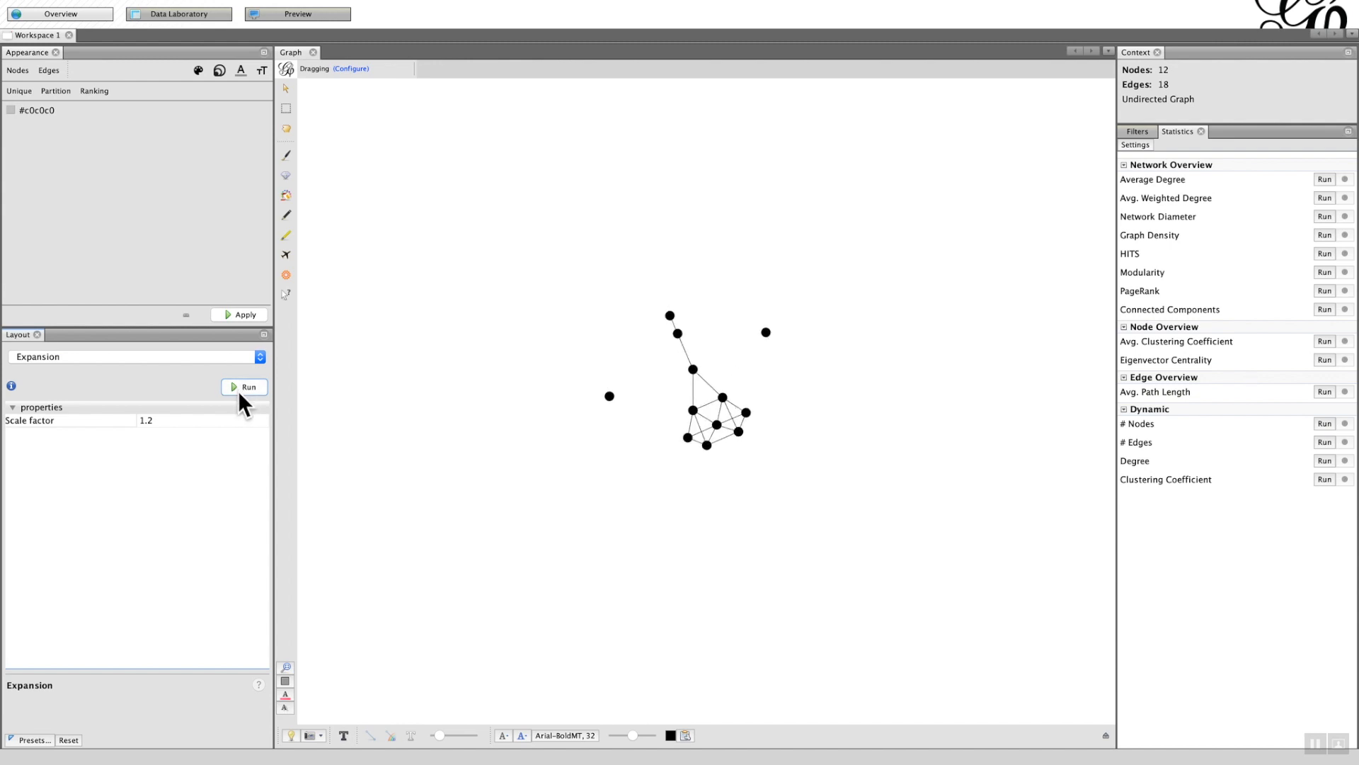
pyautogui.moveTo(242, 436)
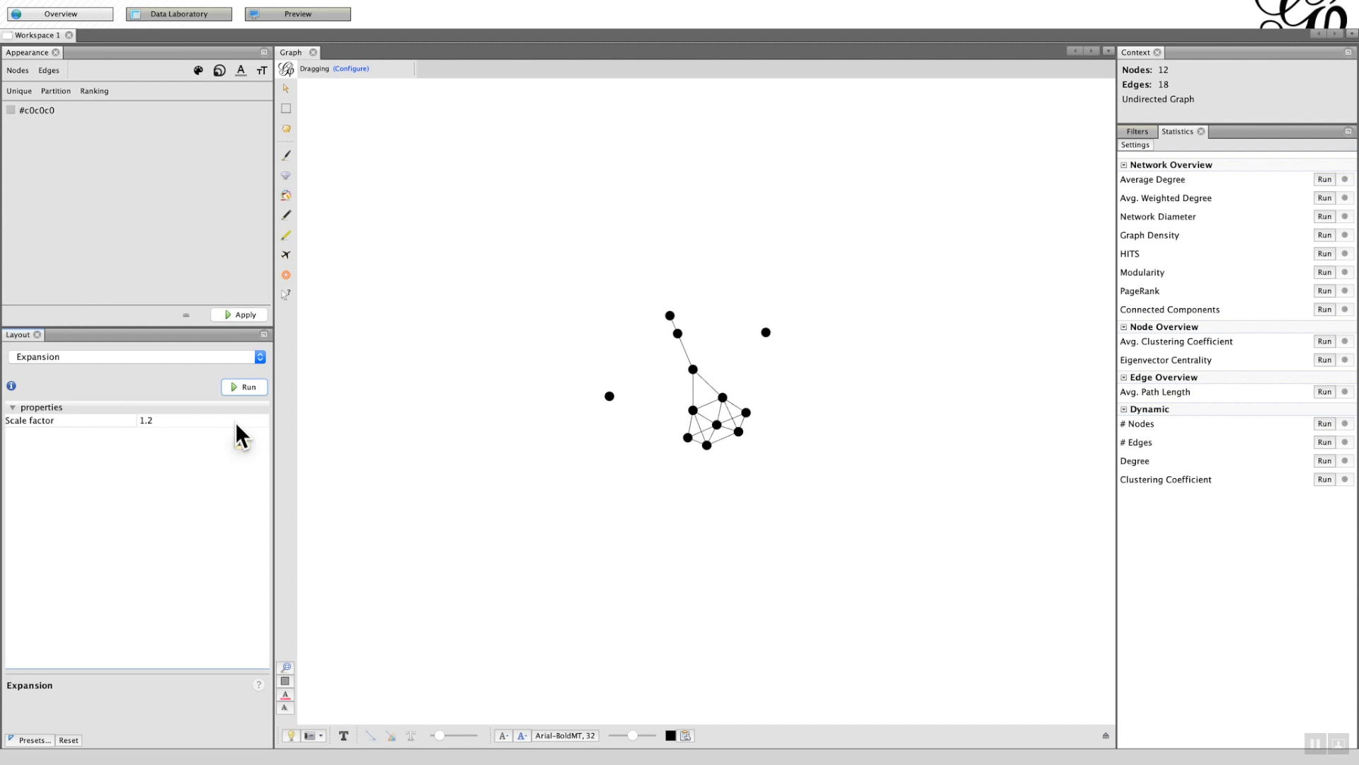
pyautogui.moveTo(413, 516)
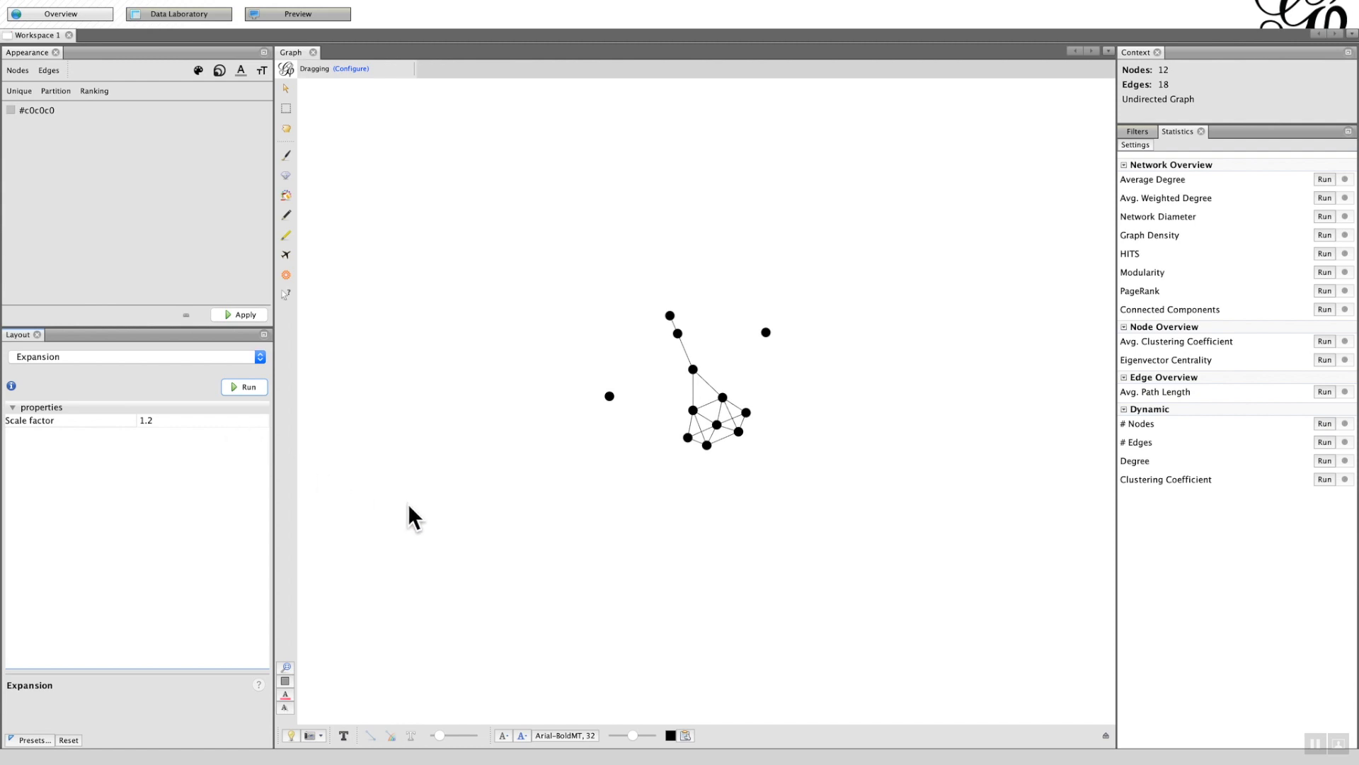
pyautogui.moveTo(393, 615)
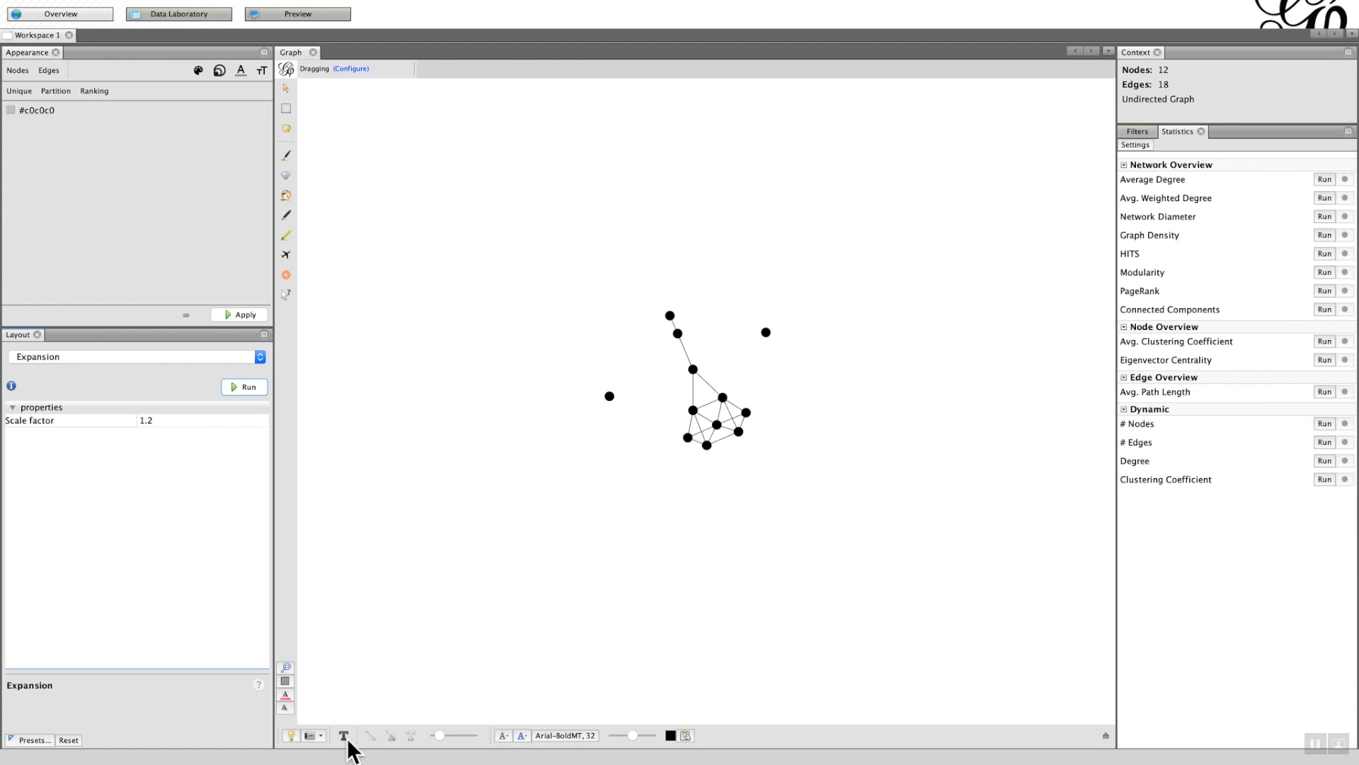
# Turn on node name labels such as Mario, Zheng and Belinda.
pyautogui.click(343, 735)
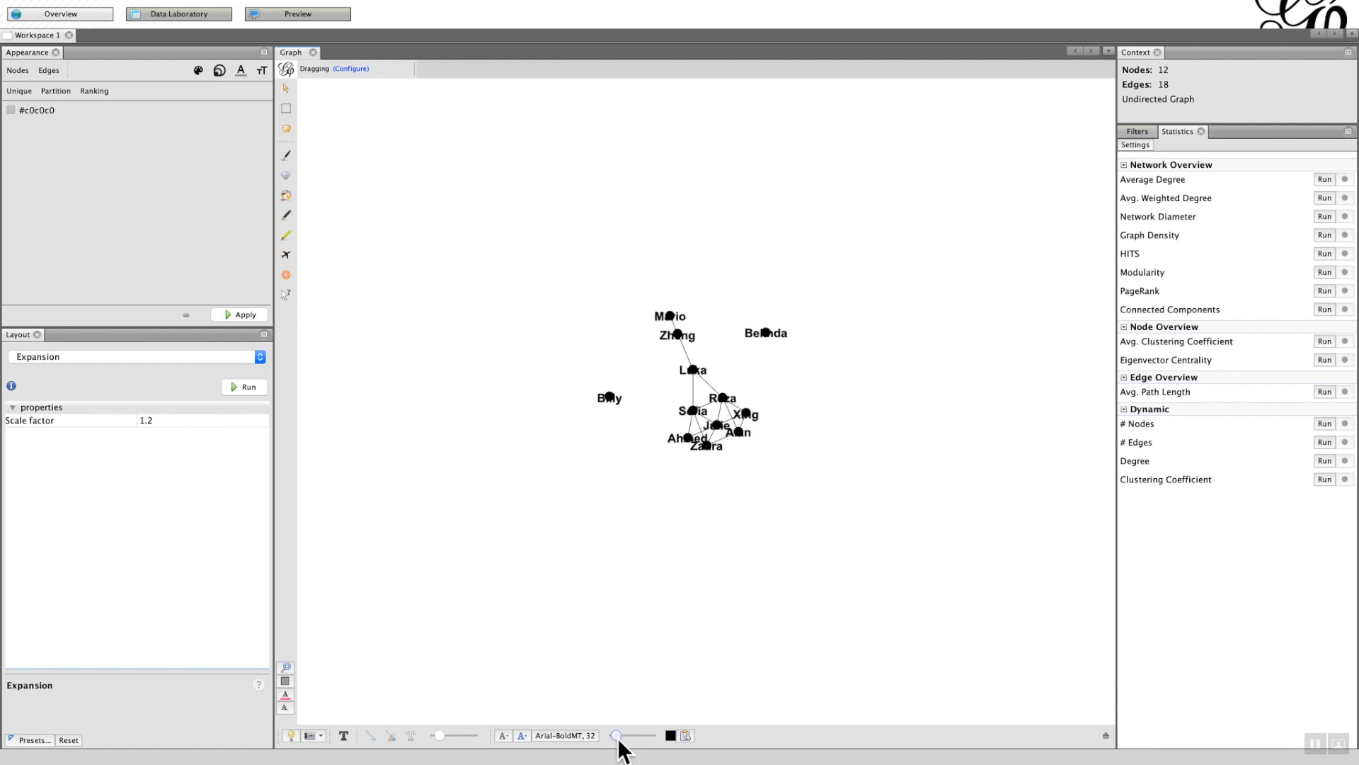
pyautogui.moveTo(617, 734)
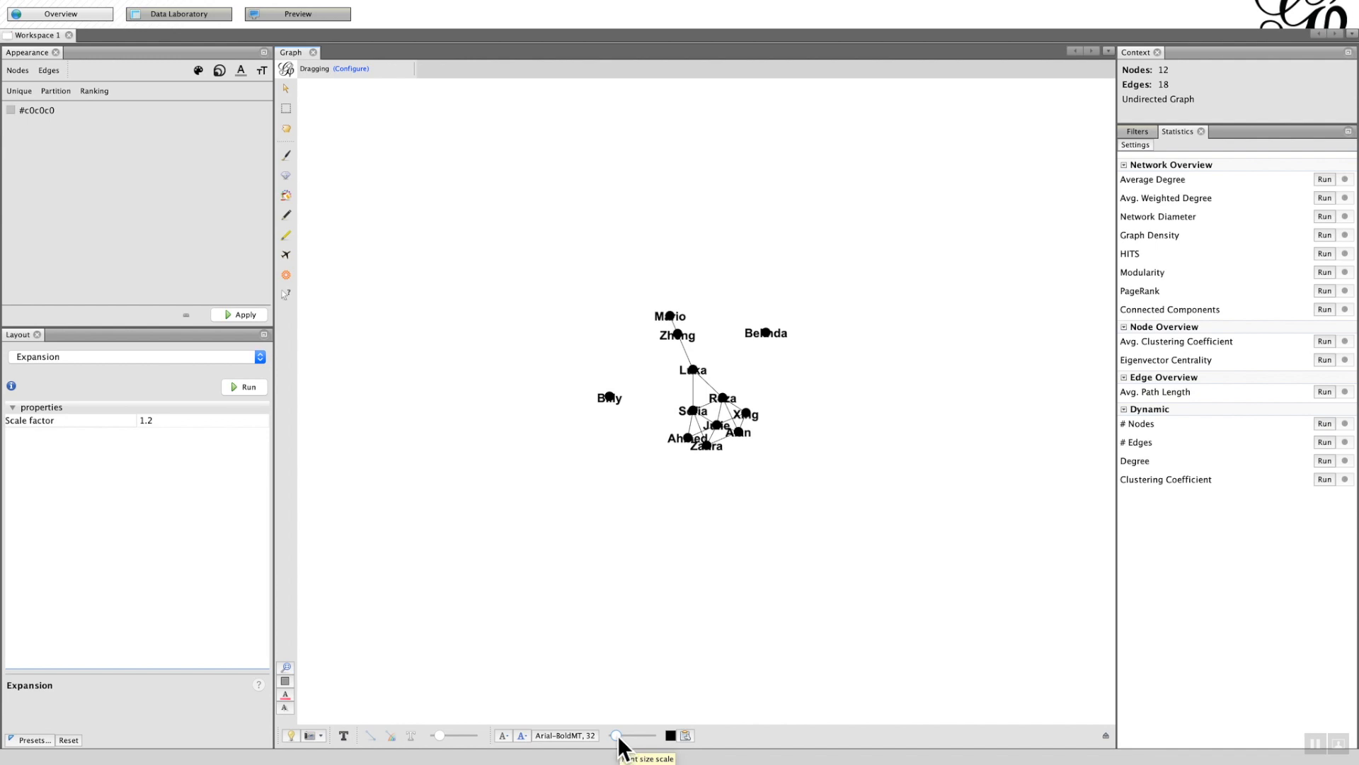
pyautogui.moveTo(208, 297)
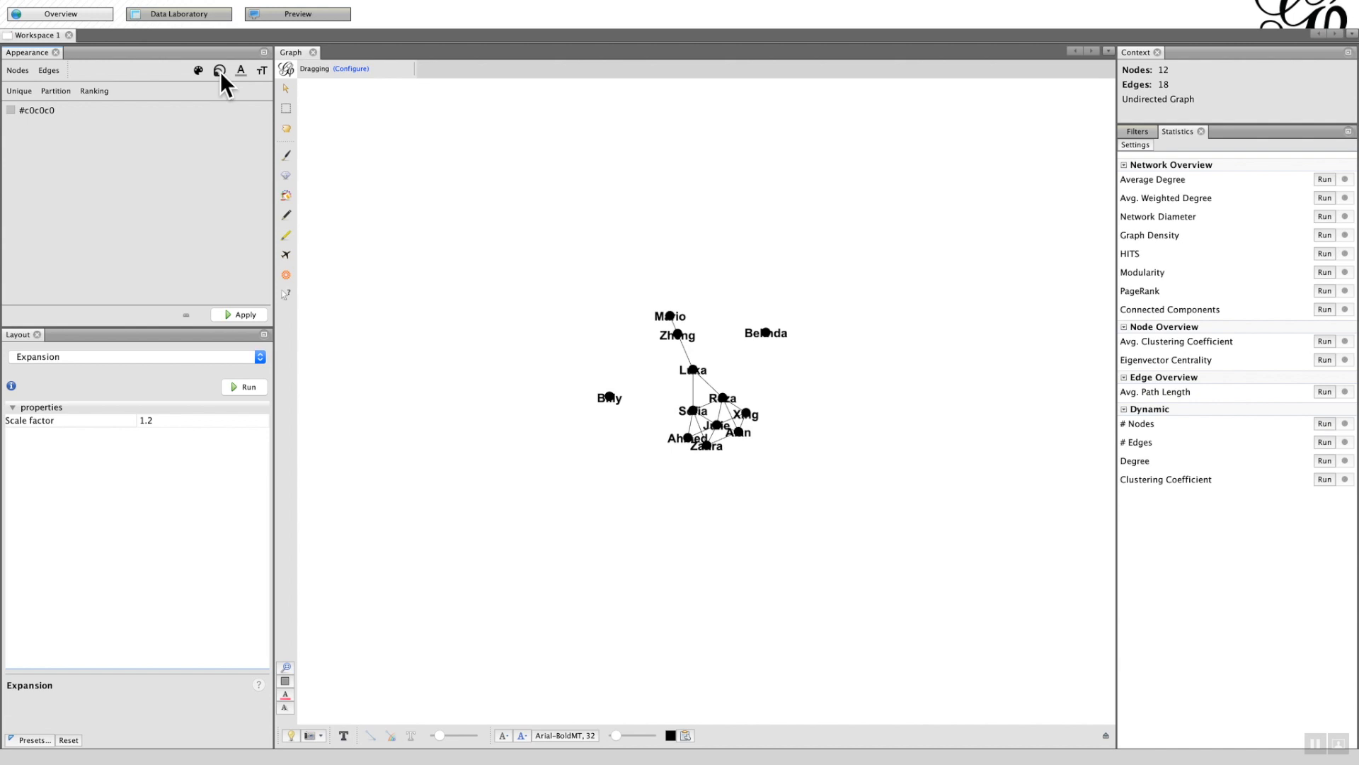
# Give all nodes a unique size of 65.
pyautogui.click(220, 70)
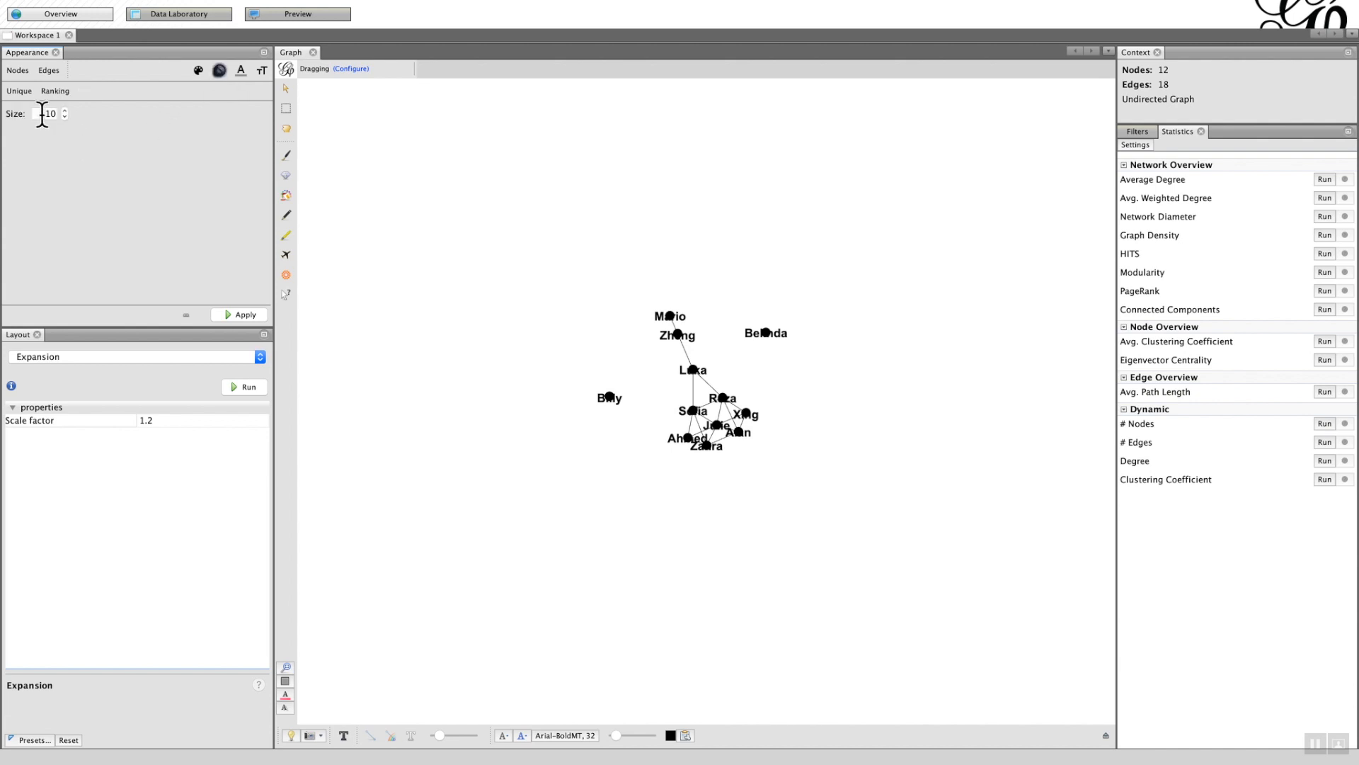
pyautogui.tripleClick(50, 114)
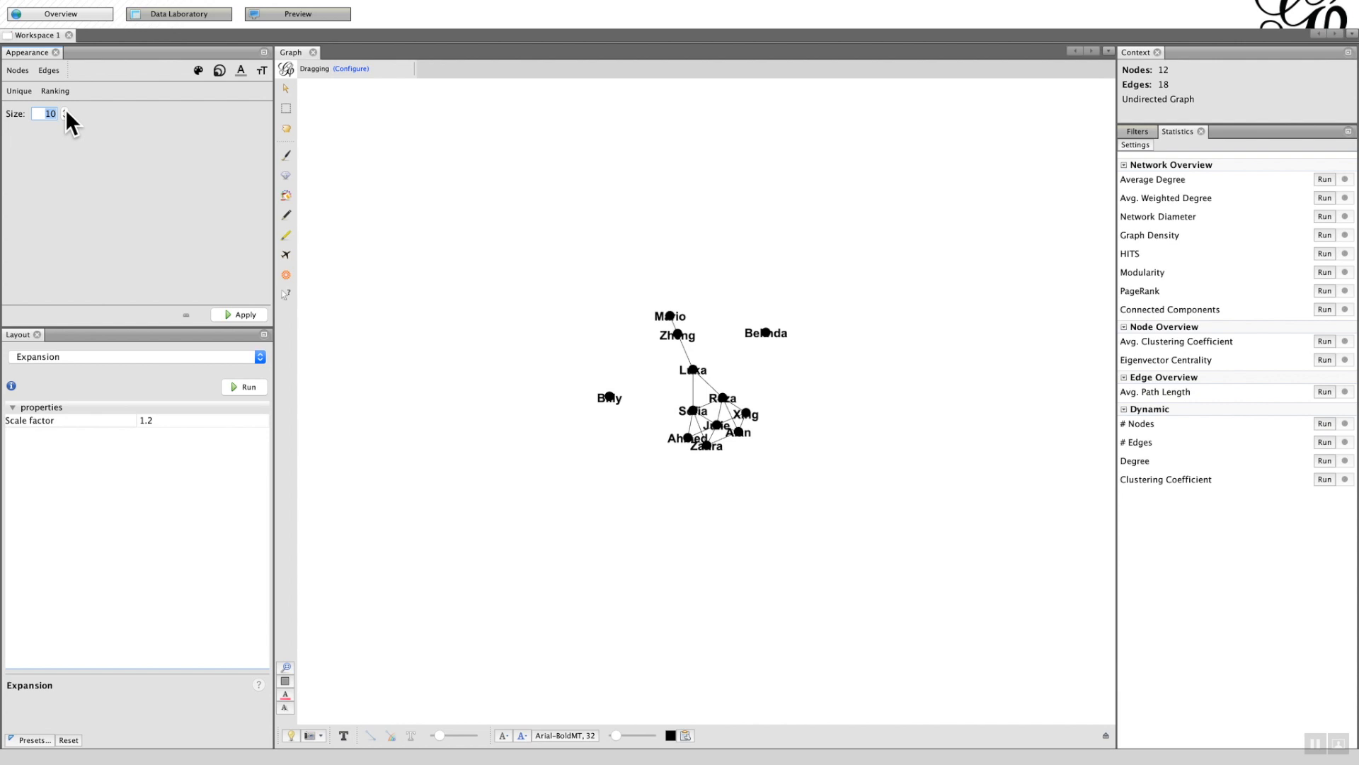
pyautogui.write('65')
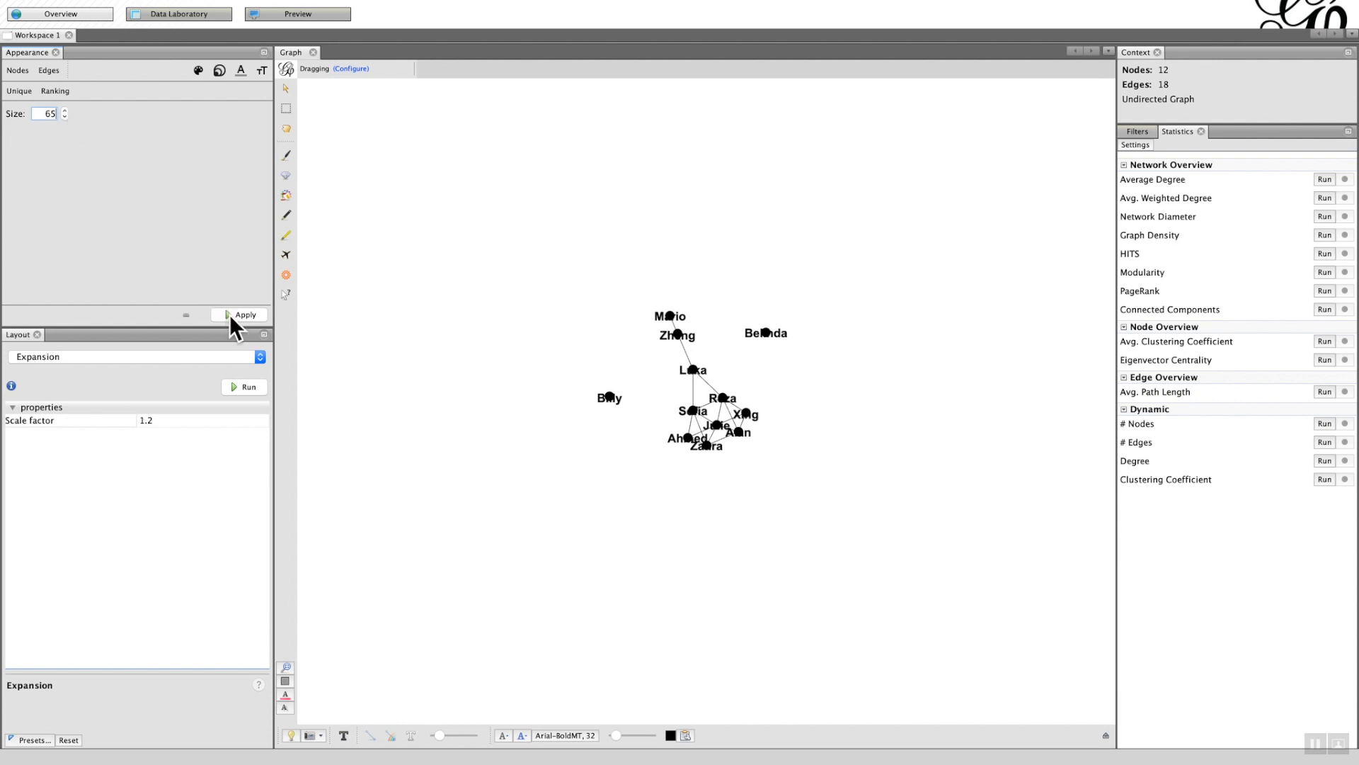
pyautogui.click(245, 314)
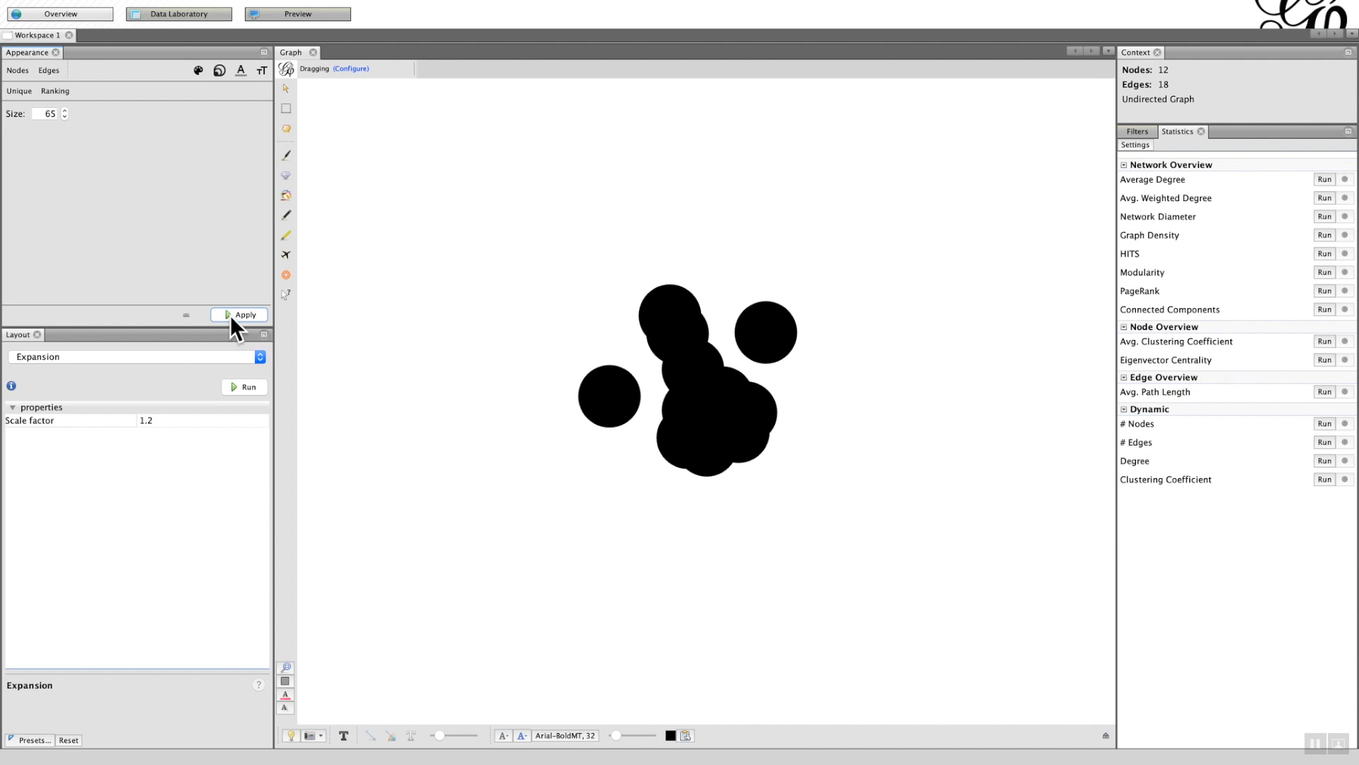
pyautogui.moveTo(246, 313)
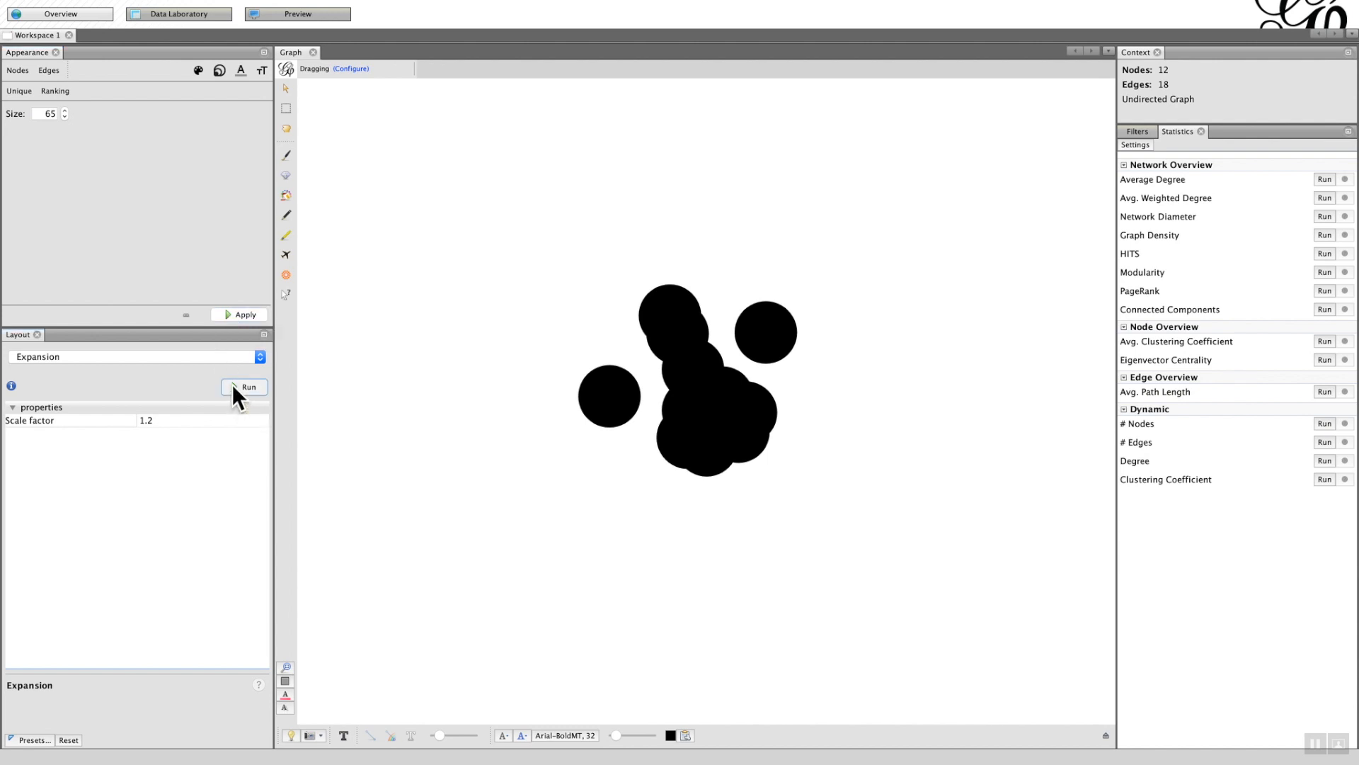
# Run the Expansion layout twice and drag Billy and Belinda nearer the network.
pyautogui.click(247, 386)
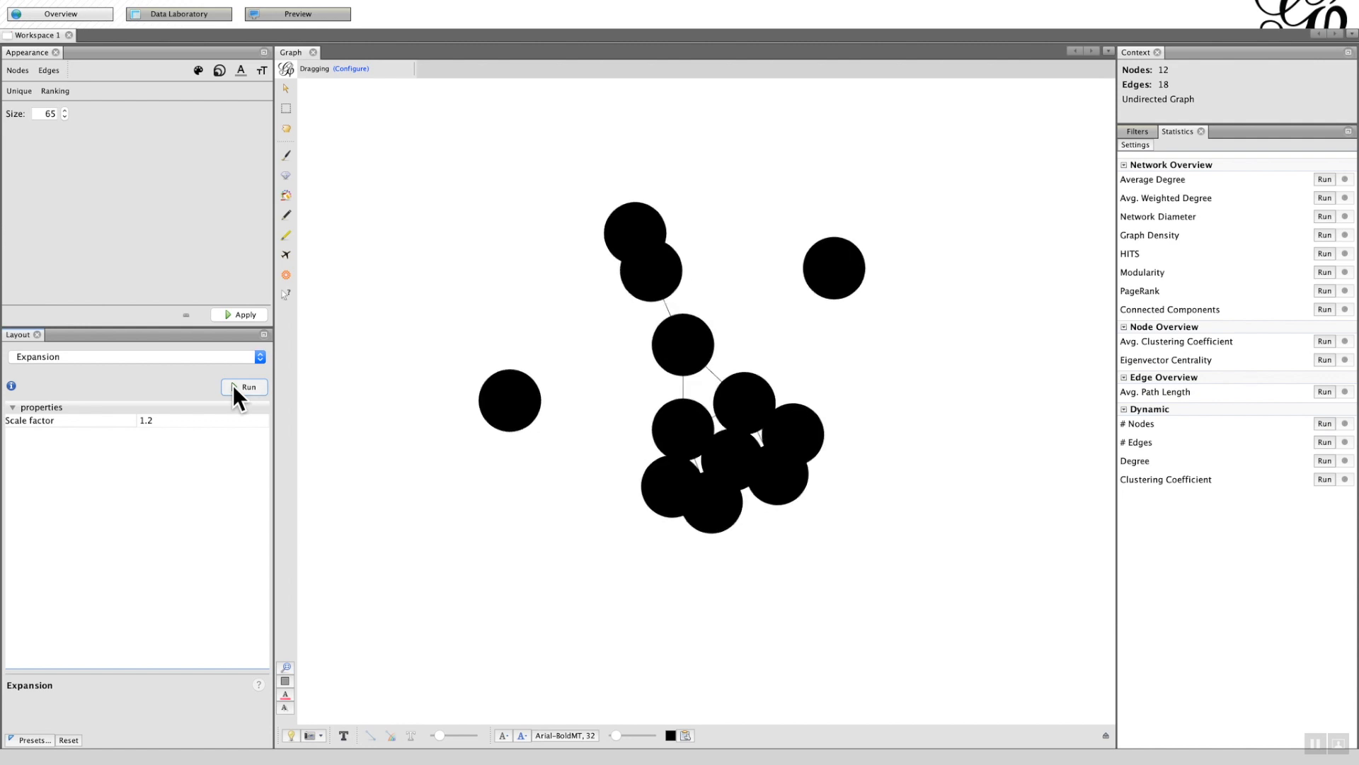
pyautogui.click(244, 386)
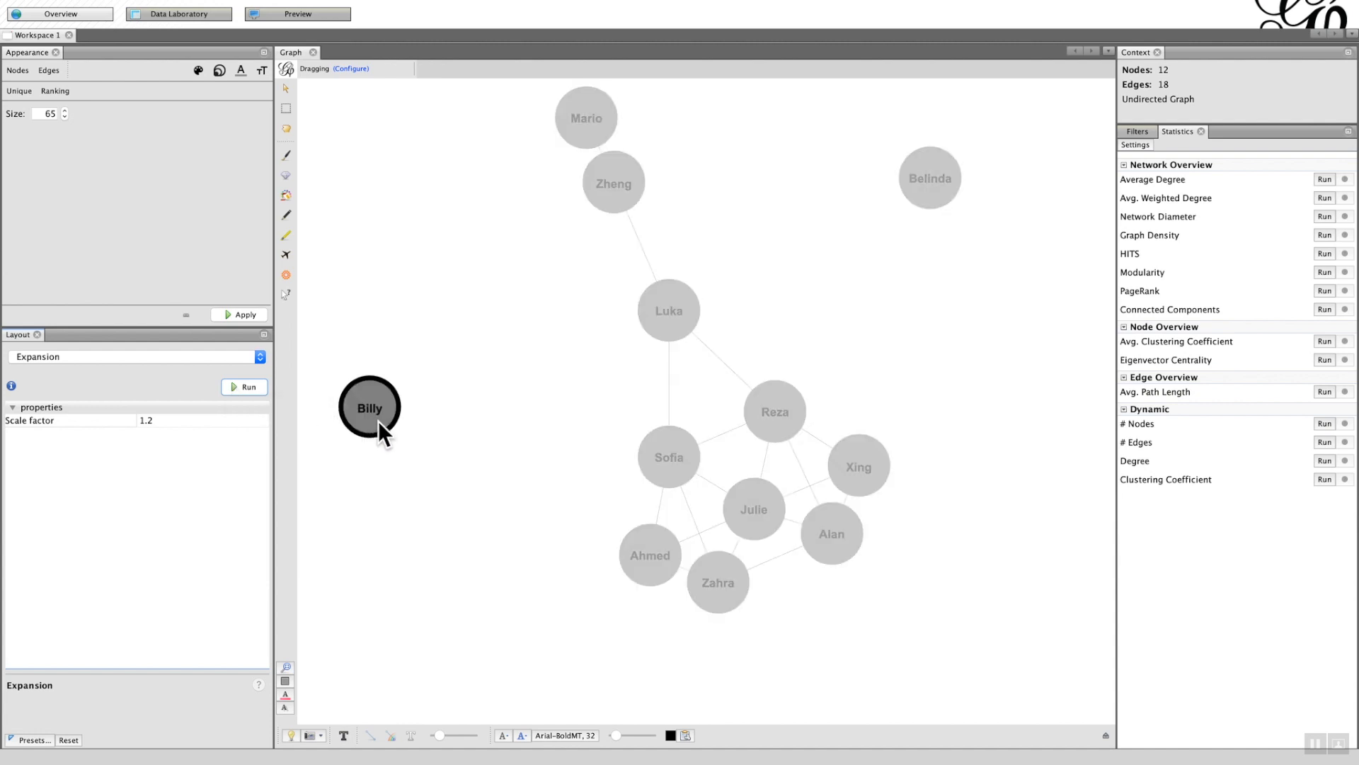
pyautogui.moveTo(369, 408); pyautogui.dragTo(448, 389)
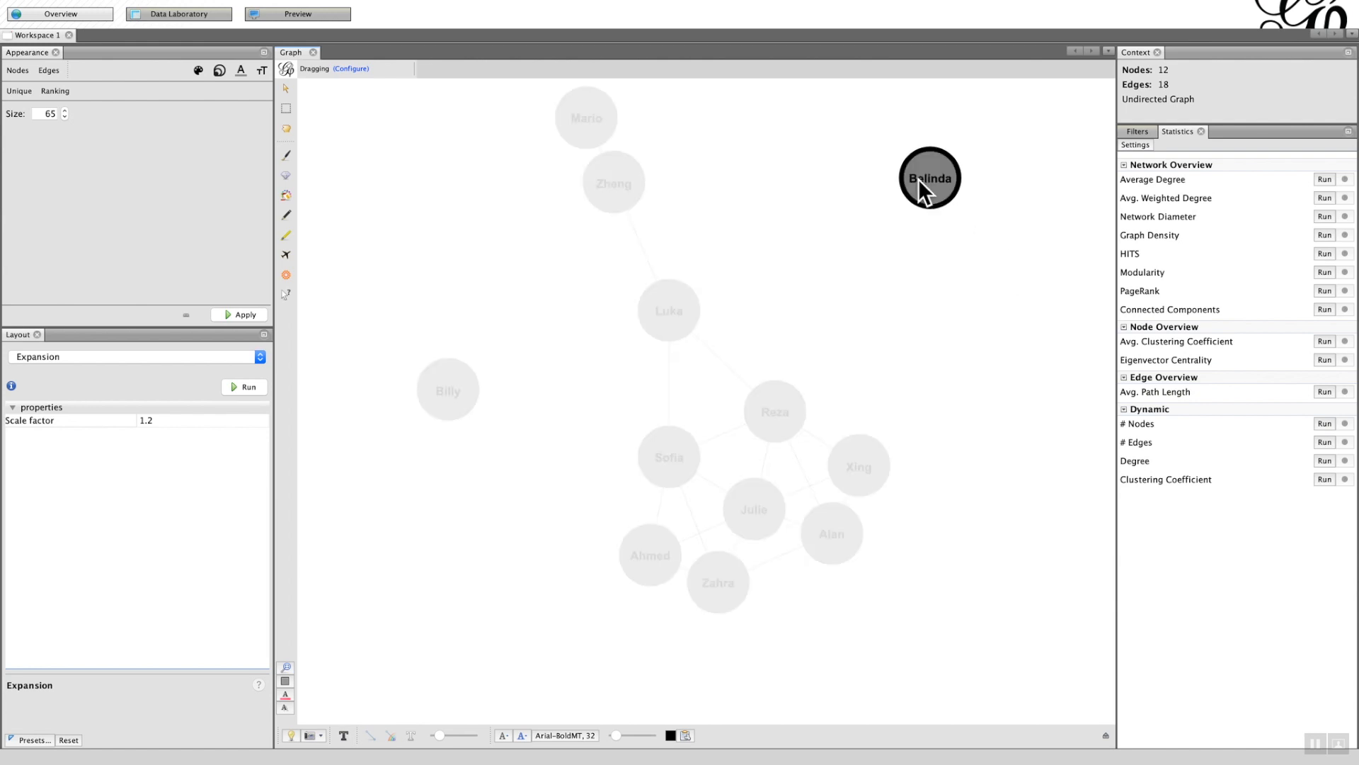
pyautogui.moveTo(929, 178); pyautogui.dragTo(784, 259)
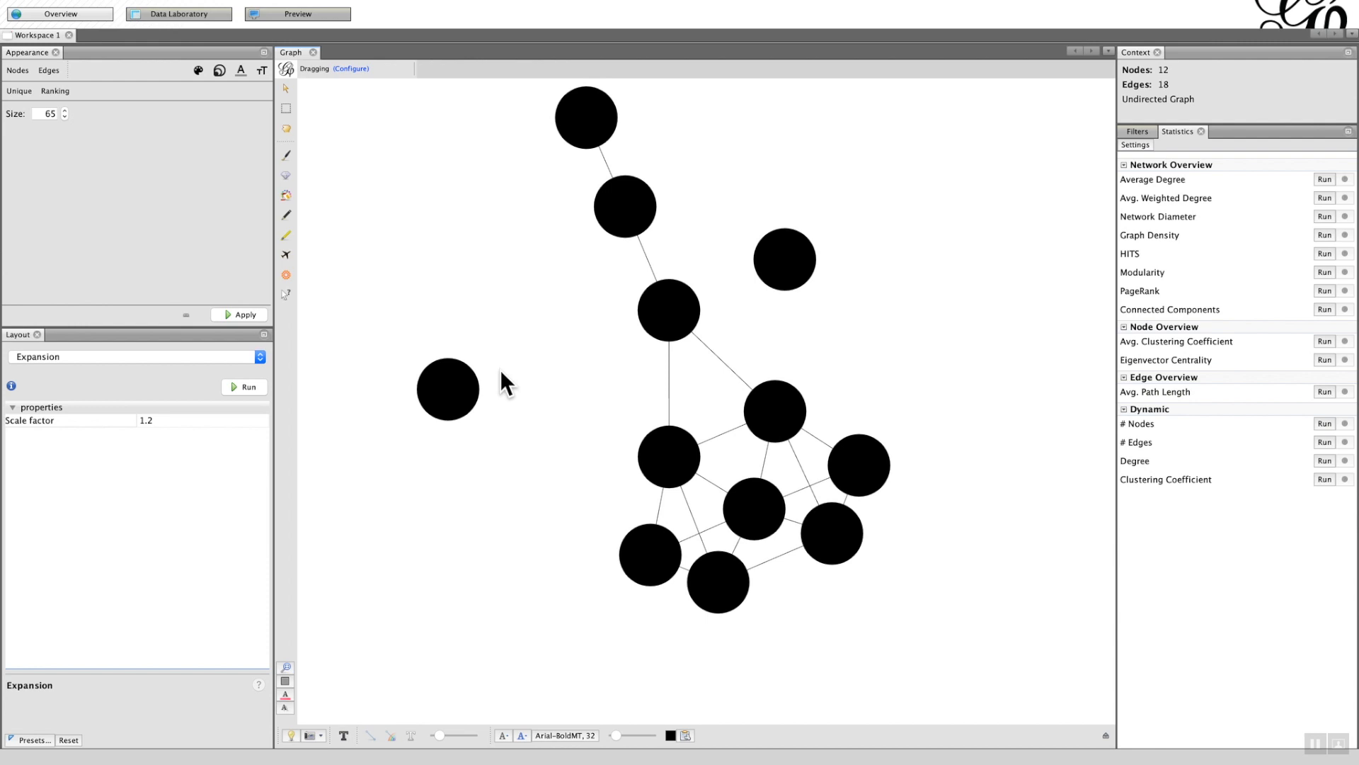
pyautogui.click(448, 390)
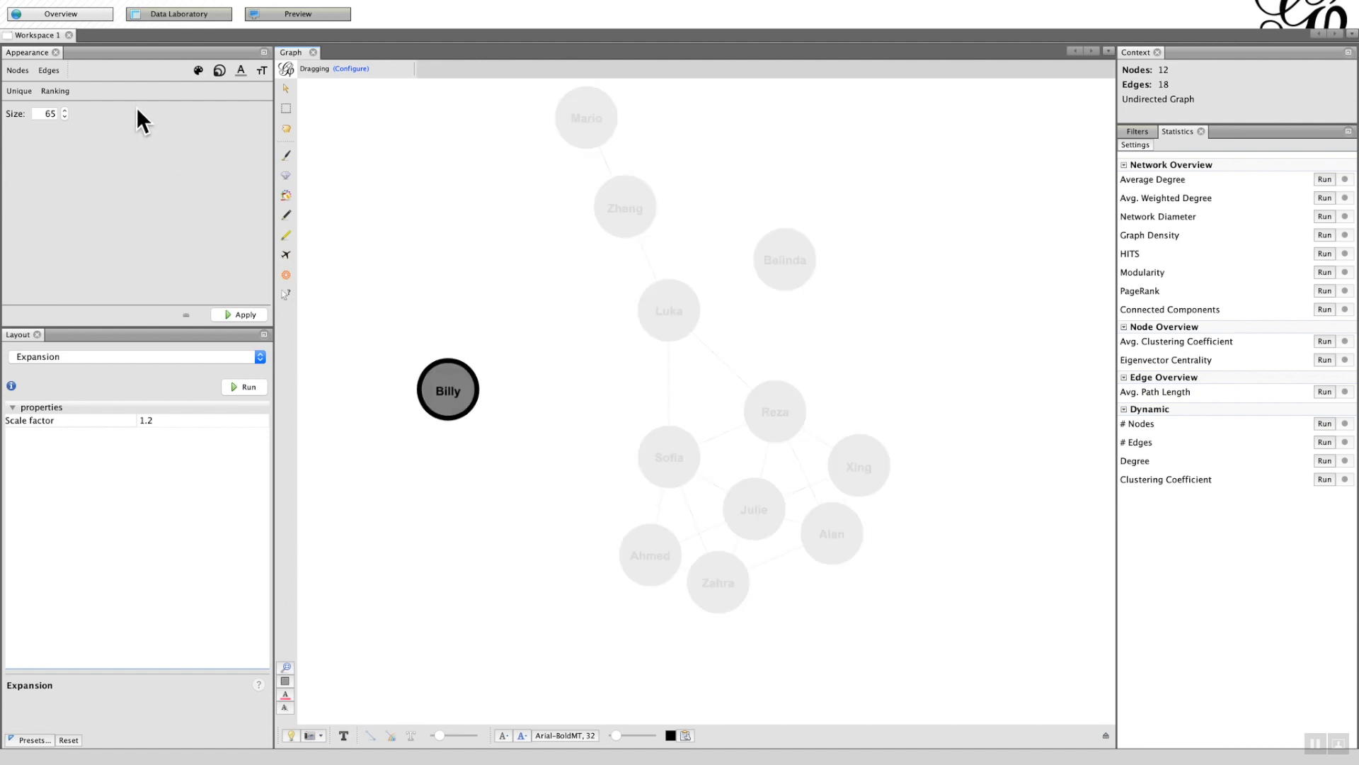
pyautogui.moveTo(199, 83)
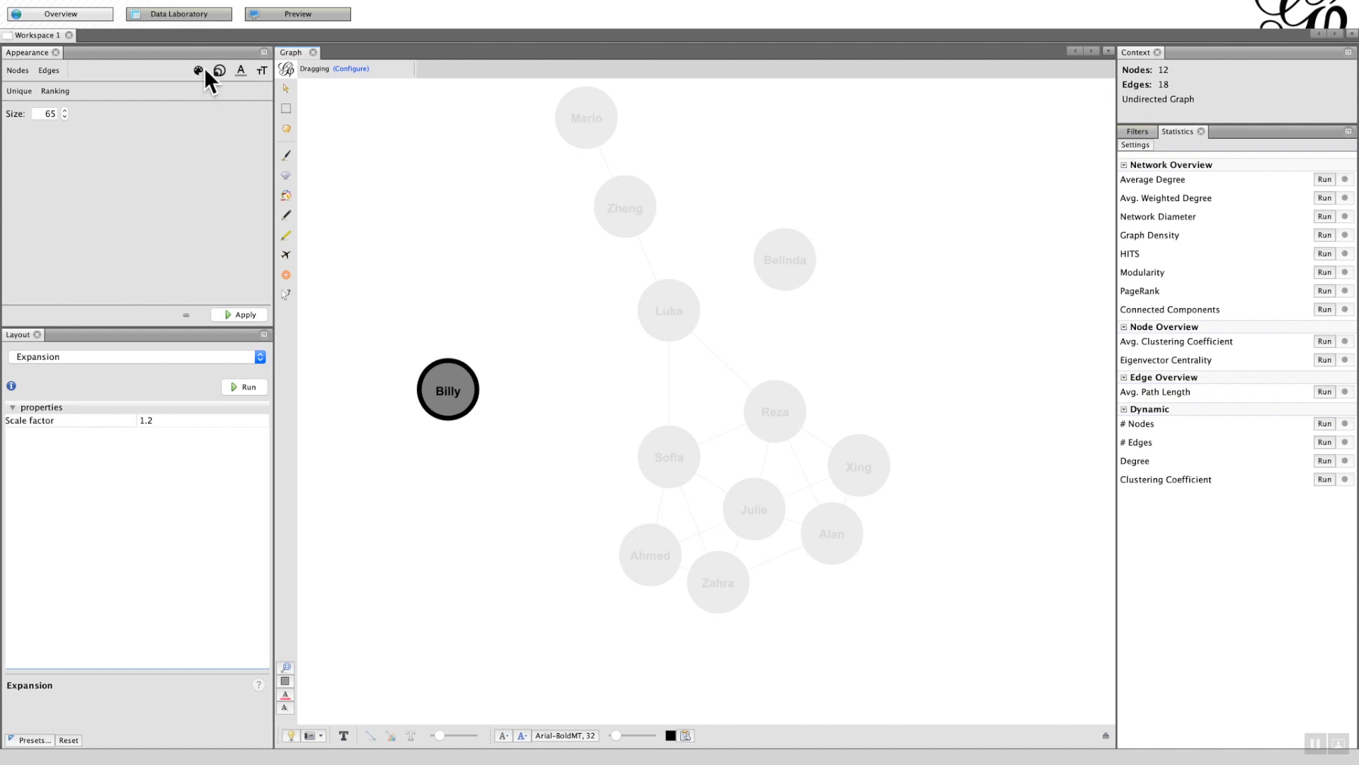
# Give all nodes the unique pale yellow colour #ffffd6.
pyautogui.click(197, 70)
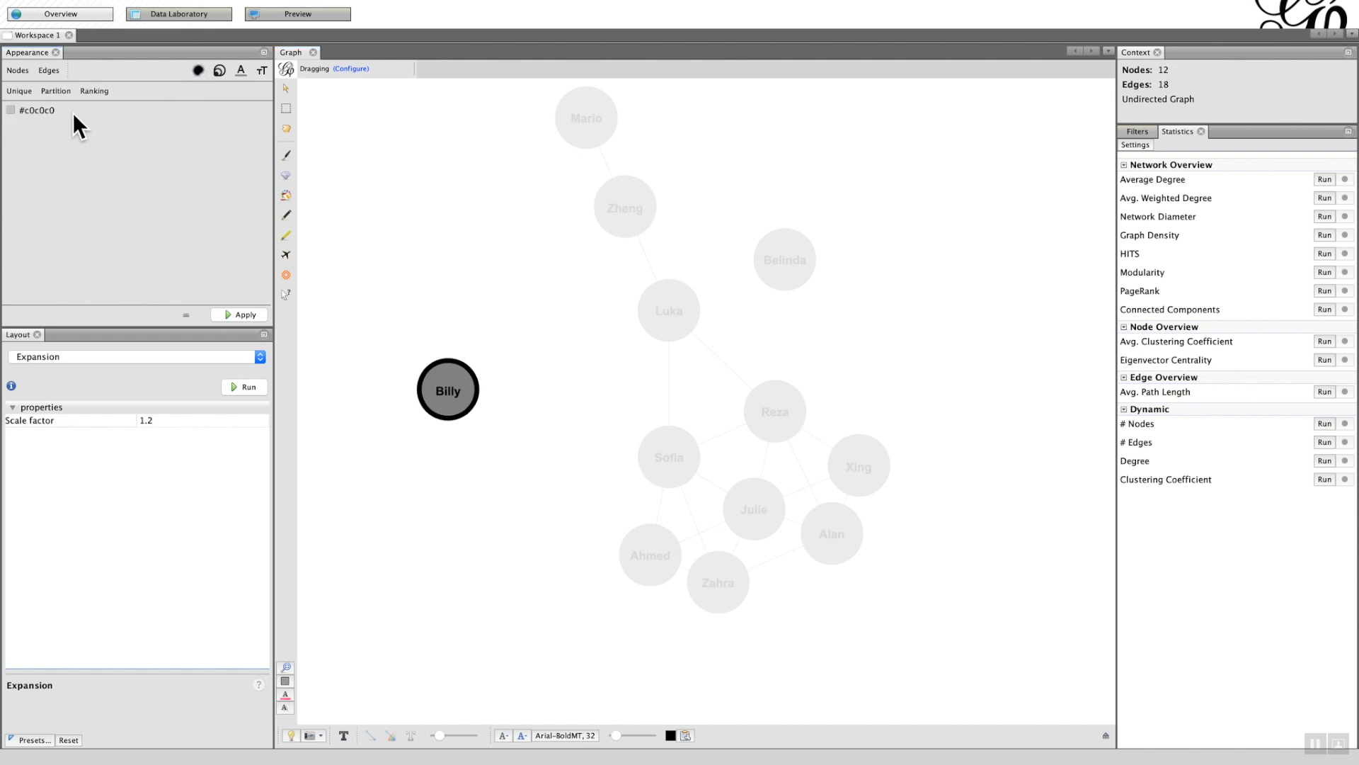
pyautogui.click(12, 111)
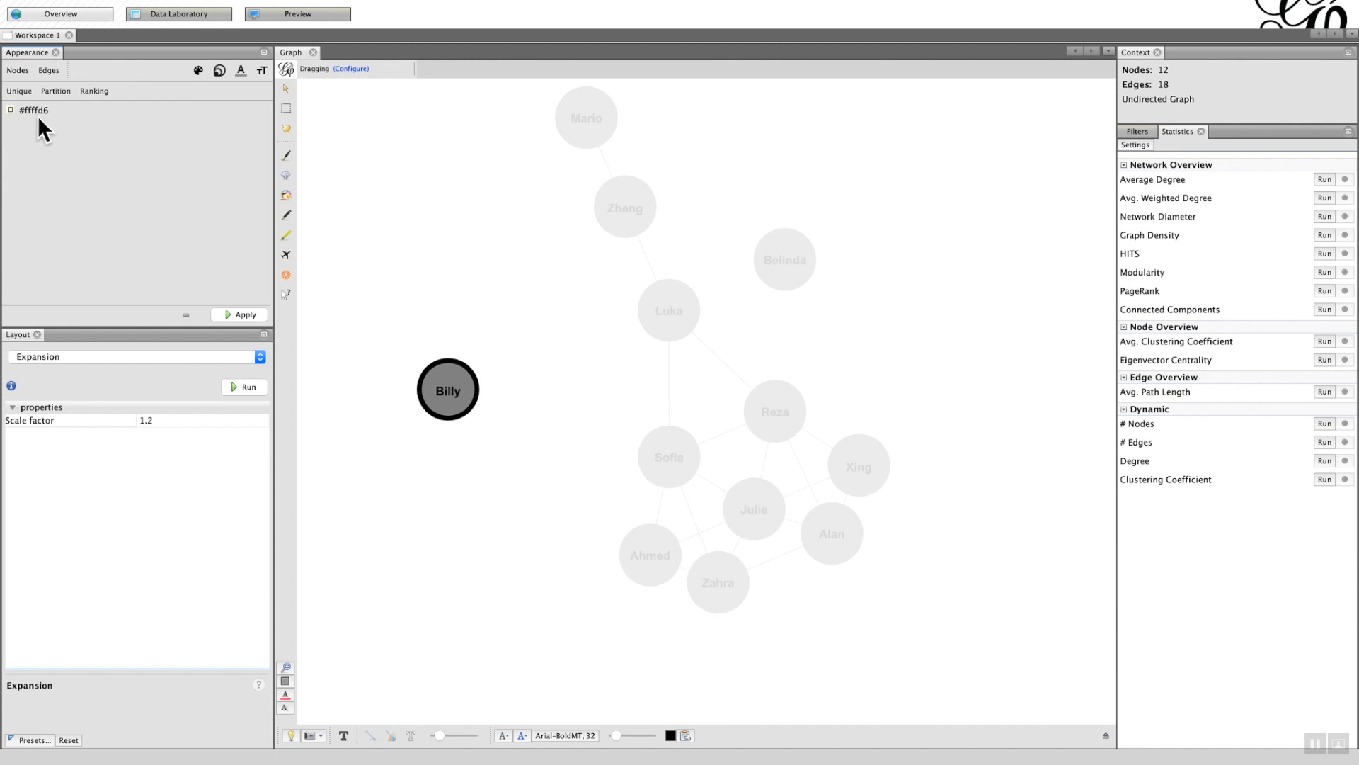
pyautogui.click(246, 313)
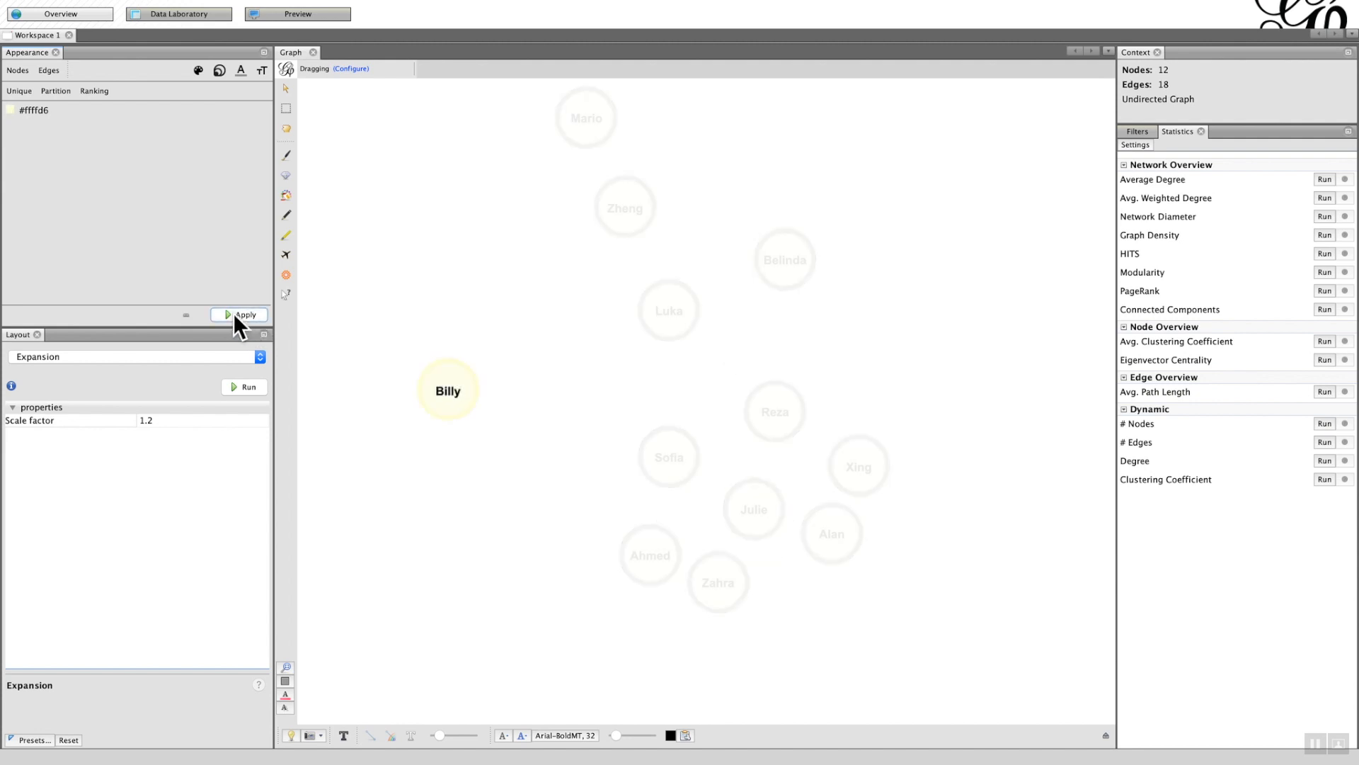
pyautogui.click(244, 314)
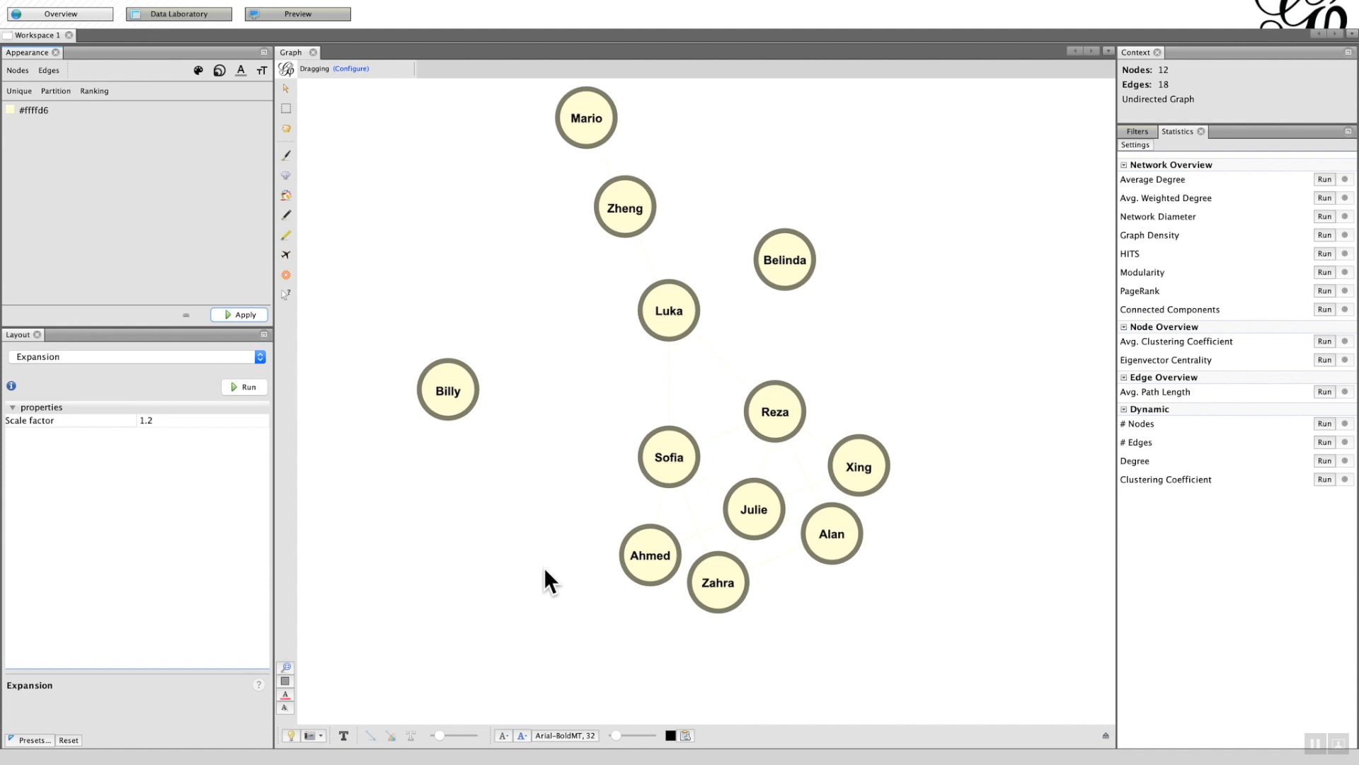
pyautogui.moveTo(676, 405)
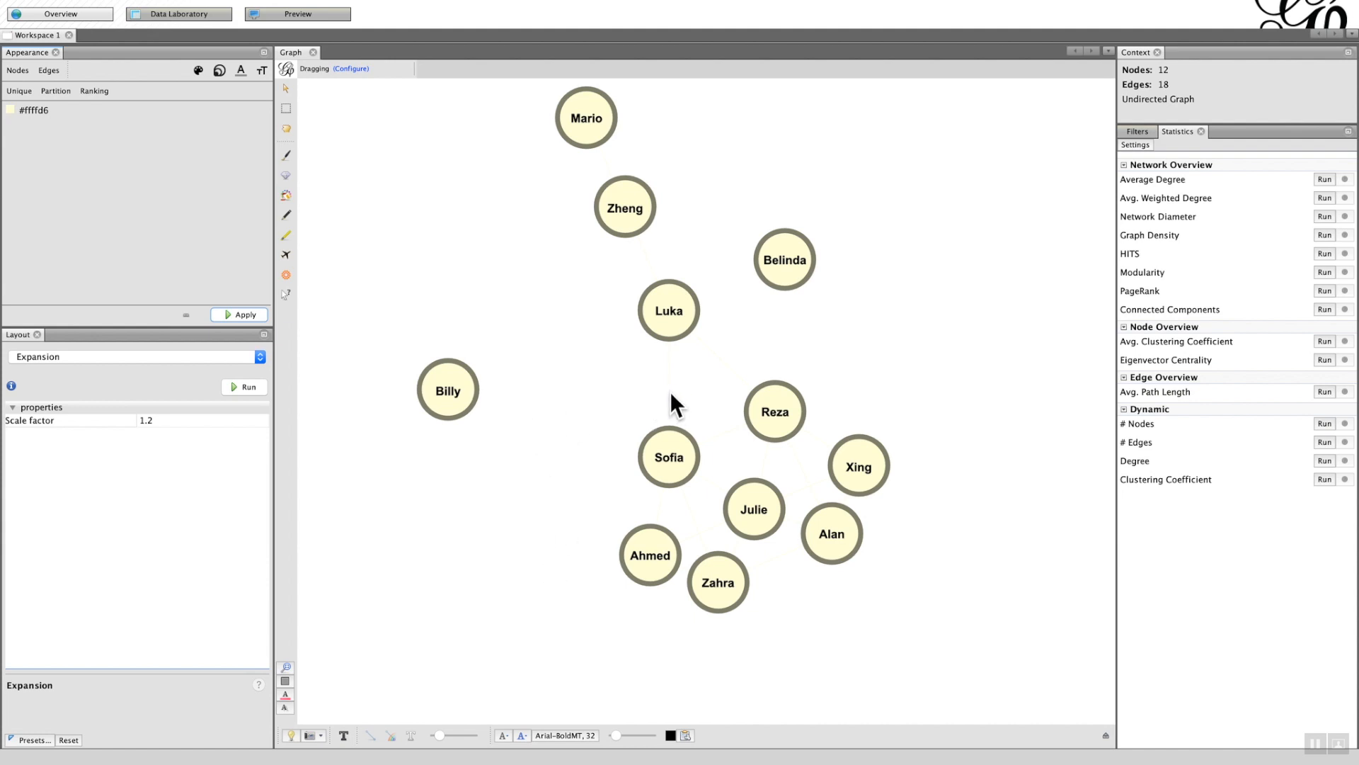
pyautogui.moveTo(337, 272)
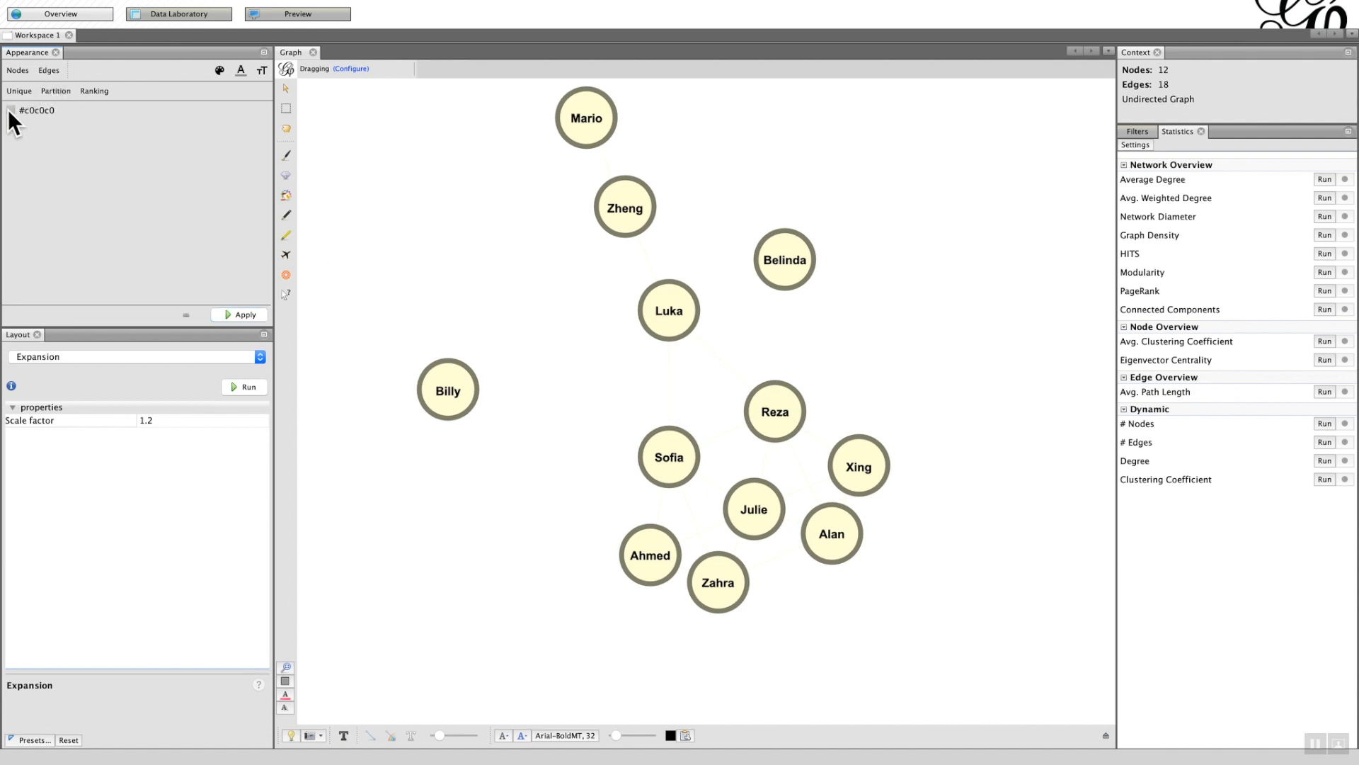
# Colour all edges #040404 and widen them with the edge weight slider.
pyautogui.click(33, 110)
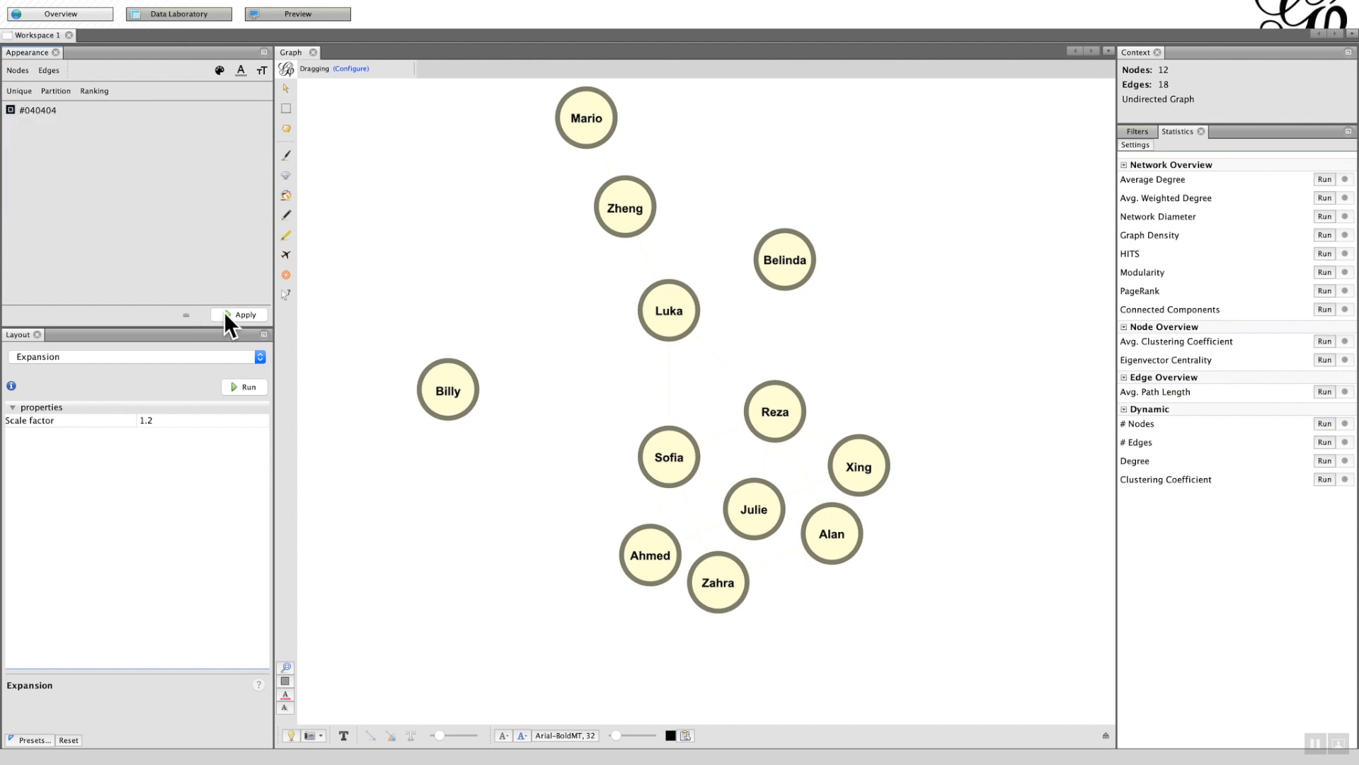
pyautogui.click(244, 314)
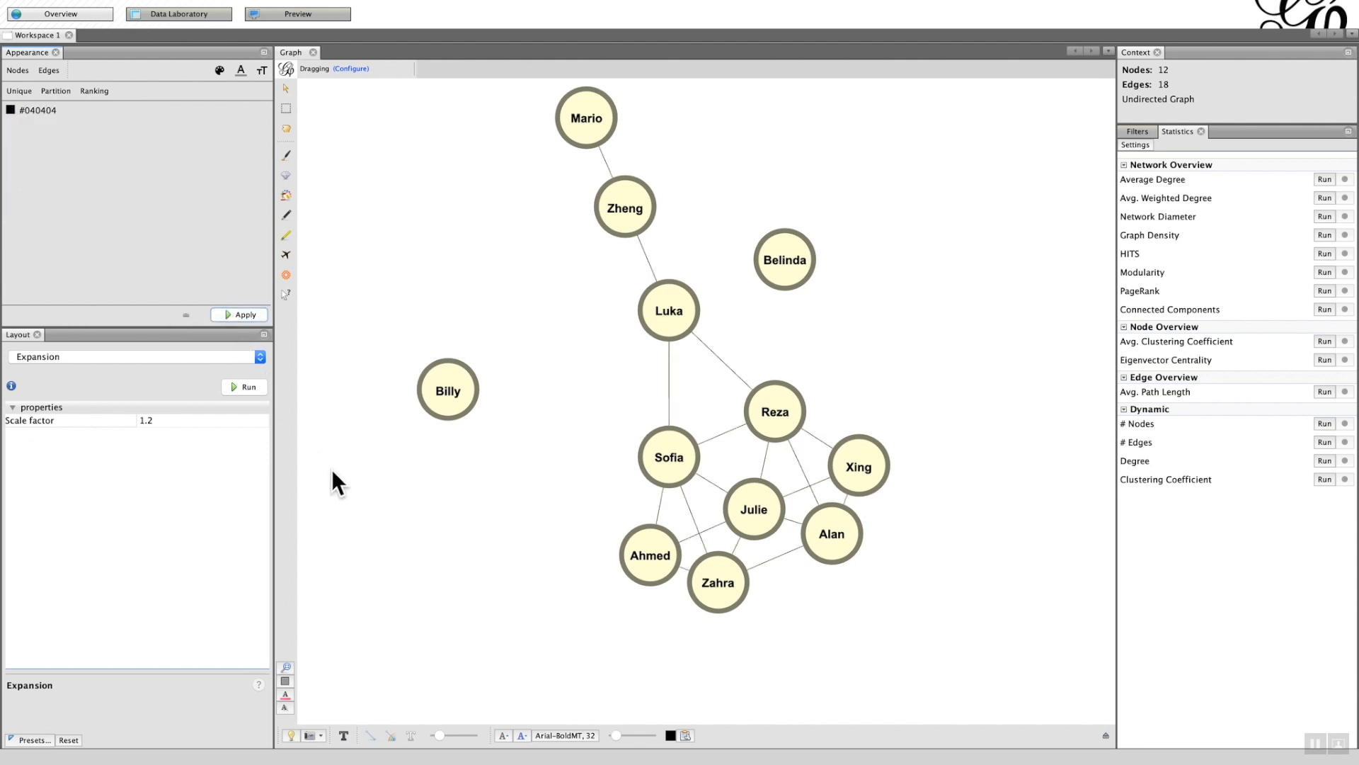
pyautogui.moveTo(620, 748)
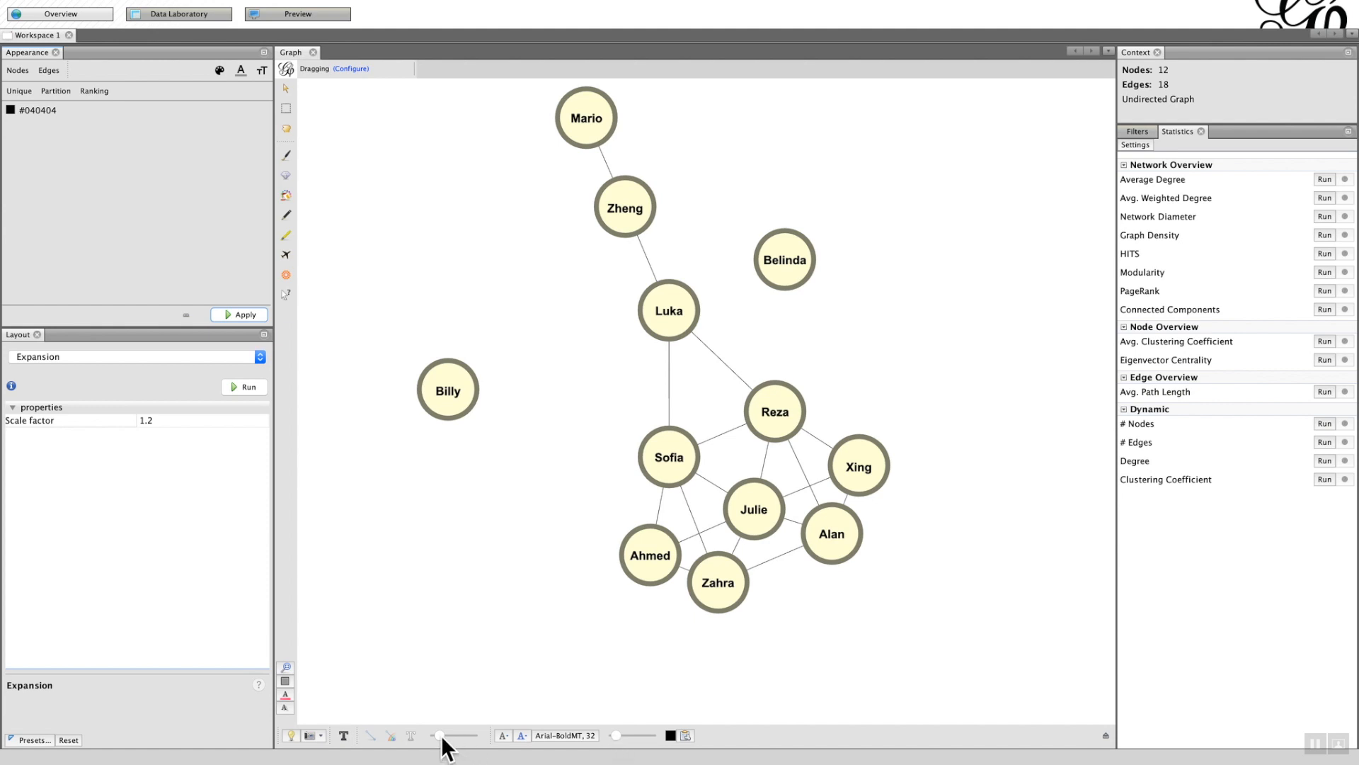
pyautogui.moveTo(436, 735); pyautogui.dragTo(475, 734)
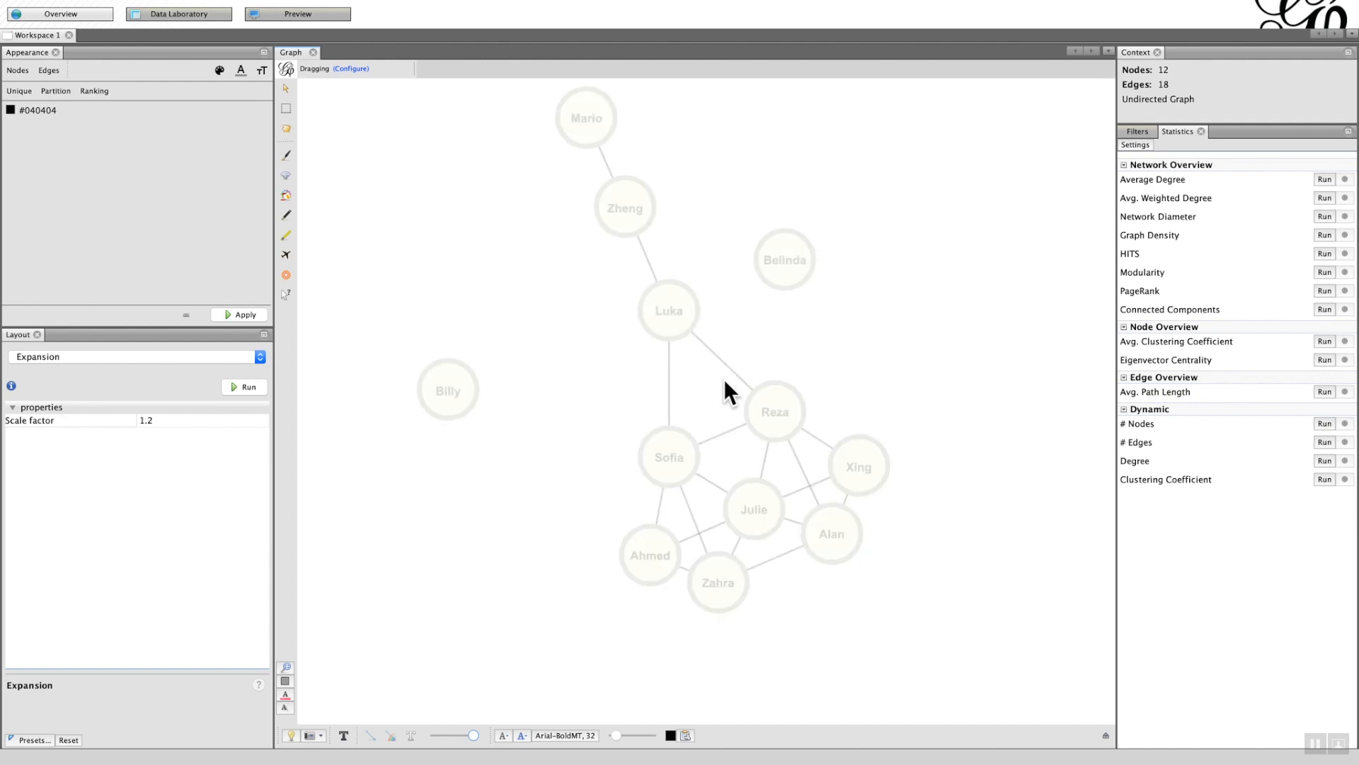
pyautogui.click(784, 259)
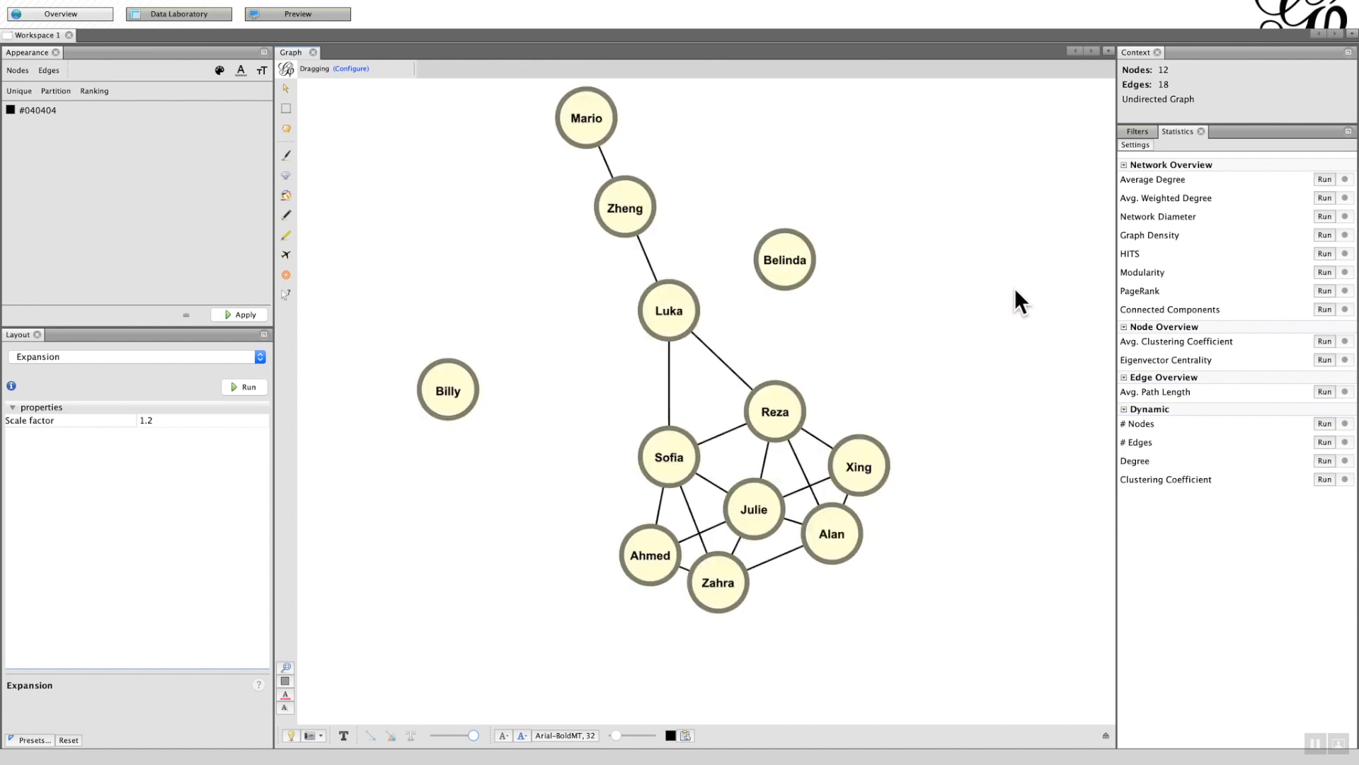
pyautogui.moveTo(1266, 220)
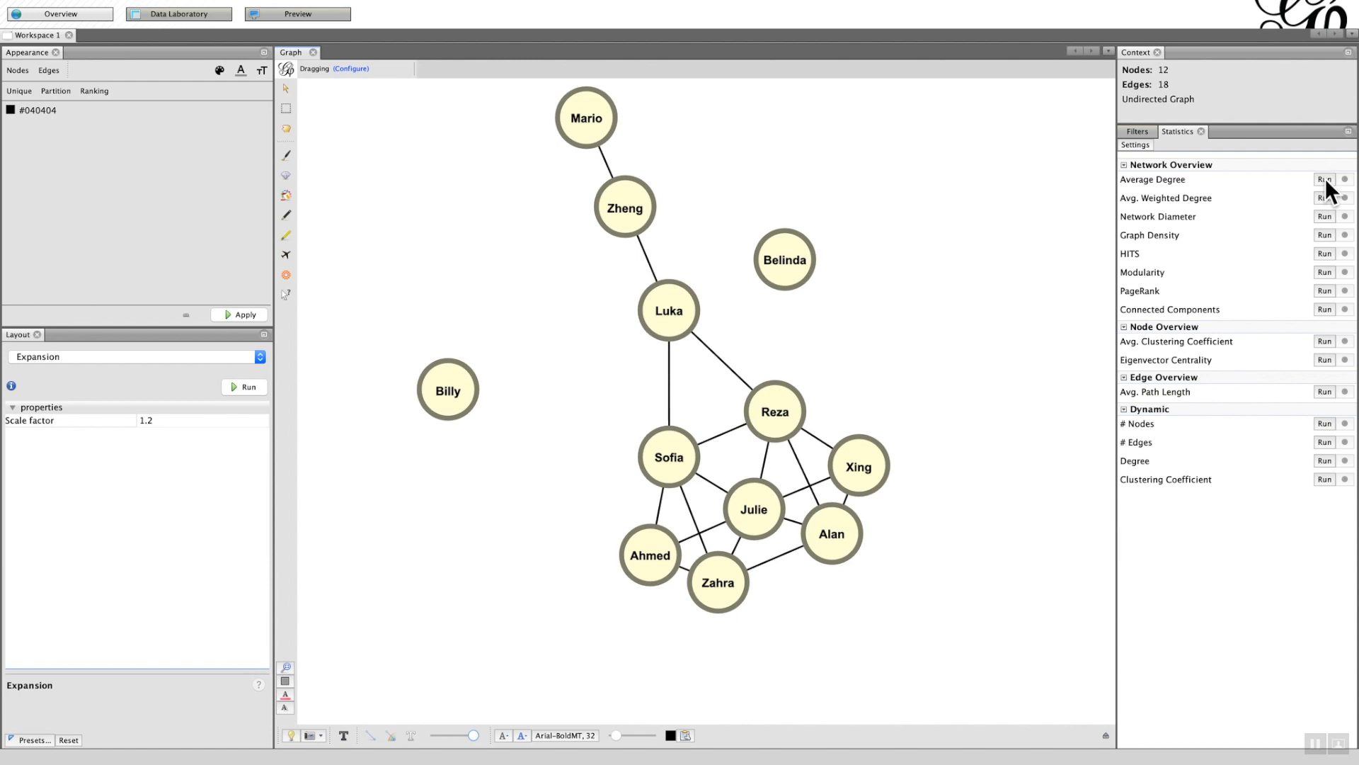
# Run Average Degree, giving 3, and close the Degree Report.
pyautogui.click(1324, 179)
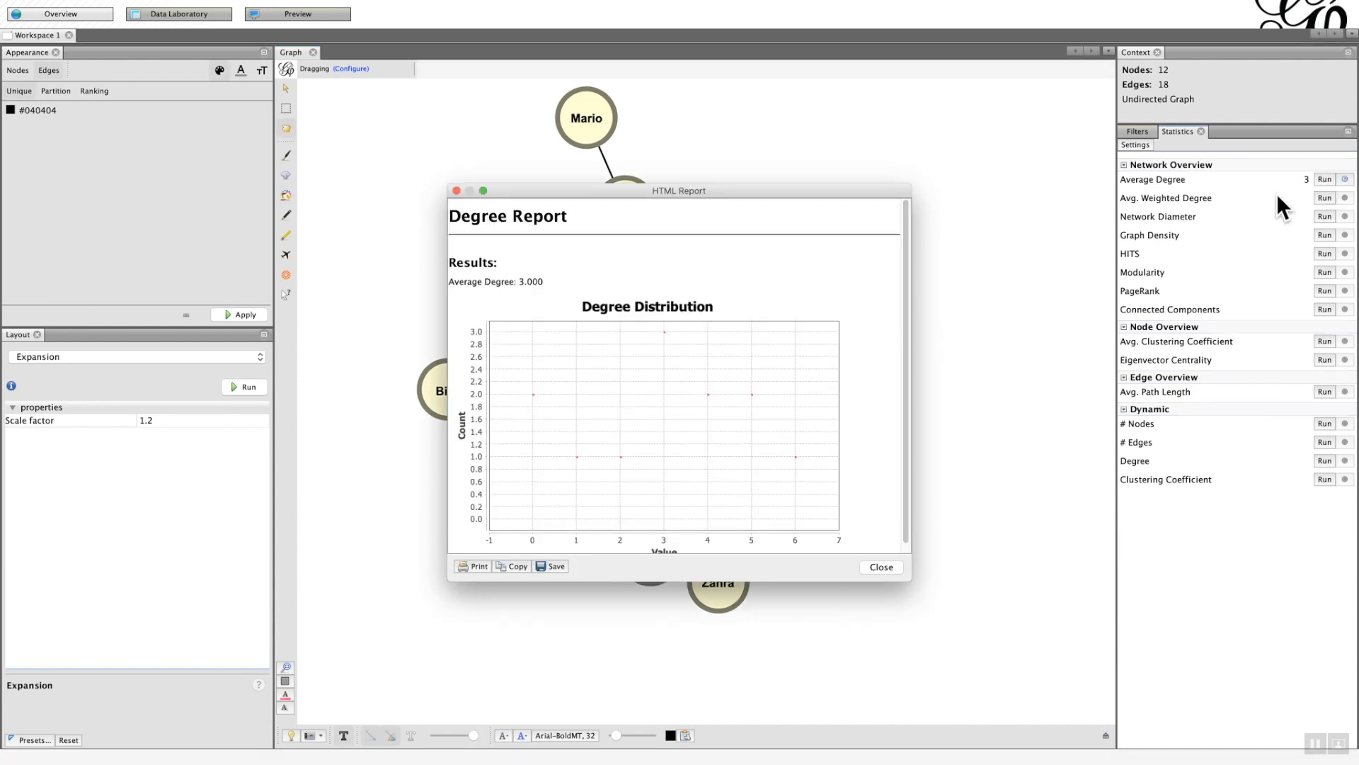
pyautogui.moveTo(466, 371)
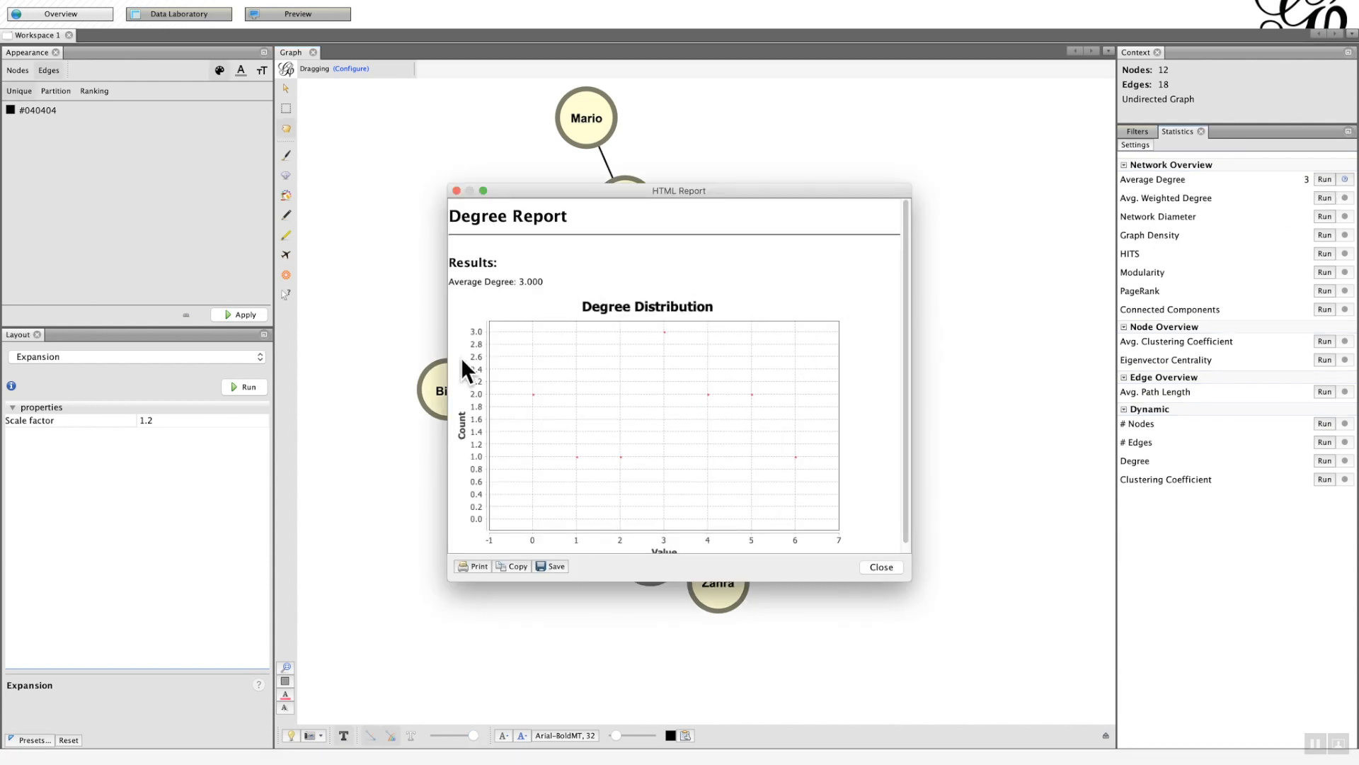
pyautogui.moveTo(596, 416)
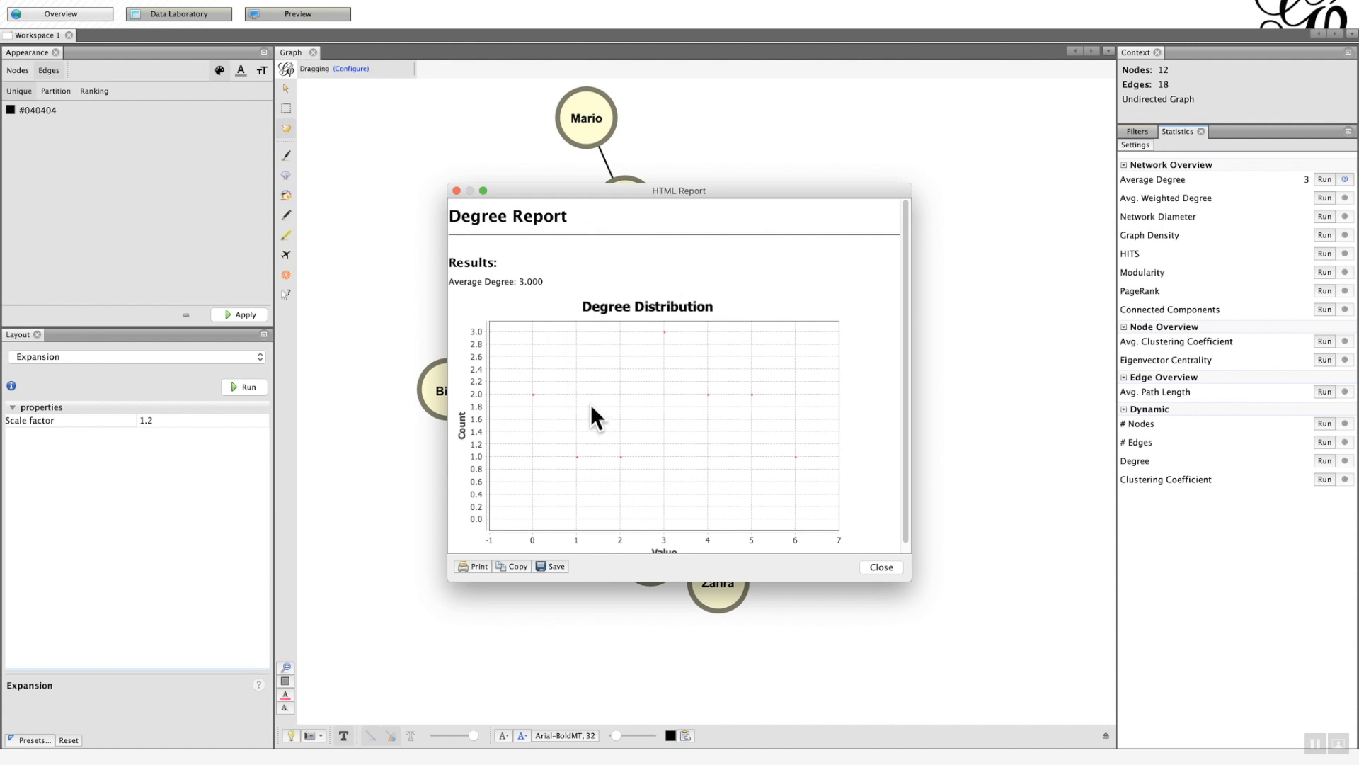
pyautogui.moveTo(683, 498)
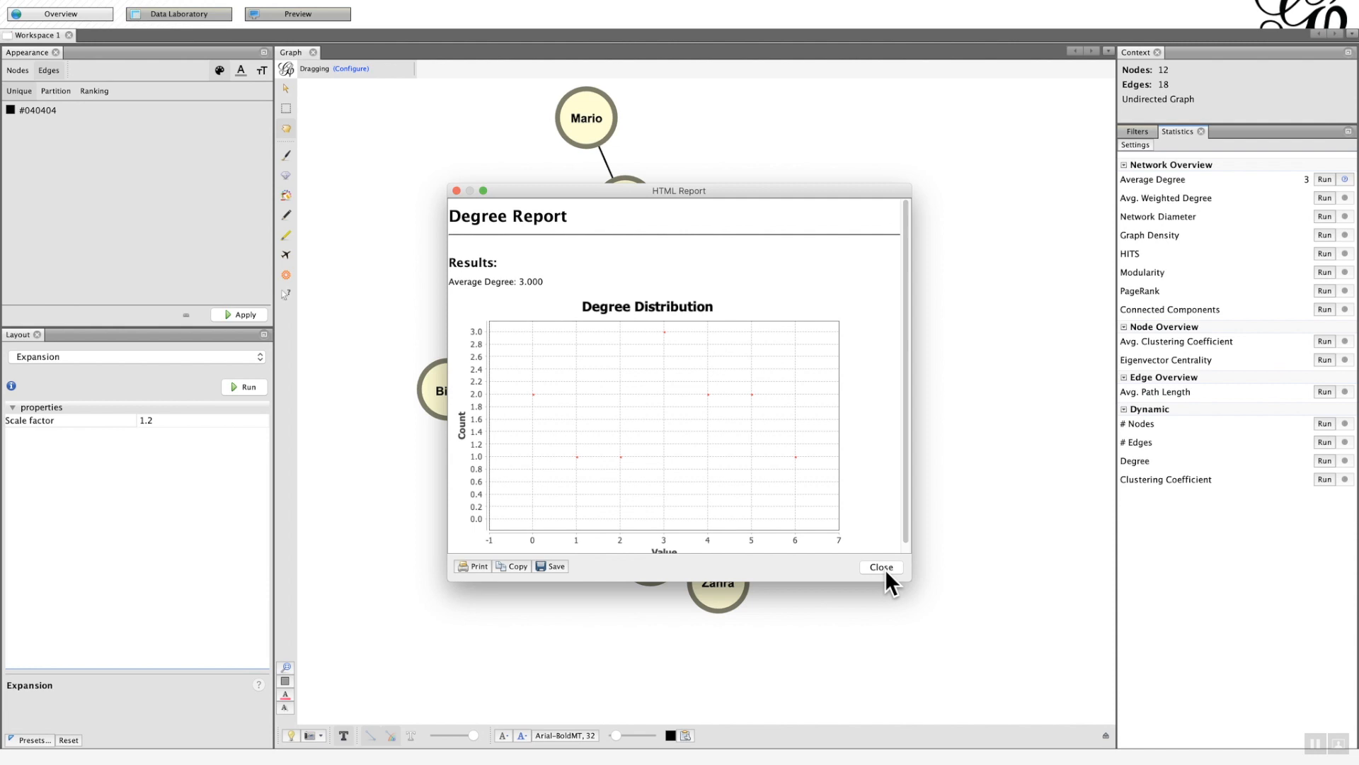
pyautogui.click(880, 567)
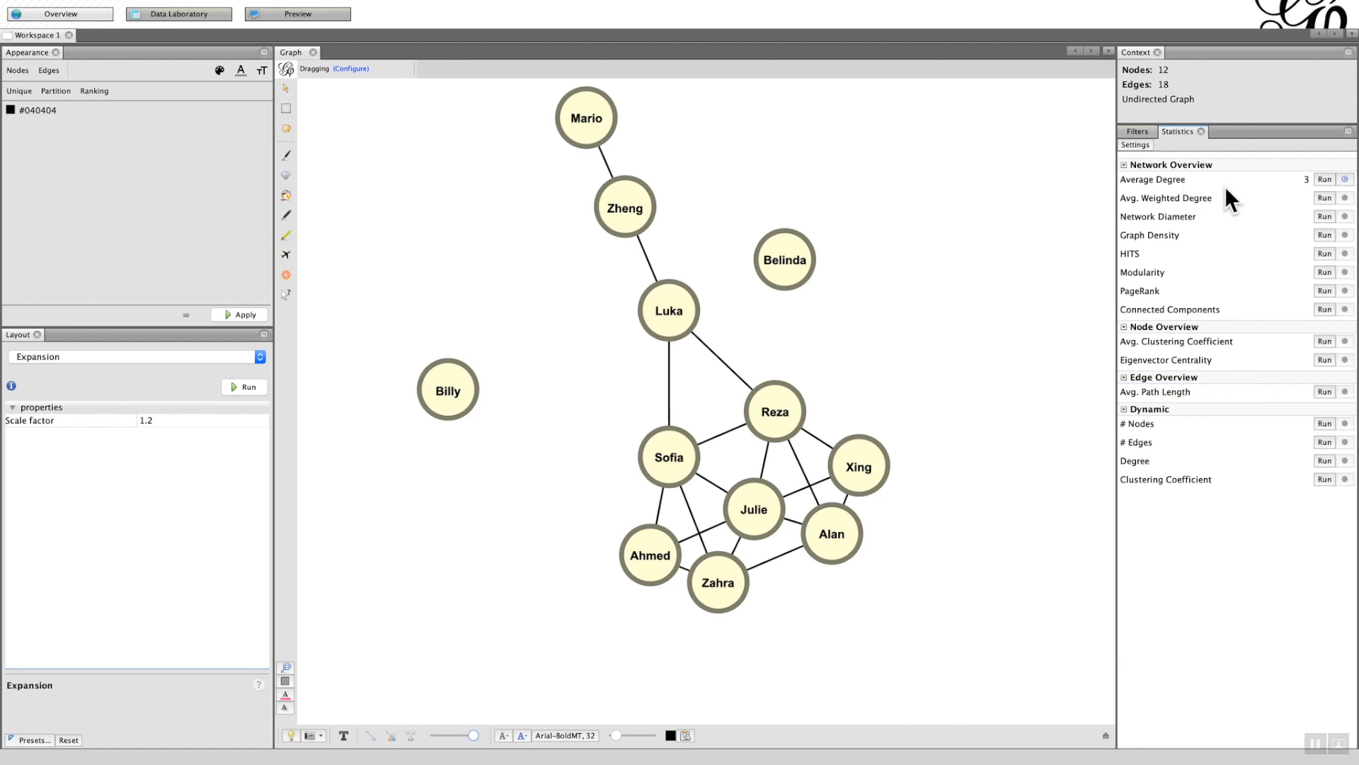
pyautogui.moveTo(348, 113)
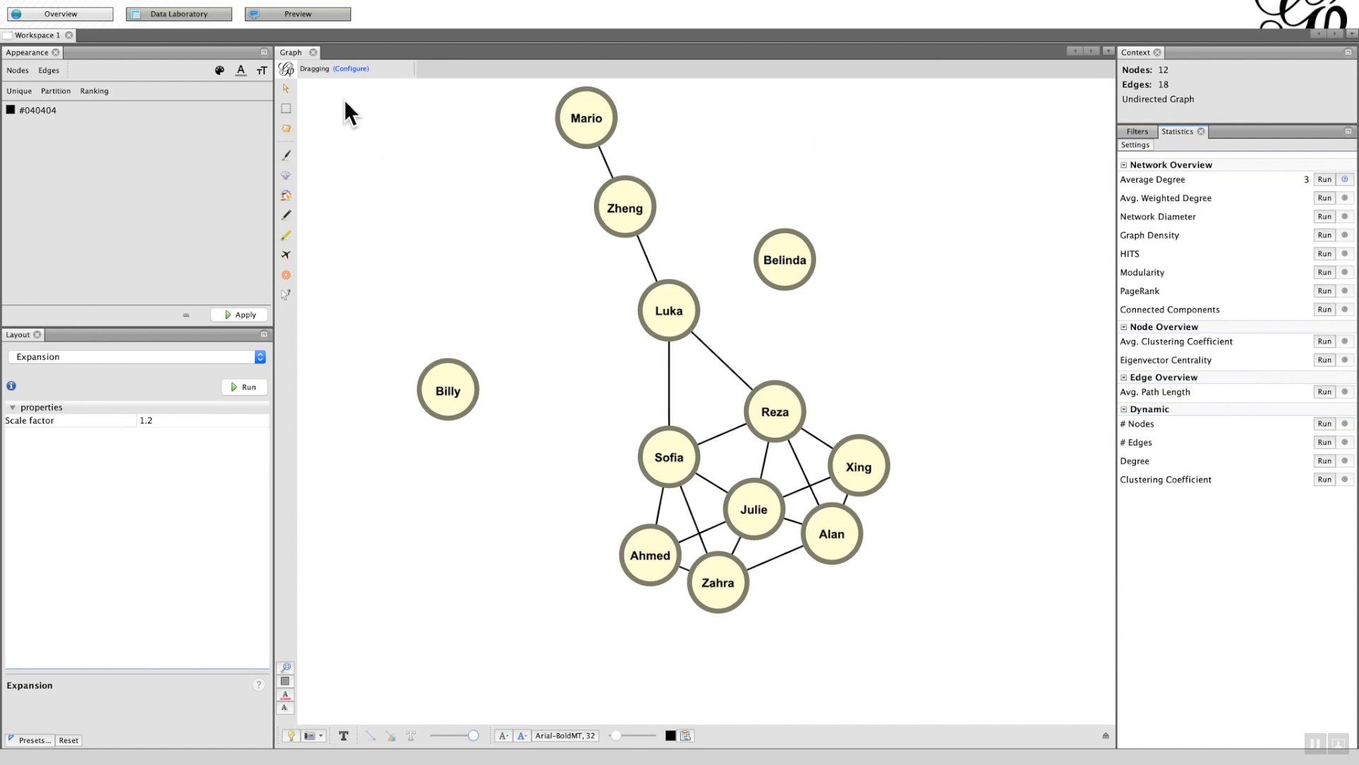
# Show the Data Laboratory nodes table sorted by Degree, highest first, then switch to the slides.
pyautogui.click(178, 13)
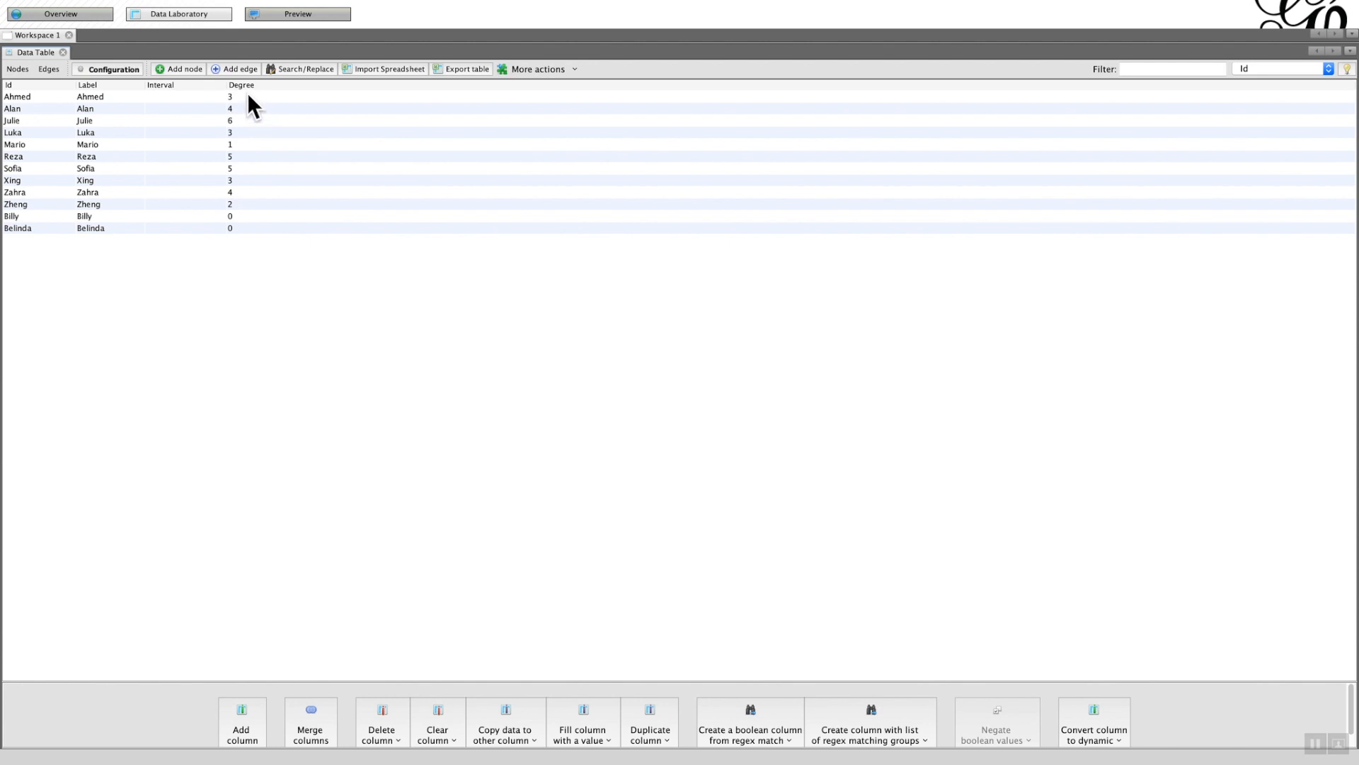
pyautogui.moveTo(246, 220)
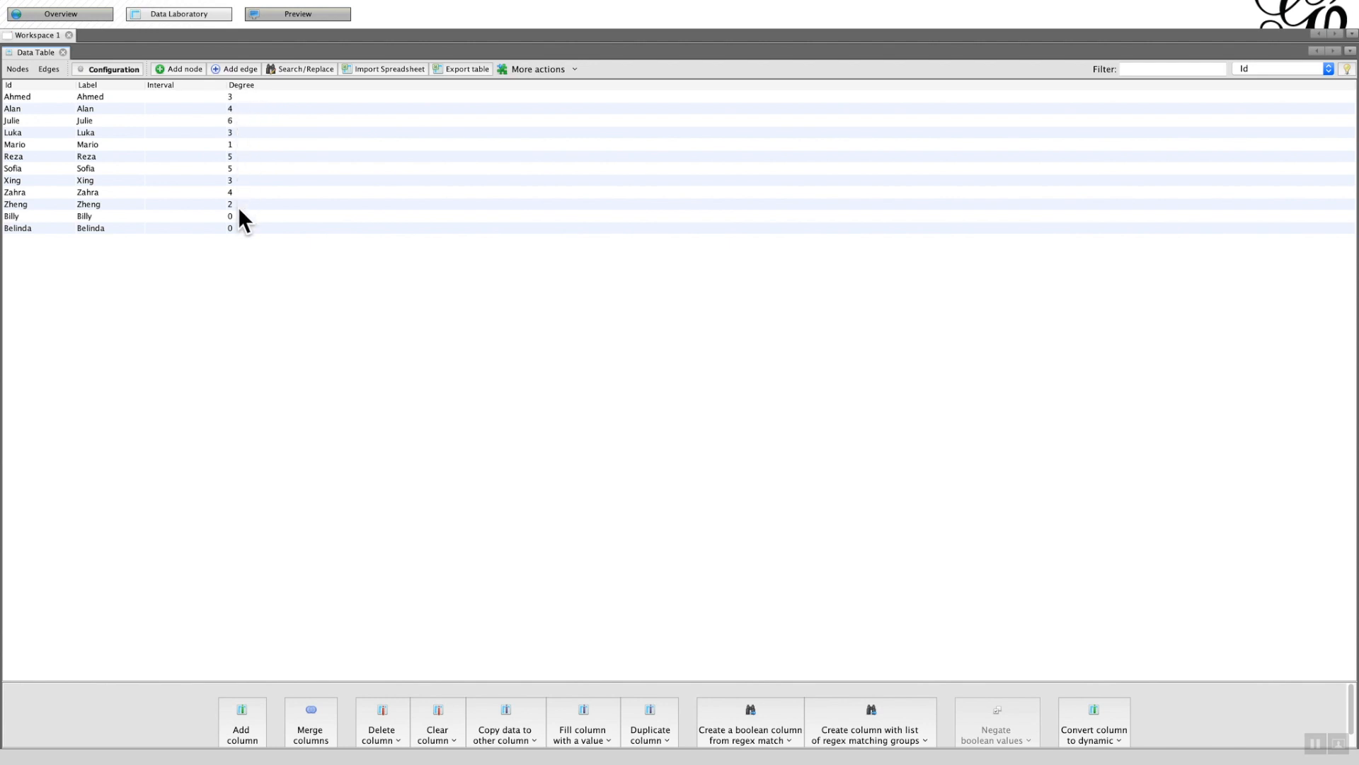
pyautogui.moveTo(243, 107)
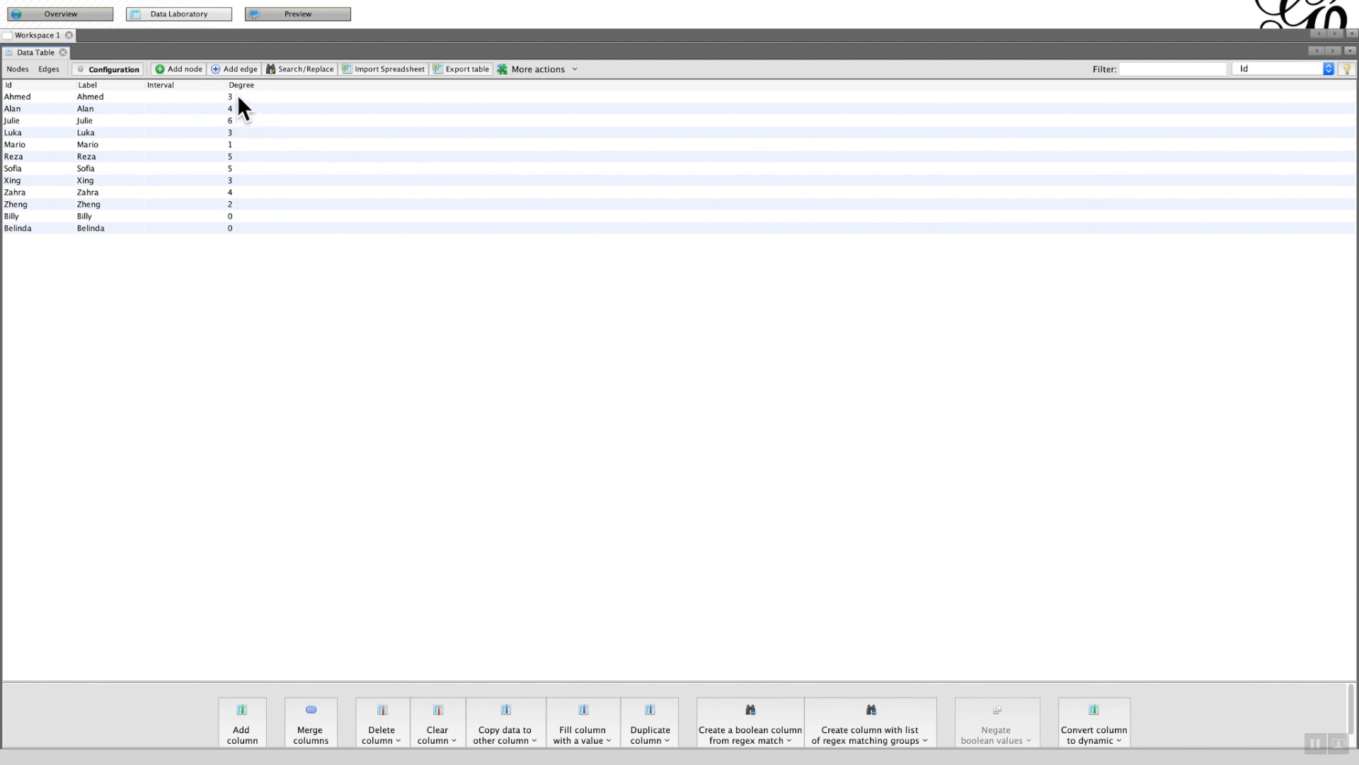
pyautogui.moveTo(113, 234)
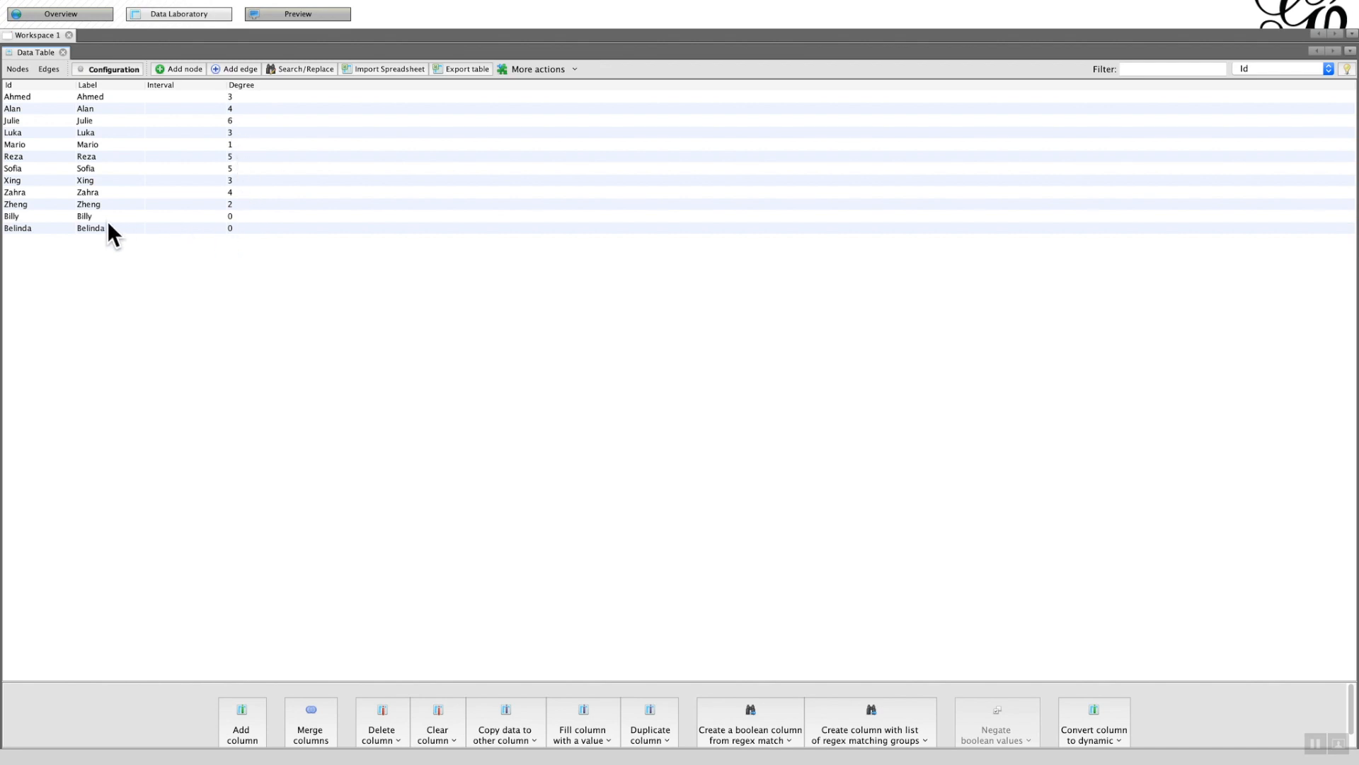
pyautogui.moveTo(234, 243)
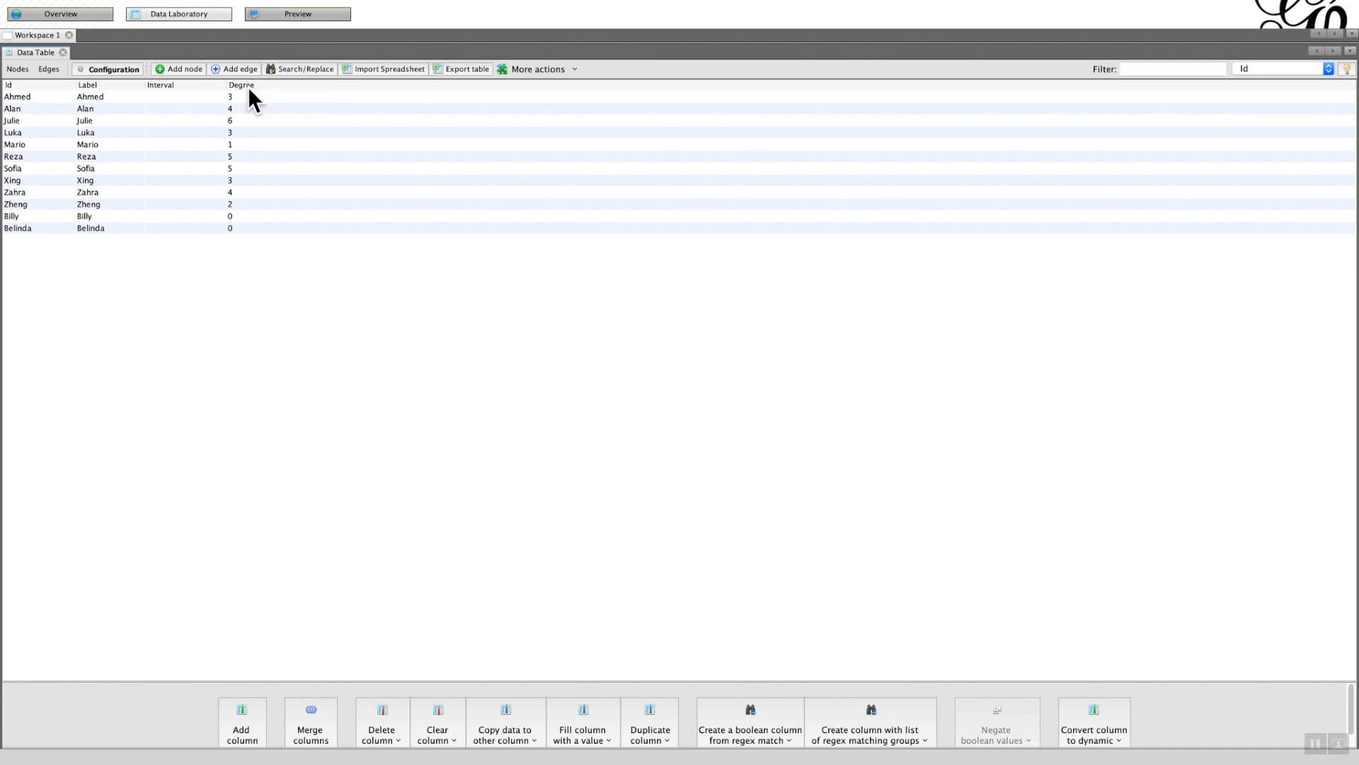
pyautogui.click(241, 85)
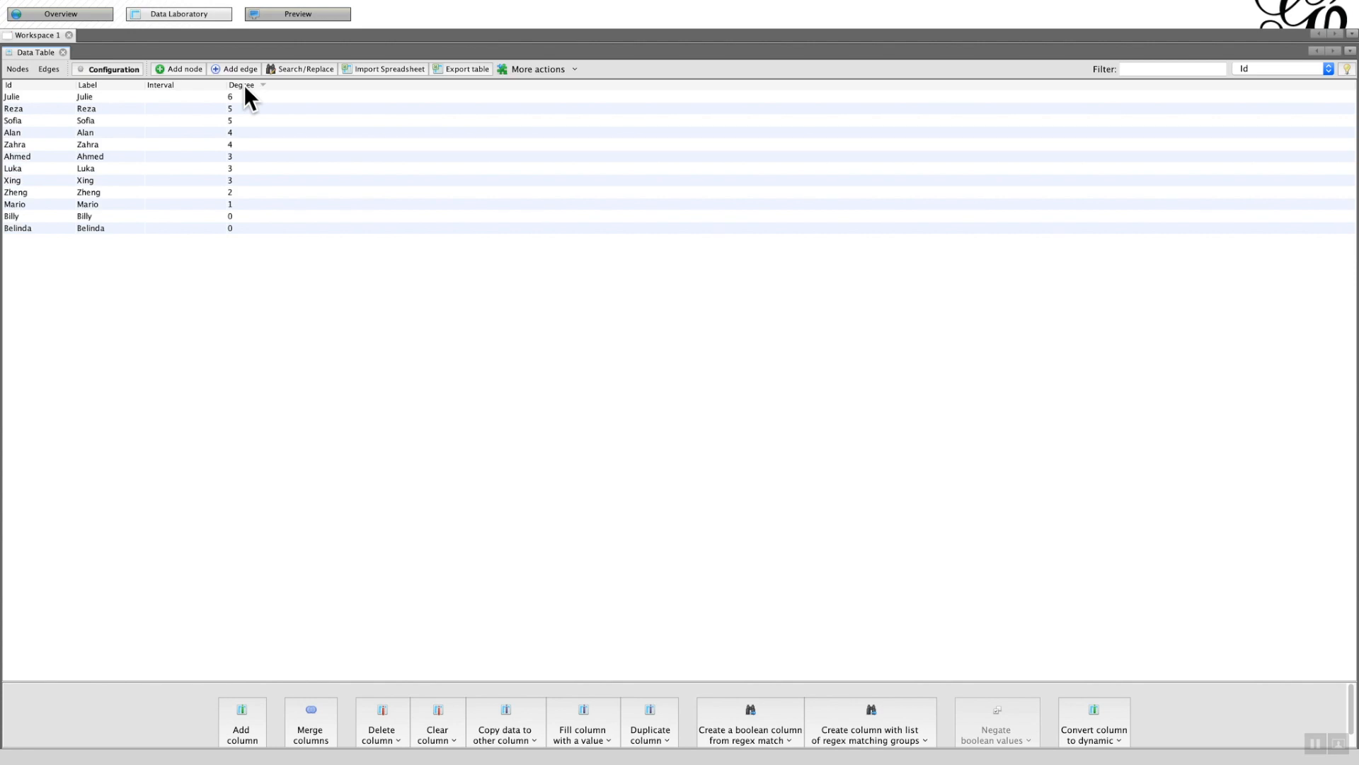
pyautogui.moveTo(154, 121)
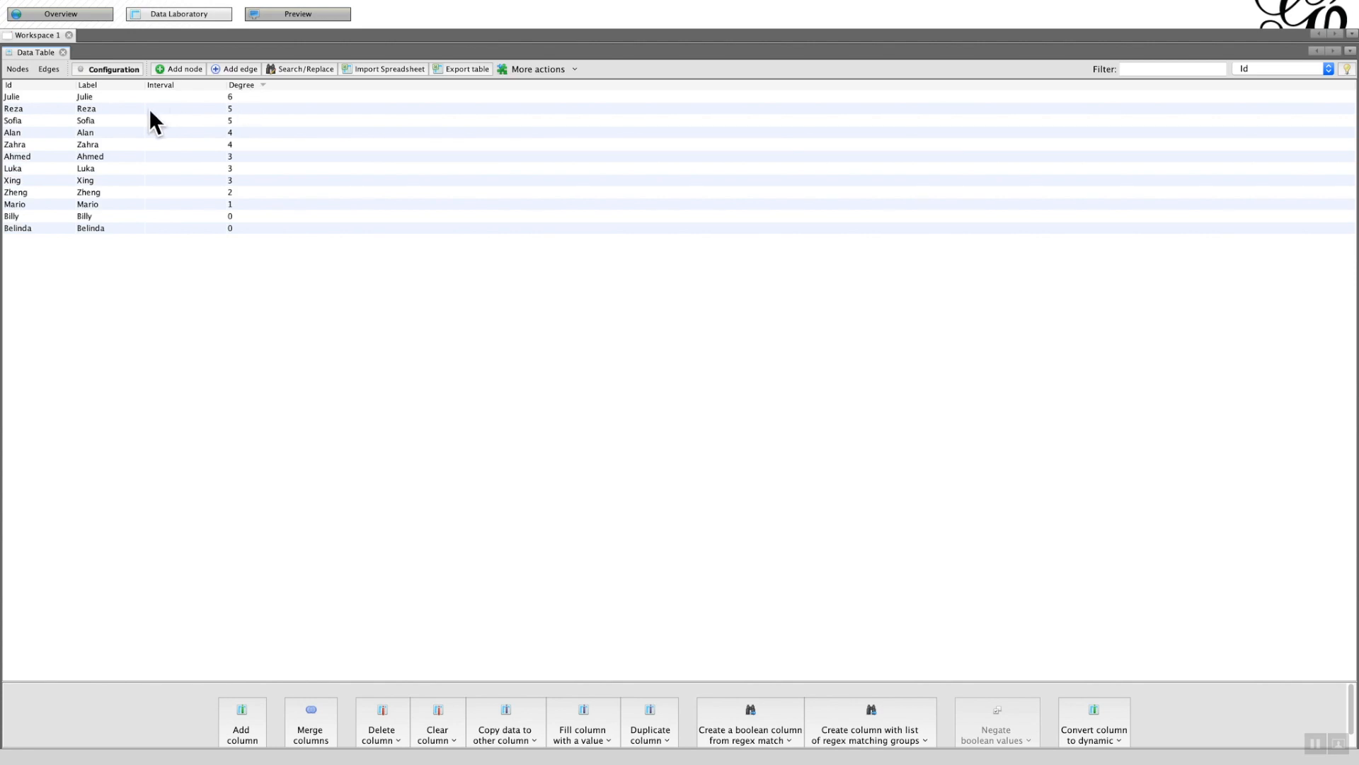
pyautogui.moveTo(121, 112)
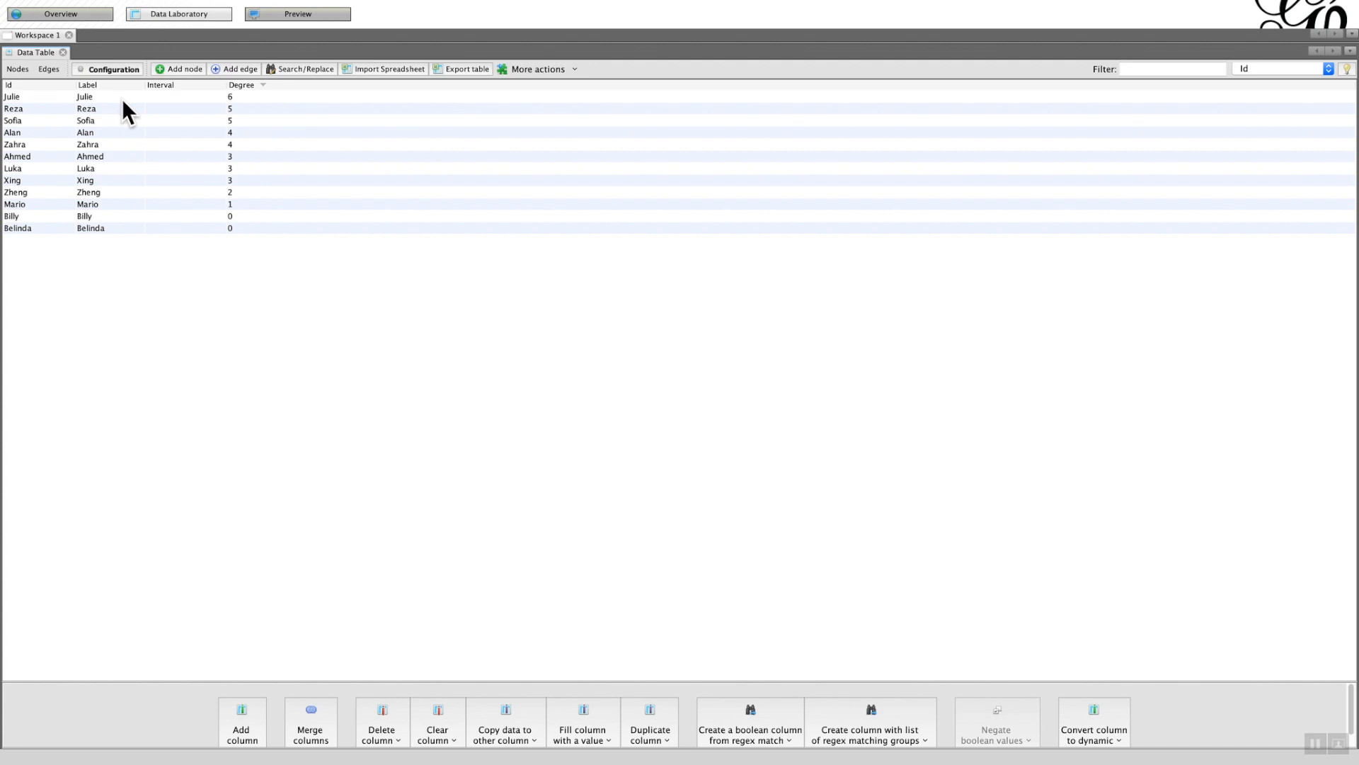
pyautogui.press('cmd+tab')
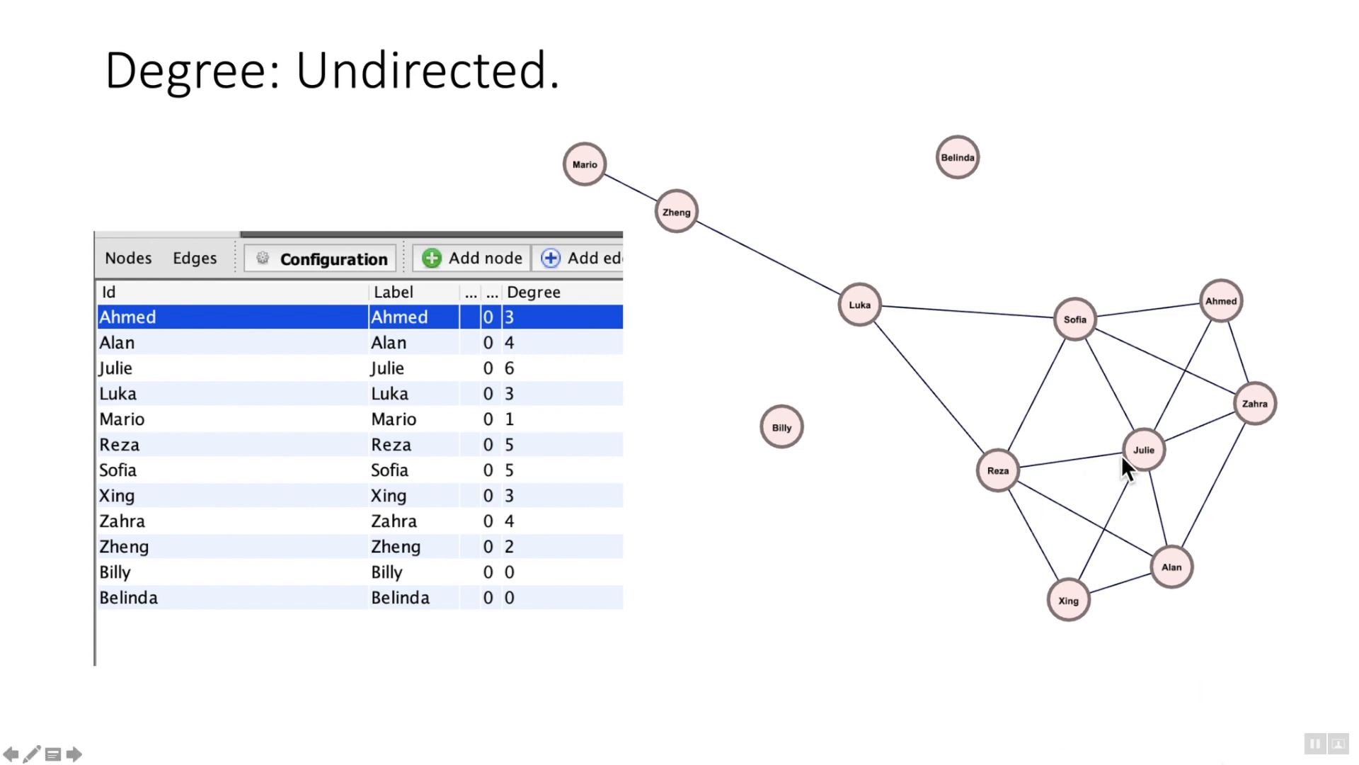
pyautogui.moveTo(1144, 457)
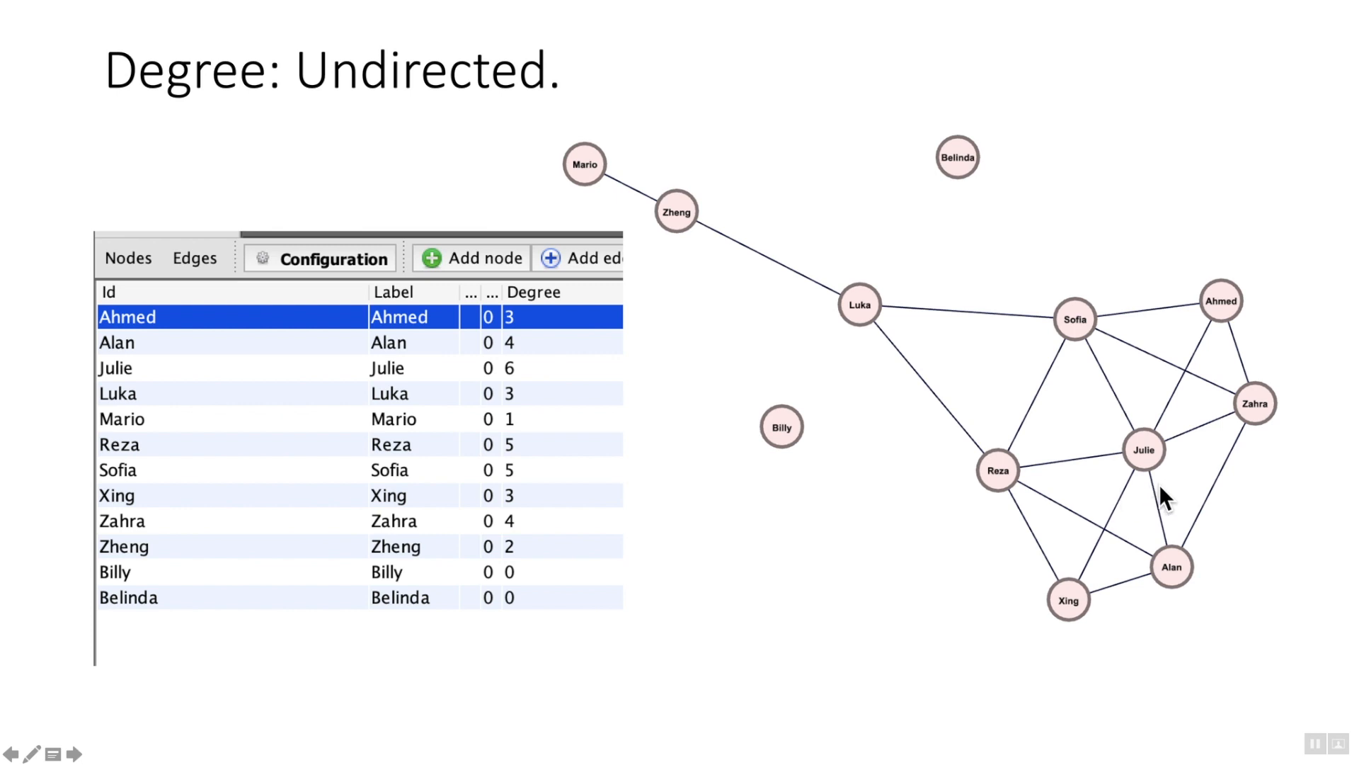
pyautogui.moveTo(1113, 386)
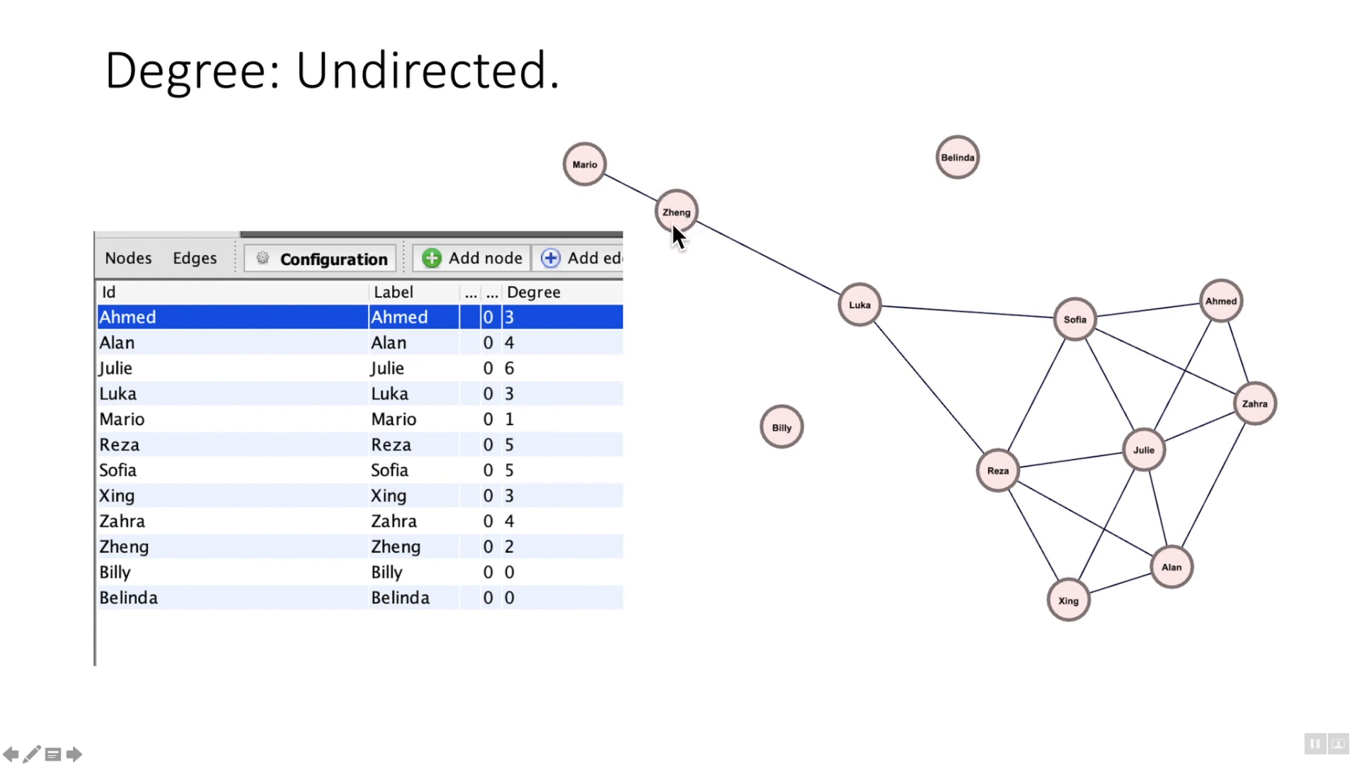
pyautogui.moveTo(145, 572)
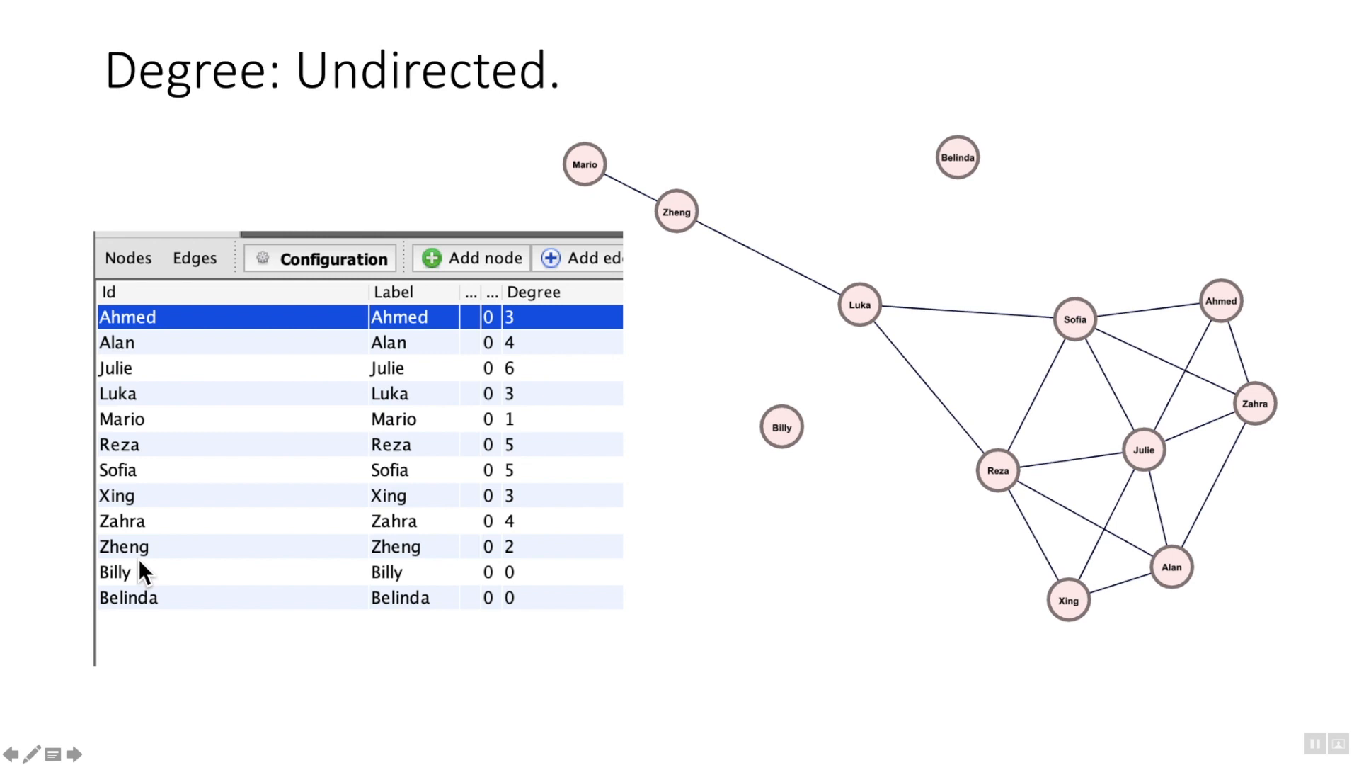
pyautogui.moveTo(511, 569)
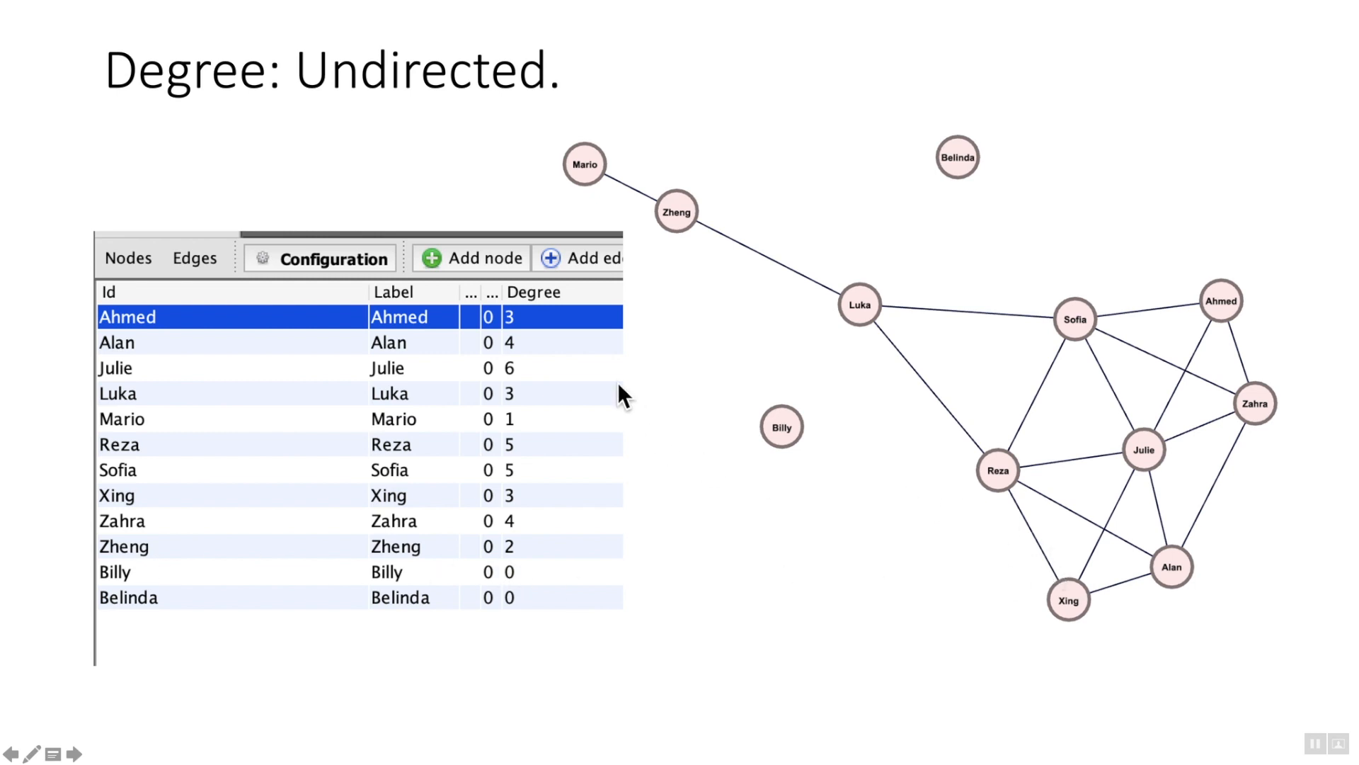
pyautogui.moveTo(536, 347)
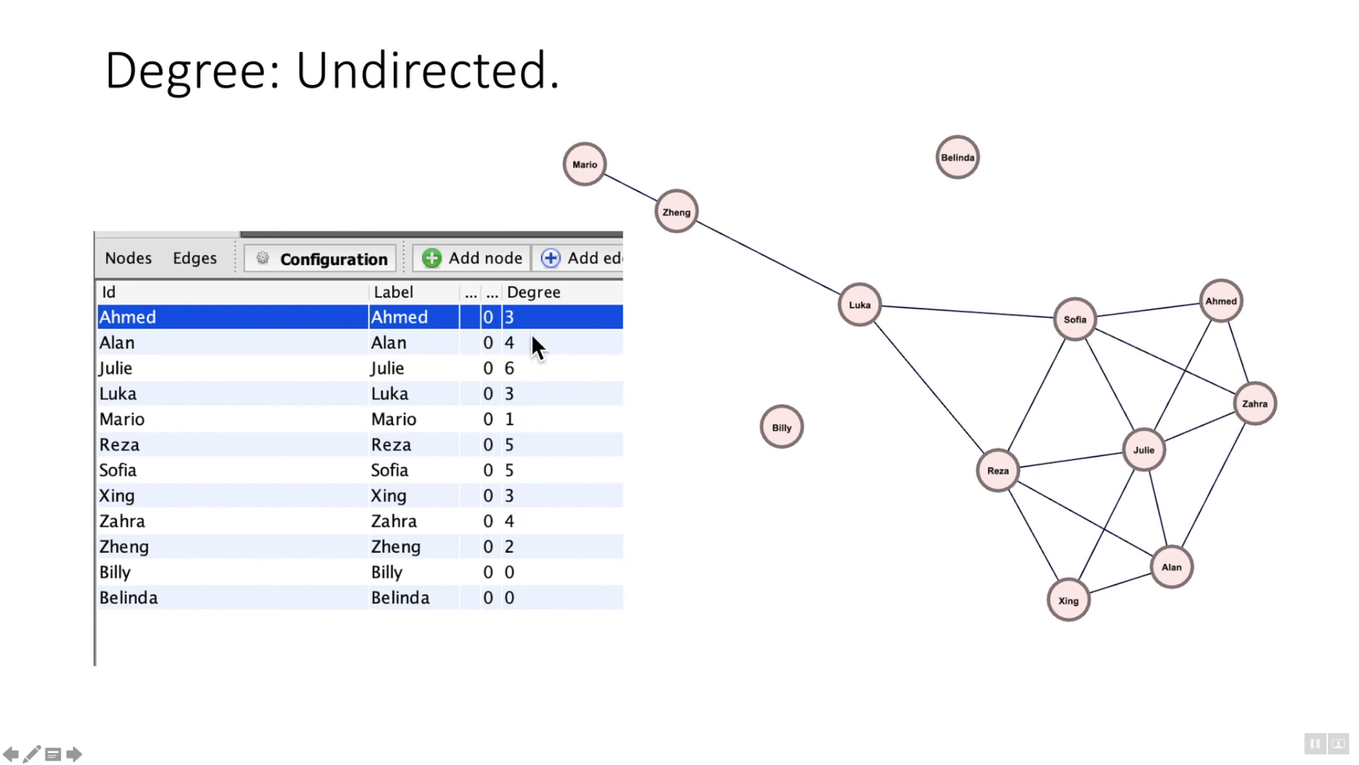
pyautogui.moveTo(542, 391)
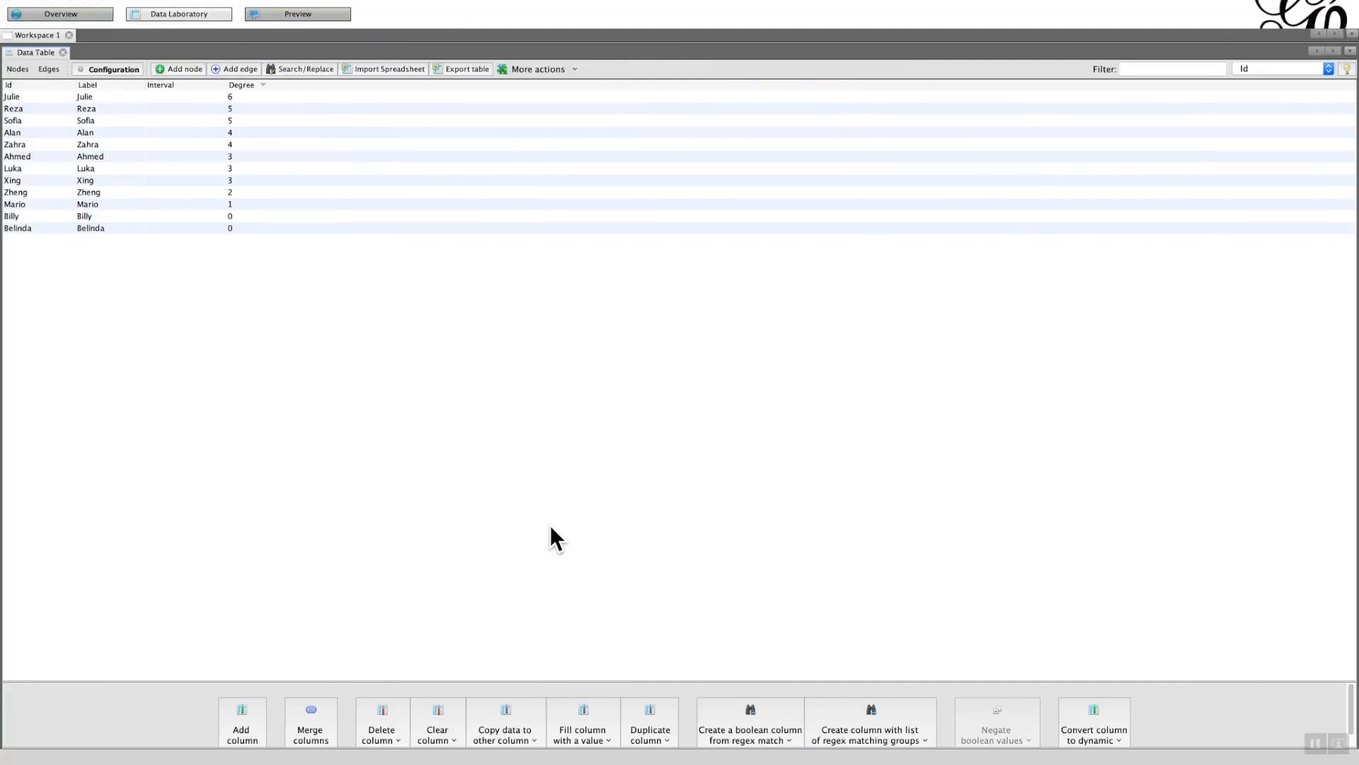
# Show the directed 12-node, 18-edge graph in Overview and open the edge settings panel.
pyautogui.click(59, 13)
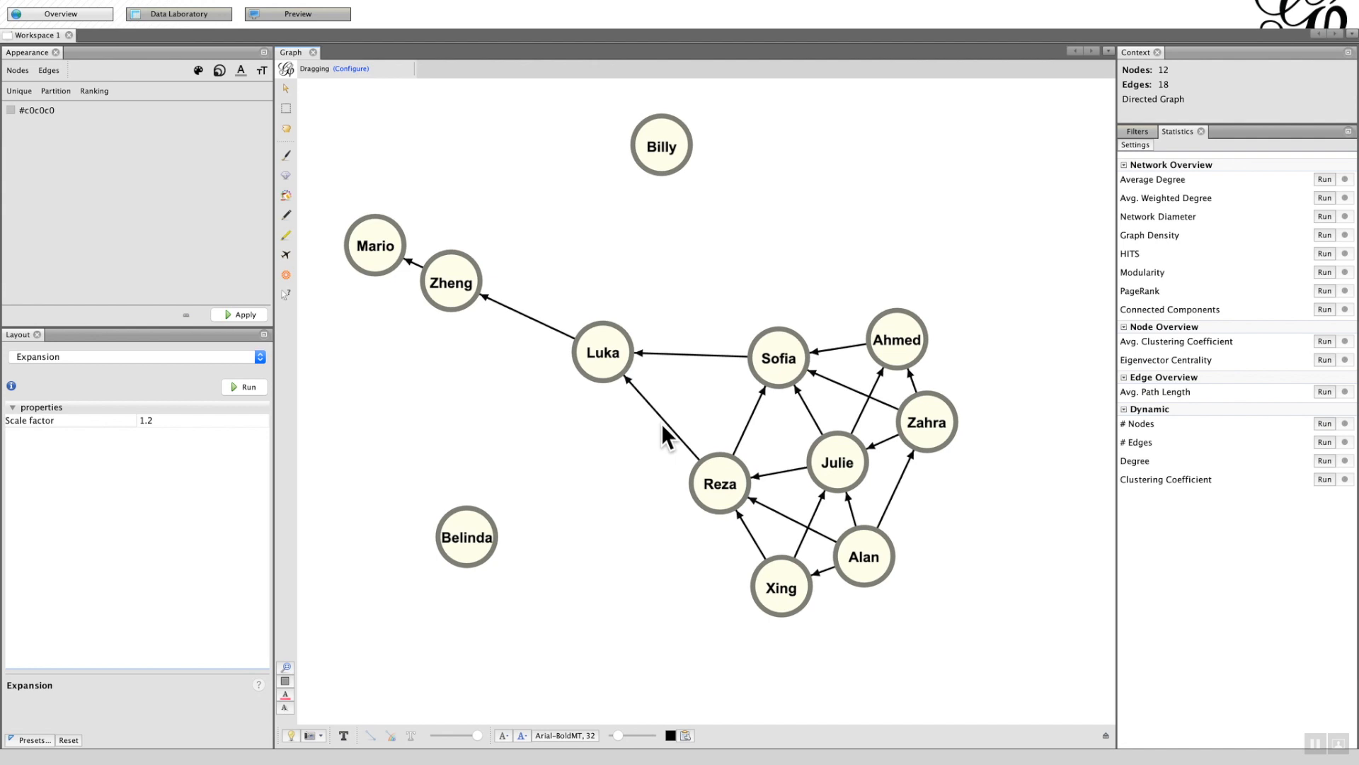
pyautogui.moveTo(517, 325)
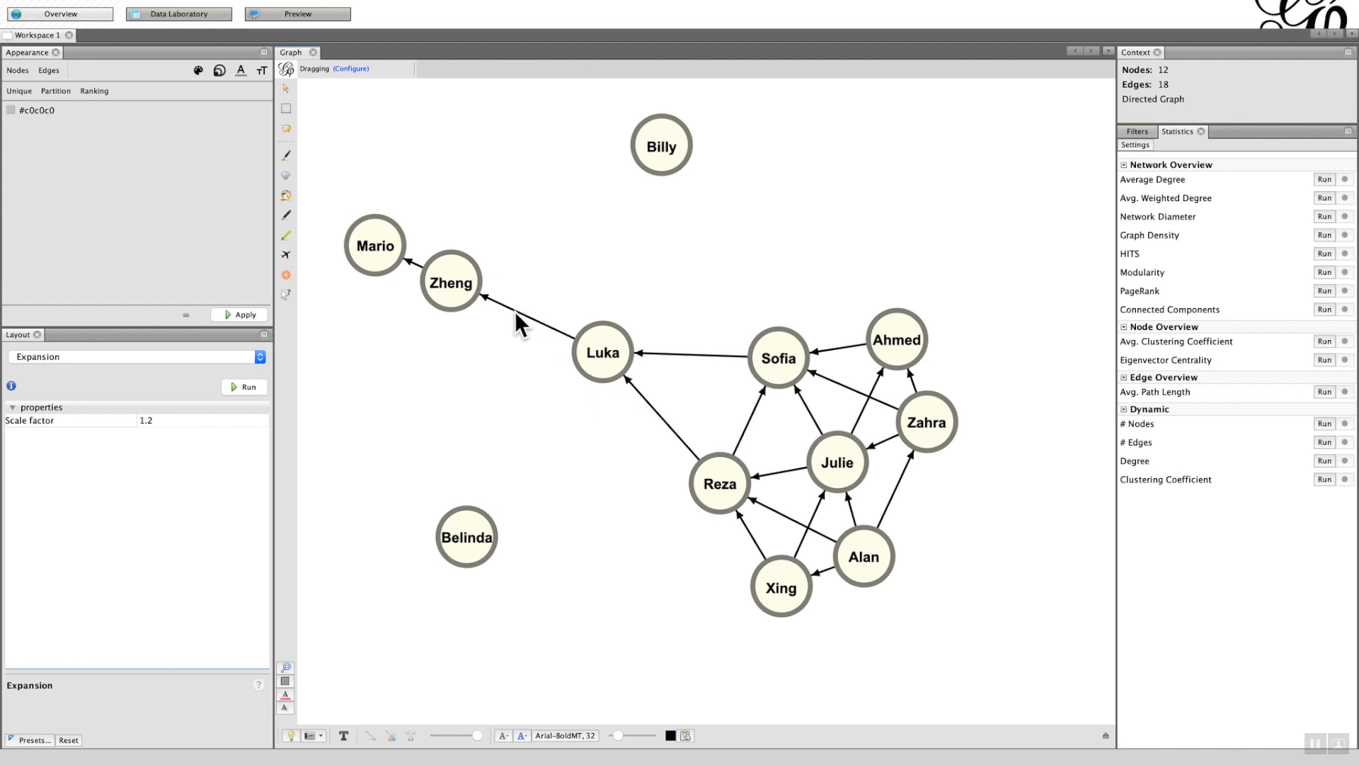
pyautogui.moveTo(495, 312)
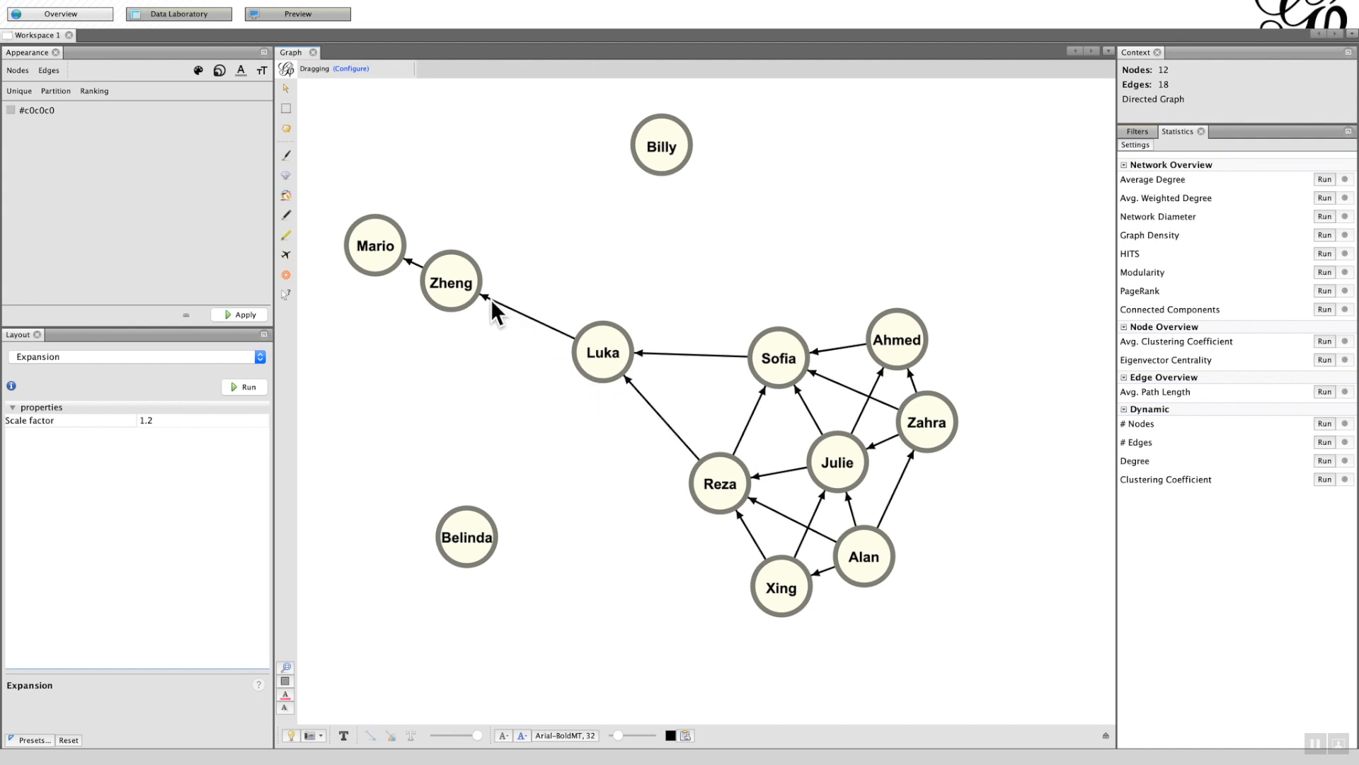
pyautogui.moveTo(1112, 748)
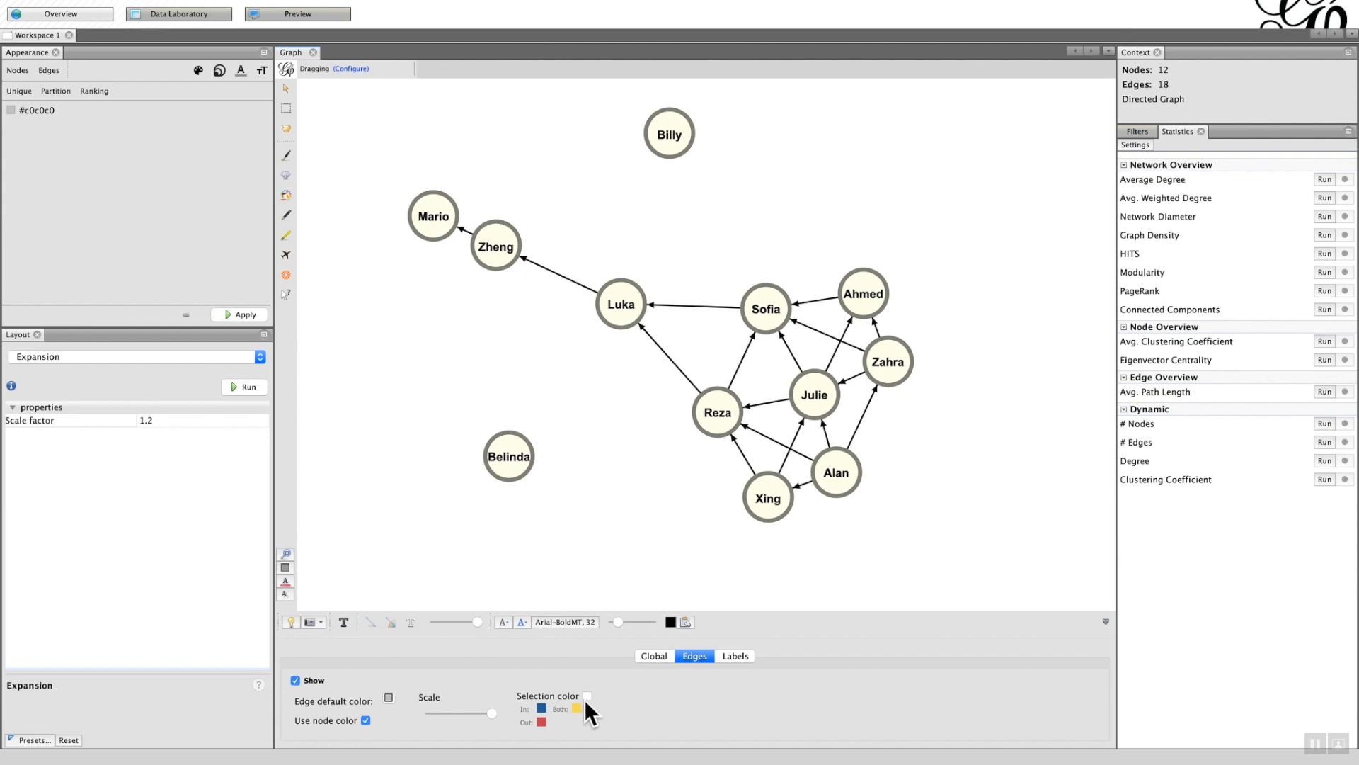
pyautogui.click(587, 695)
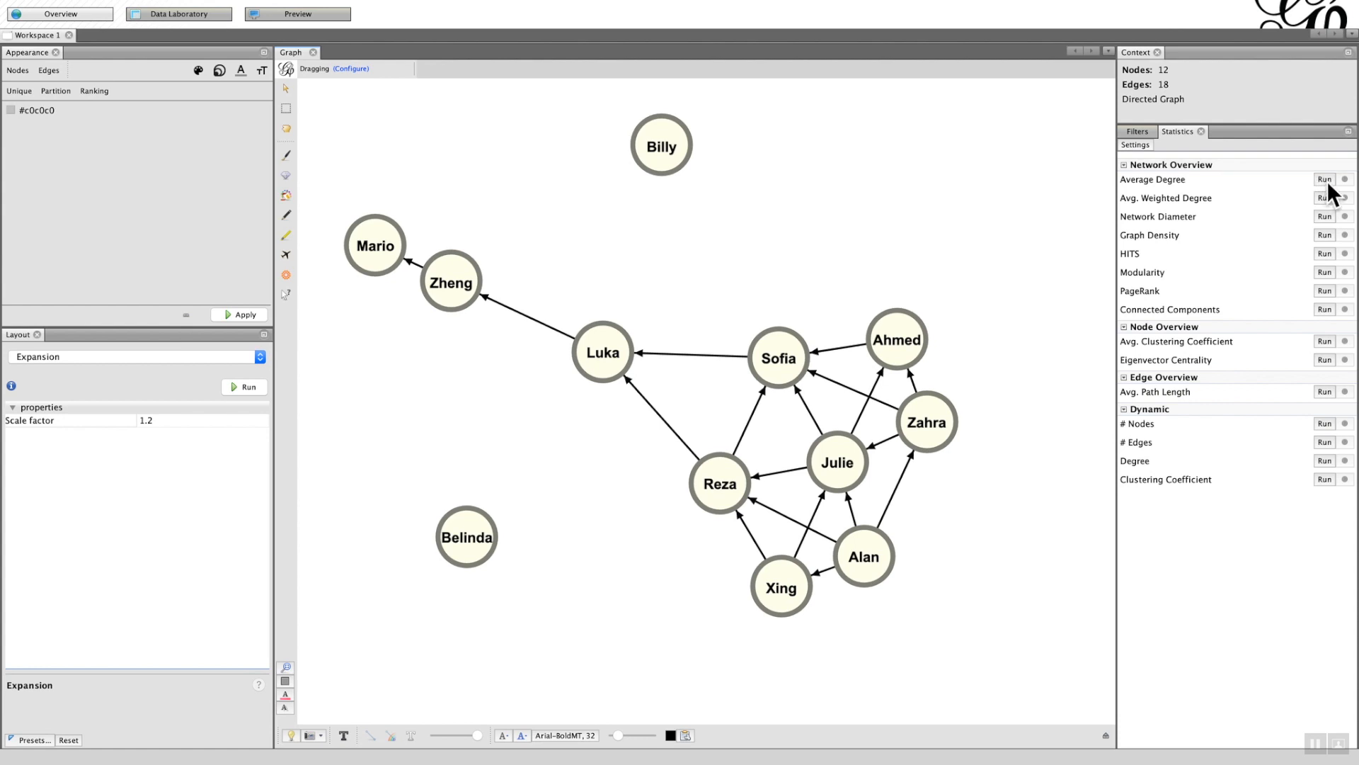
# Run Average Degree on the directed graph, giving 1.5, and close the Degree Report.
pyautogui.click(1324, 179)
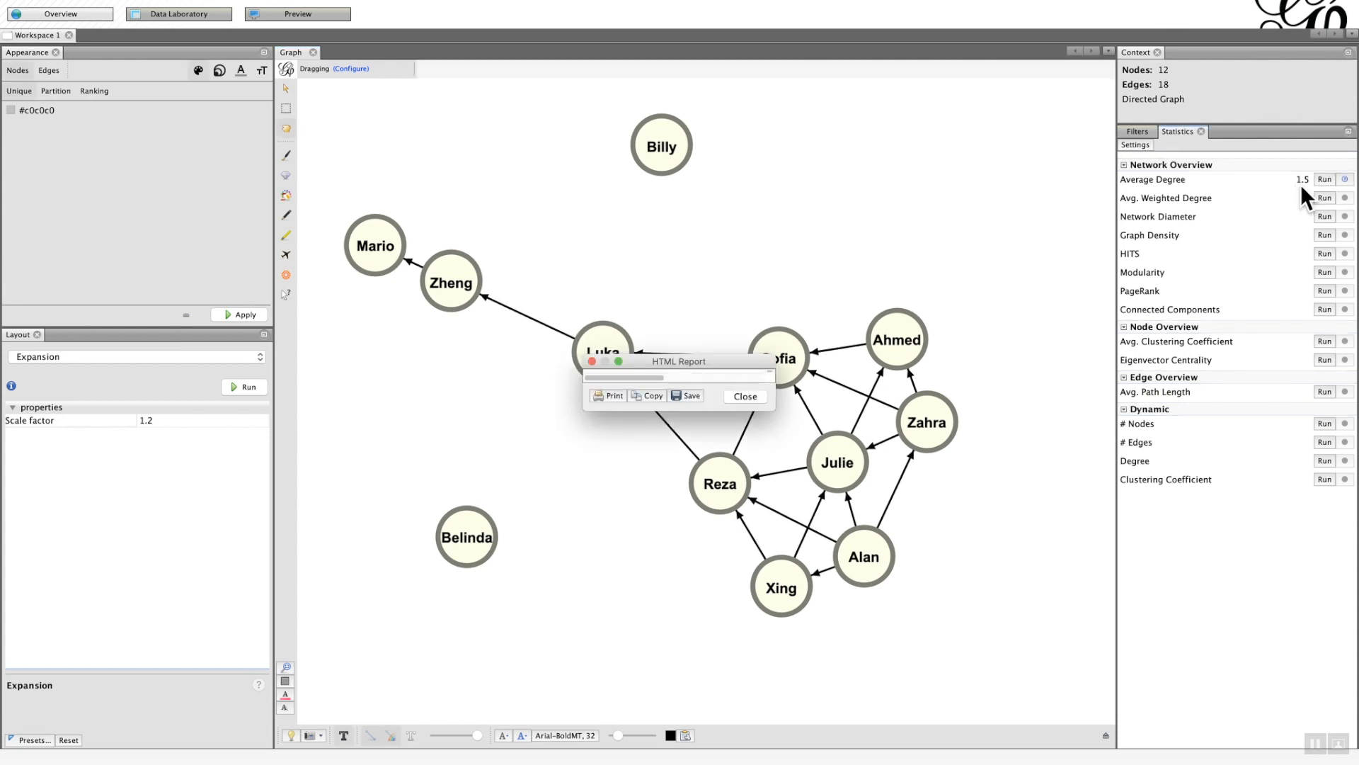
pyautogui.moveTo(718, 372)
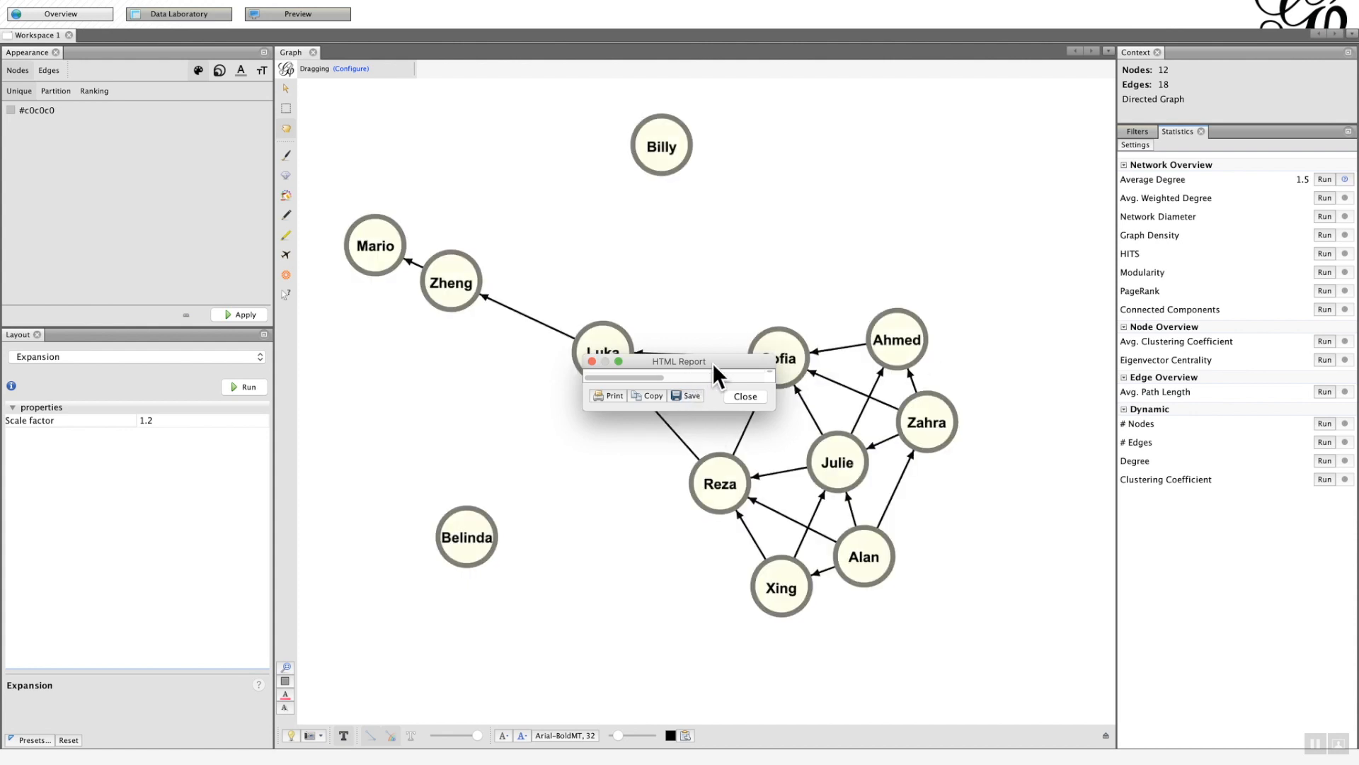
pyautogui.moveTo(679, 361); pyautogui.dragTo(572, 200)
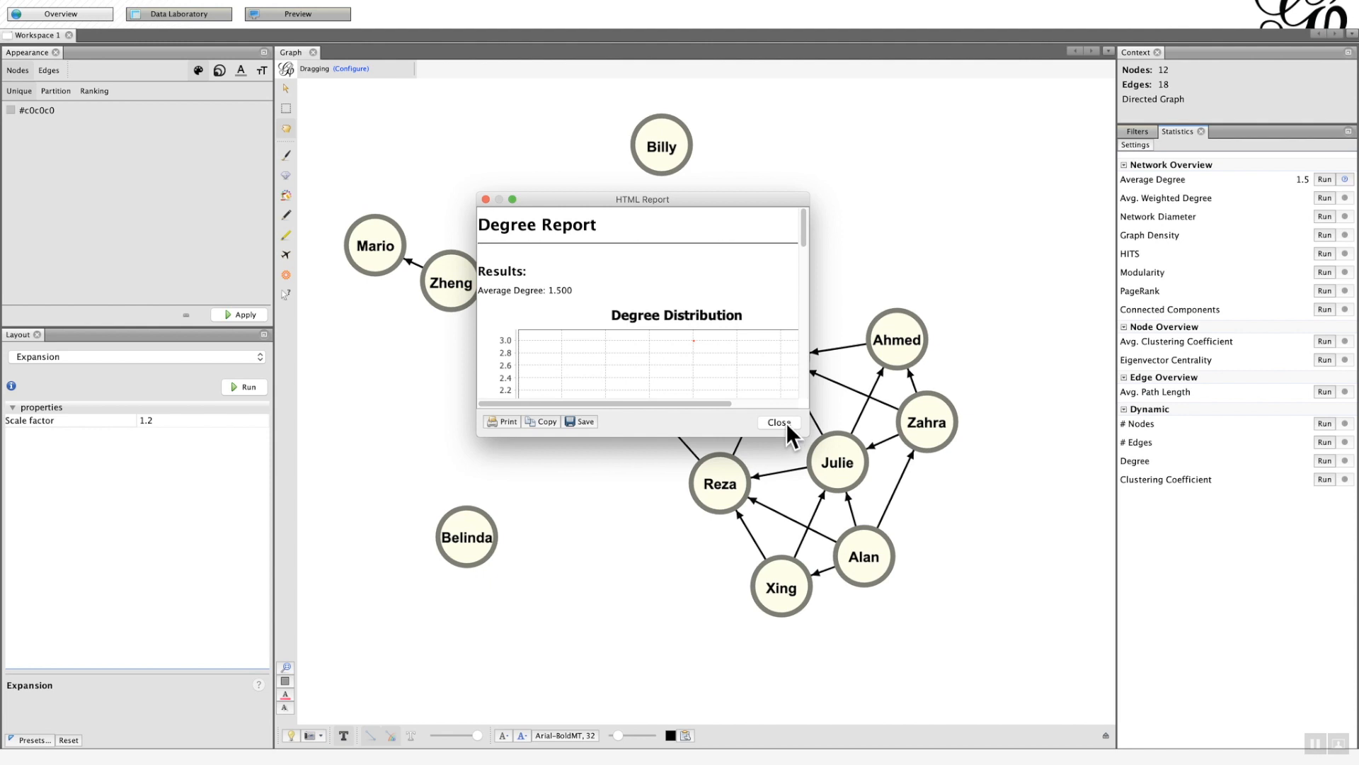
pyautogui.click(777, 422)
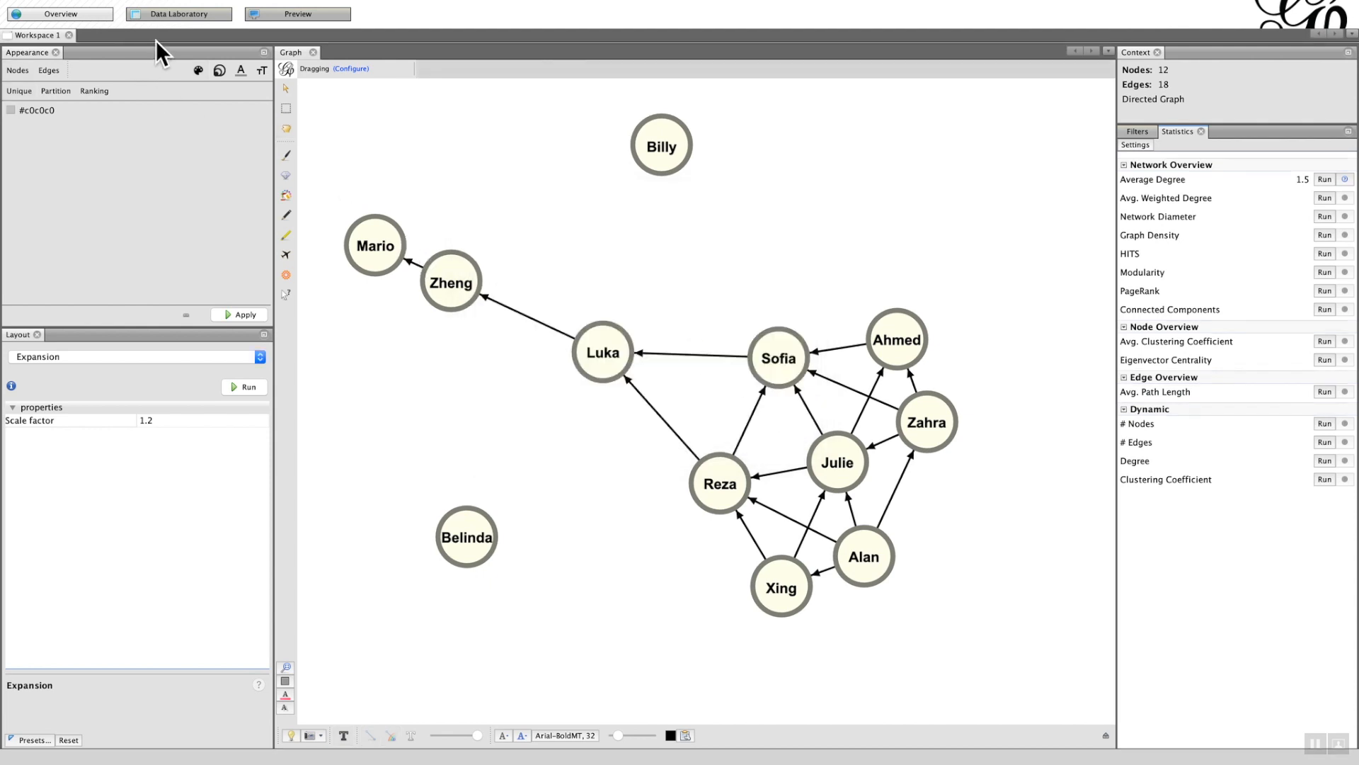
pyautogui.click(178, 13)
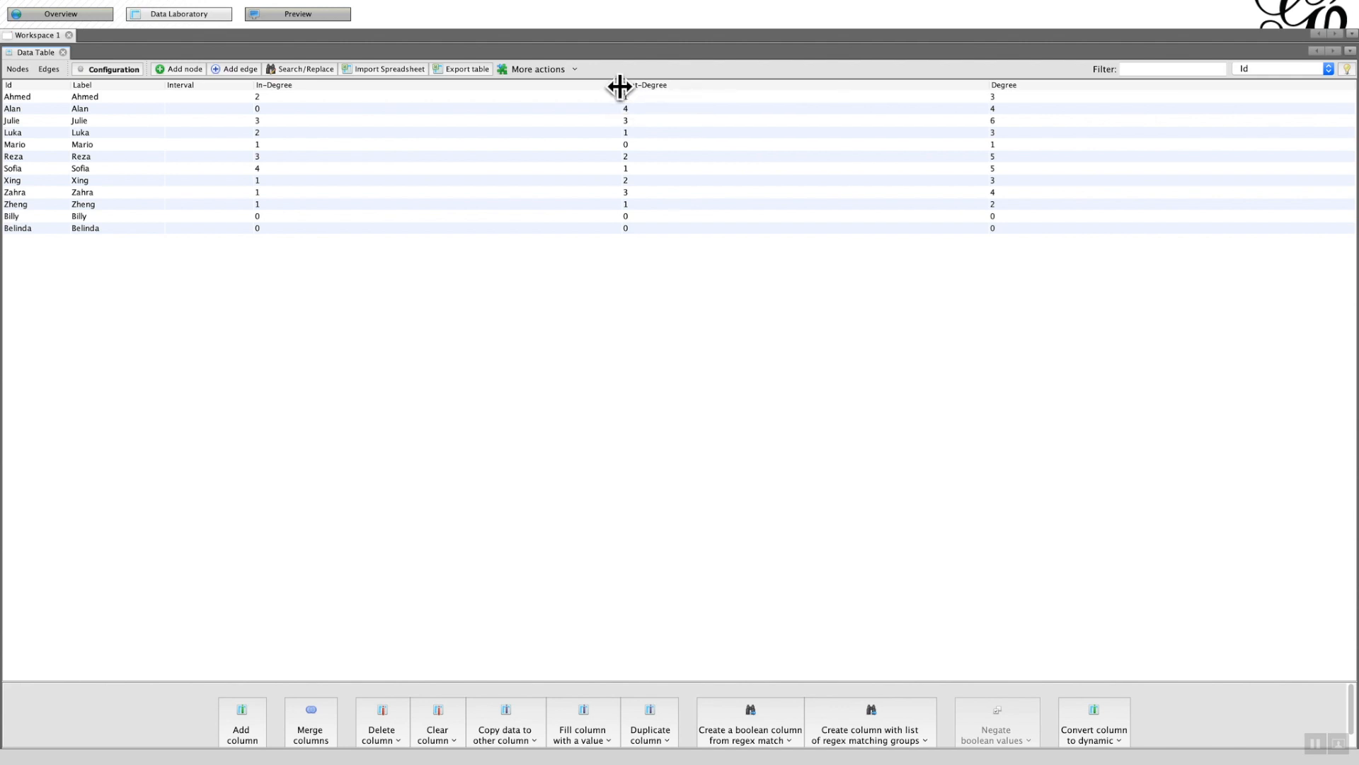
# Resize the Out-Degree column in the nodes table showing In-Degree, Out-Degree and Degree.
pyautogui.moveTo(619, 85); pyautogui.dragTo(382, 85)
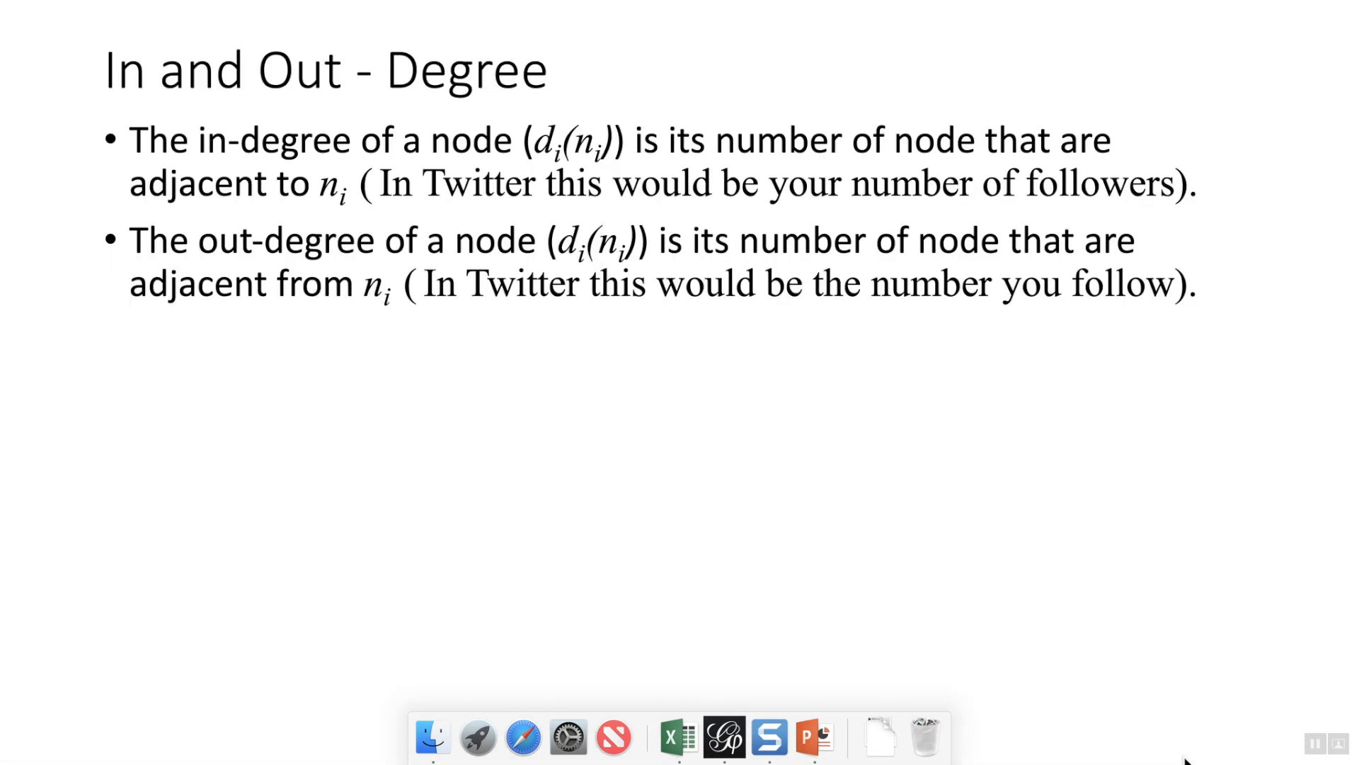
# Advance to the 'Degree: Directed' slide.
pyautogui.press('right')
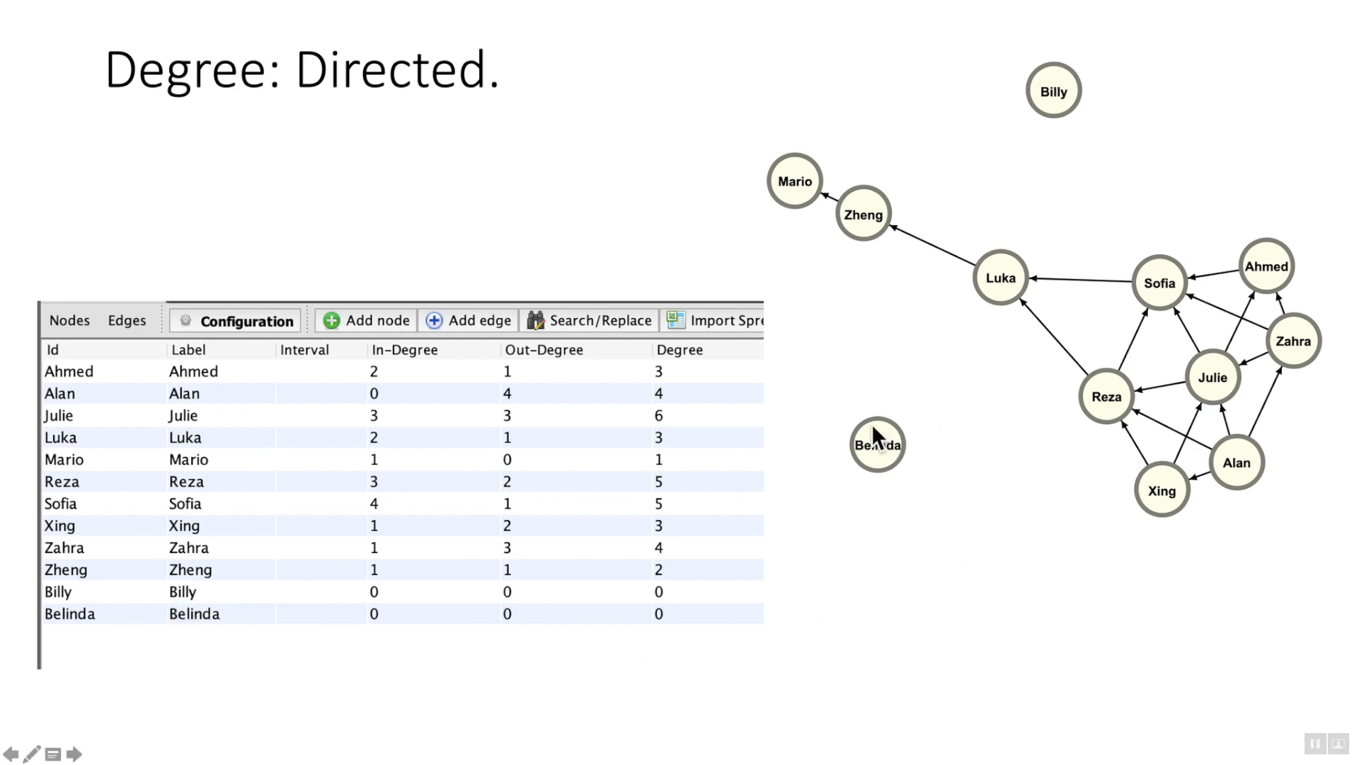
pyautogui.moveTo(1079, 104)
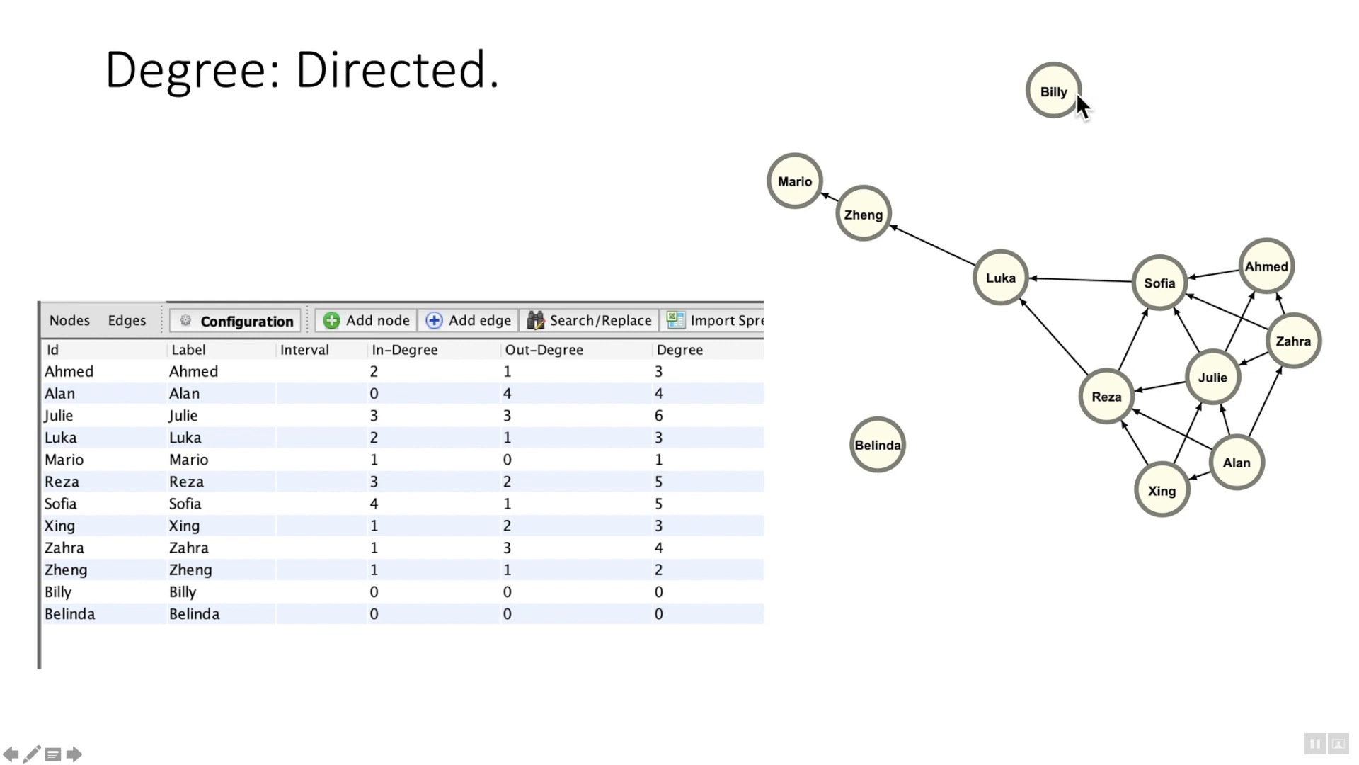
pyautogui.moveTo(813, 246)
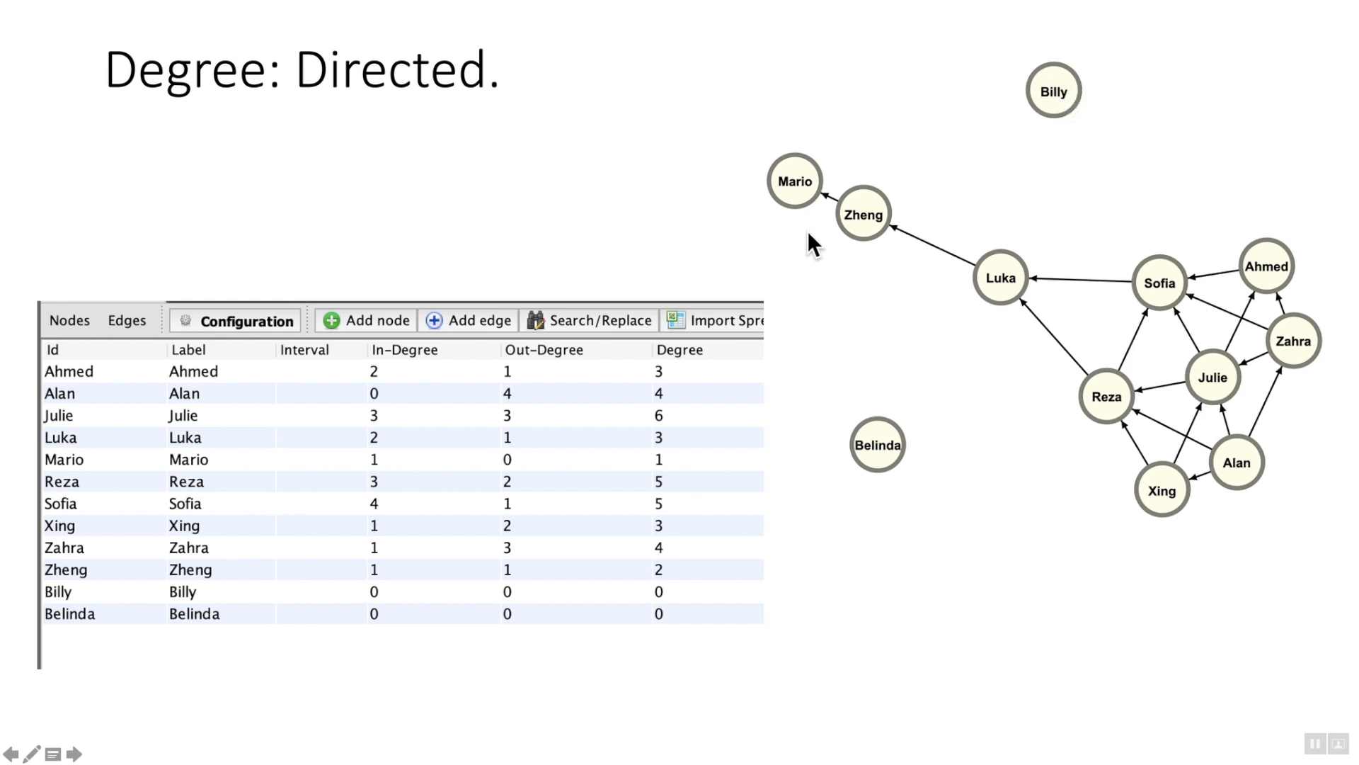
pyautogui.moveTo(95, 395)
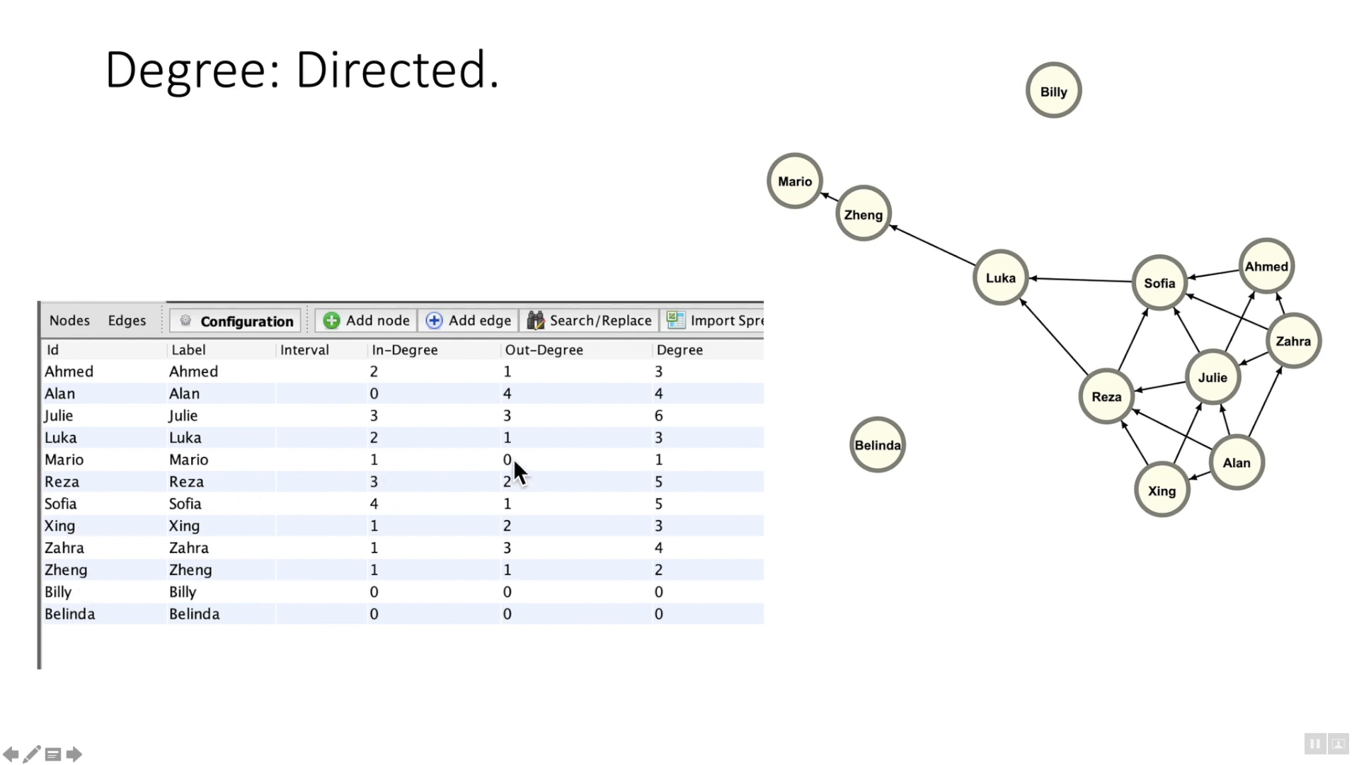
pyautogui.moveTo(1335, 437)
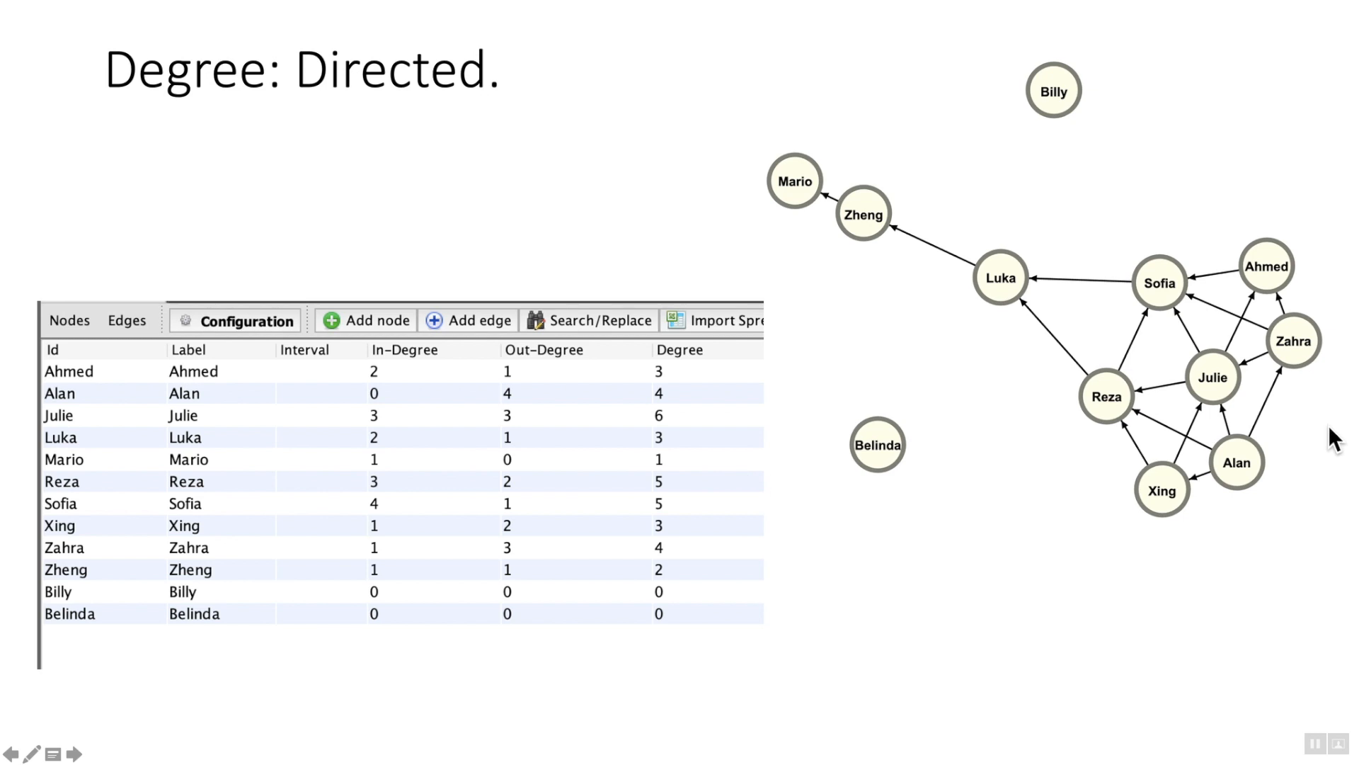
pyautogui.moveTo(520, 468)
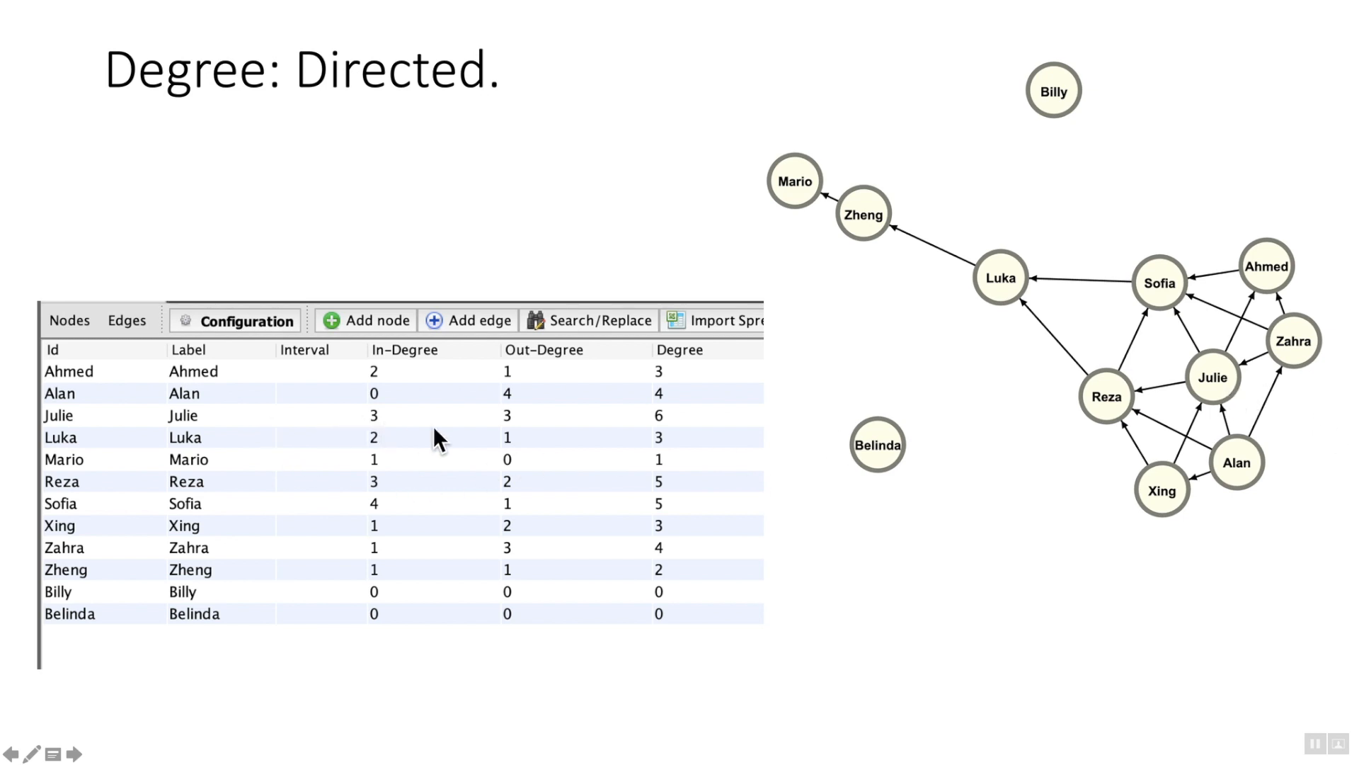
pyautogui.moveTo(1205, 445)
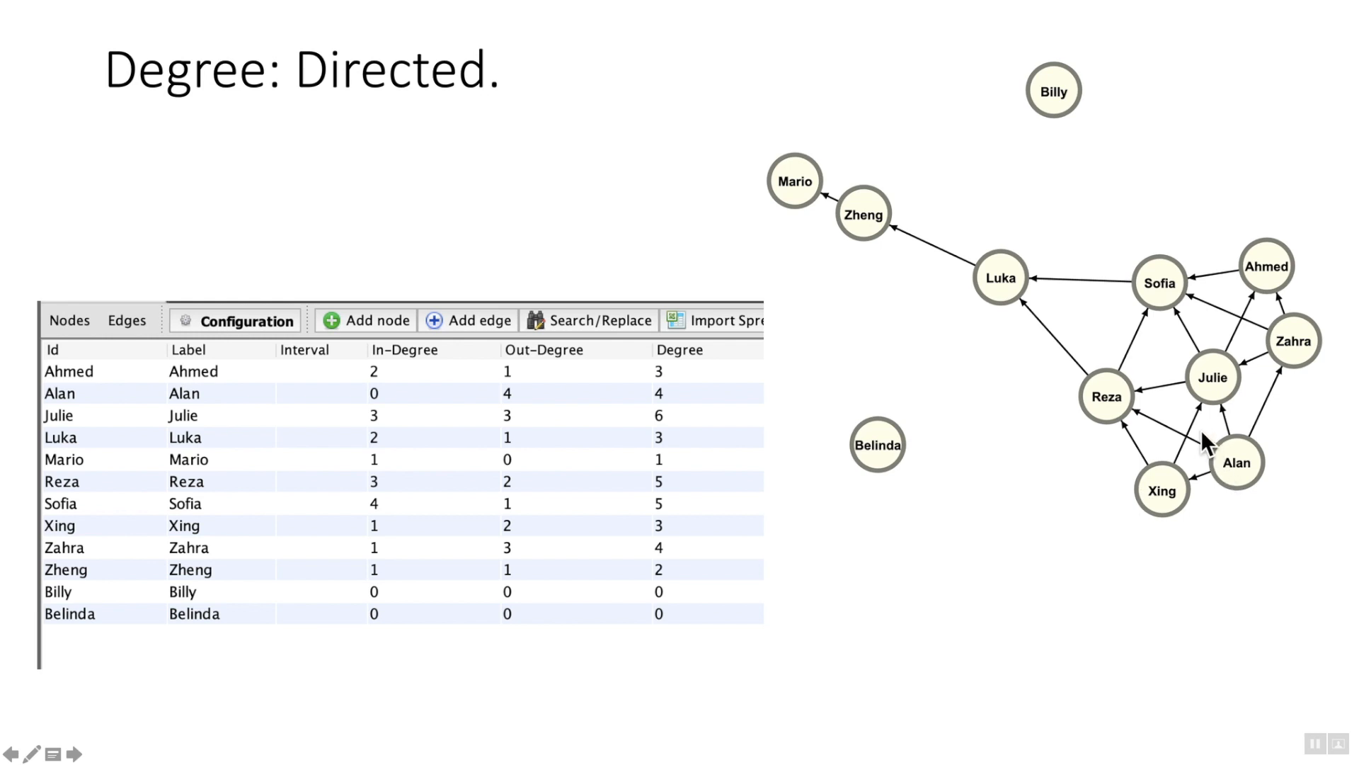
pyautogui.moveTo(1252, 371)
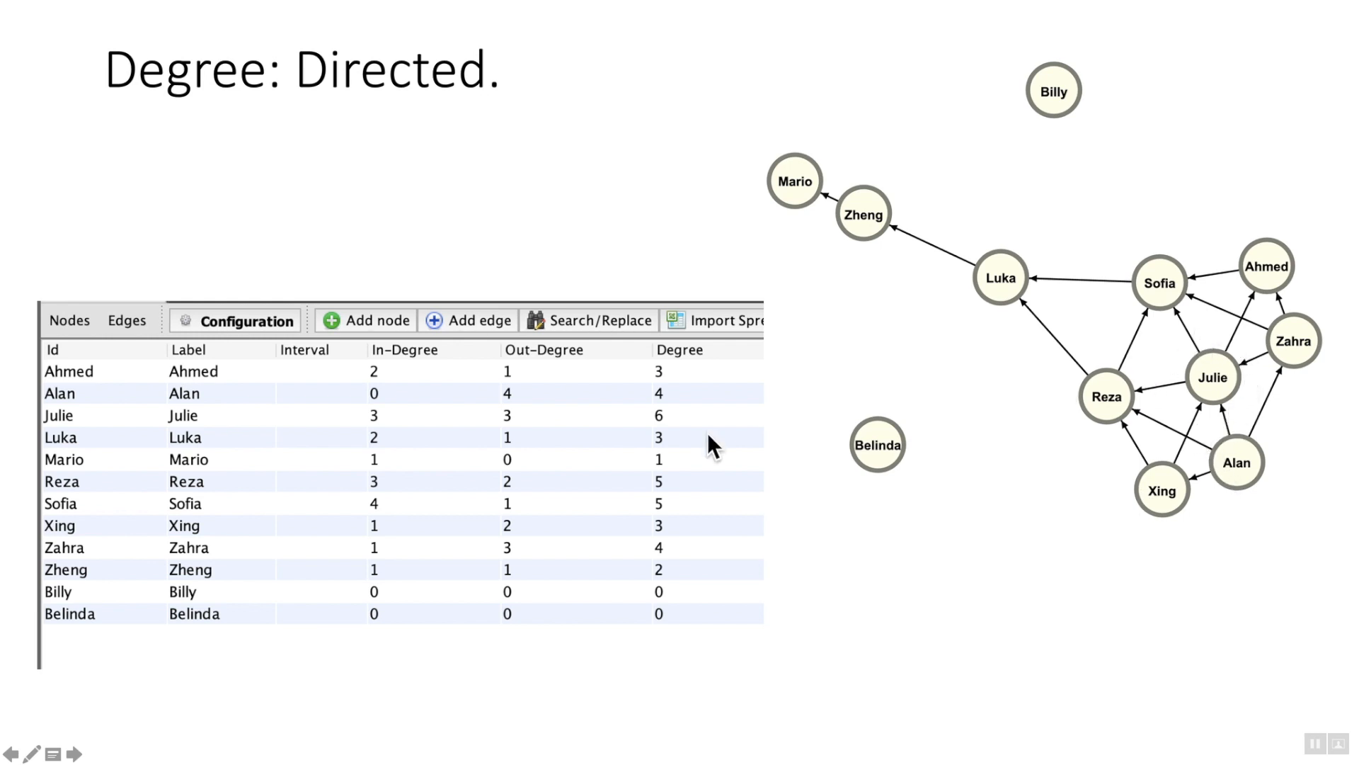
pyautogui.moveTo(564, 382)
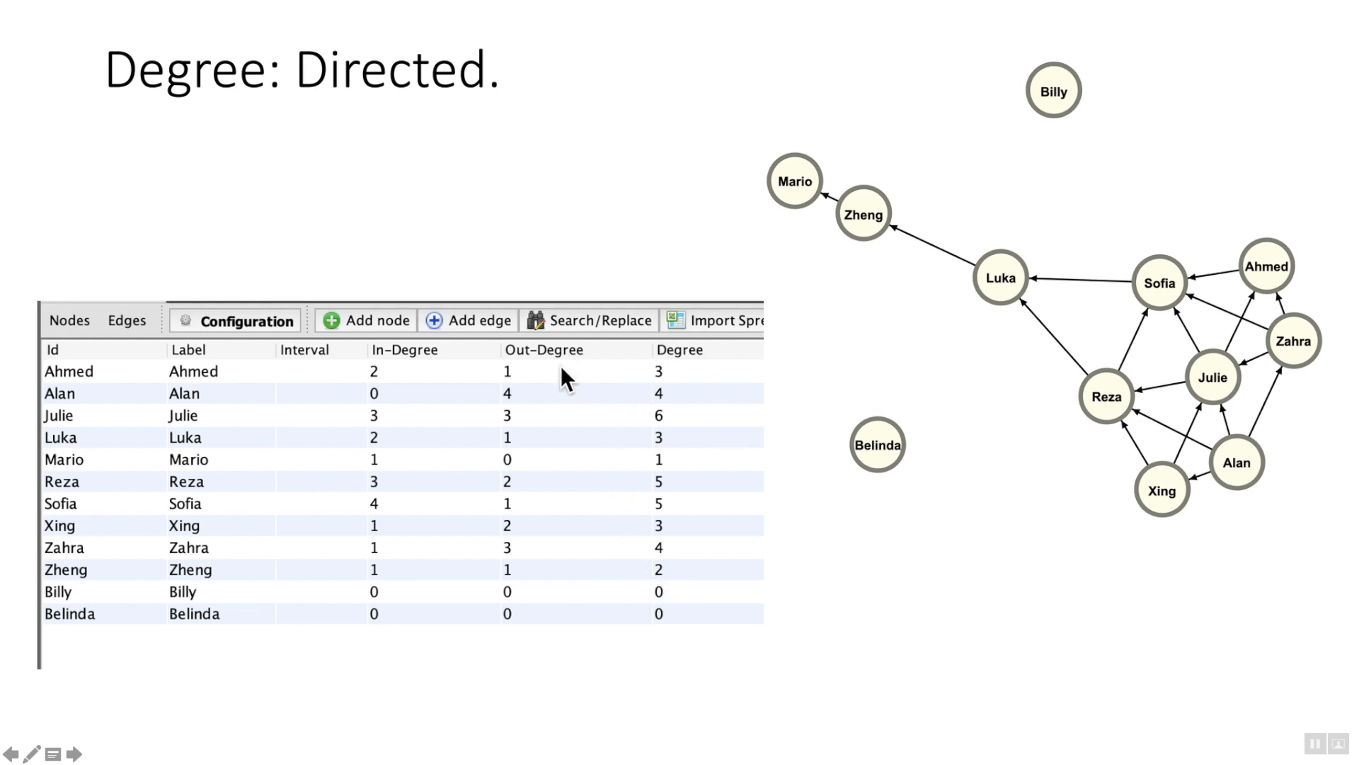
pyautogui.moveTo(626, 546)
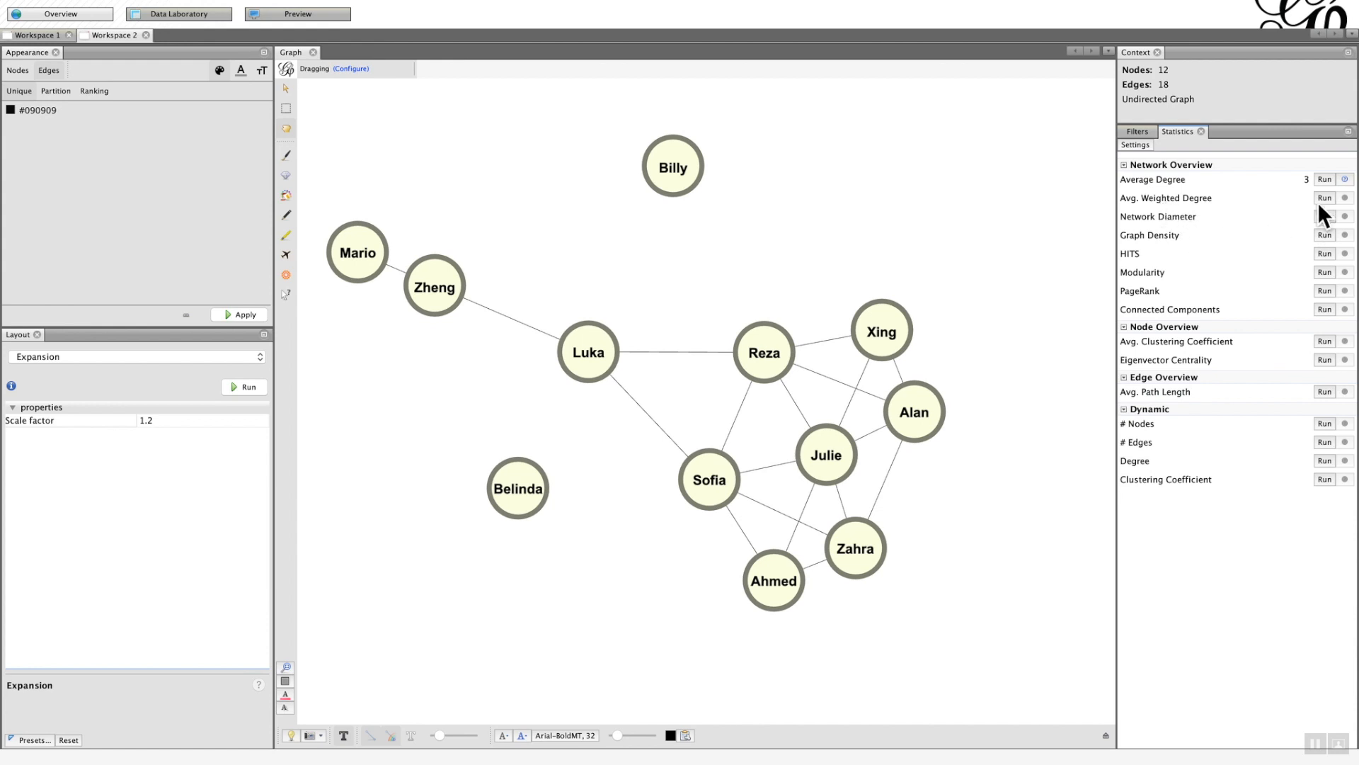
# Run Avg. Weighted Degree in Workspace 2, giving 3, and close the report.
pyautogui.click(1324, 198)
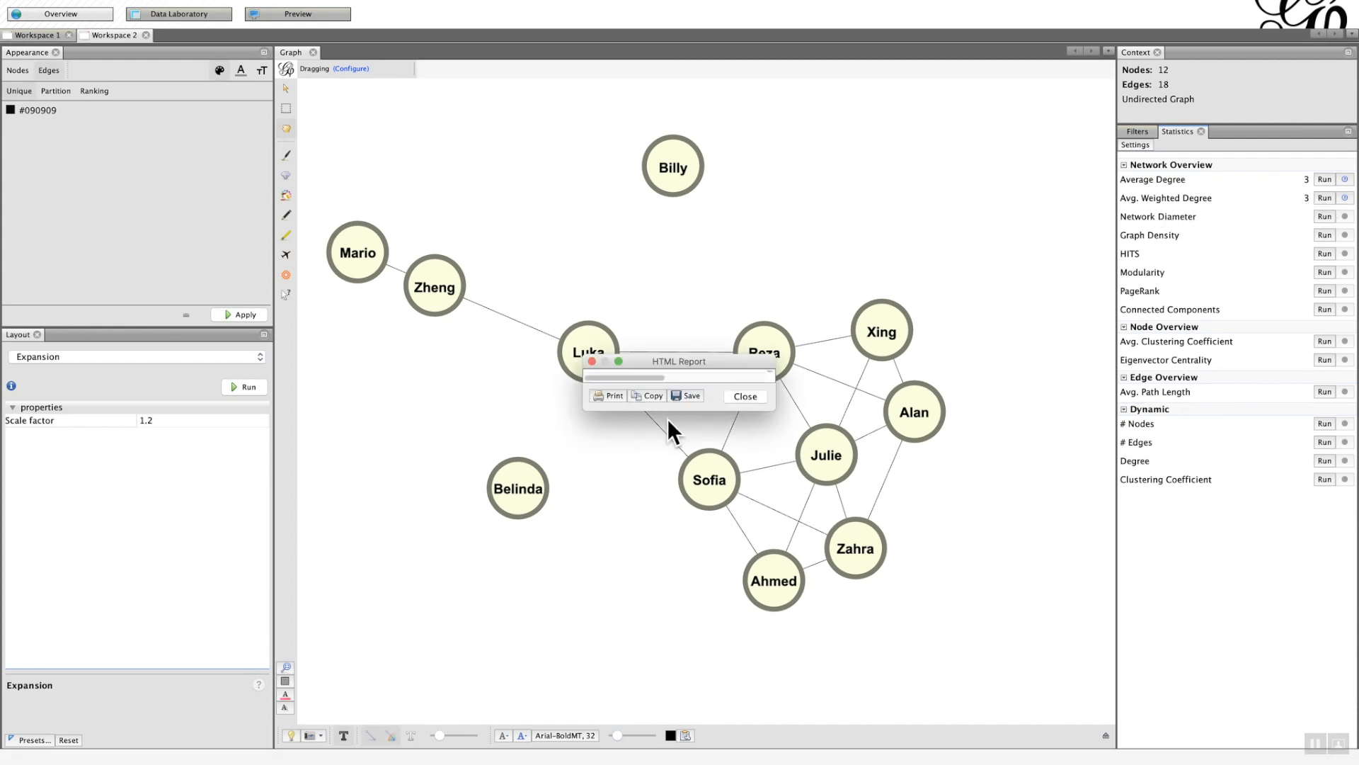
pyautogui.click(743, 396)
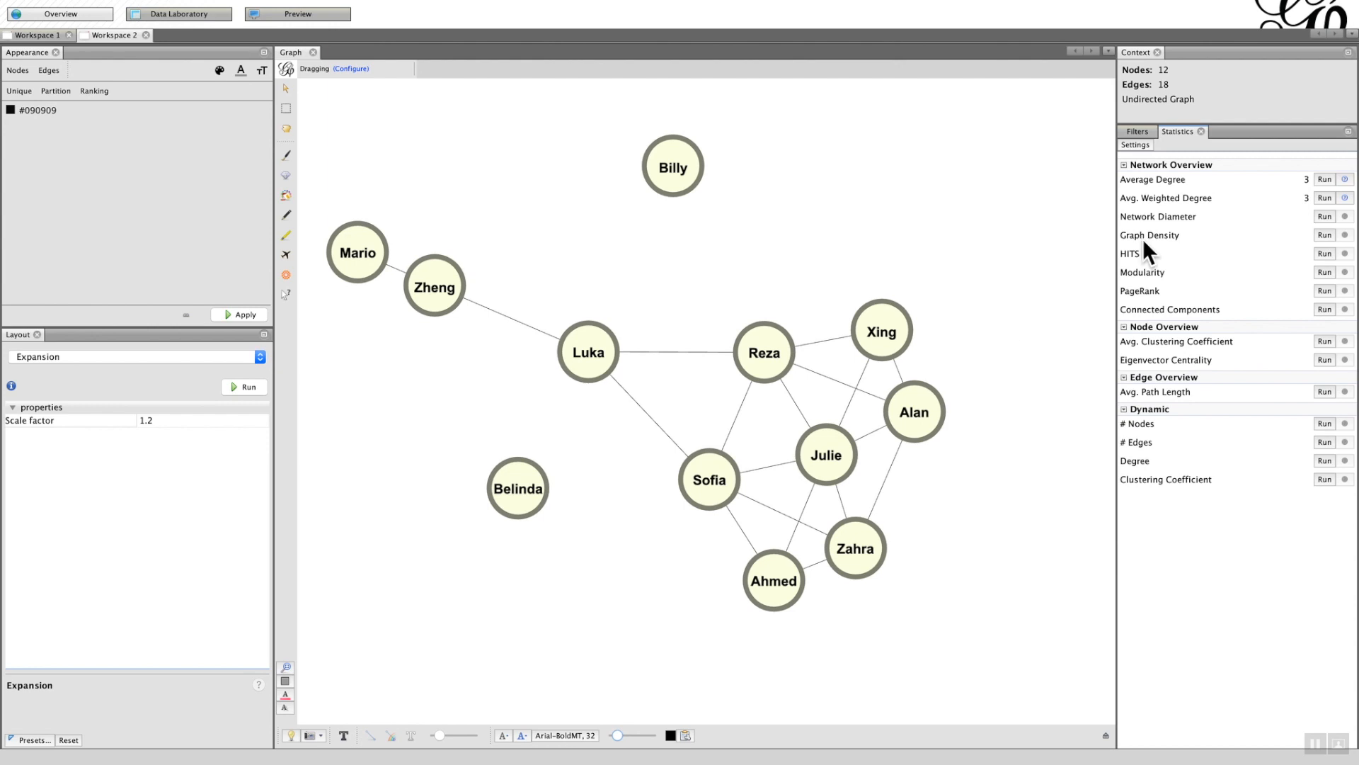
pyautogui.moveTo(911, 146)
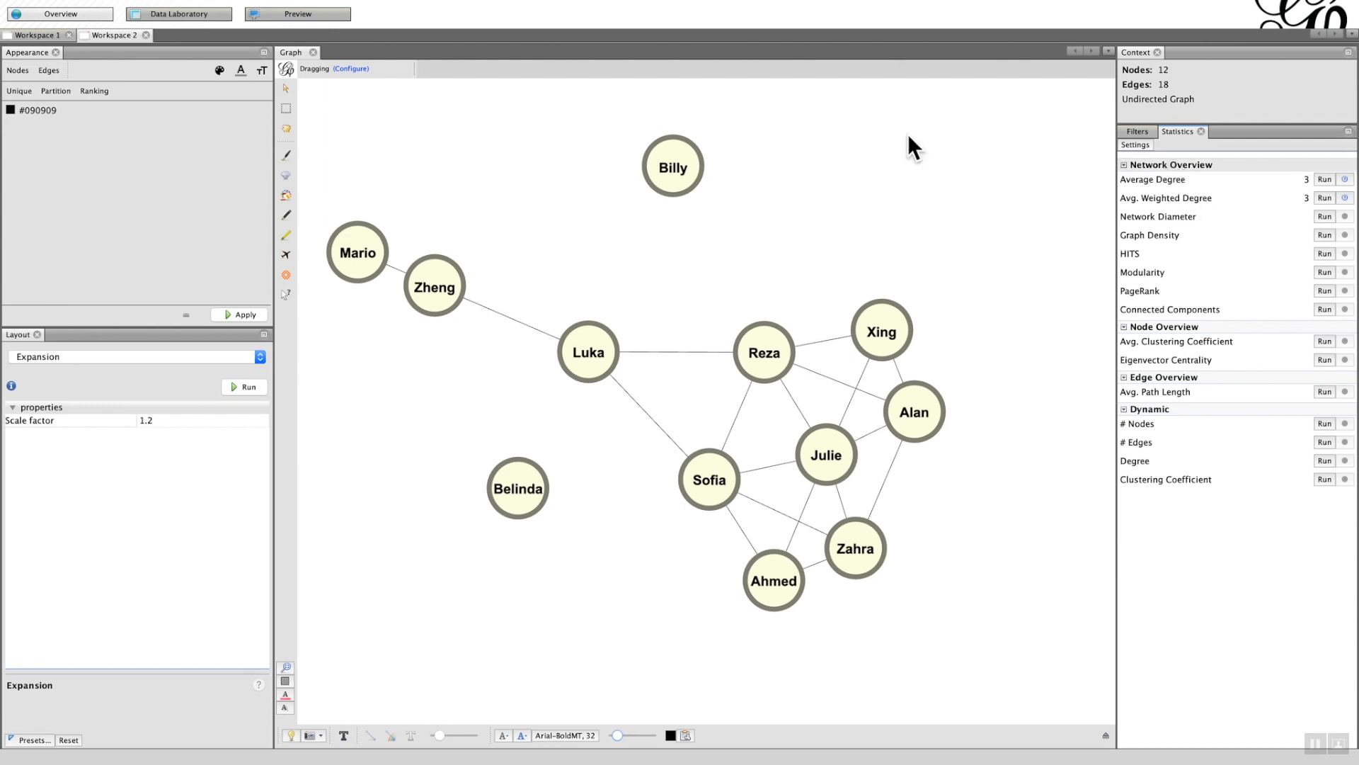
pyautogui.click(177, 13)
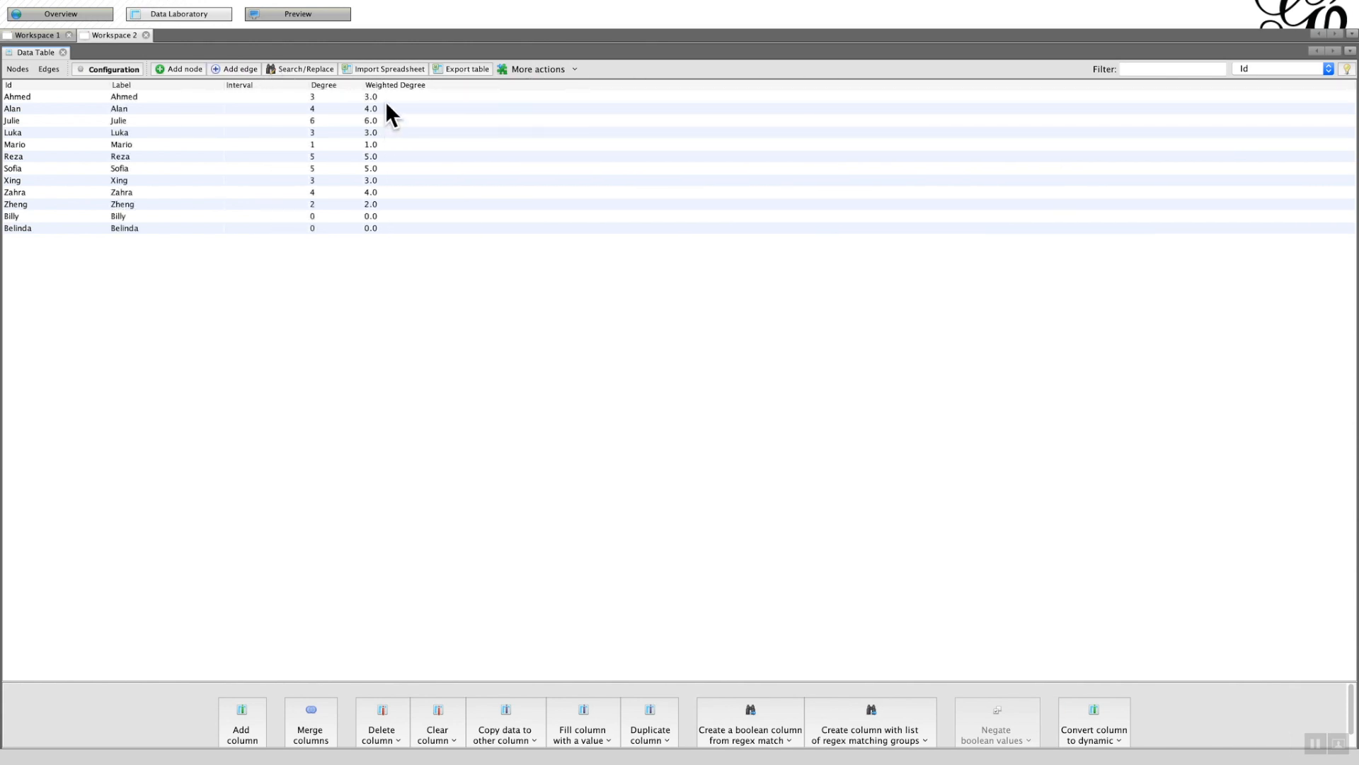
pyautogui.moveTo(387, 123)
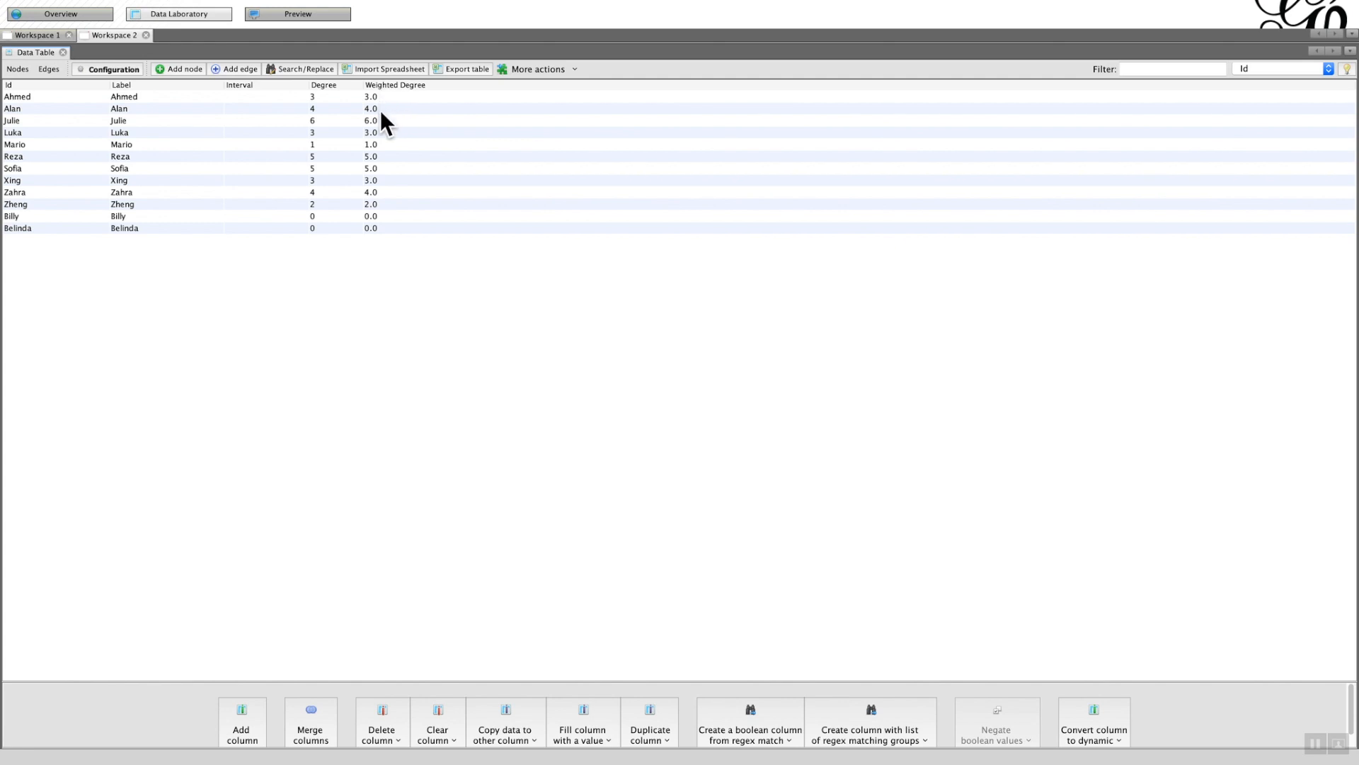
pyautogui.moveTo(345, 216)
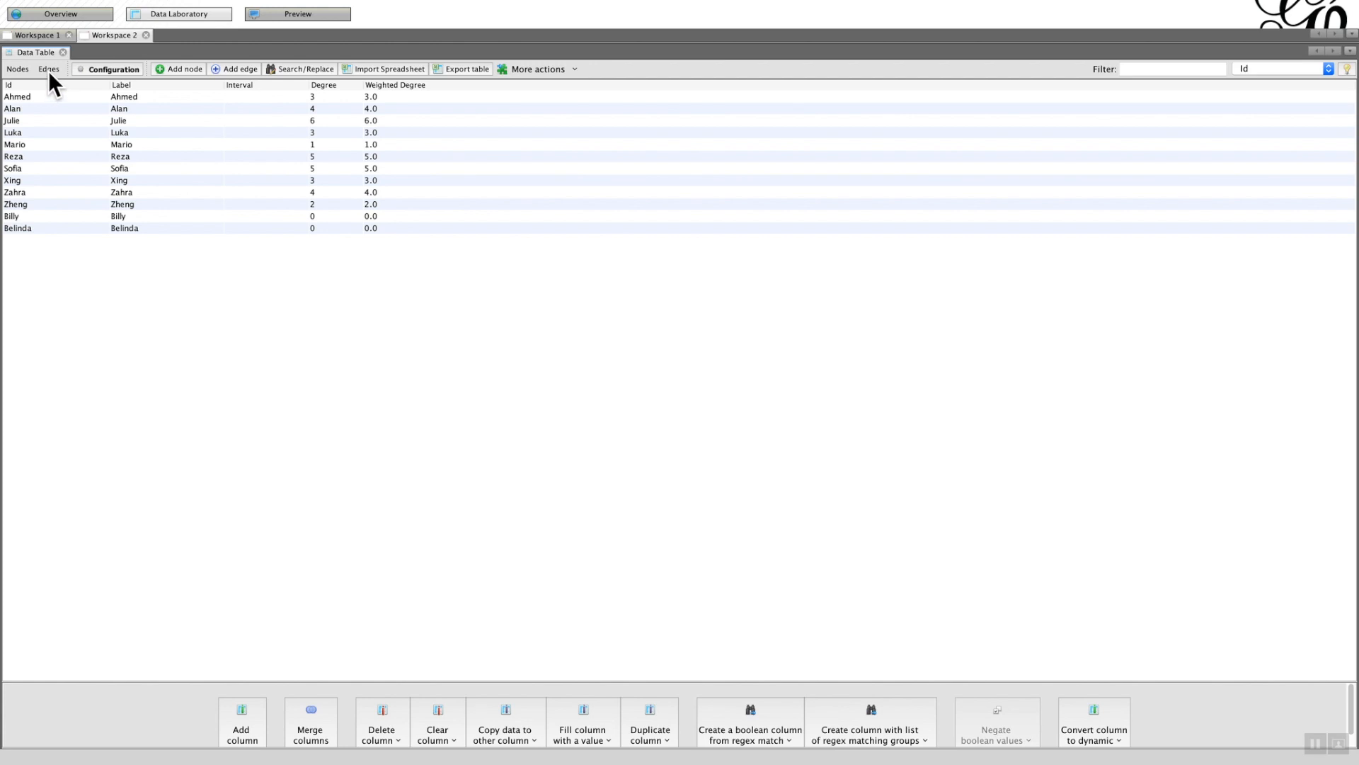
# Show the edges table and narrow the Label and Interval columns to bring Weight closer.
pyautogui.click(47, 69)
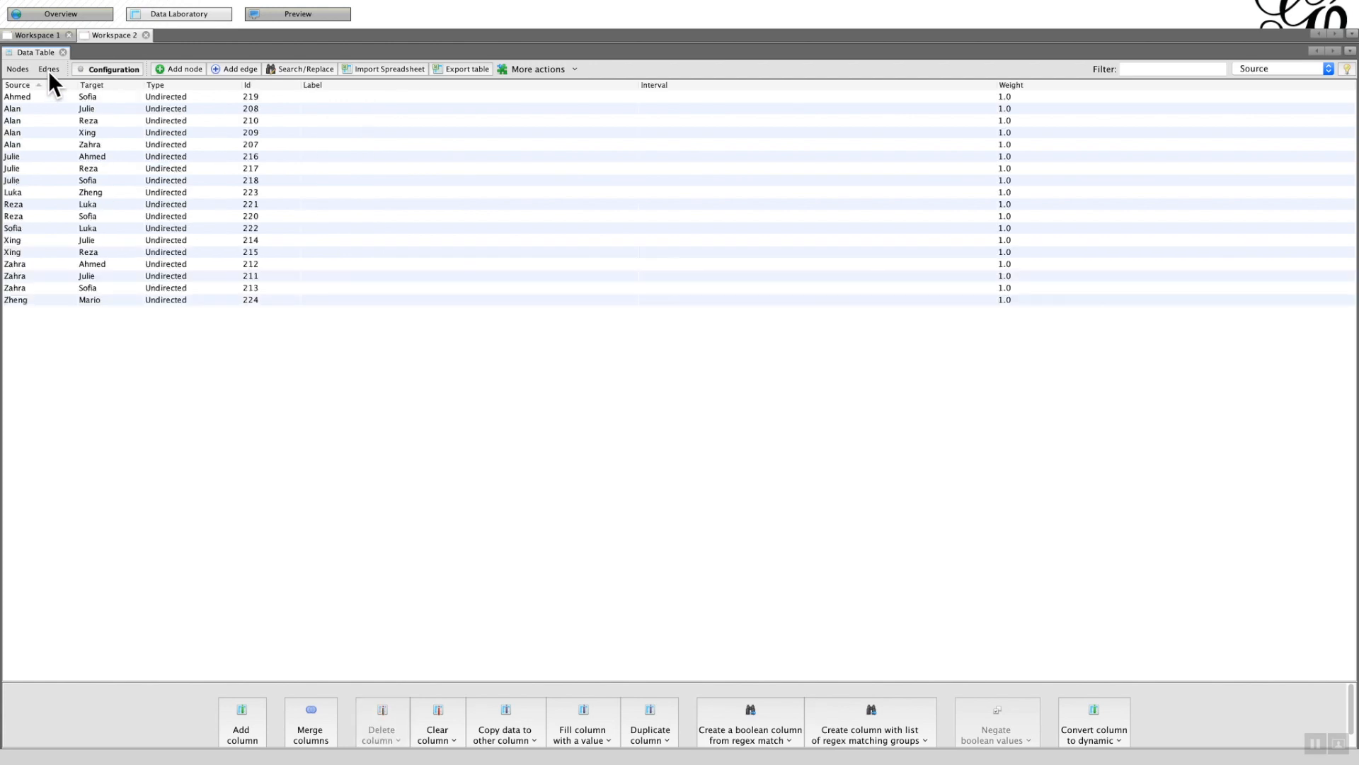
pyautogui.moveTo(986, 102)
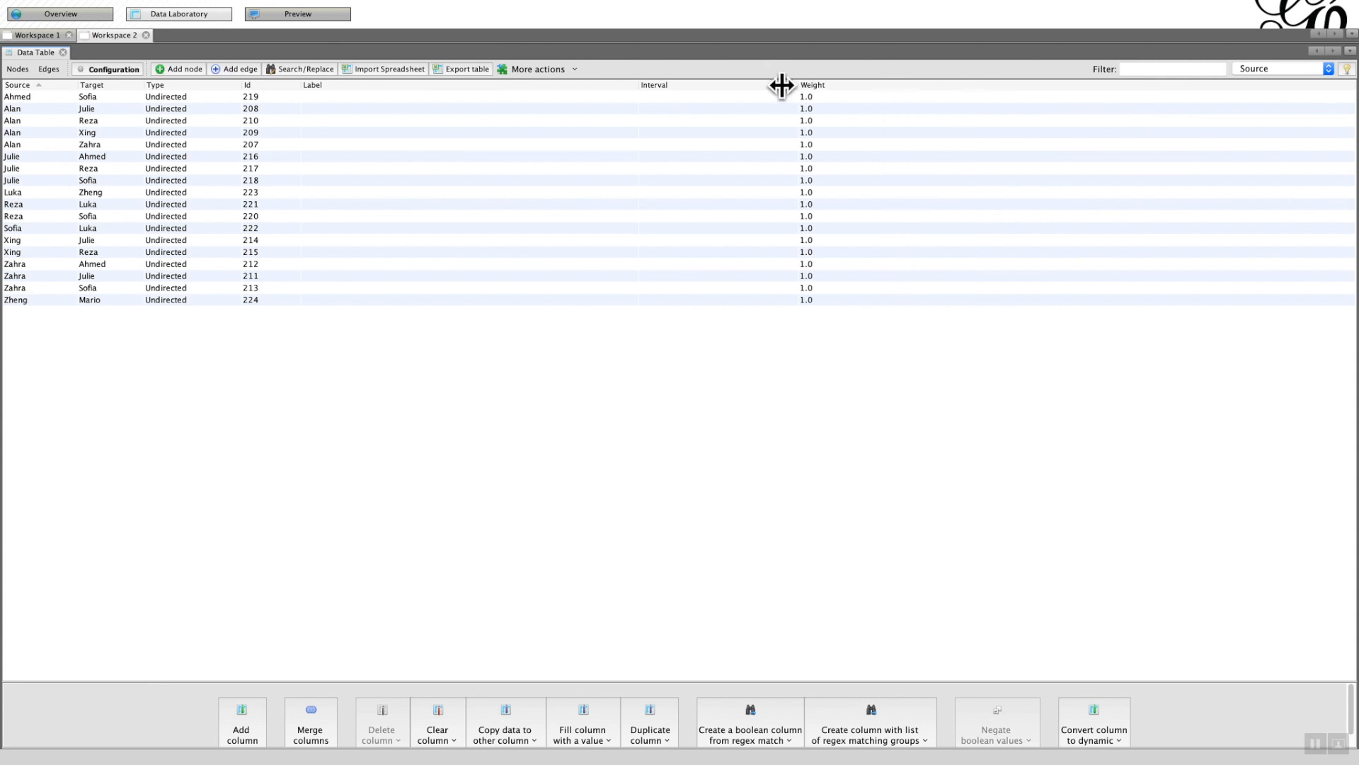
pyautogui.moveTo(780, 85); pyautogui.dragTo(418, 85)
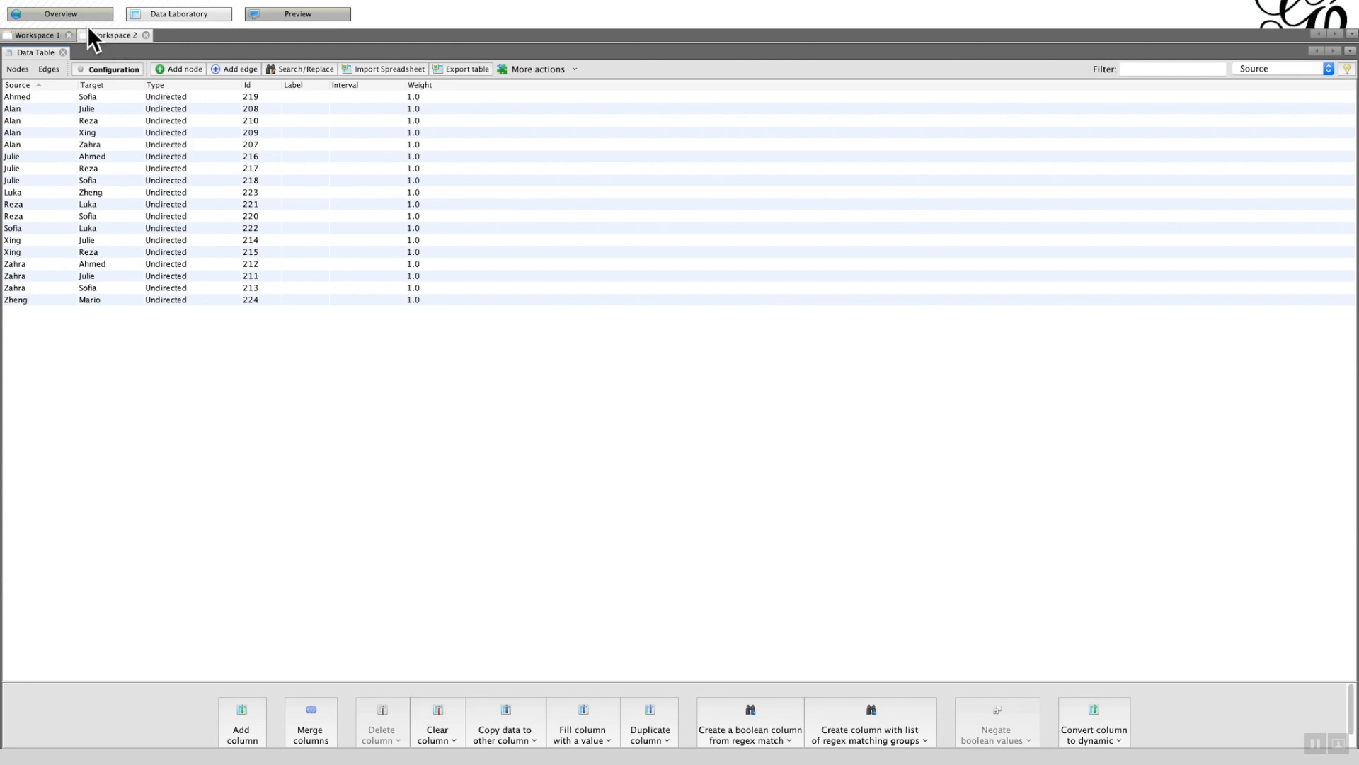
# Return to the Overview graph of the undirected 12-node, 18-edge network.
pyautogui.click(58, 12)
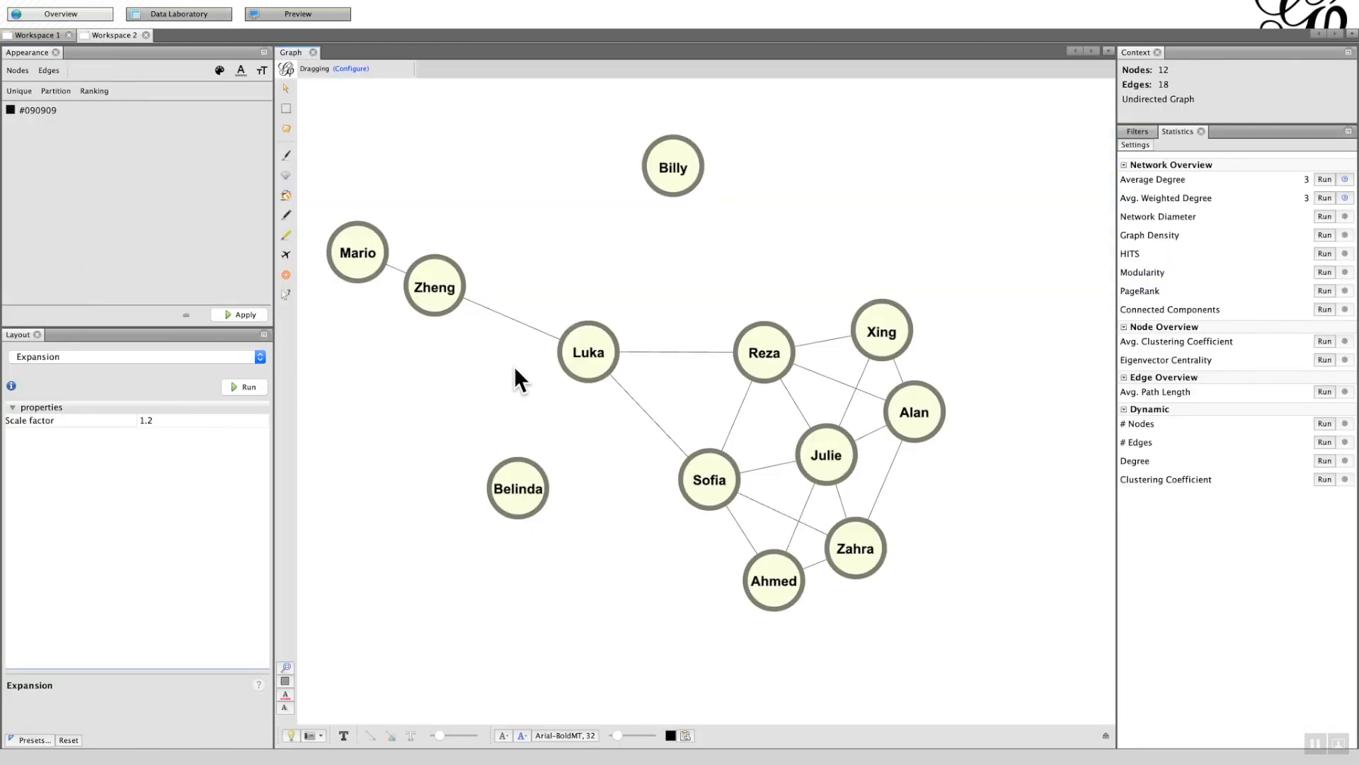
pyautogui.click(587, 352)
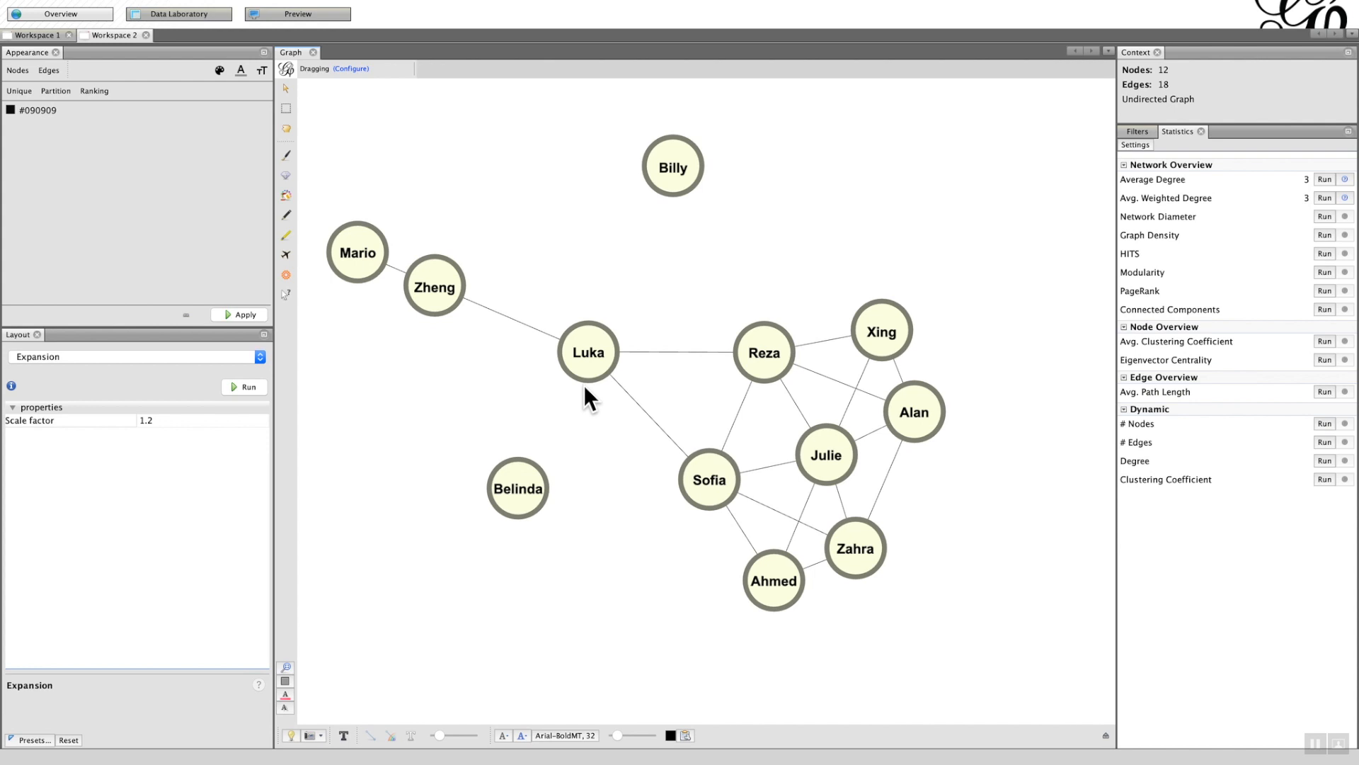
pyautogui.moveTo(598, 394)
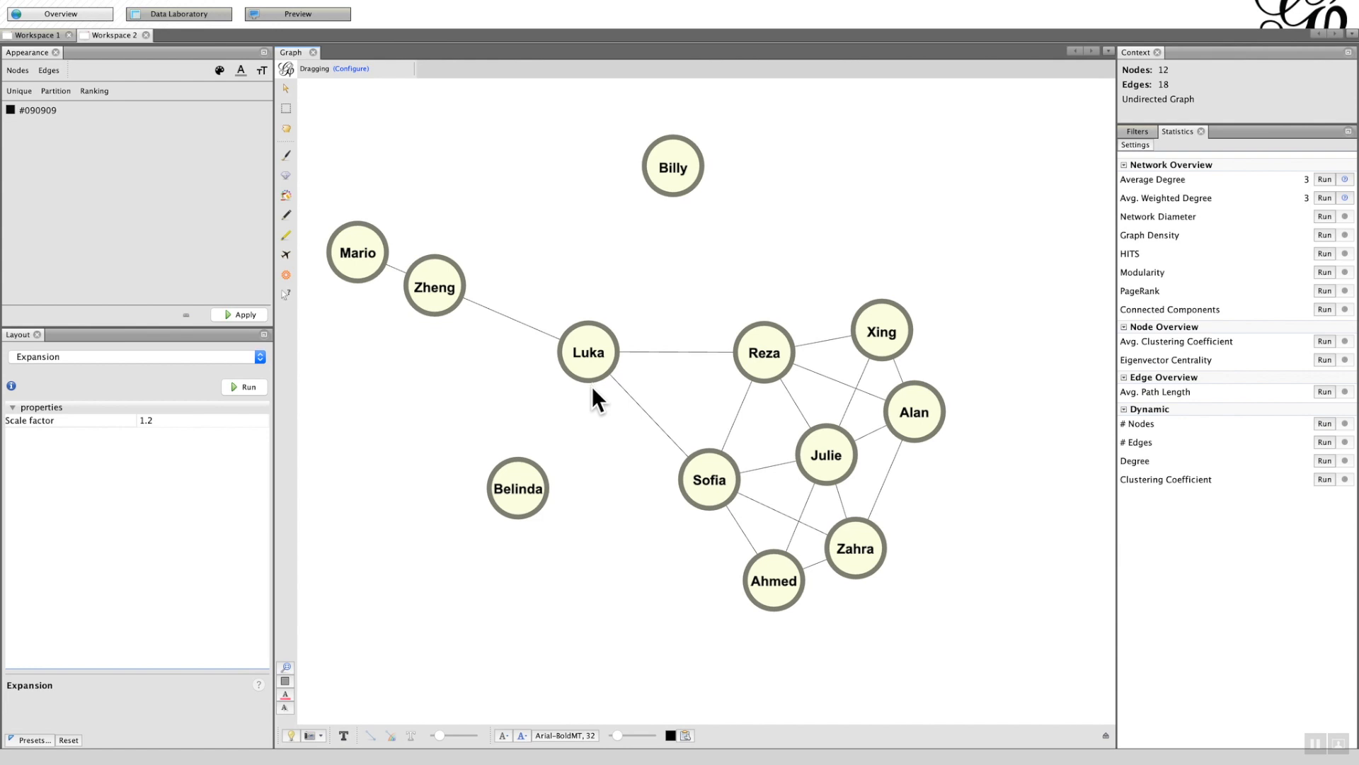
pyautogui.moveTo(556, 345)
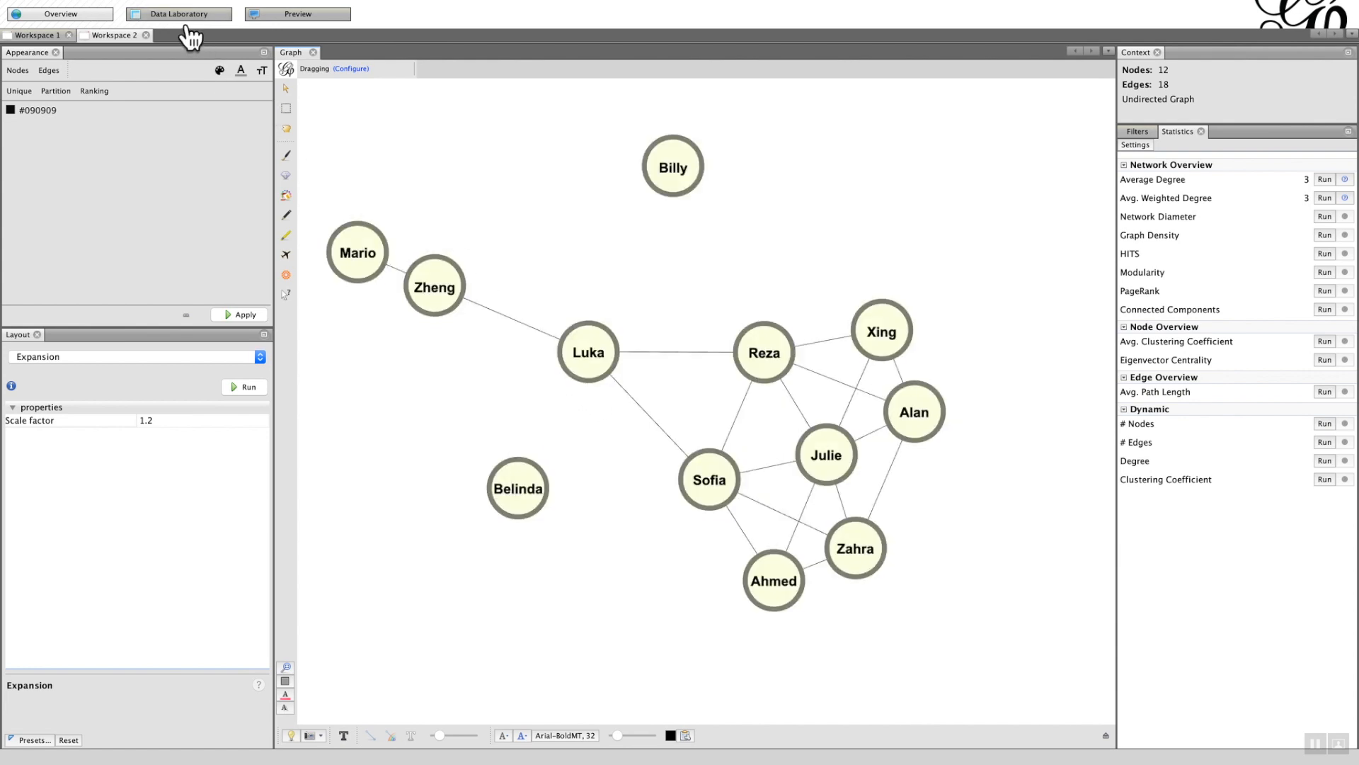
# Sort edges by Source, set Luka's three edges to weight 10, and view the thicker edges.
pyautogui.click(178, 12)
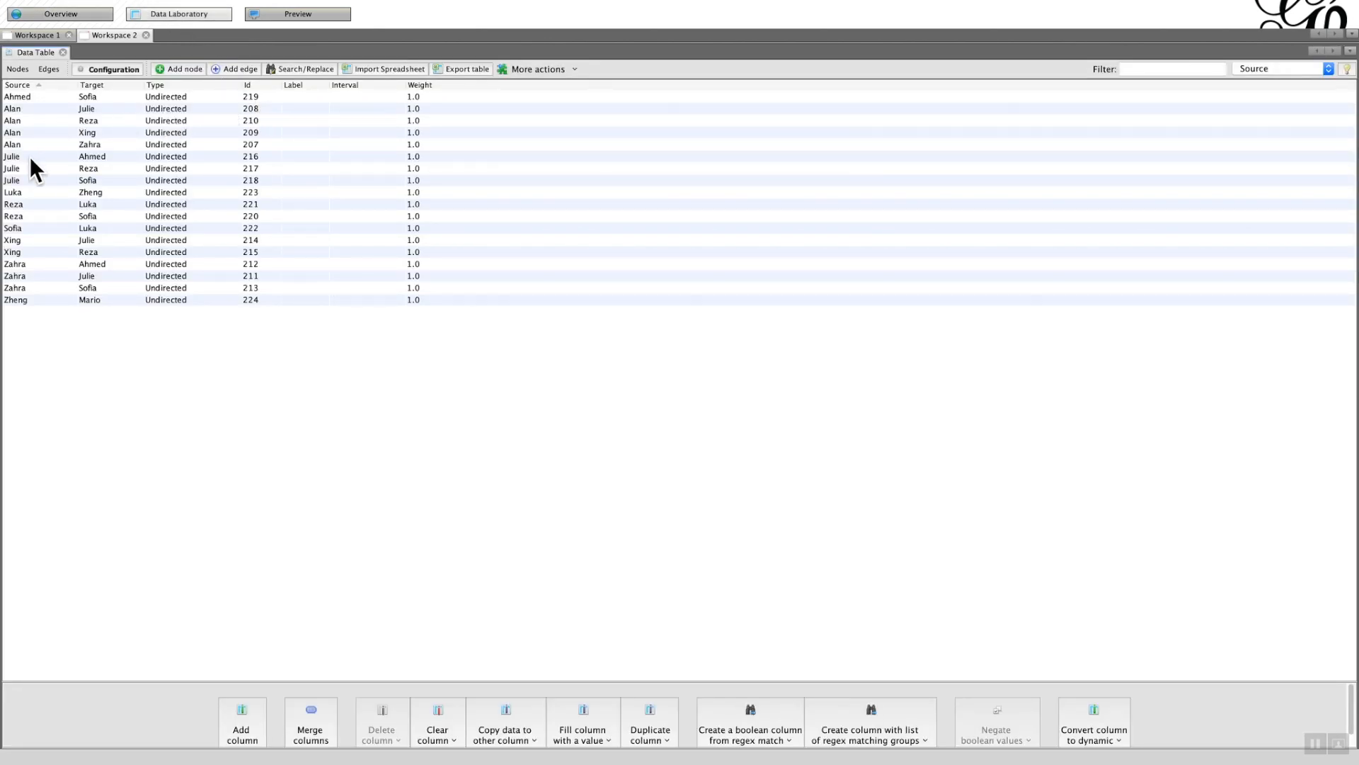
pyautogui.click(17, 84)
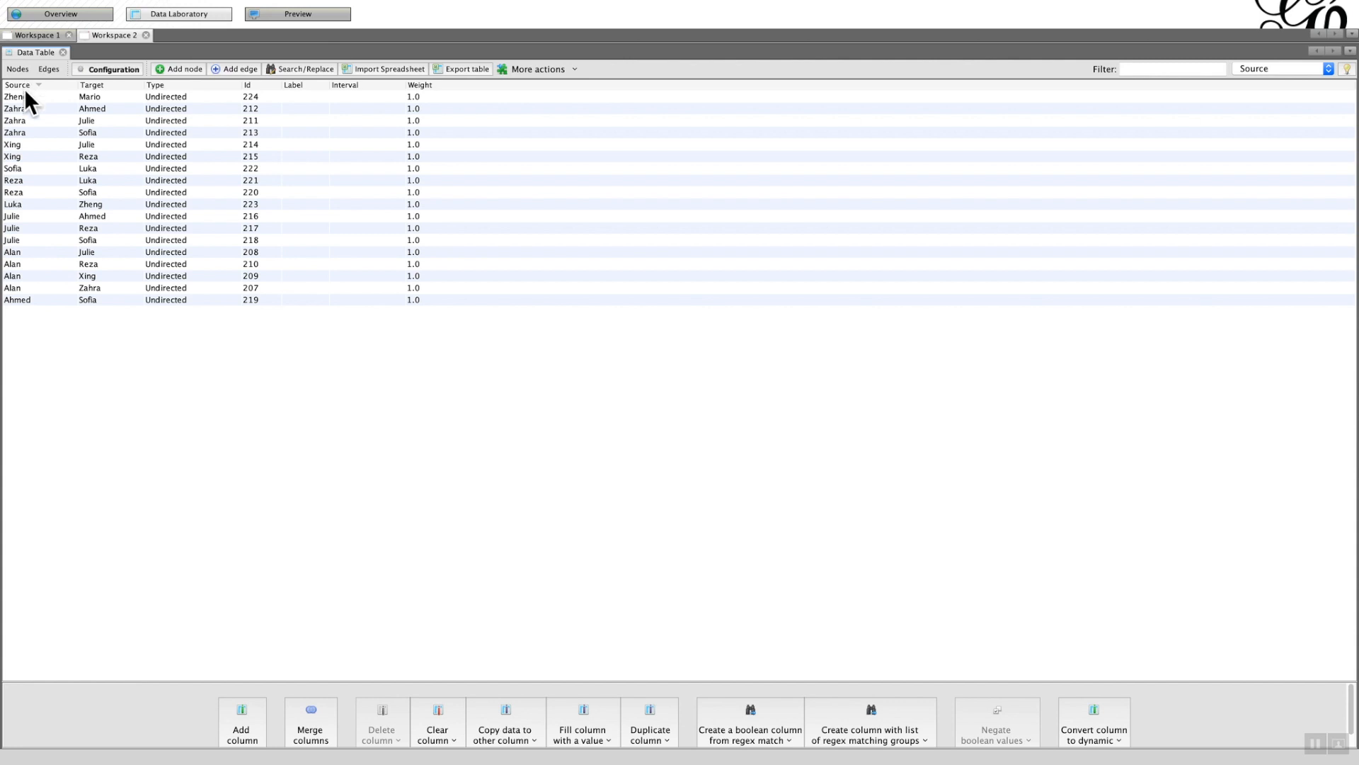
pyautogui.moveTo(405, 220)
pyautogui.write('10')
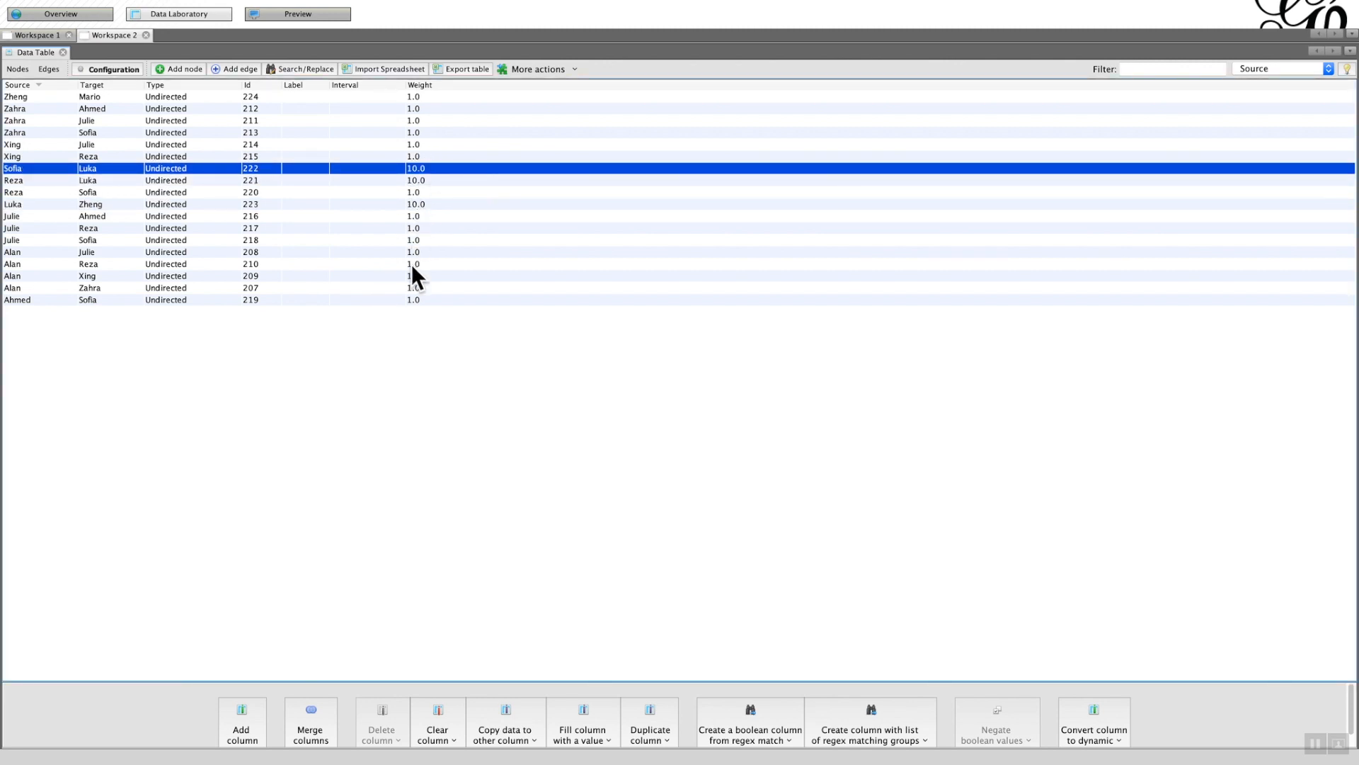
pyautogui.moveTo(416, 204)
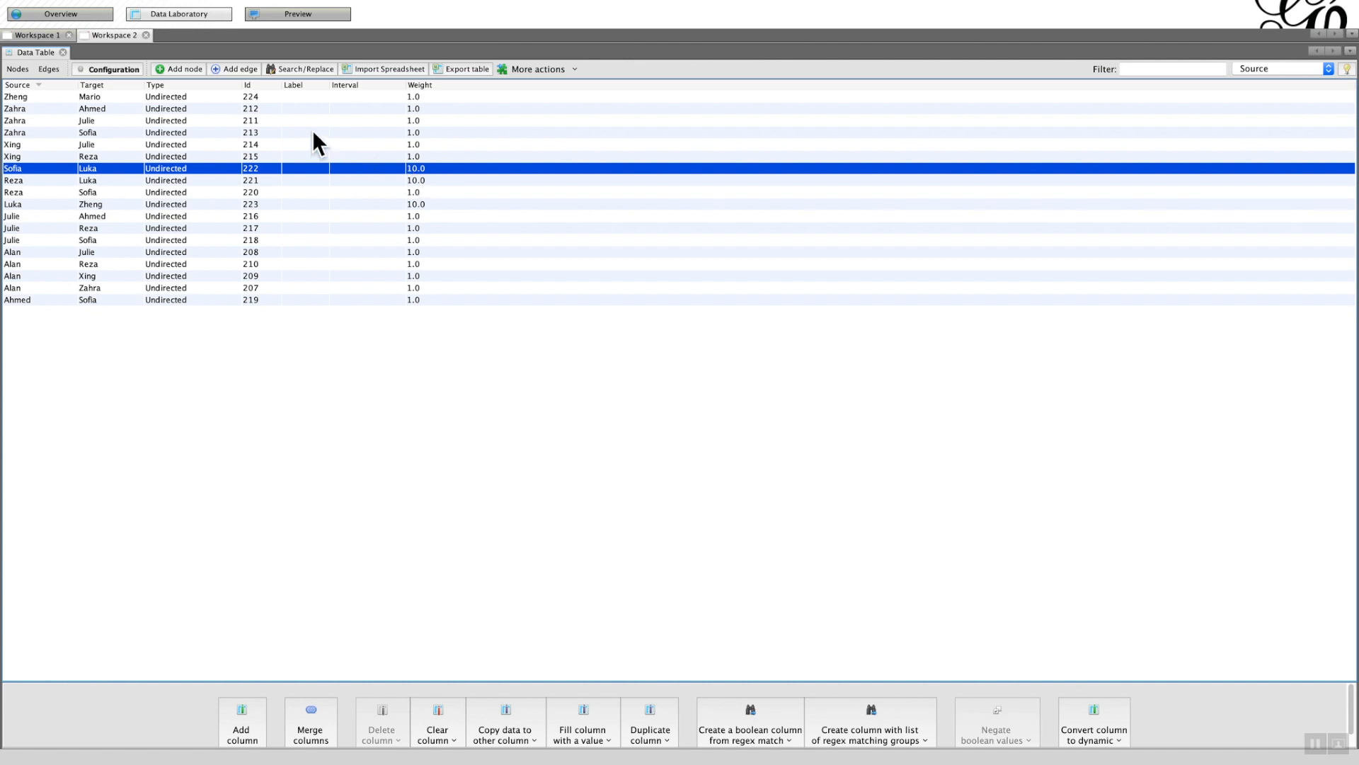
pyautogui.click(59, 13)
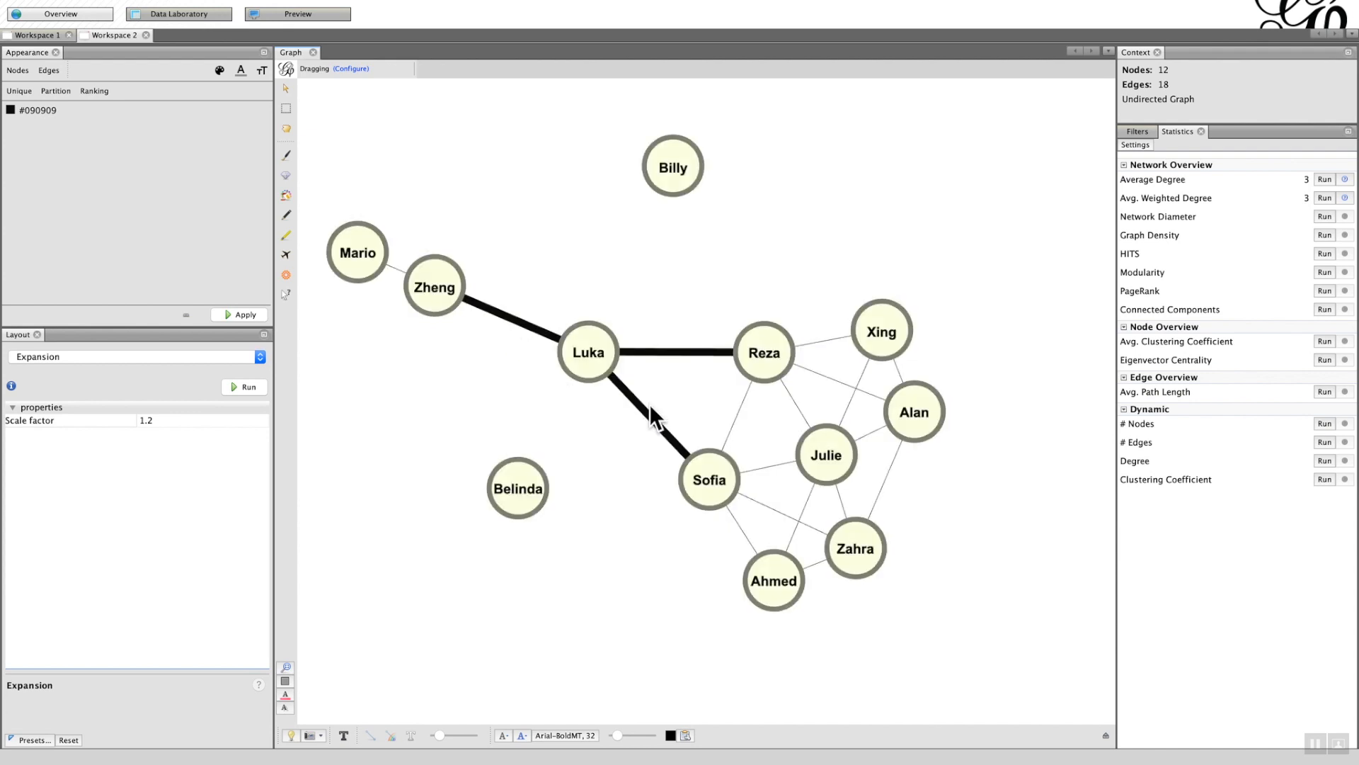
pyautogui.moveTo(665, 371)
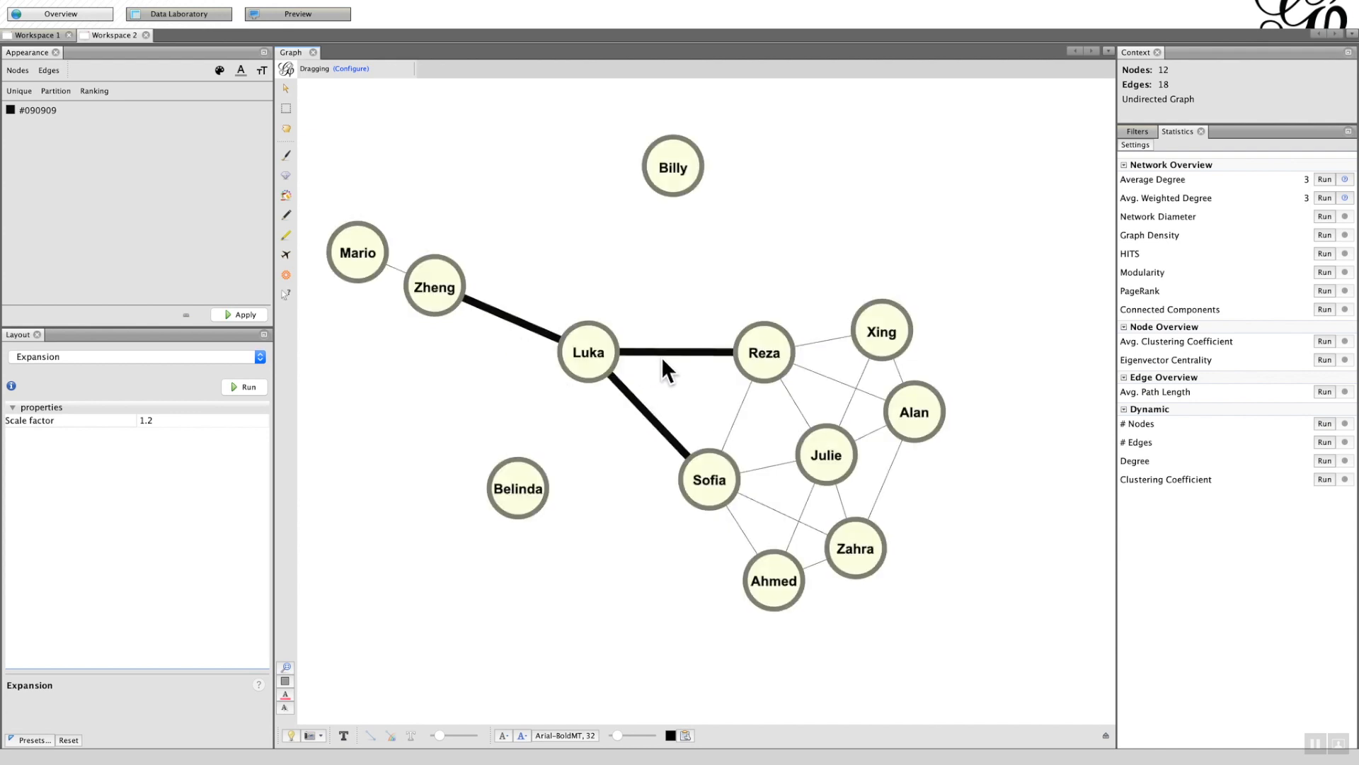
pyautogui.moveTo(665, 379)
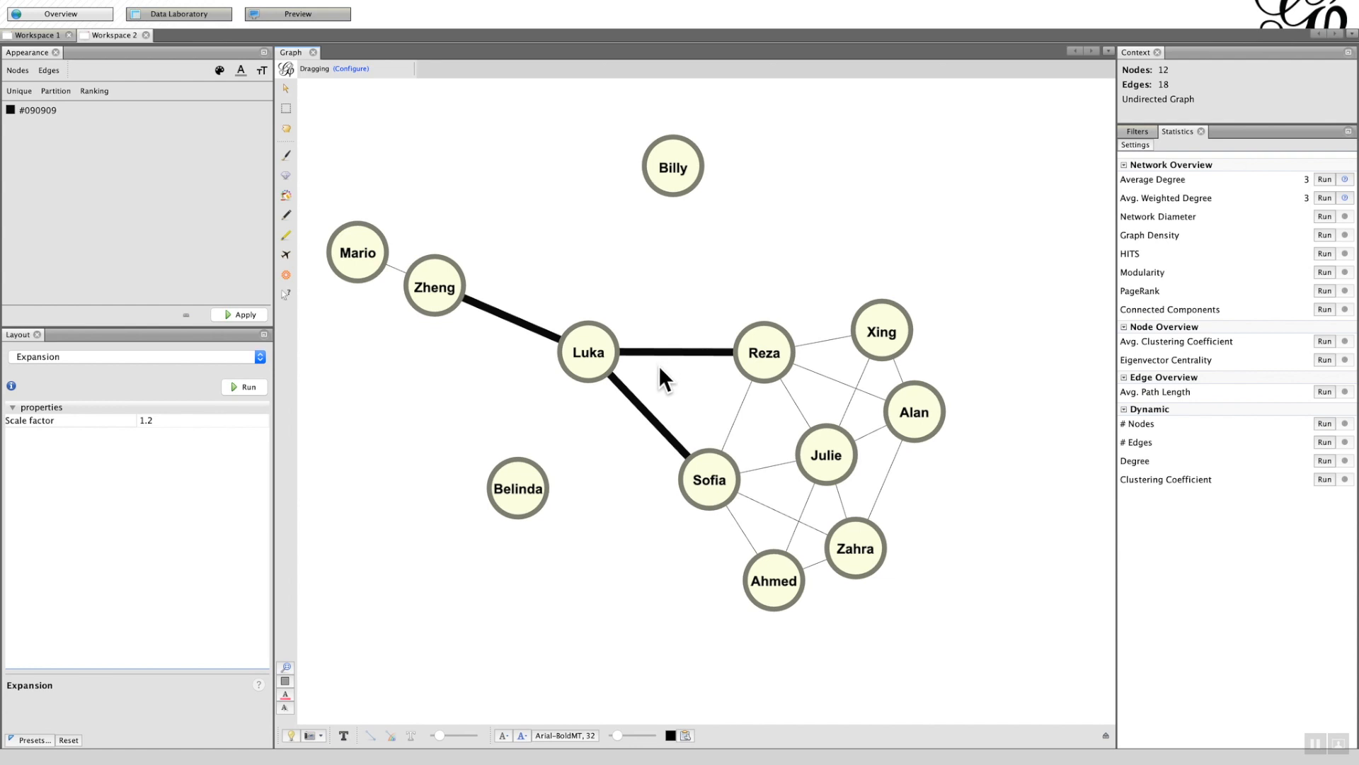
pyautogui.click(178, 13)
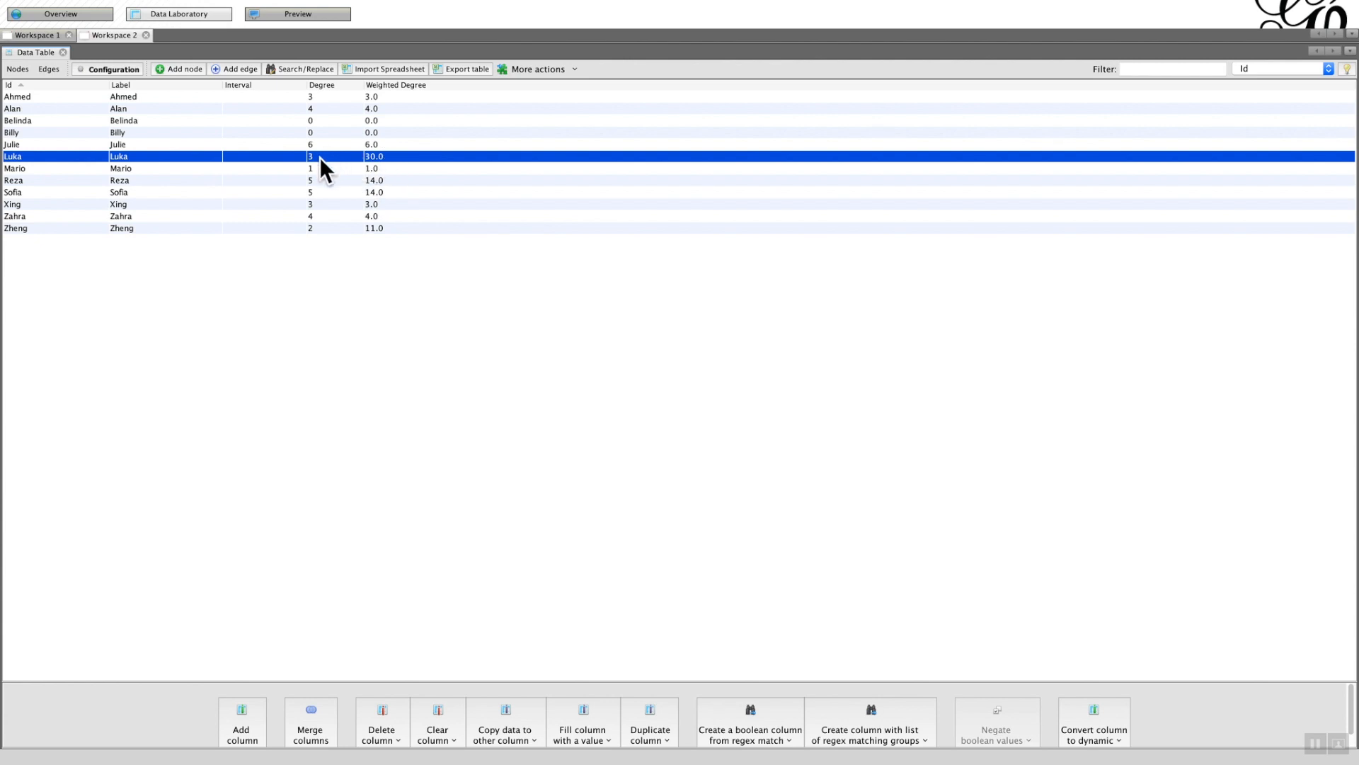
pyautogui.moveTo(58, 175)
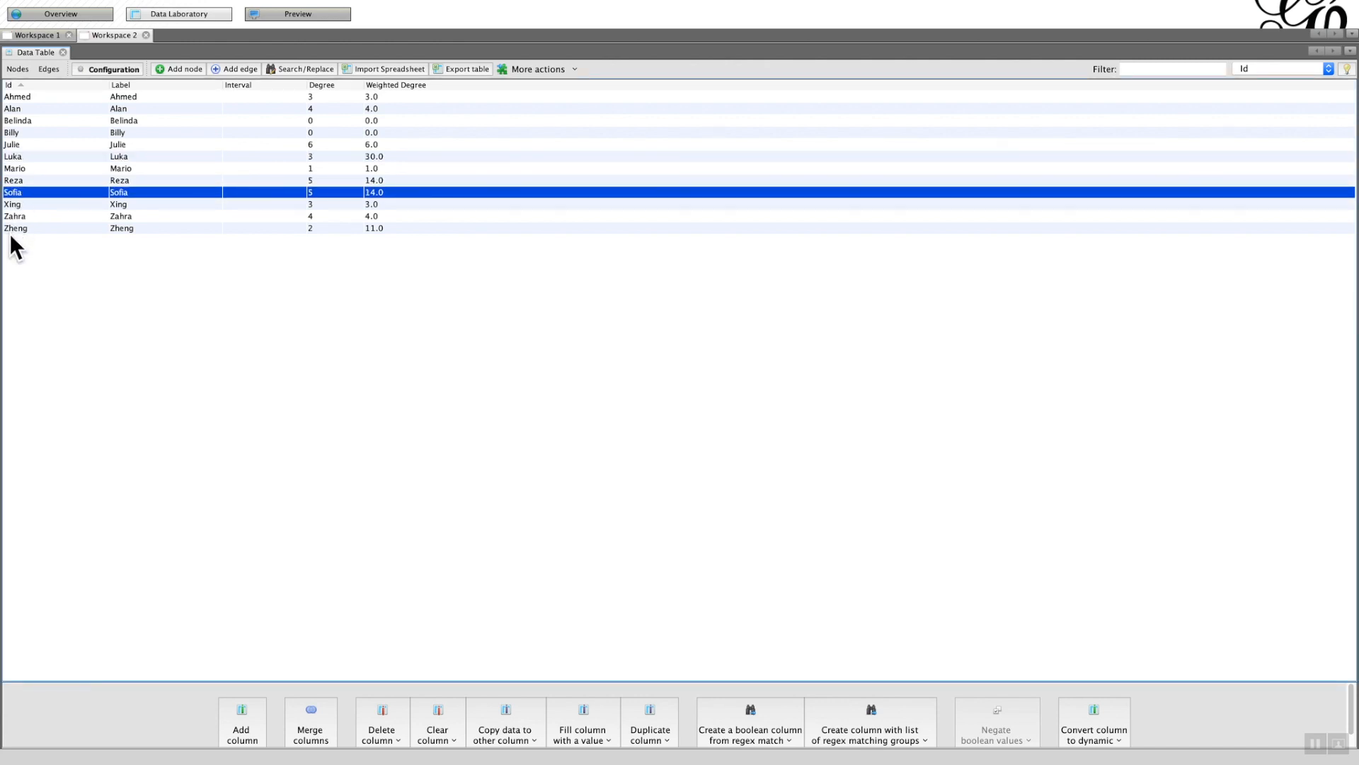
# Check Weighted Degree values in the nodes table, then return to the graph with Luka's thicker edges.
pyautogui.click(15, 227)
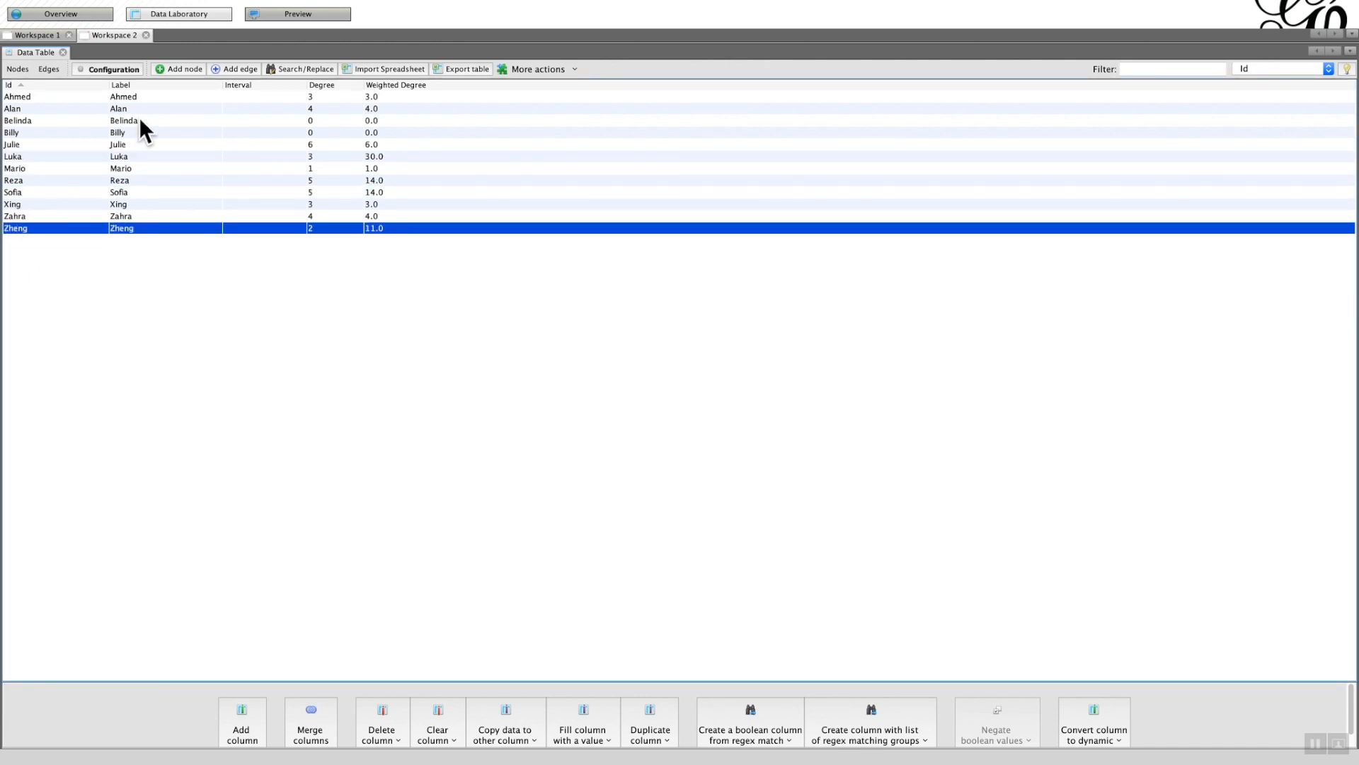
pyautogui.moveTo(288, 166)
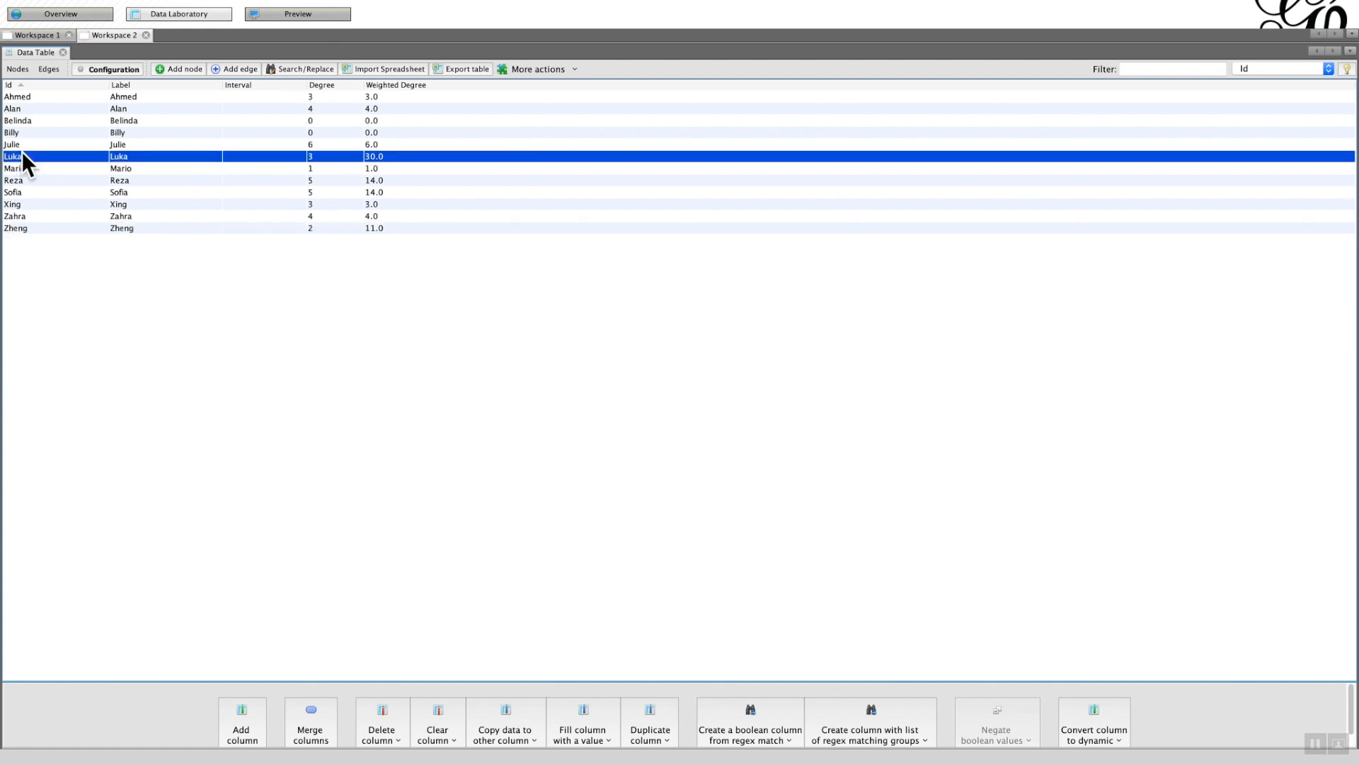
pyautogui.moveTo(305, 206)
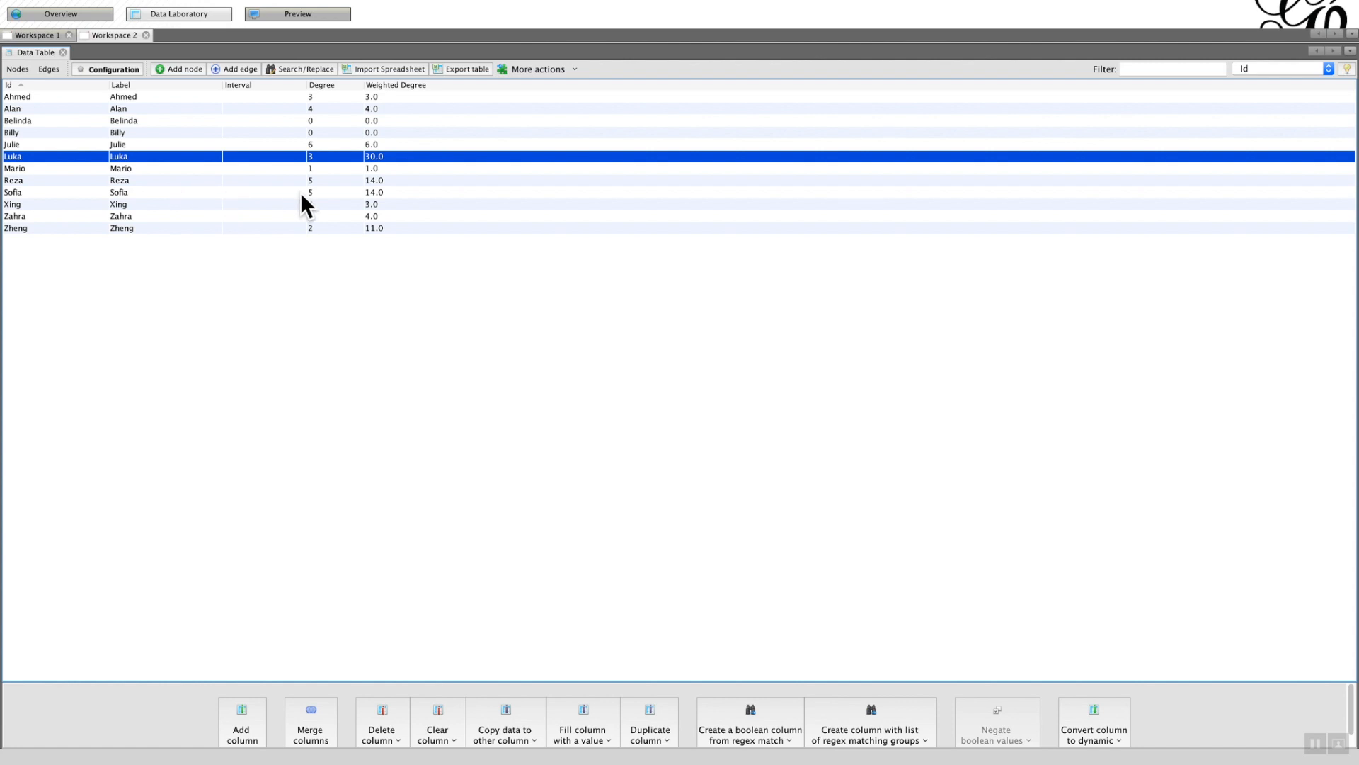
pyautogui.moveTo(320, 165)
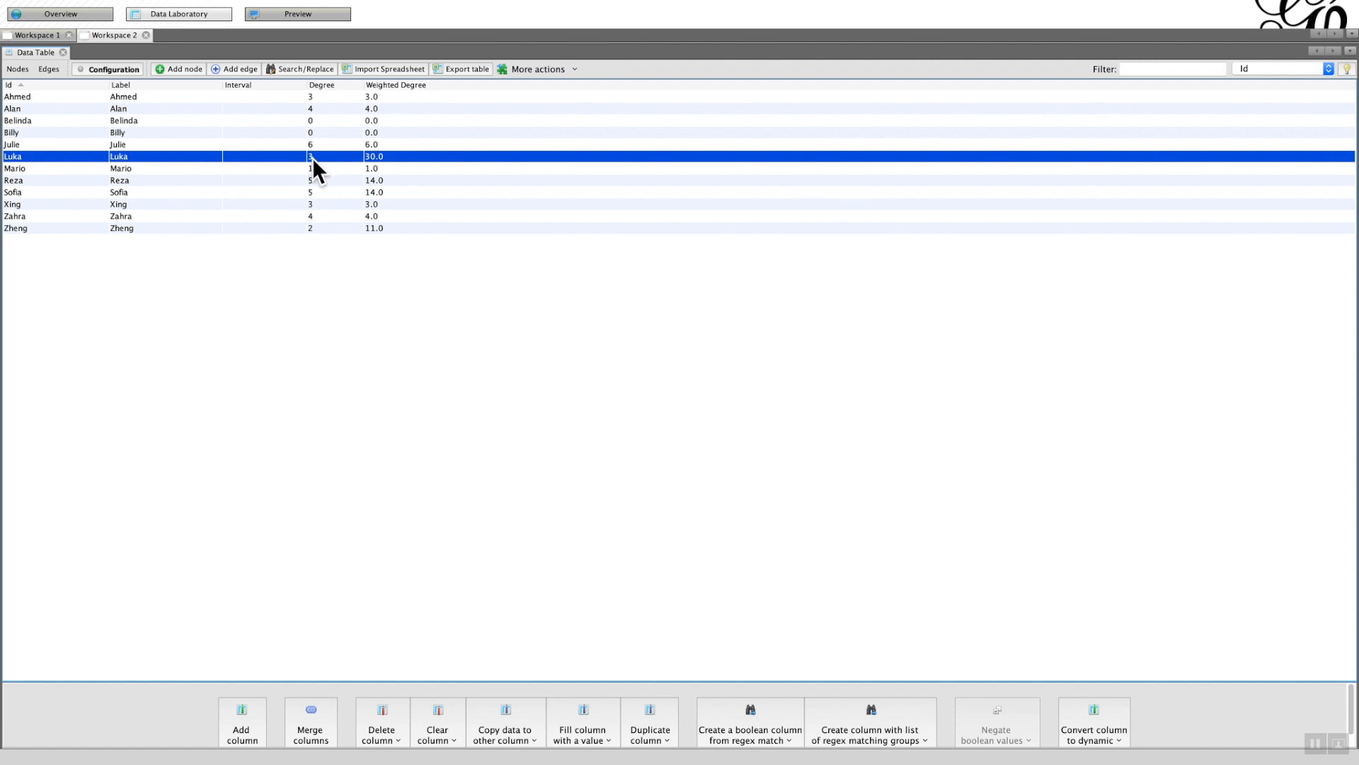
pyautogui.moveTo(379, 166)
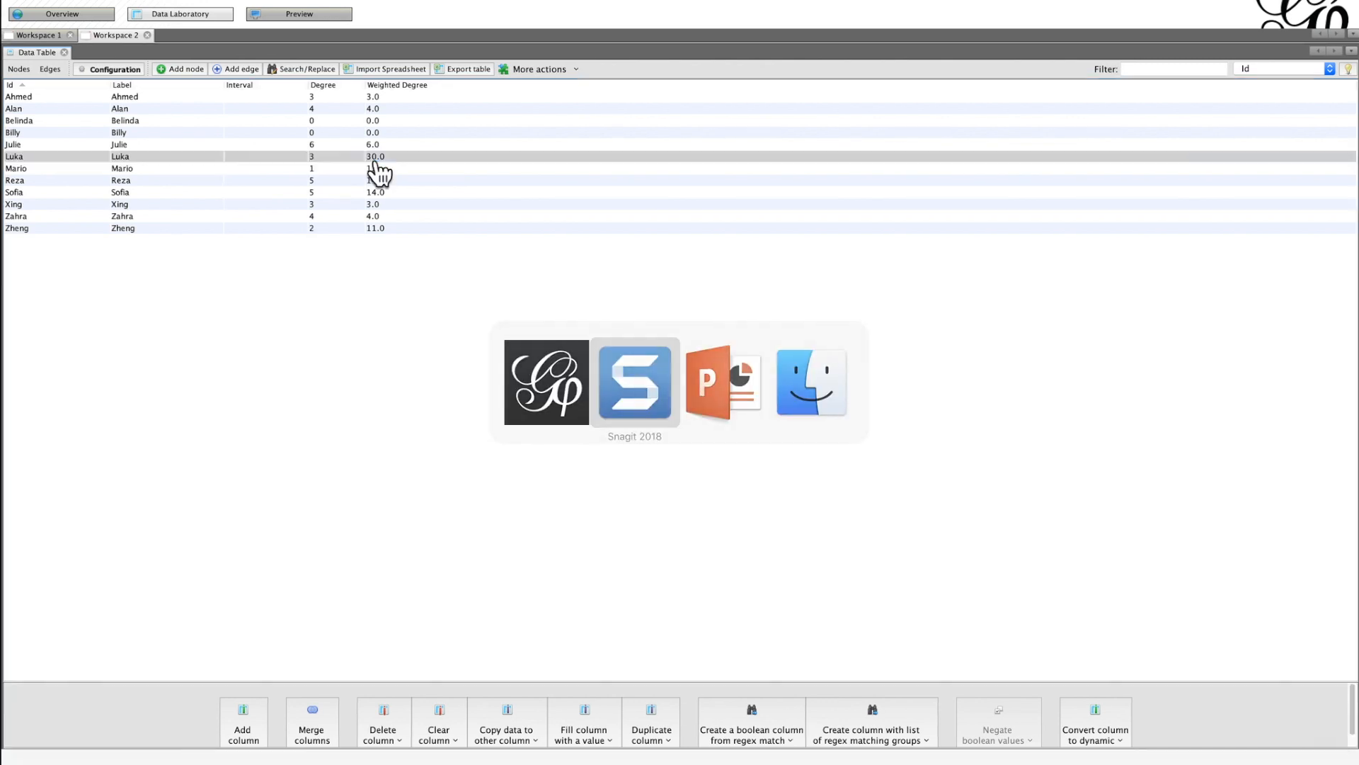
pyautogui.click(61, 12)
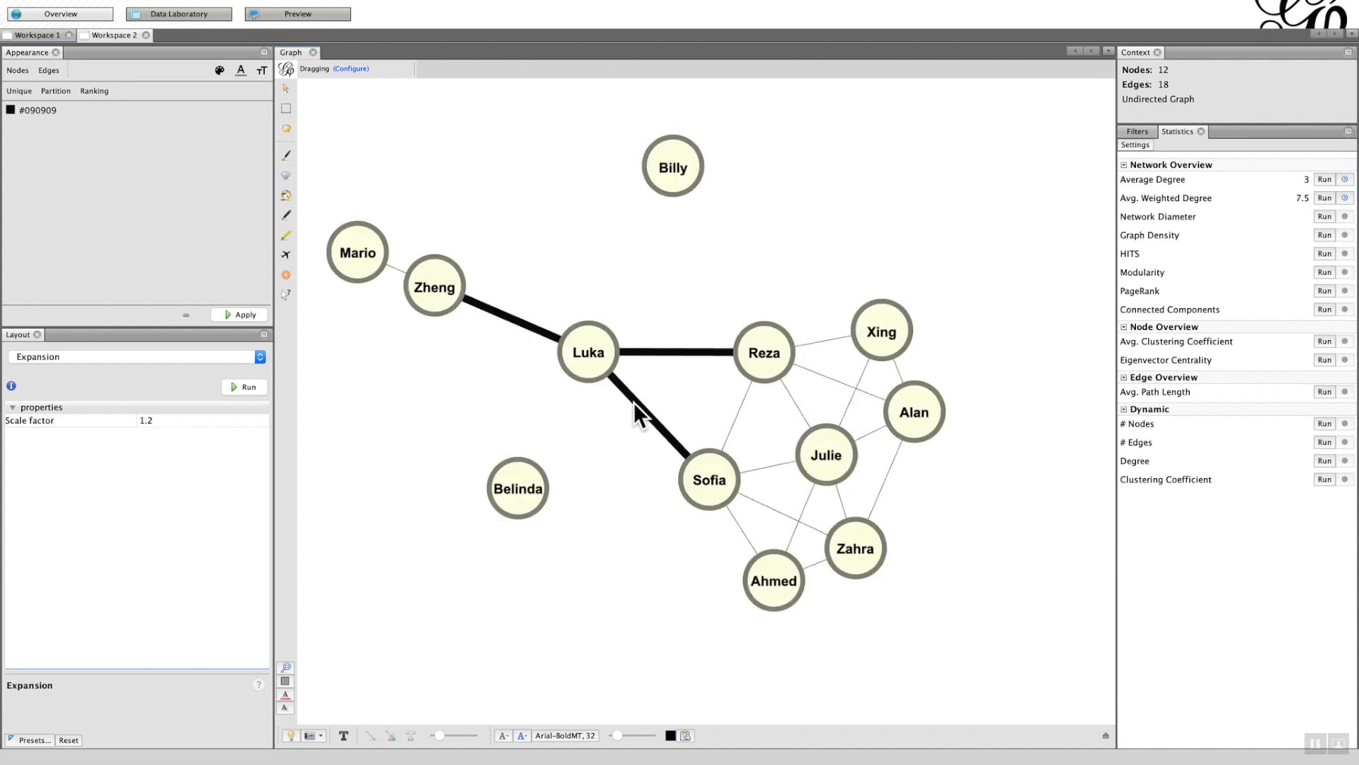
pyautogui.moveTo(675, 367)
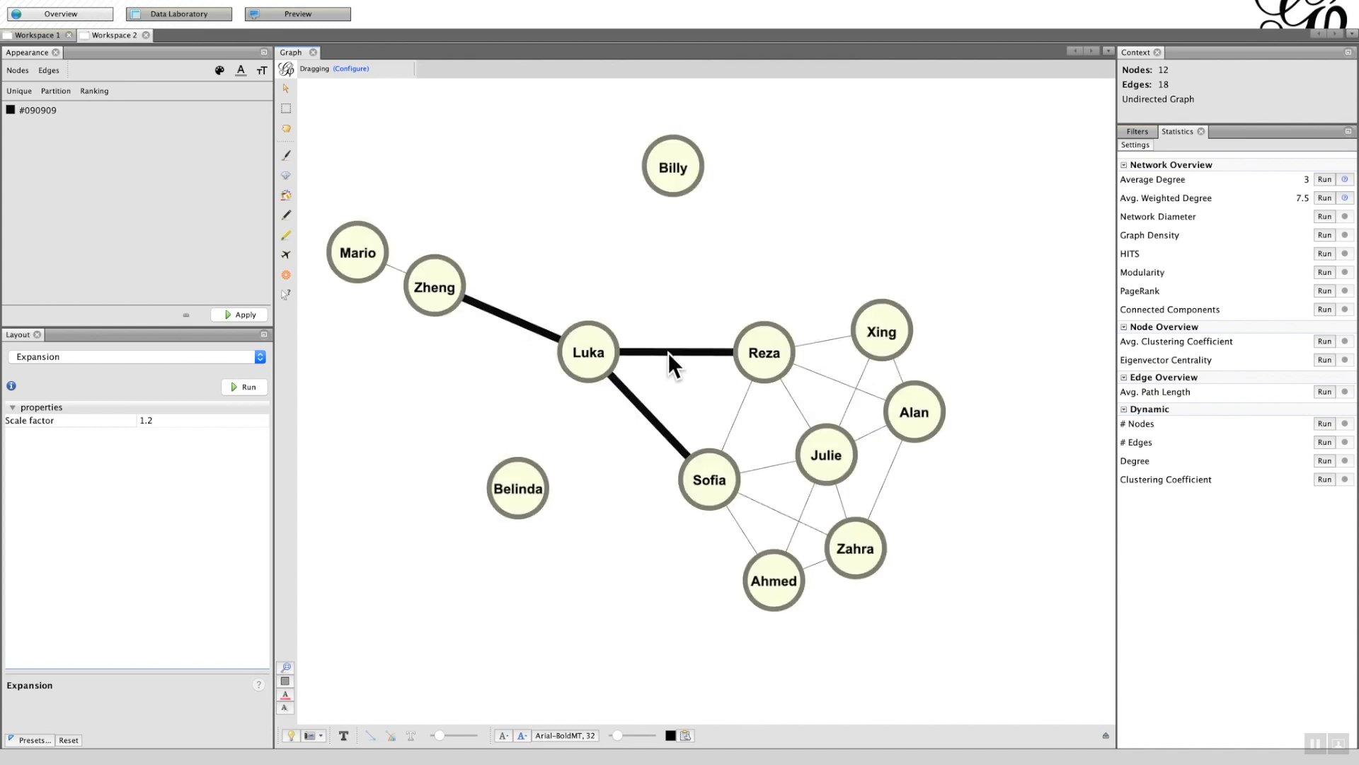
pyautogui.click(178, 12)
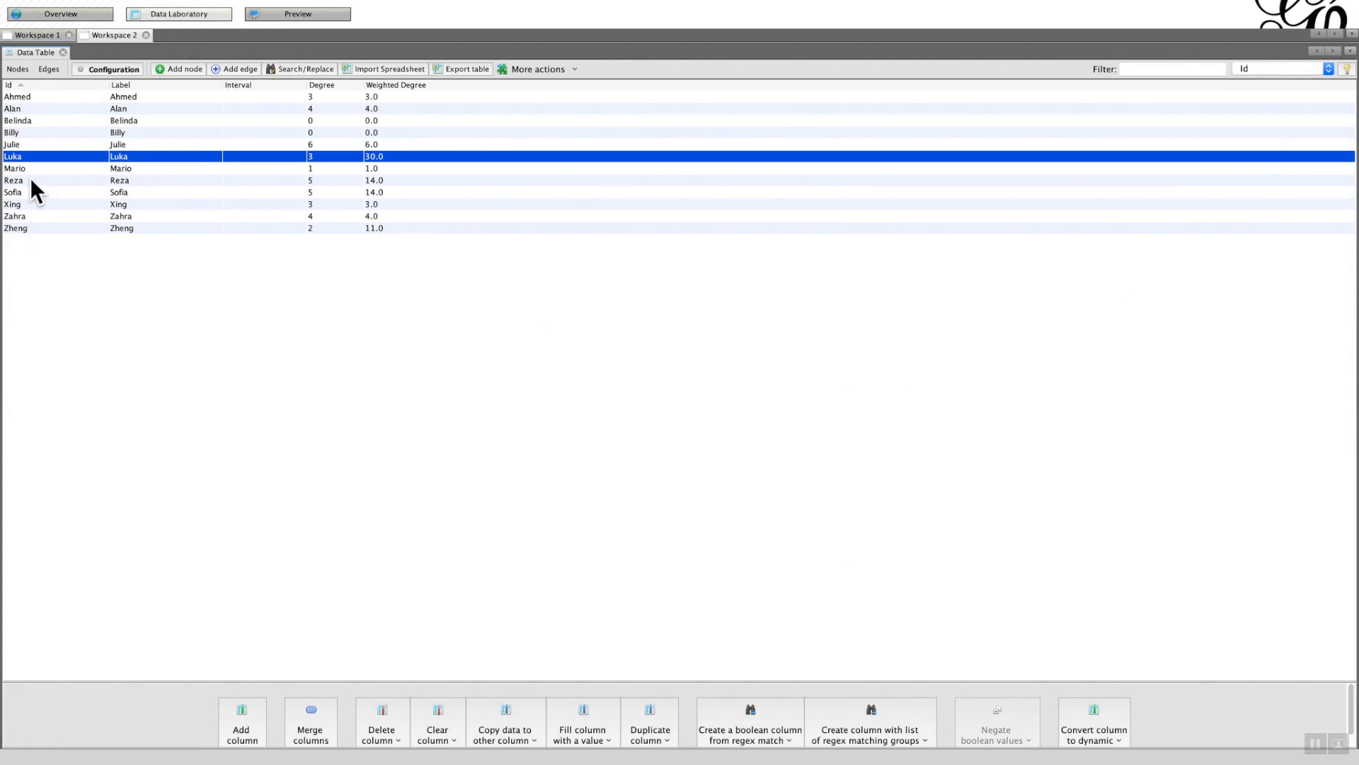
pyautogui.click(13, 179)
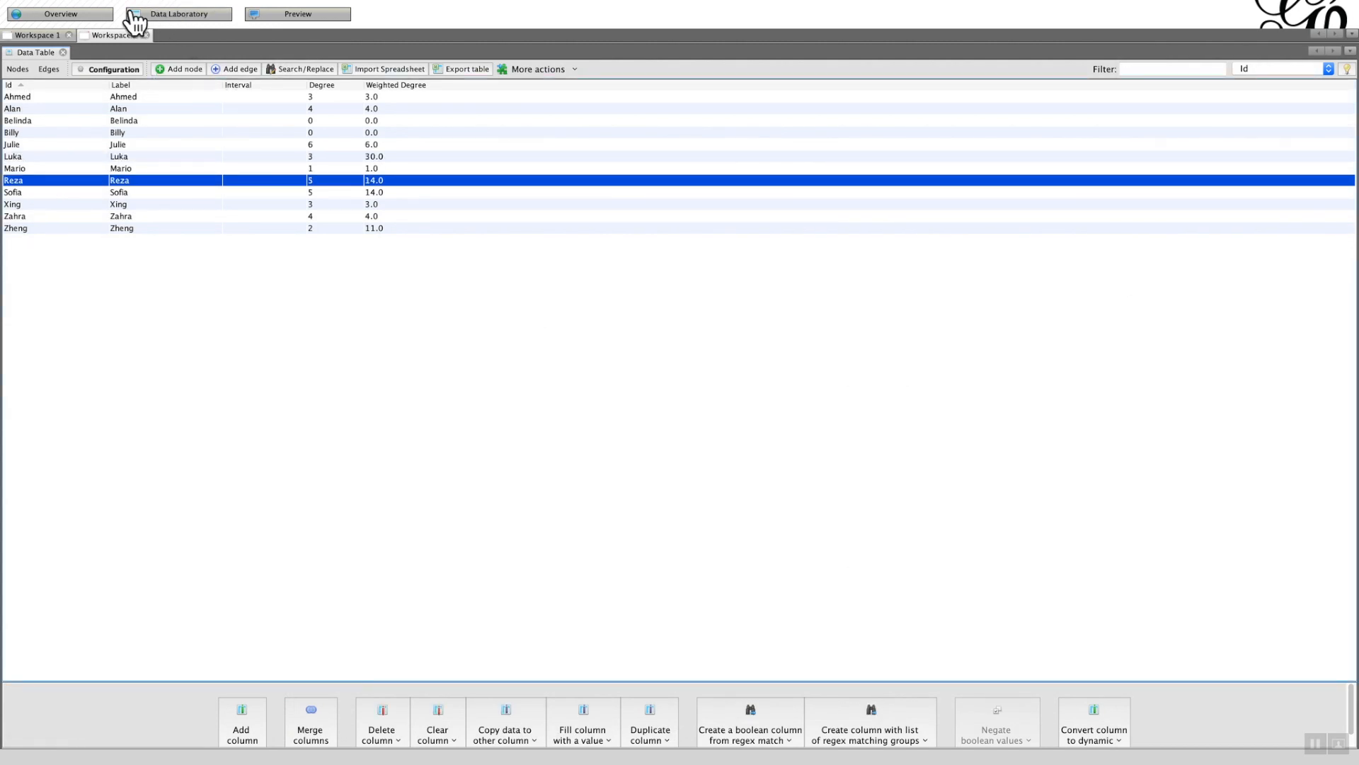
pyautogui.click(59, 13)
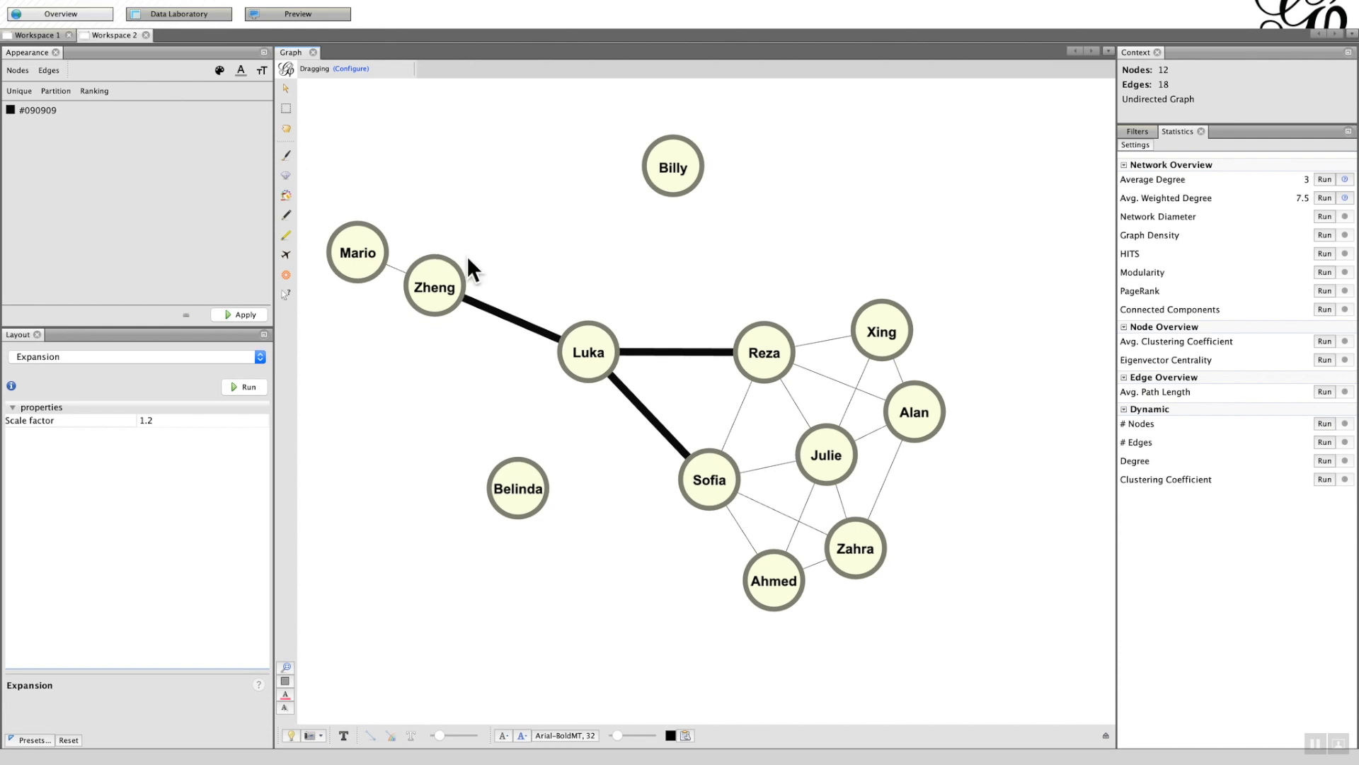
pyautogui.moveTo(715, 364)
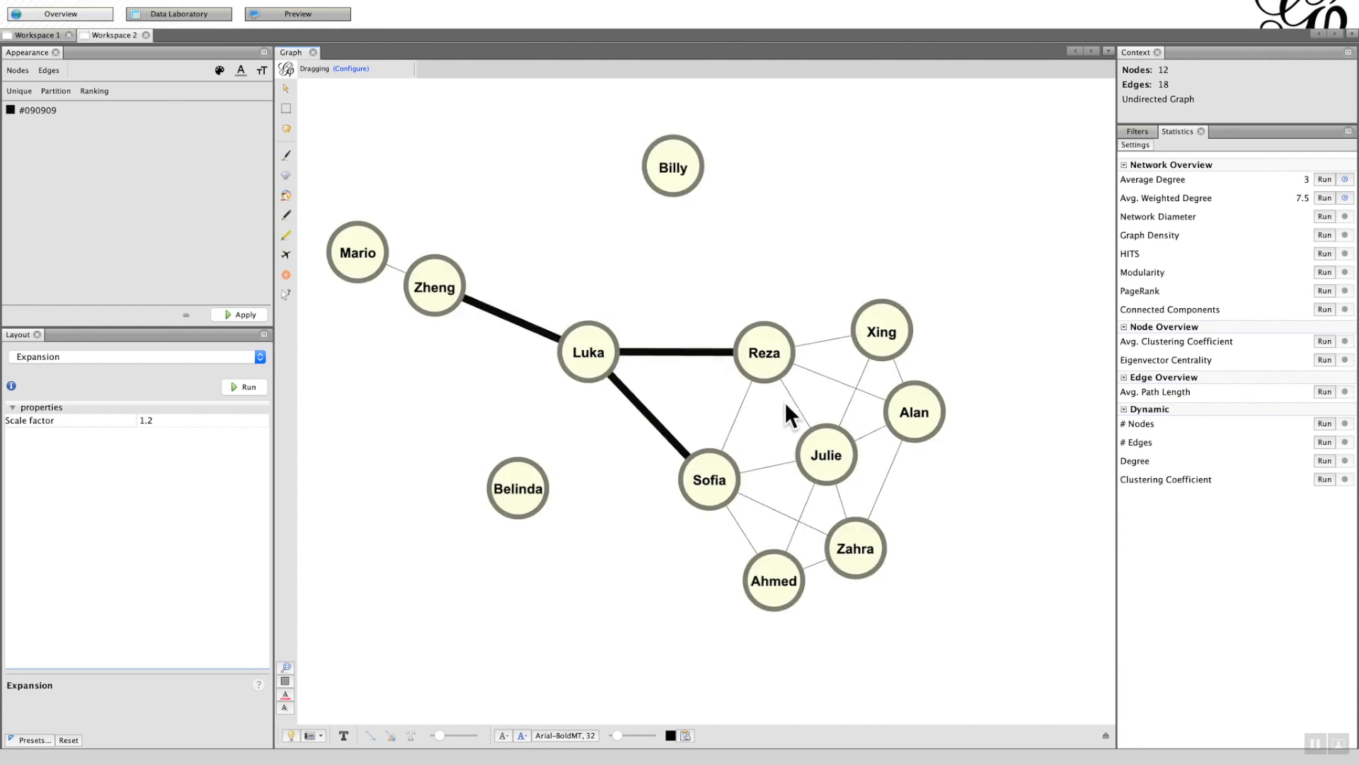
pyautogui.moveTo(815, 351)
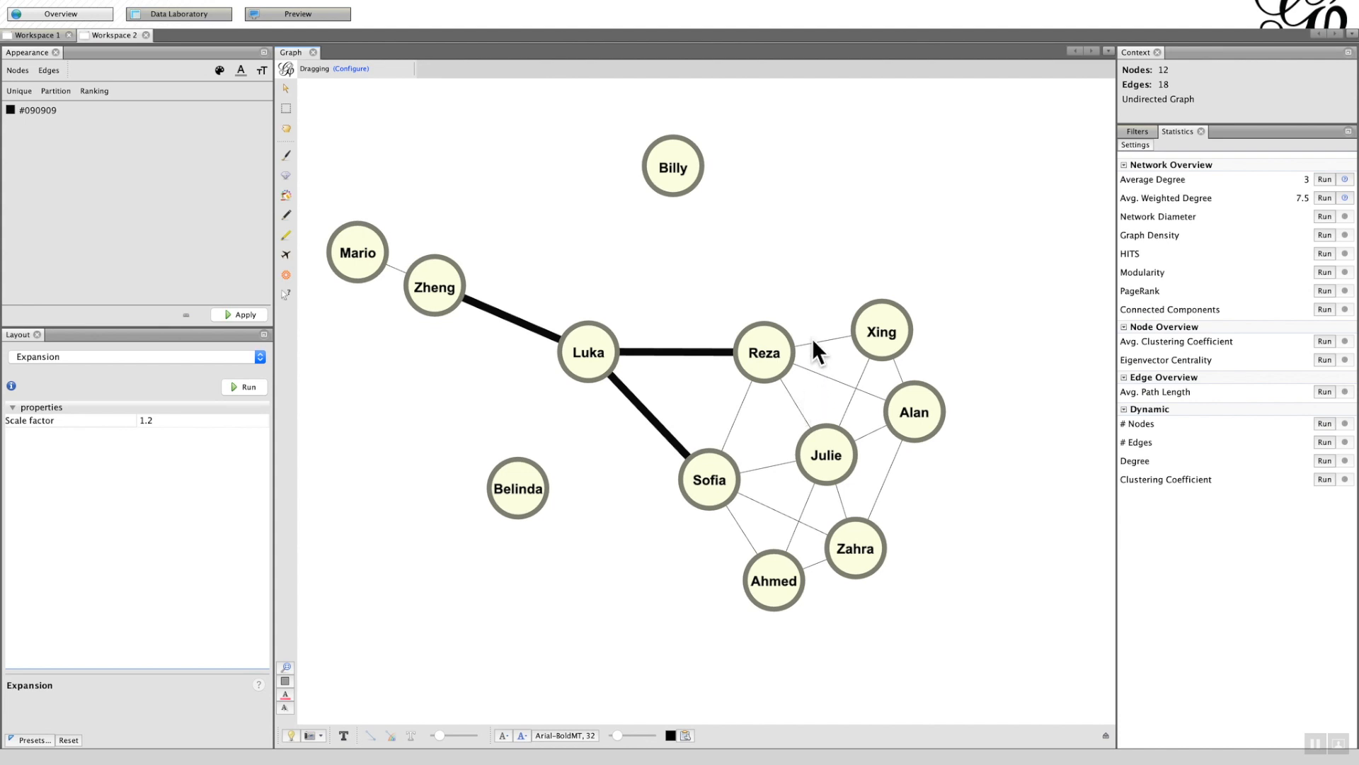
pyautogui.moveTo(653, 440)
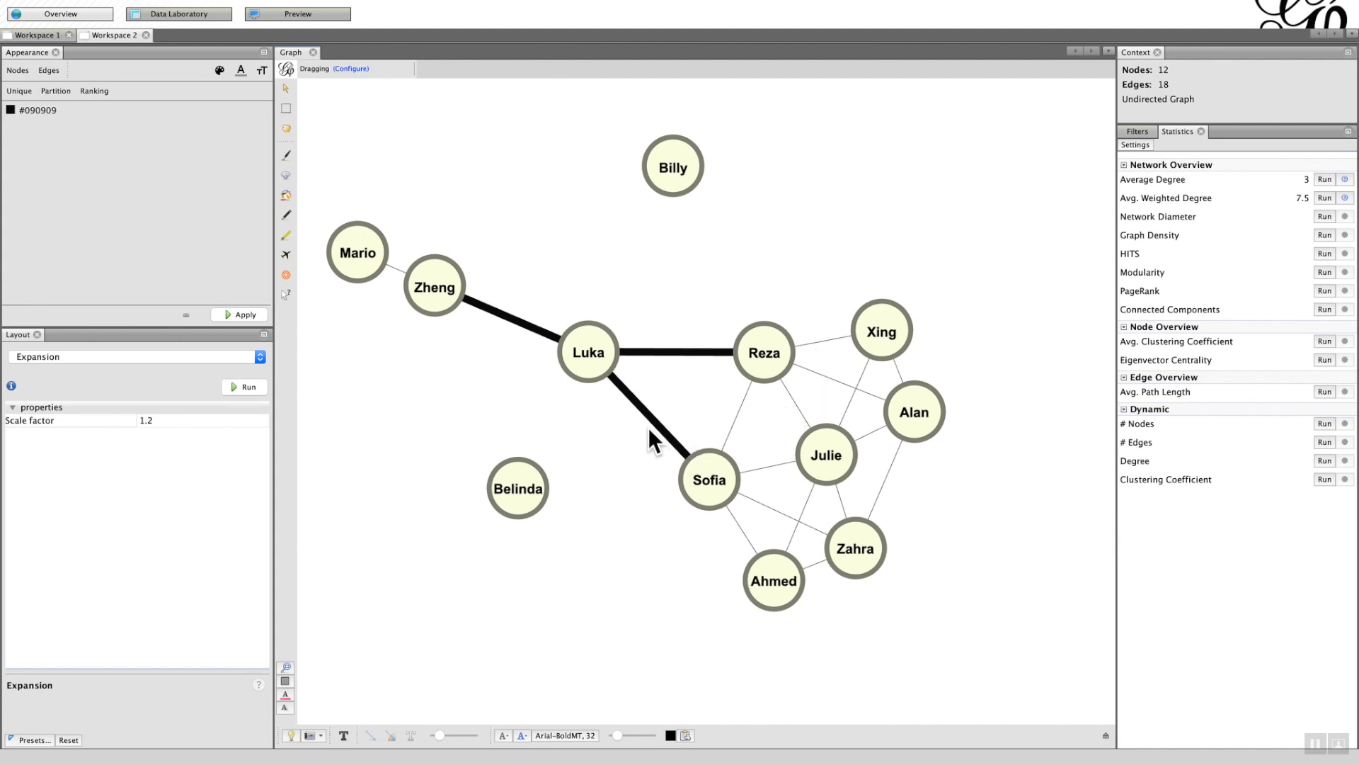
pyautogui.moveTo(758, 506)
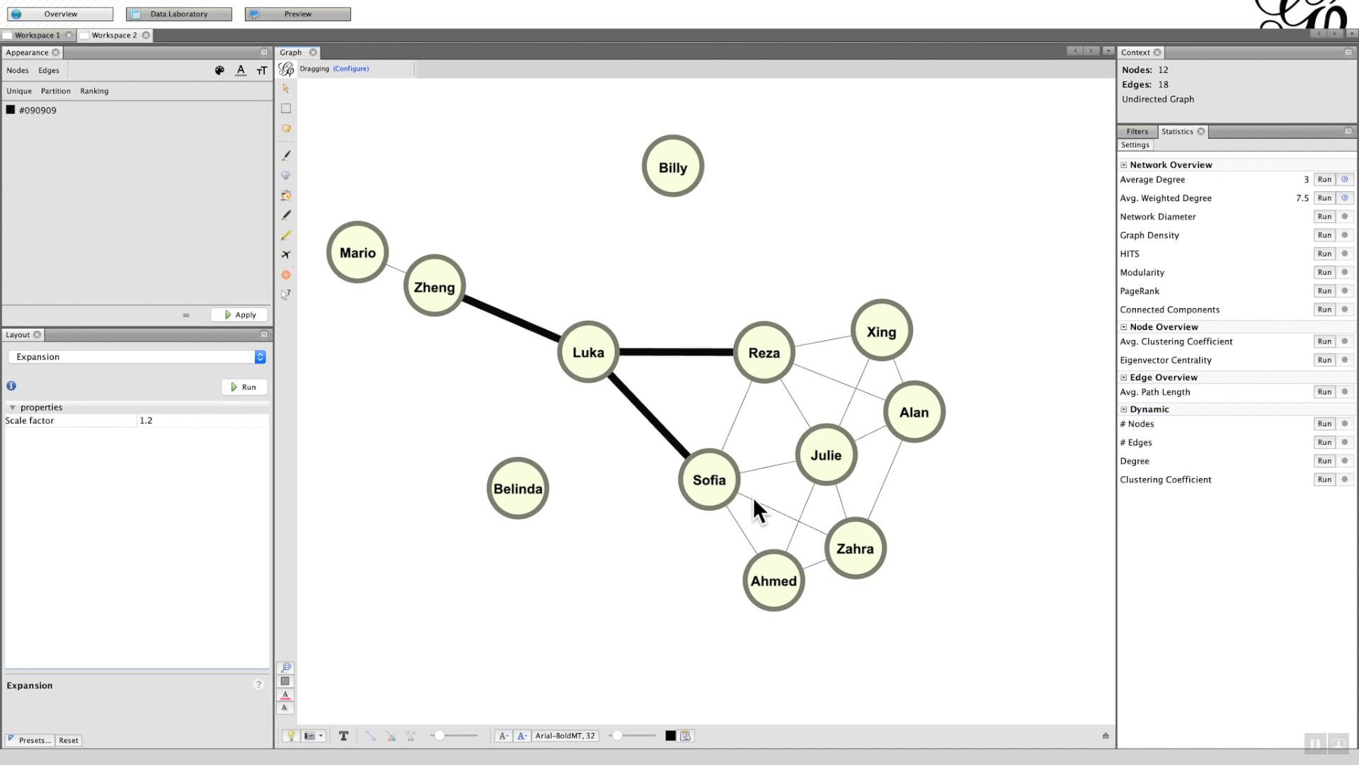
pyautogui.moveTo(739, 437)
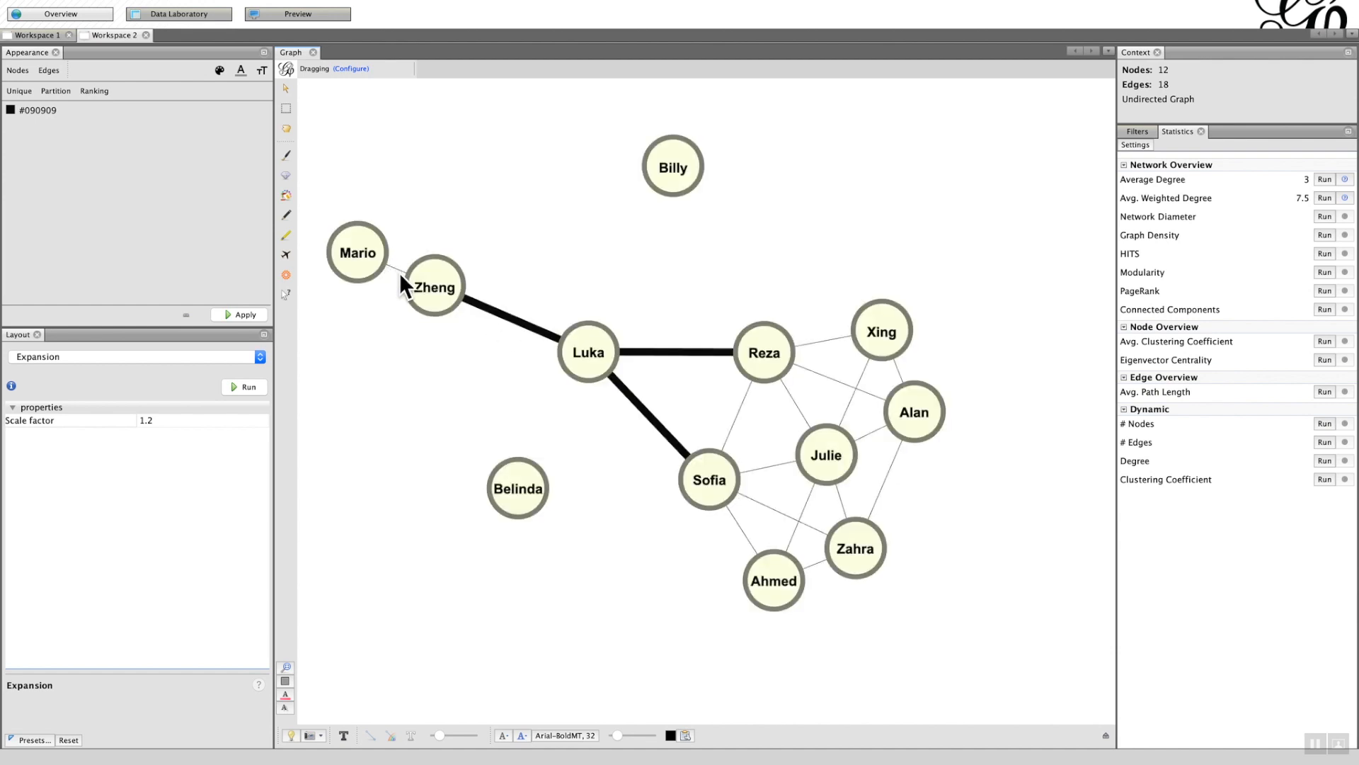
pyautogui.click(178, 13)
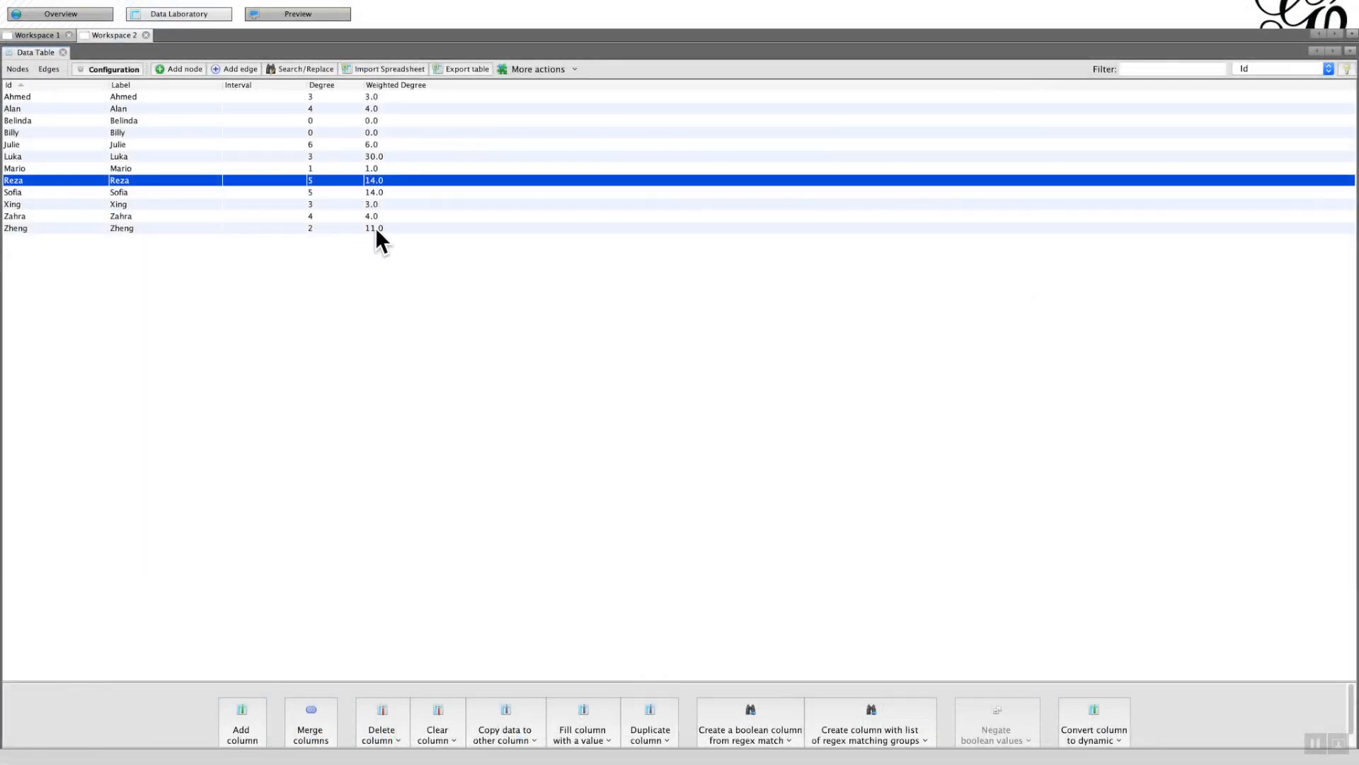